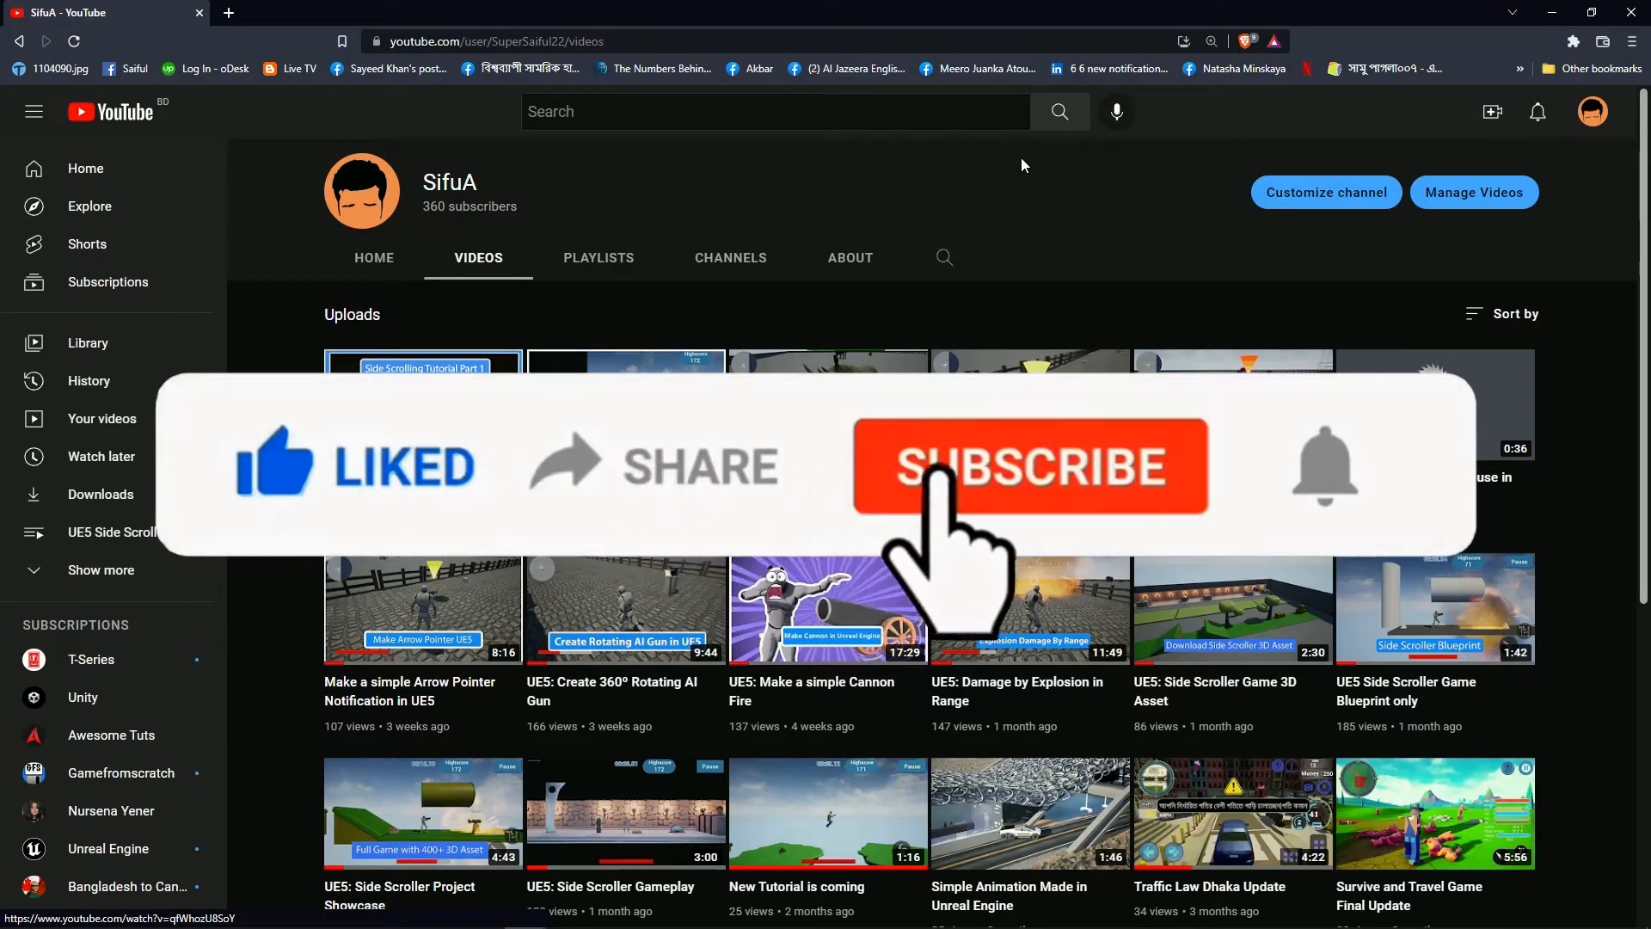
Step: Browse Meshes > Level > Weapon2 and select the cannon mesh asset
click(1029, 466)
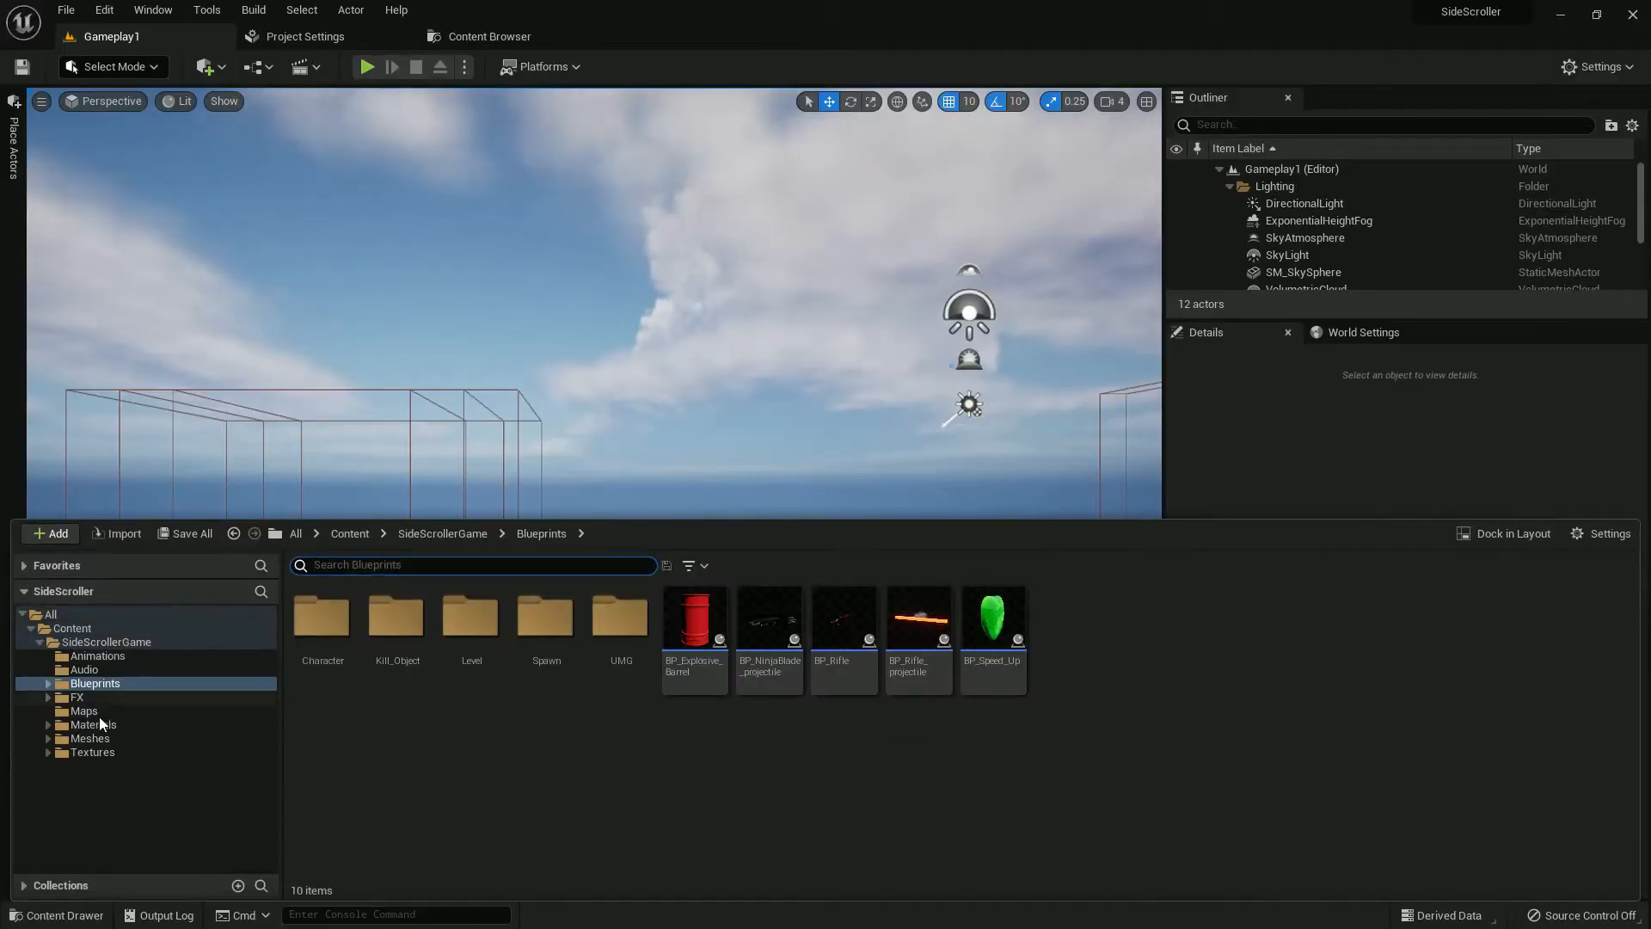
click(91, 738)
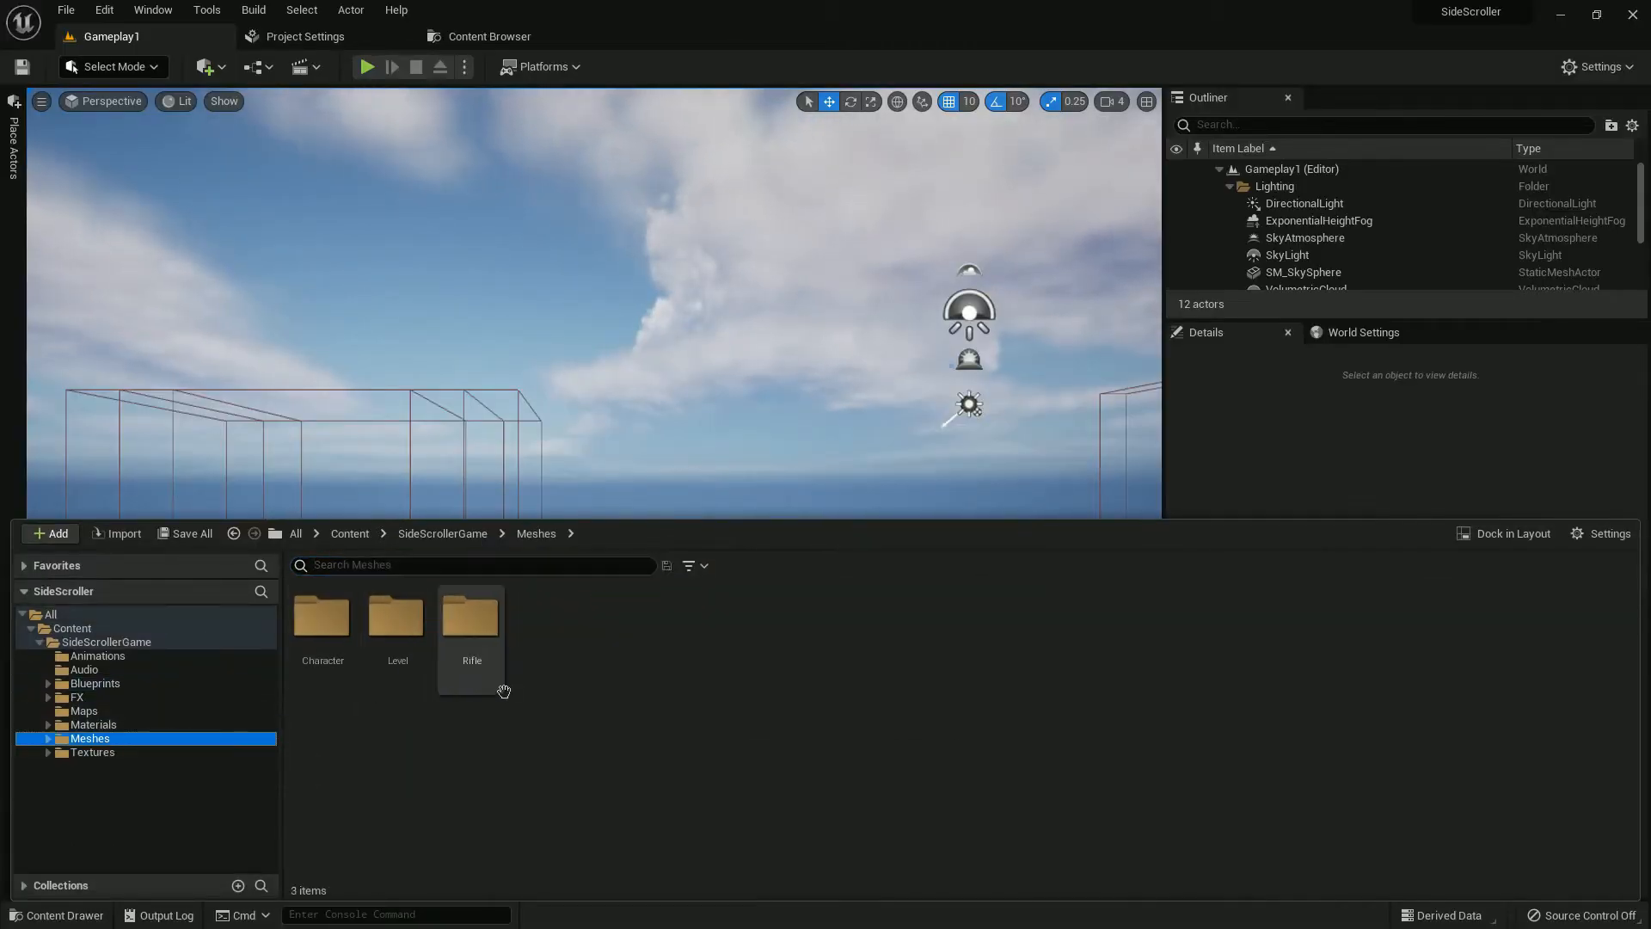
double_click(397, 621)
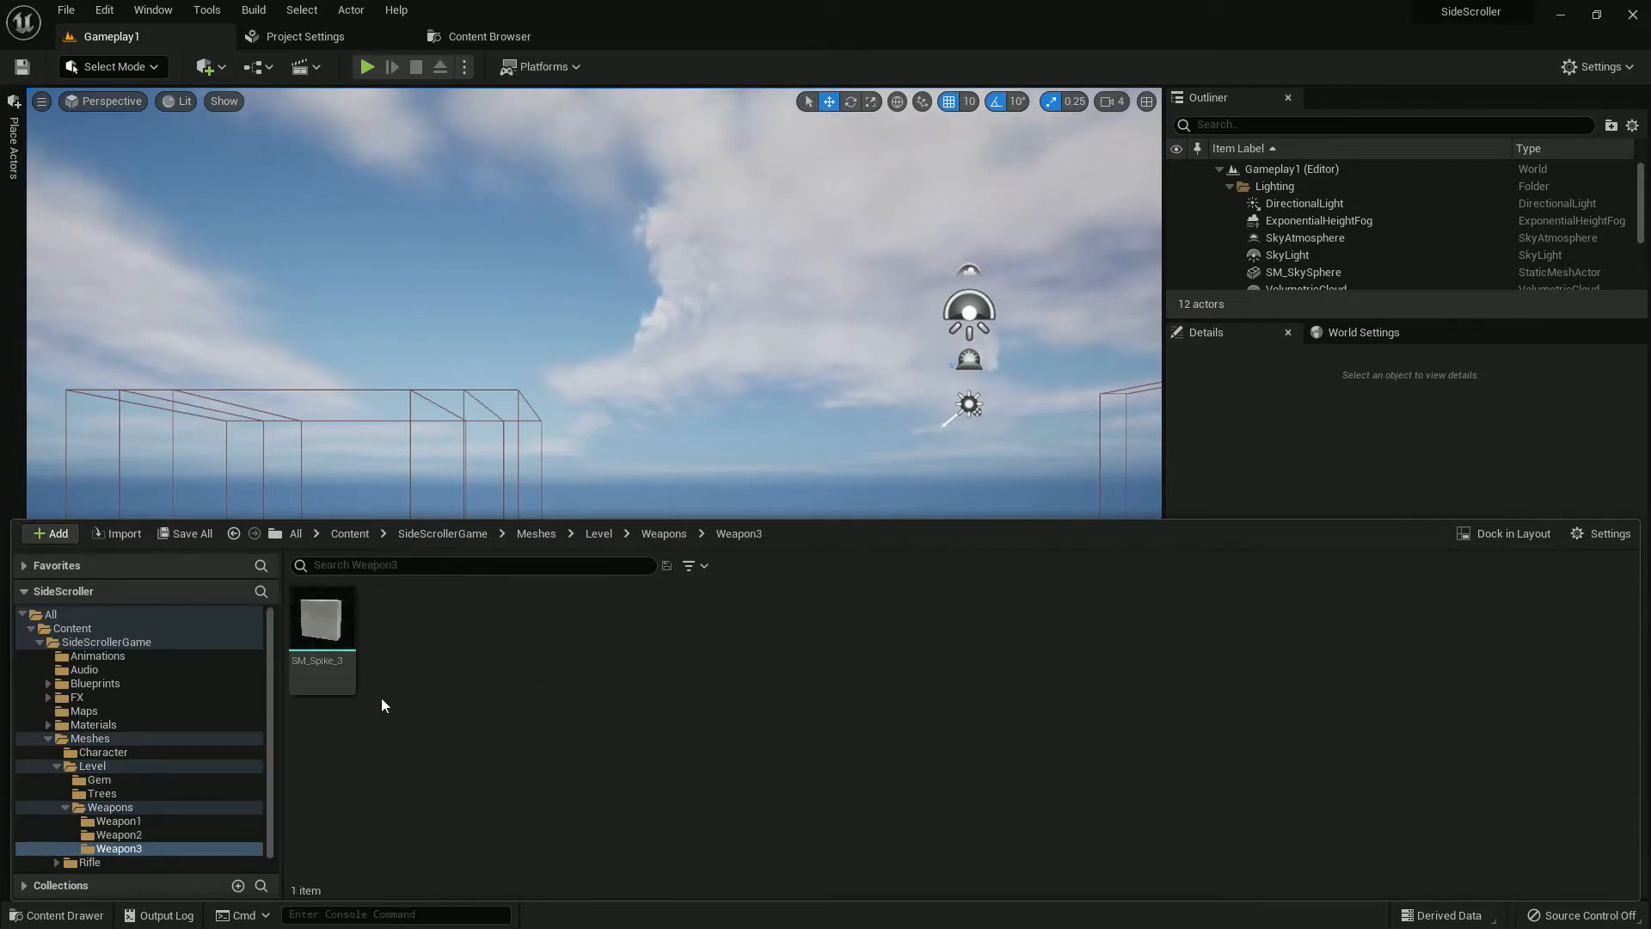
click(118, 834)
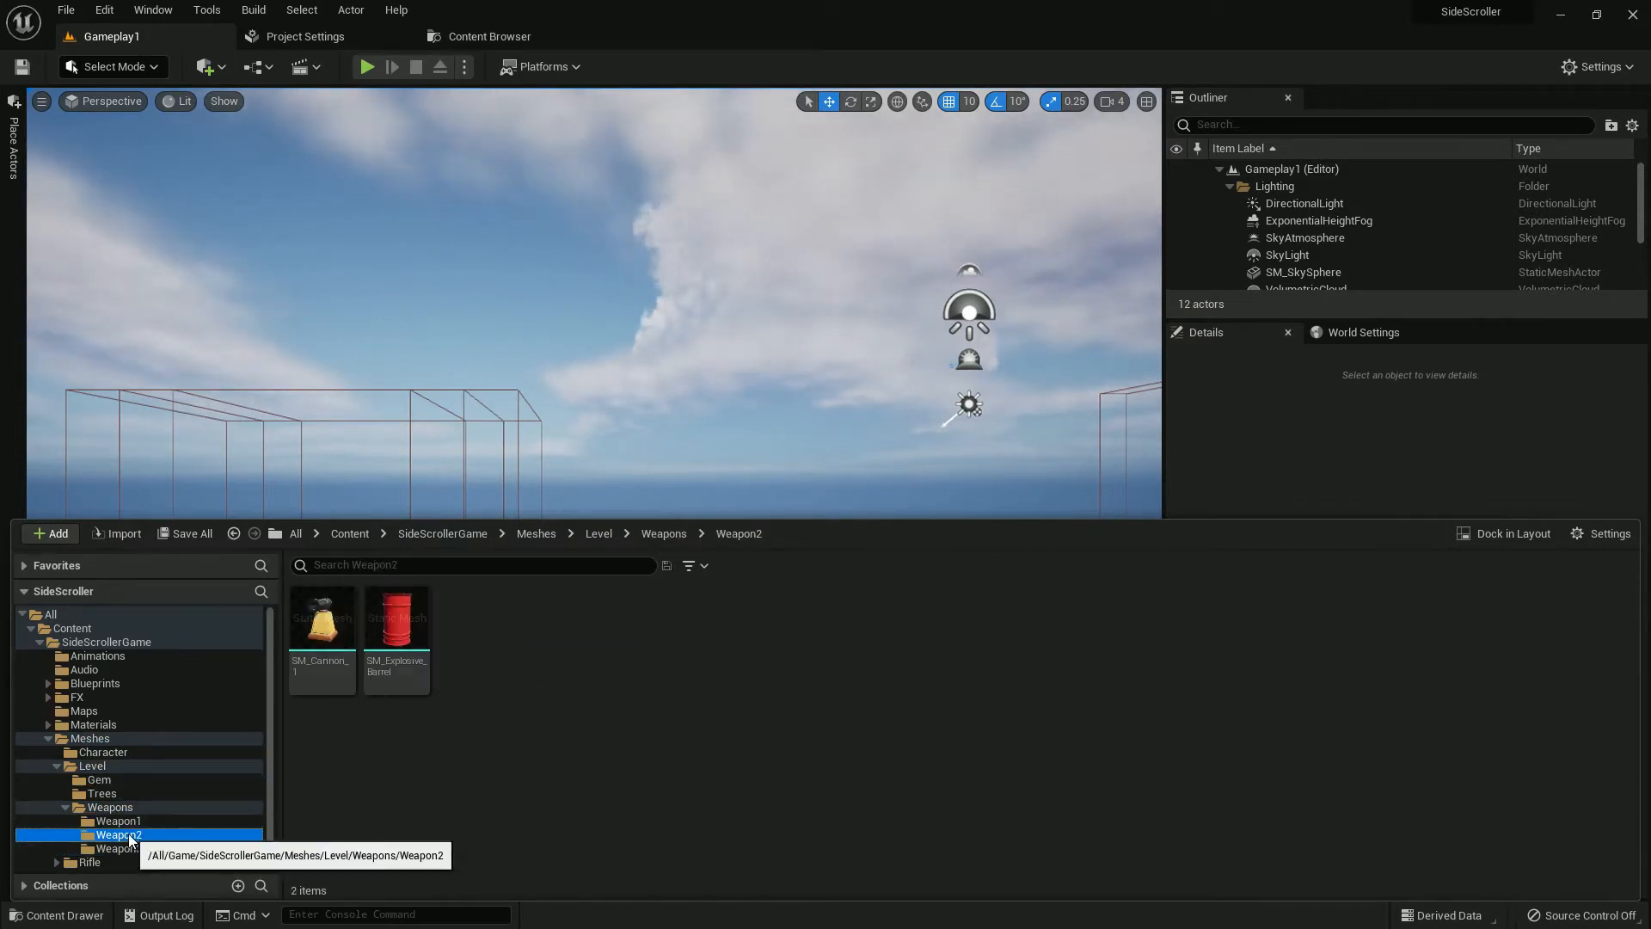
click(320, 619)
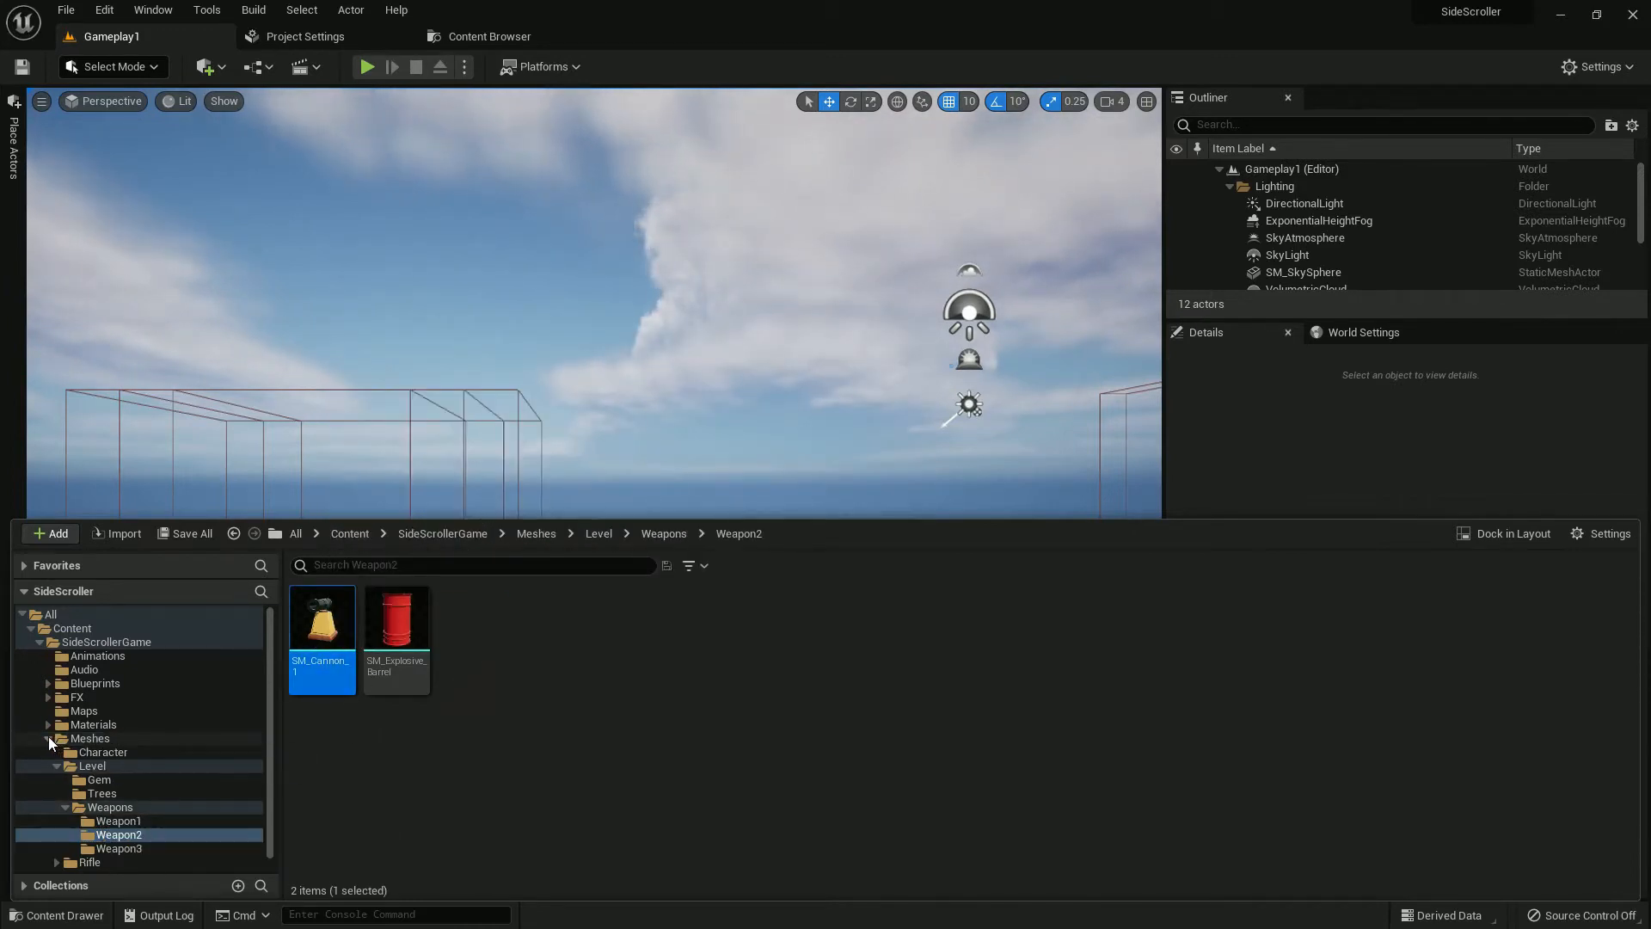
Step: Create an AI_Enemy folder under Blueprints with a Cannon subfolder inside
click(94, 682)
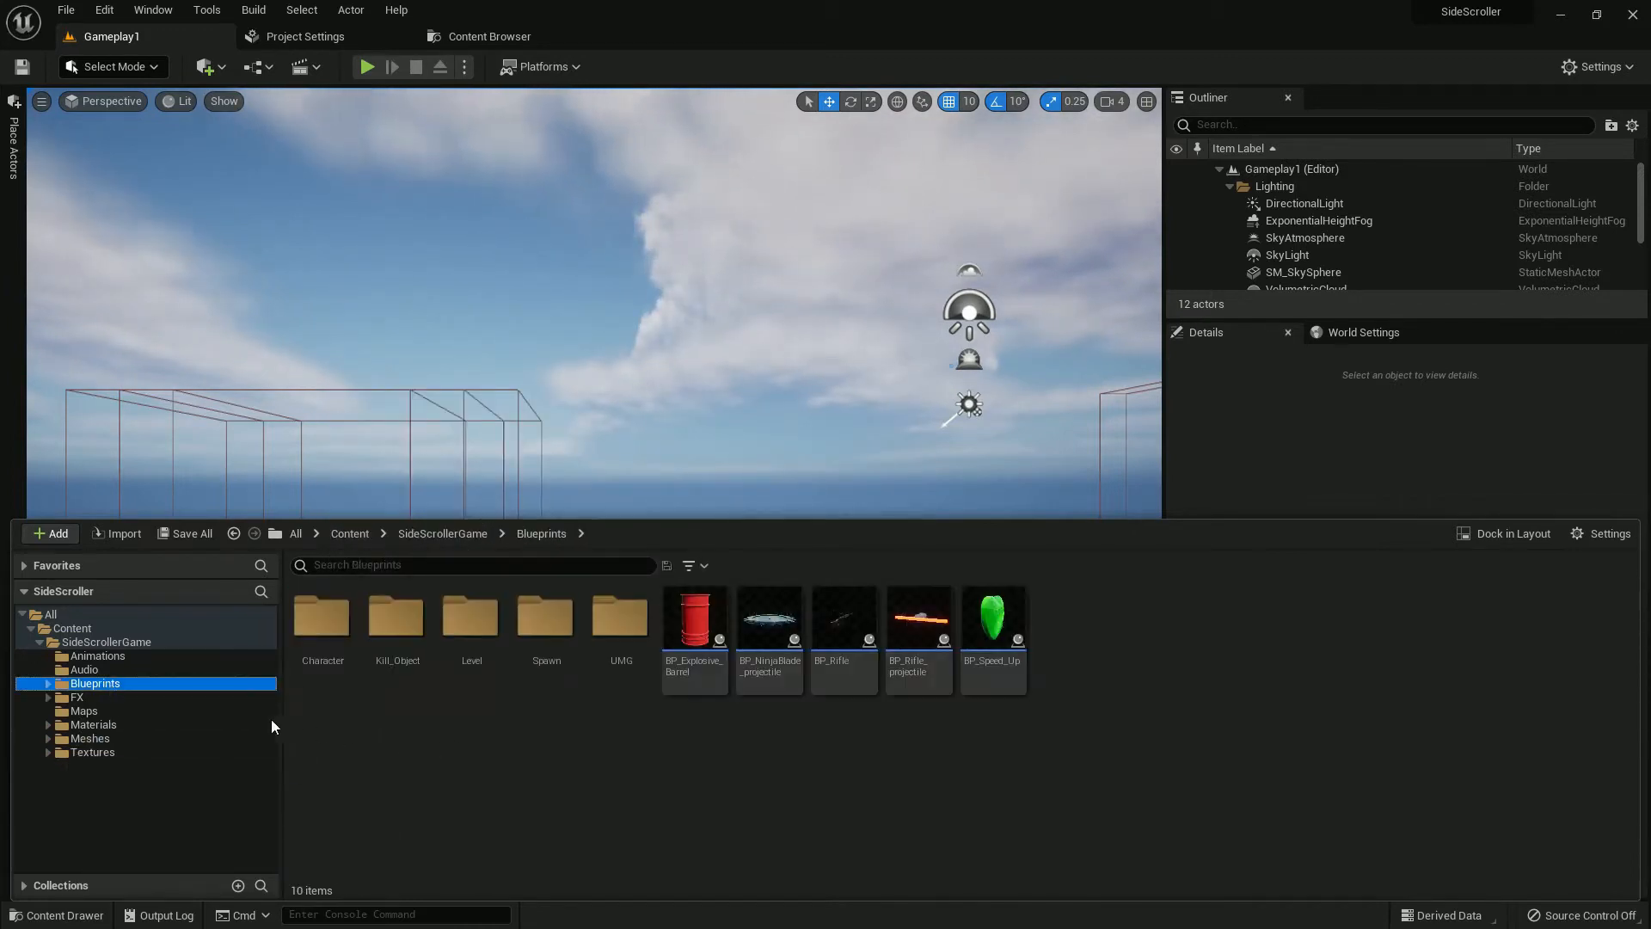
mouse_move(218, 301)
text(A)
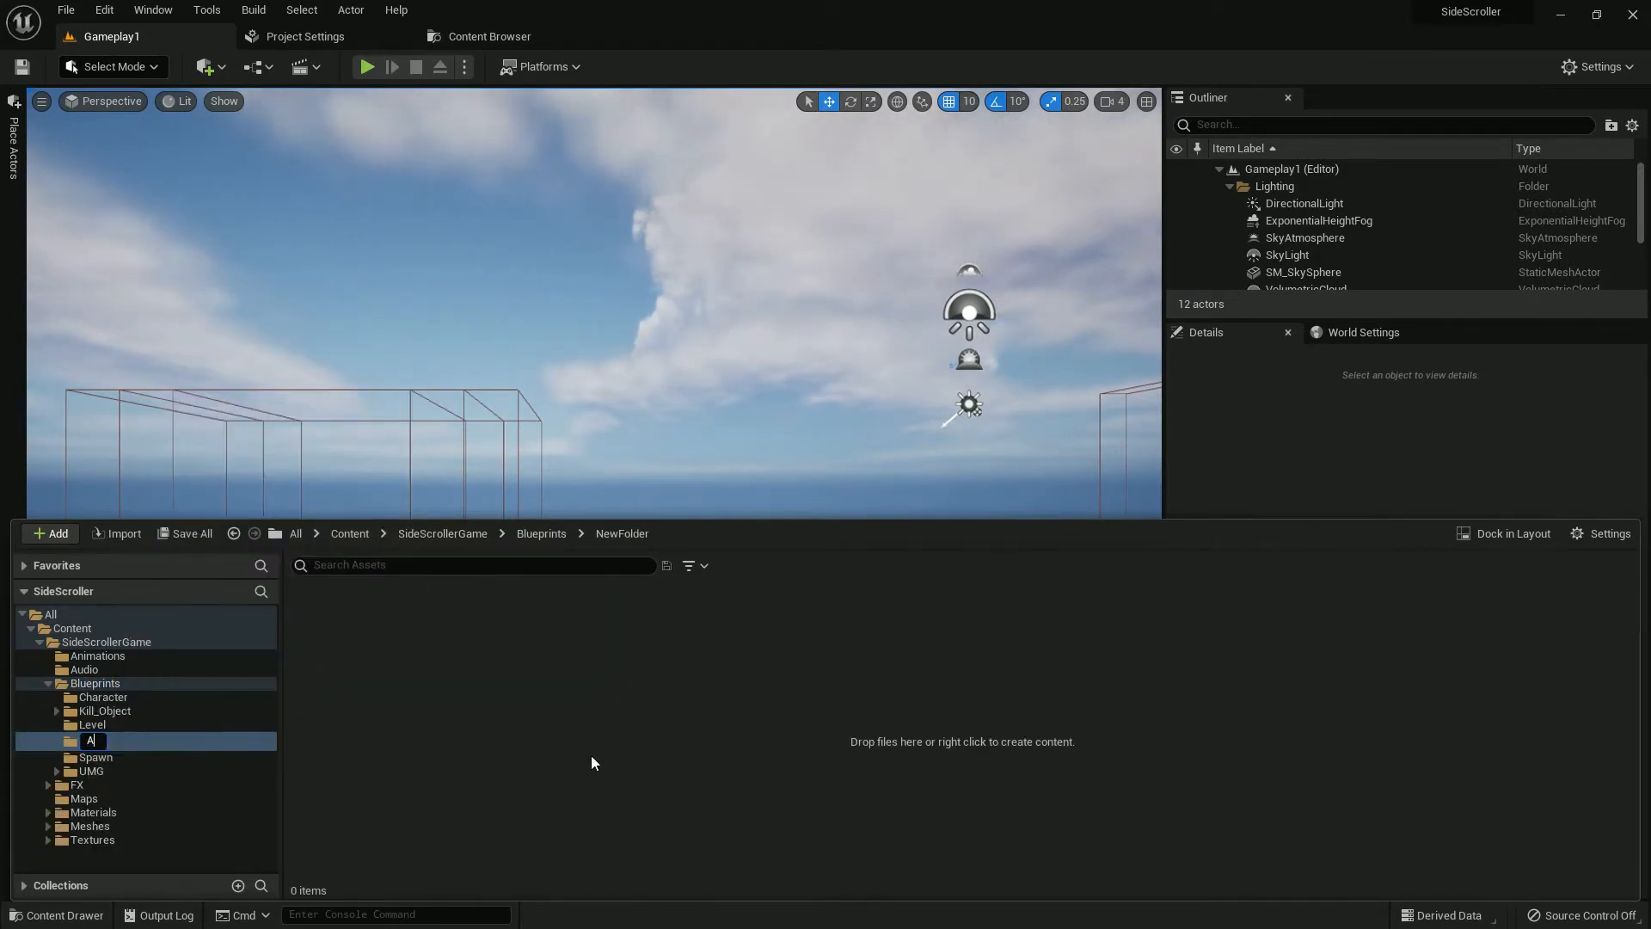
text(L_E)
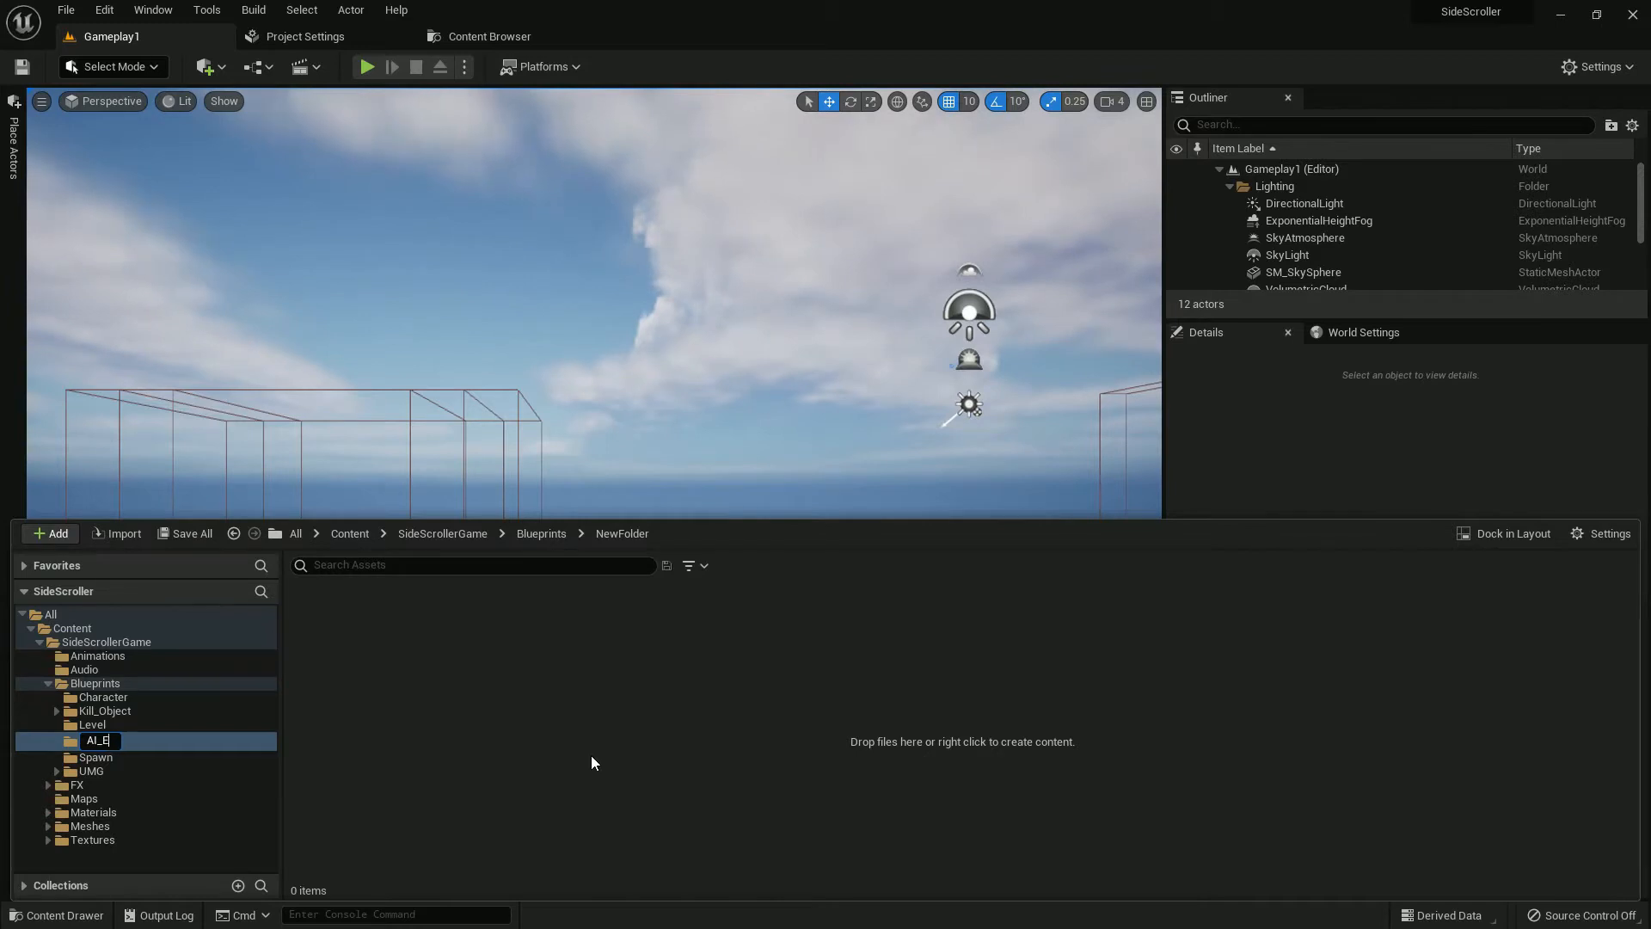
key(Return)
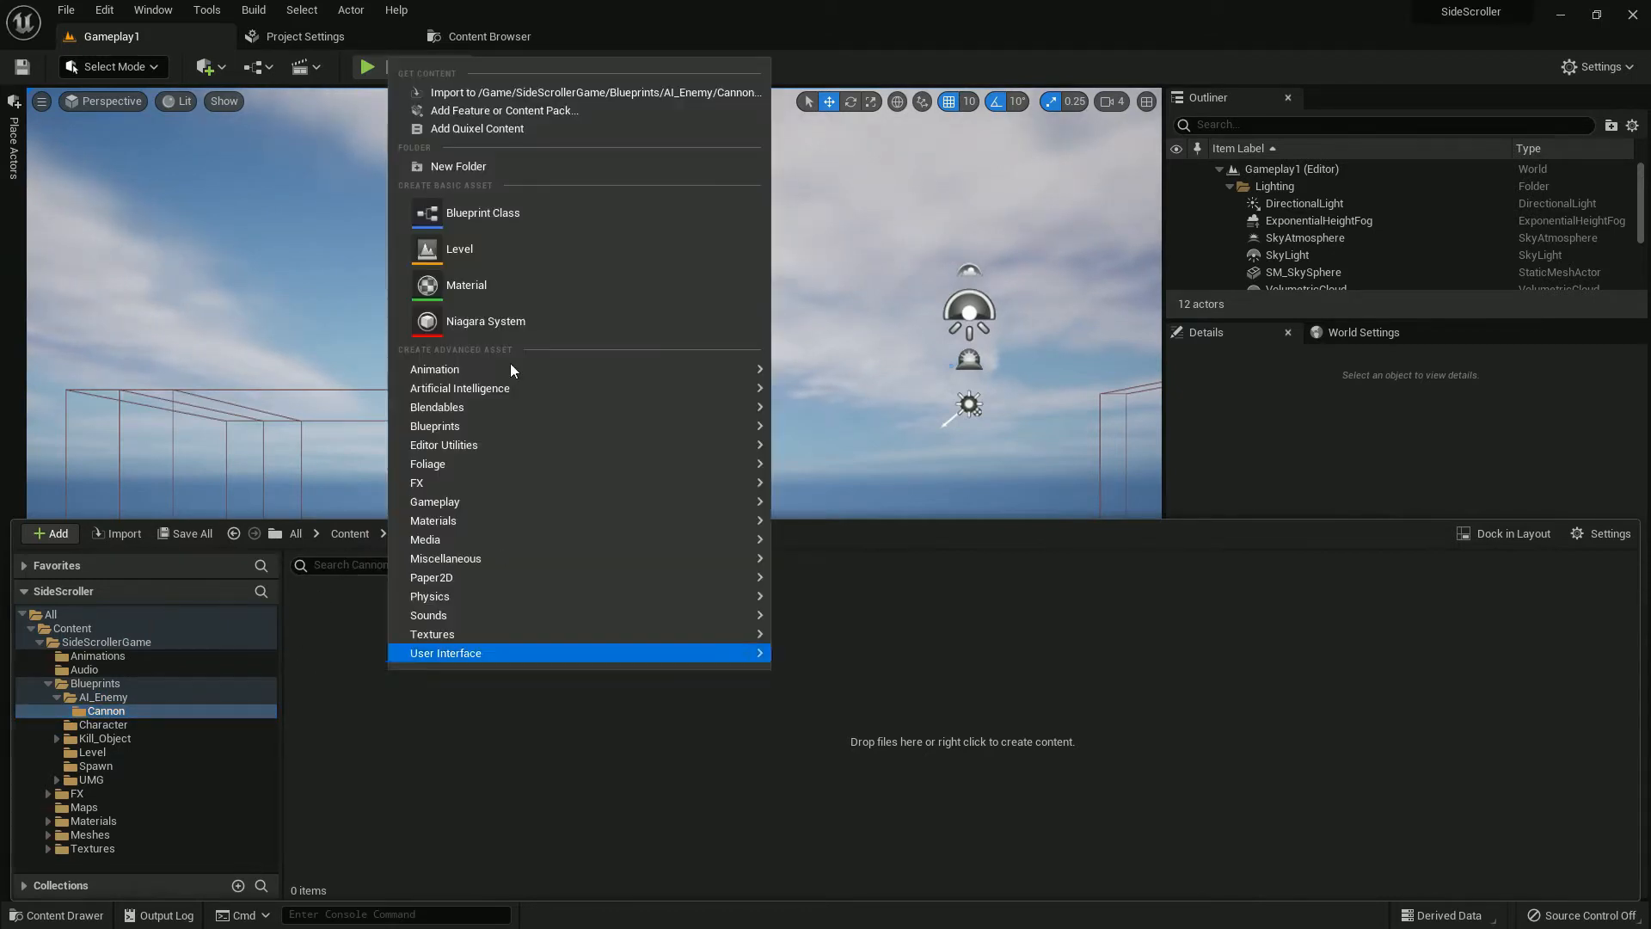
Step: Create the BP_Cannon Actor blueprint and move the projectile blueprint into the Cannon folder
click(483, 213)
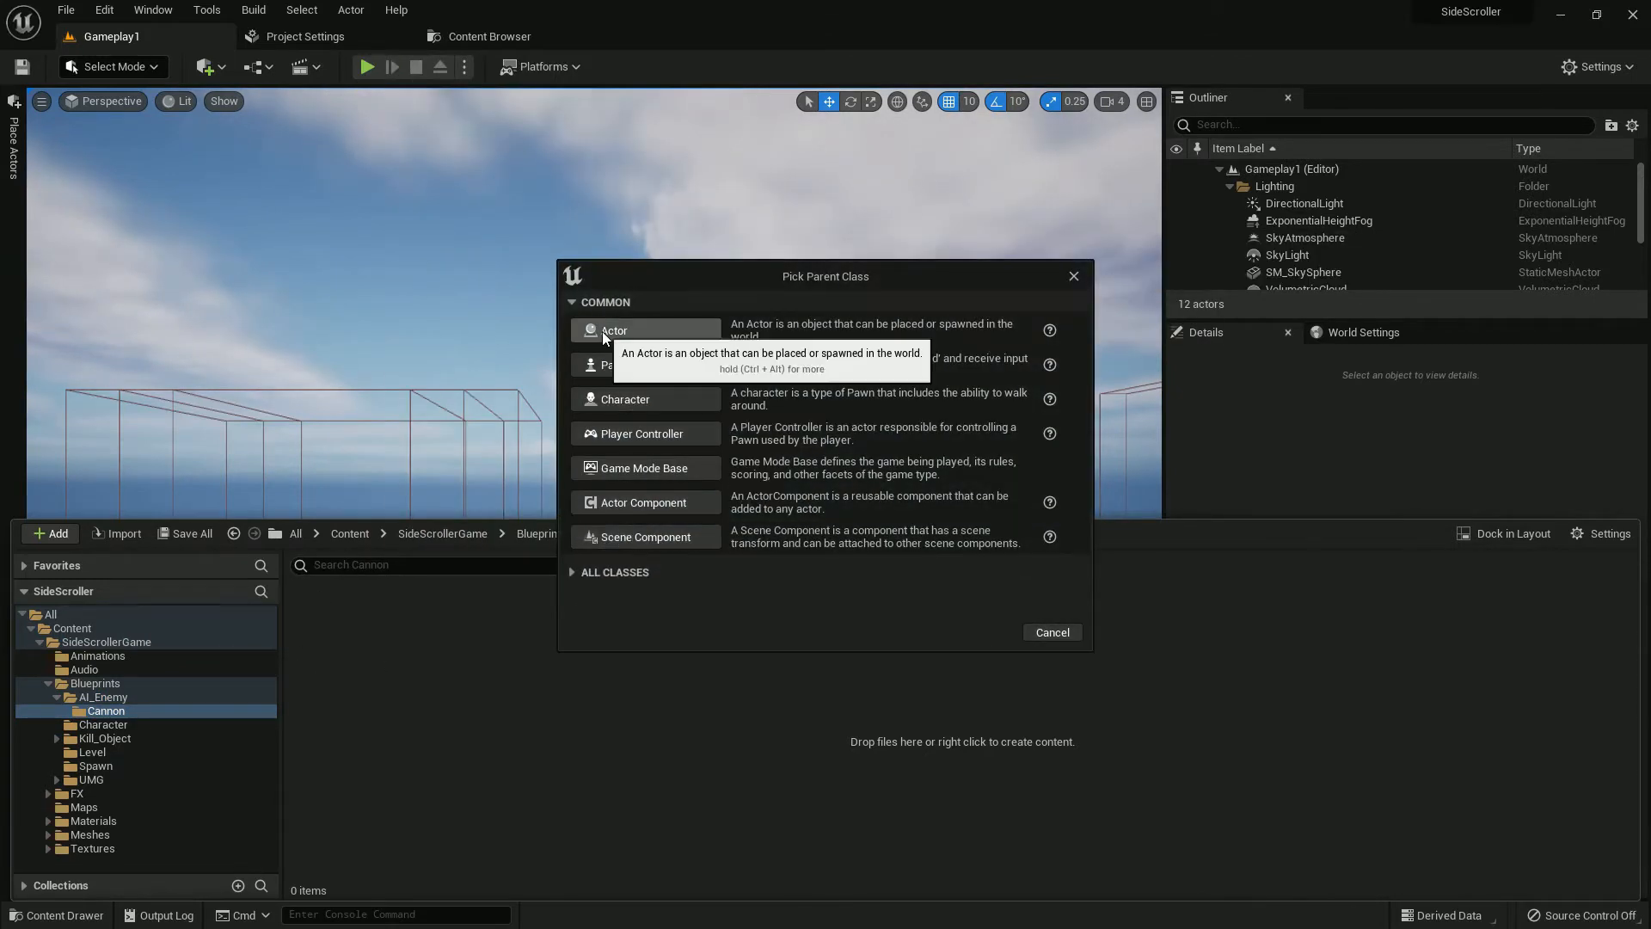
click(614, 330)
text(BP_Cannon)
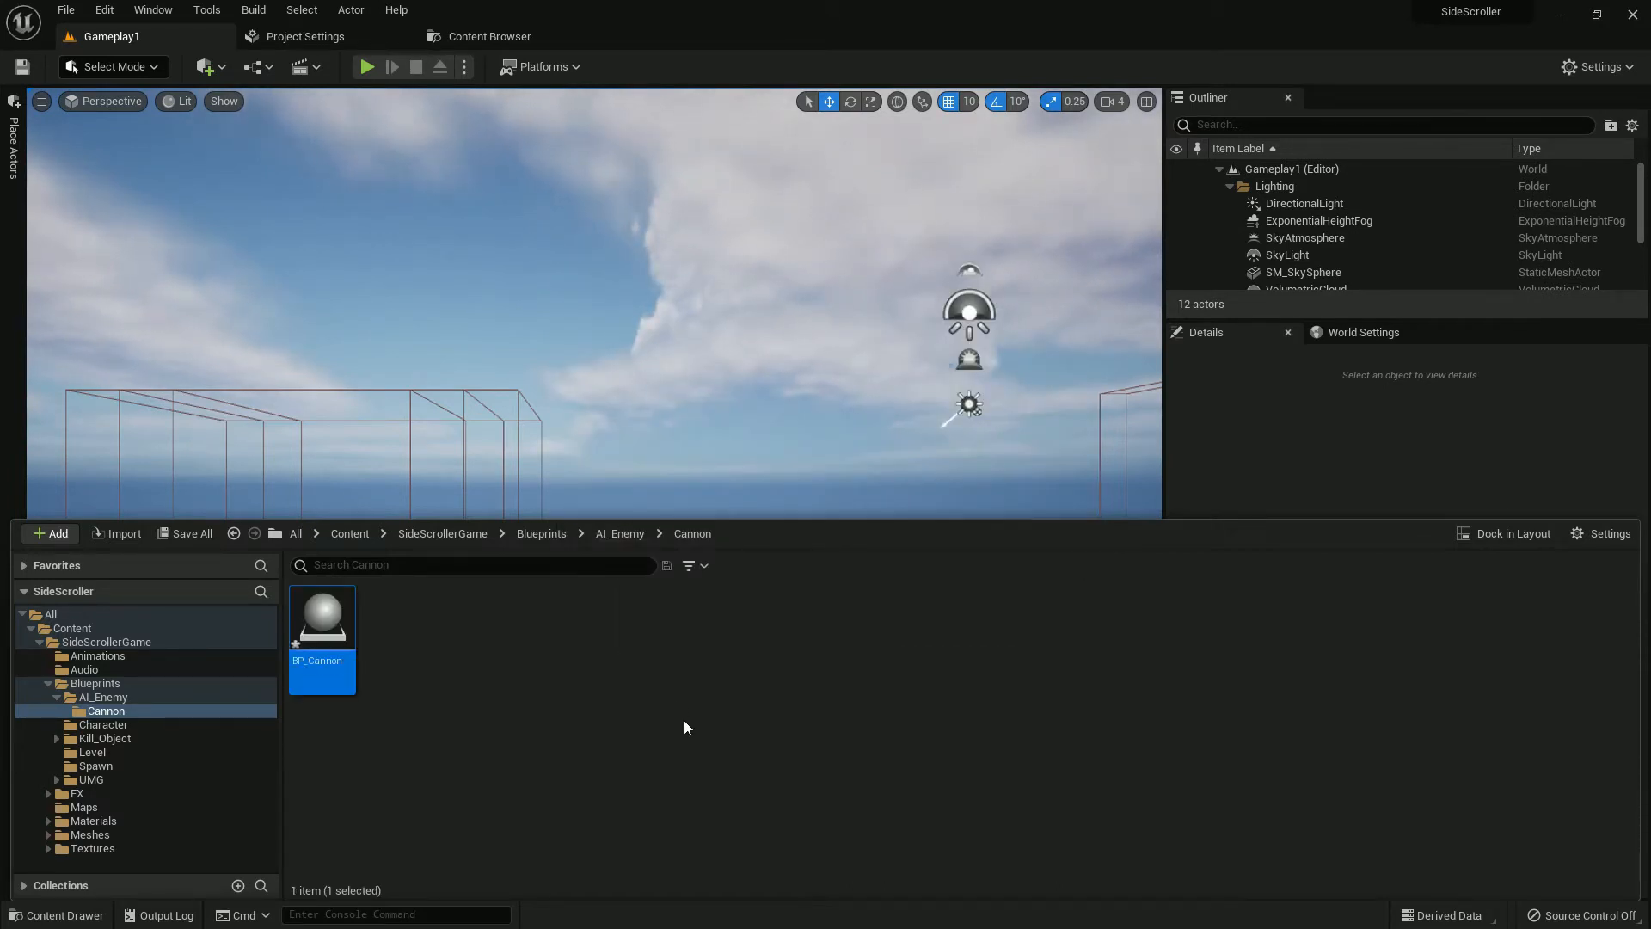
click(93, 682)
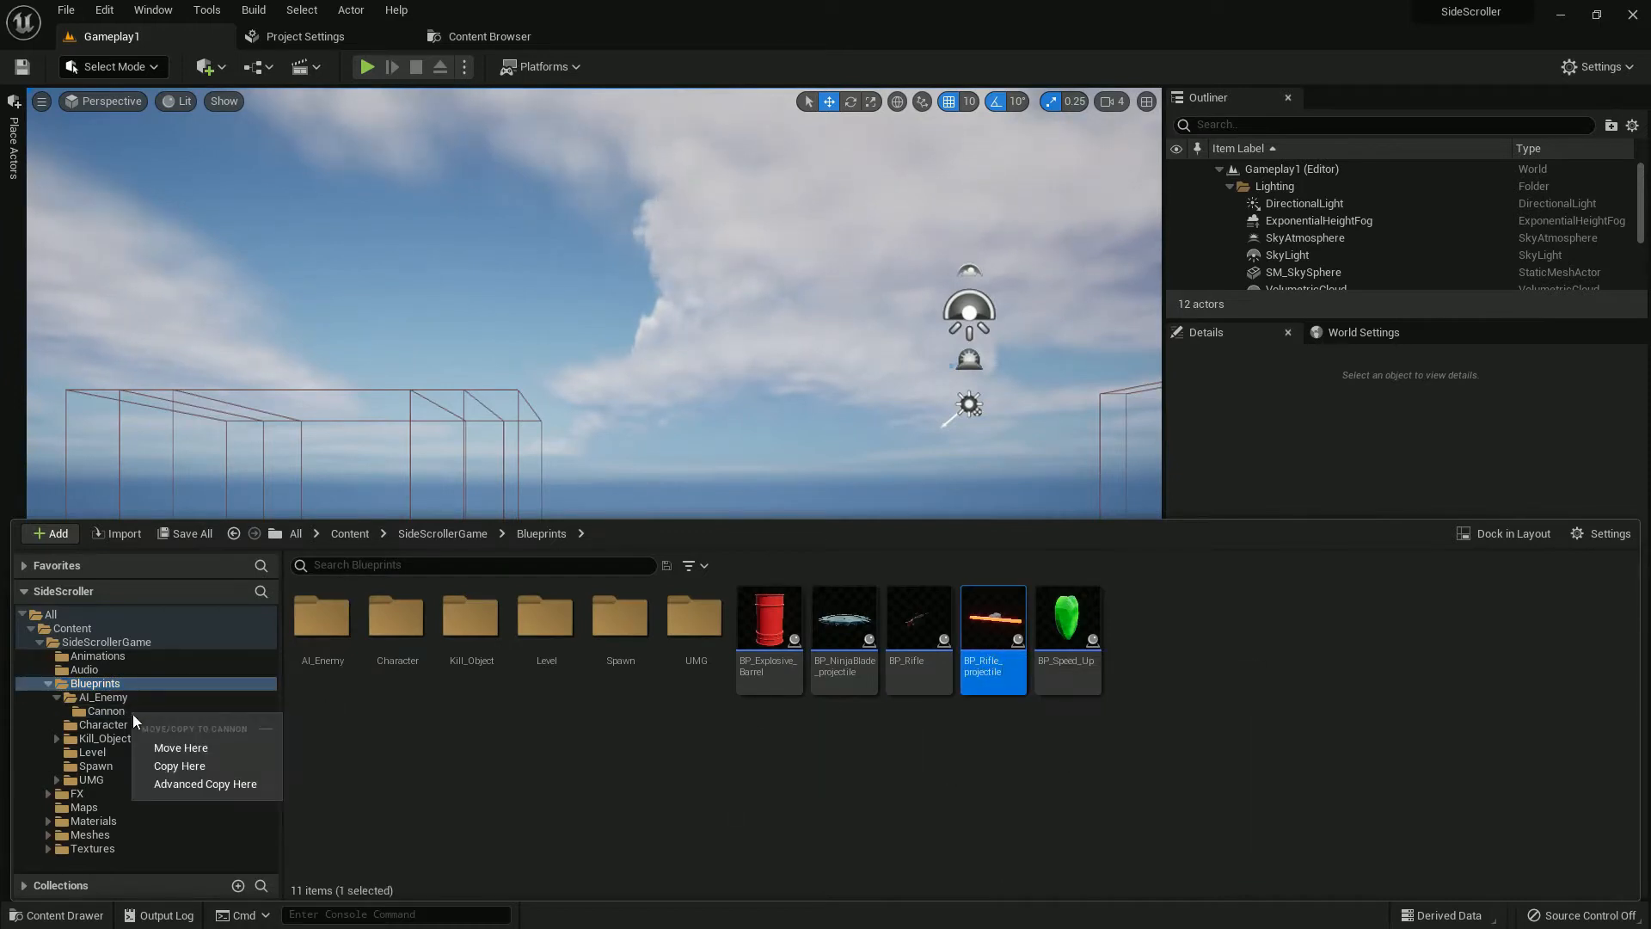
click(179, 748)
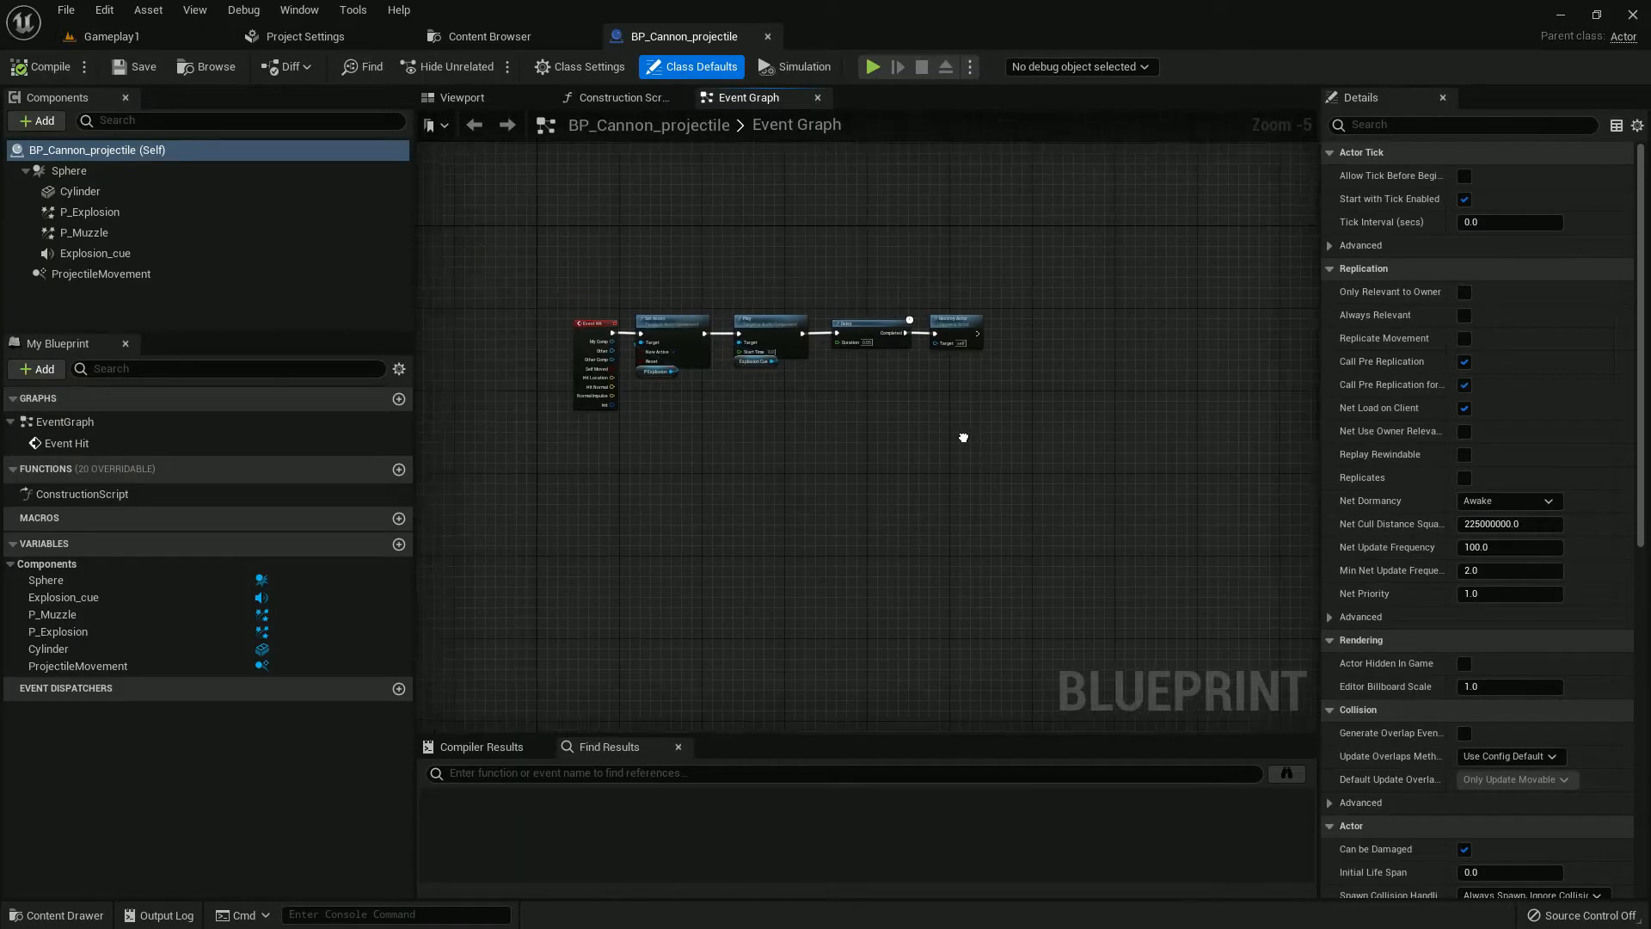
Step: Reset the Cylinder's scale and set it uniformly to 0.5, then browse its materials
click(461, 97)
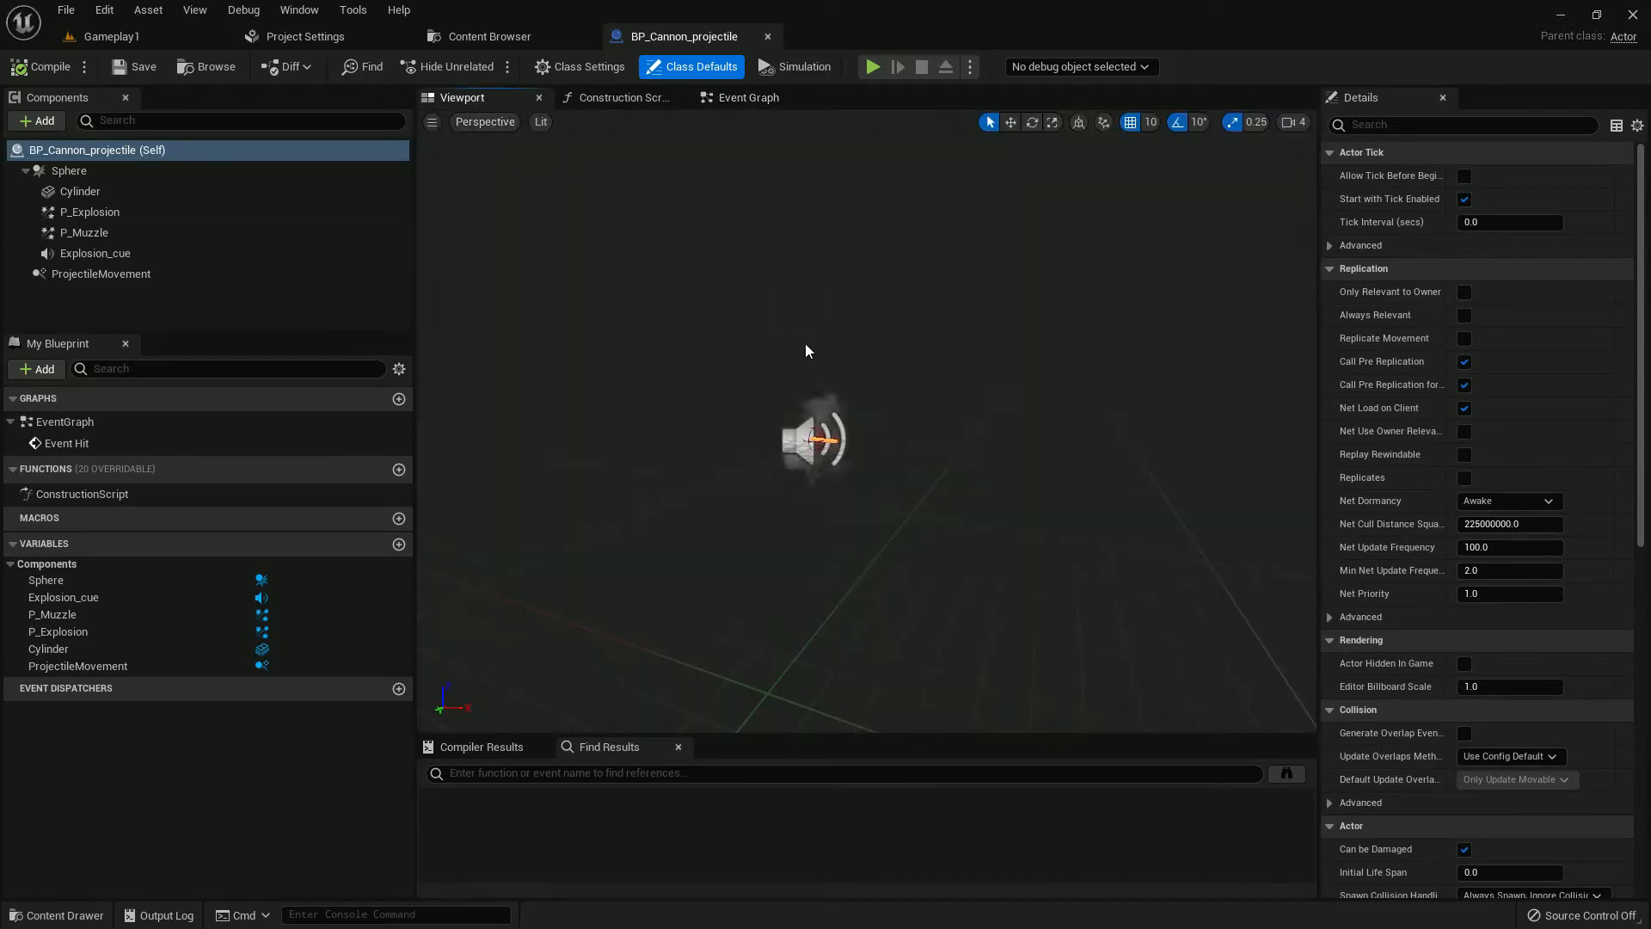
click(79, 191)
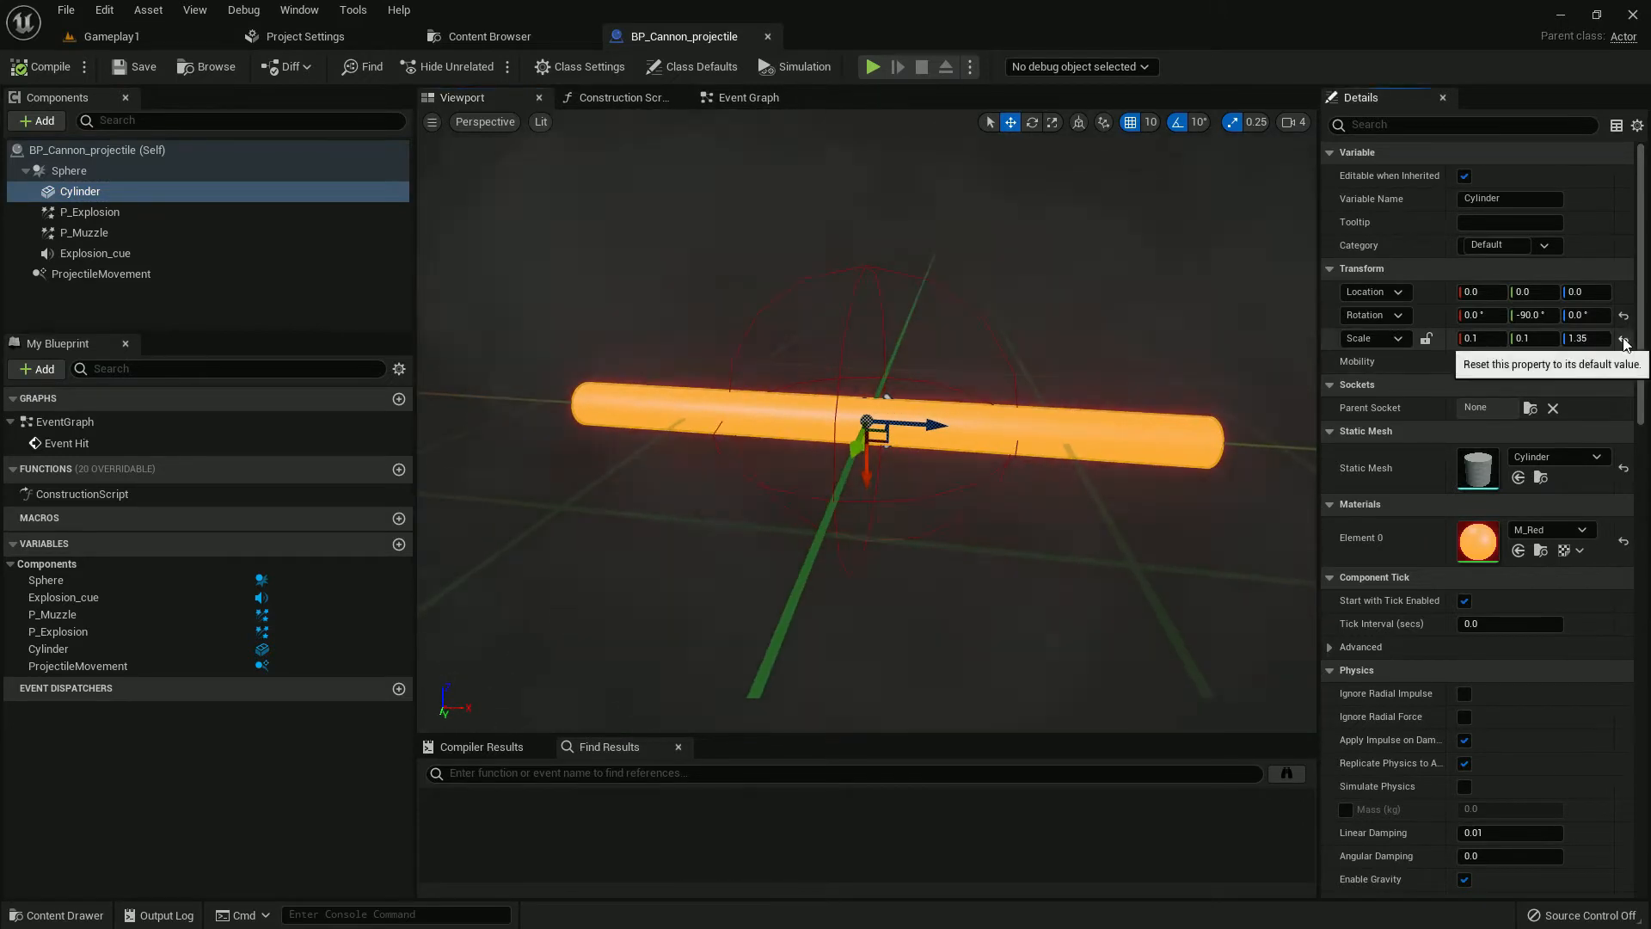
click(1624, 338)
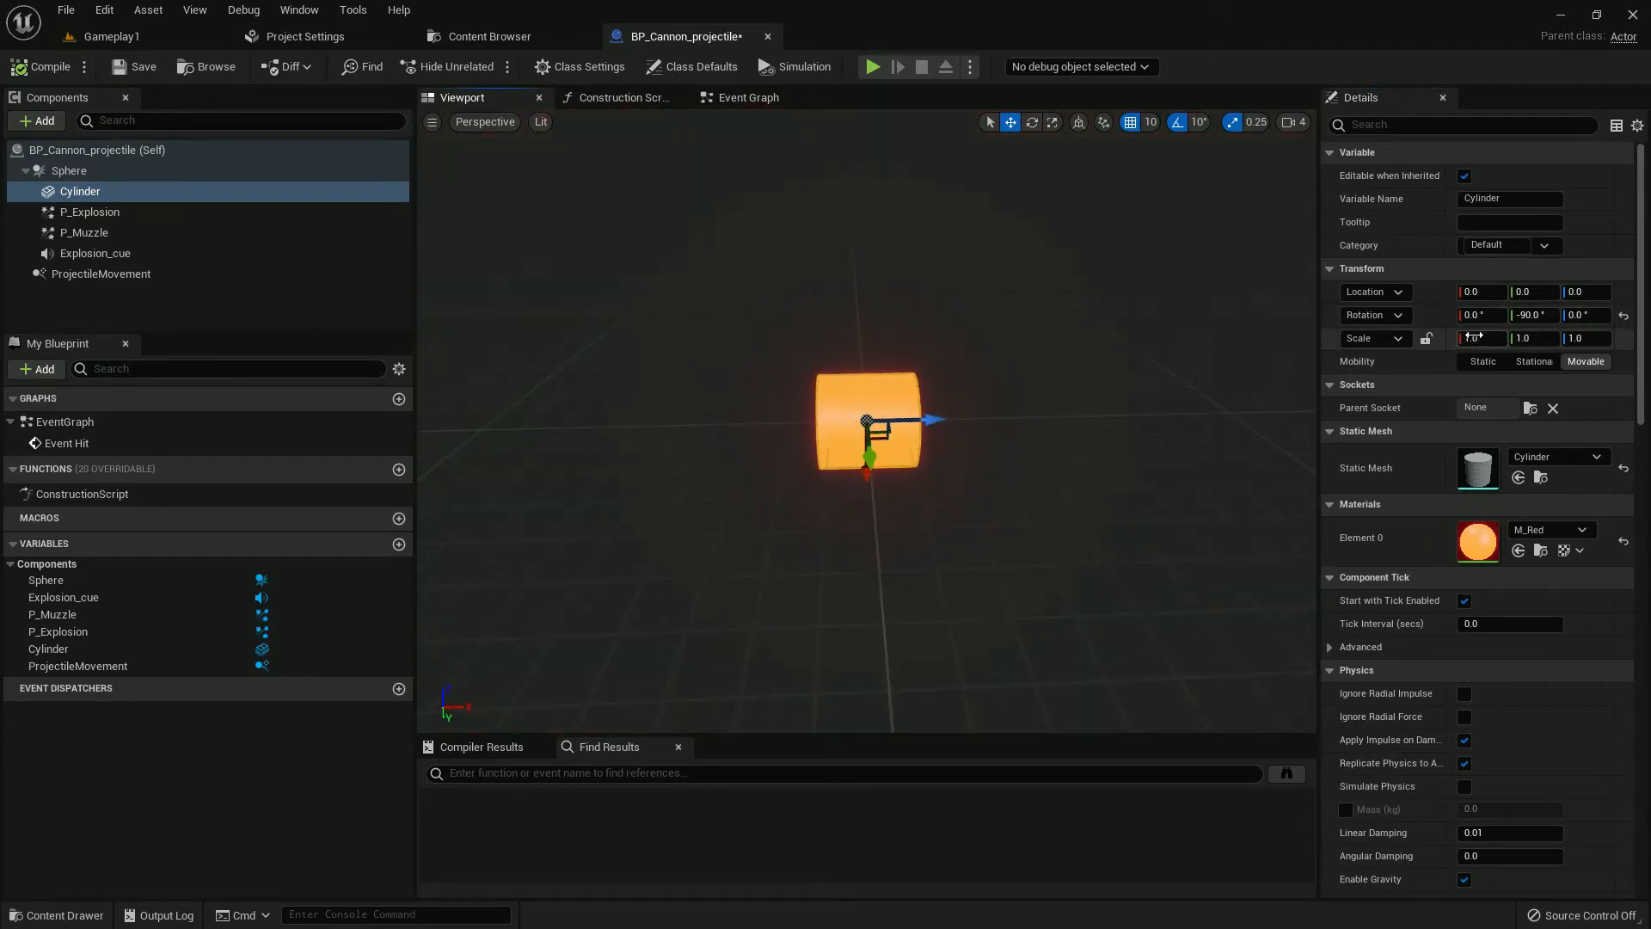
triple_click(1478, 338)
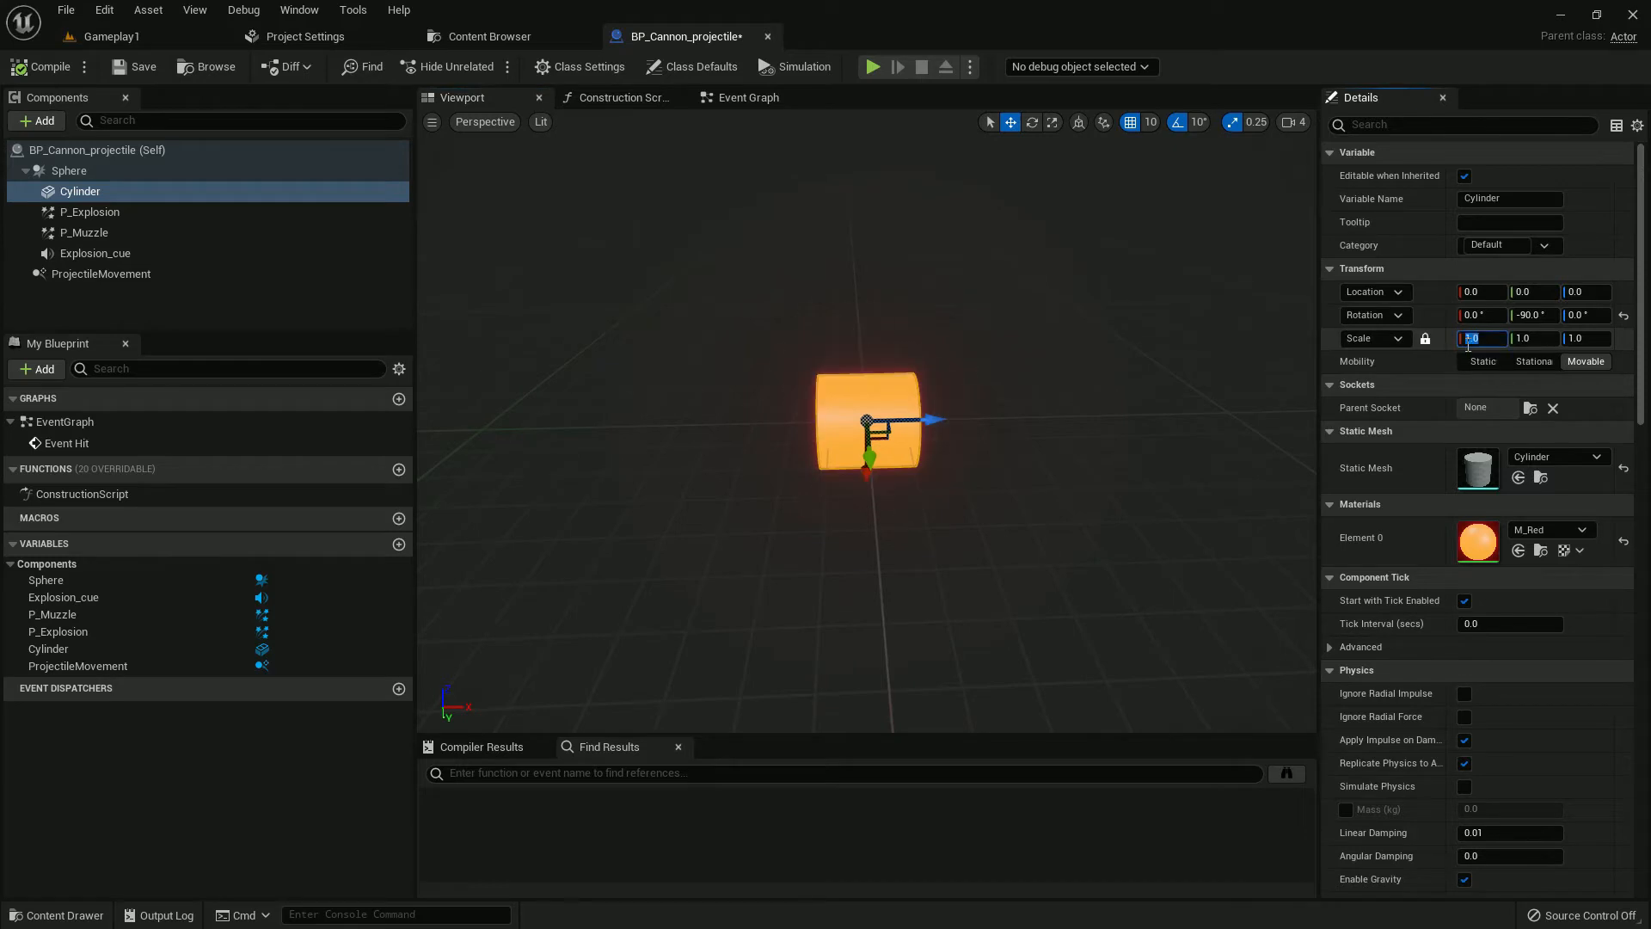
text(0.5)
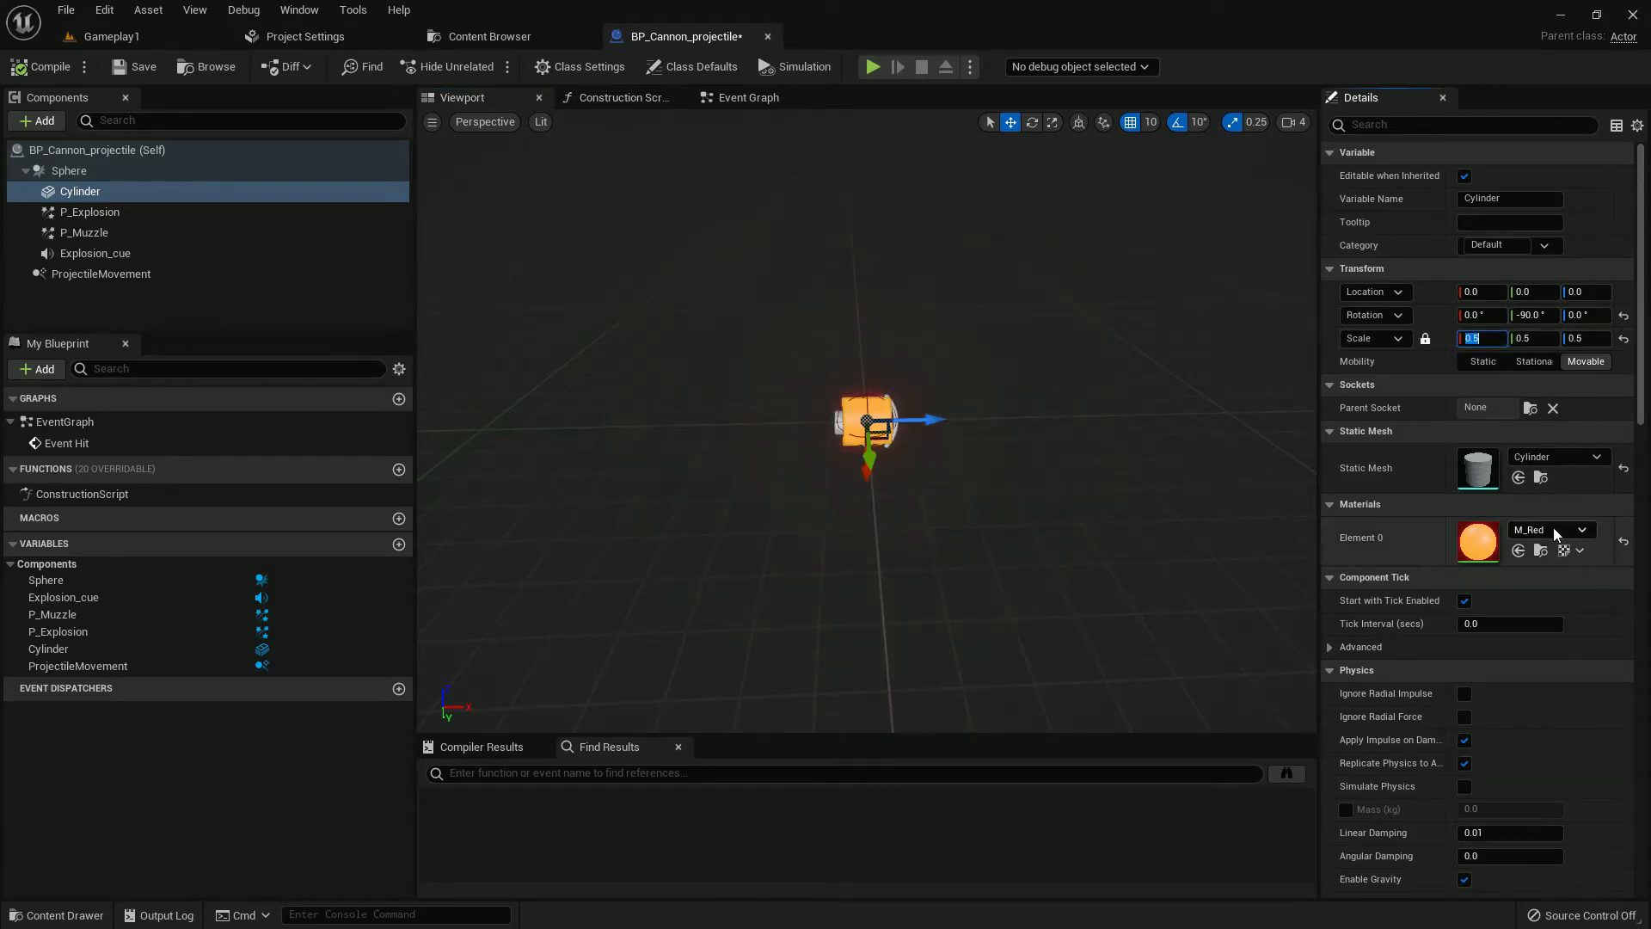
click(1581, 530)
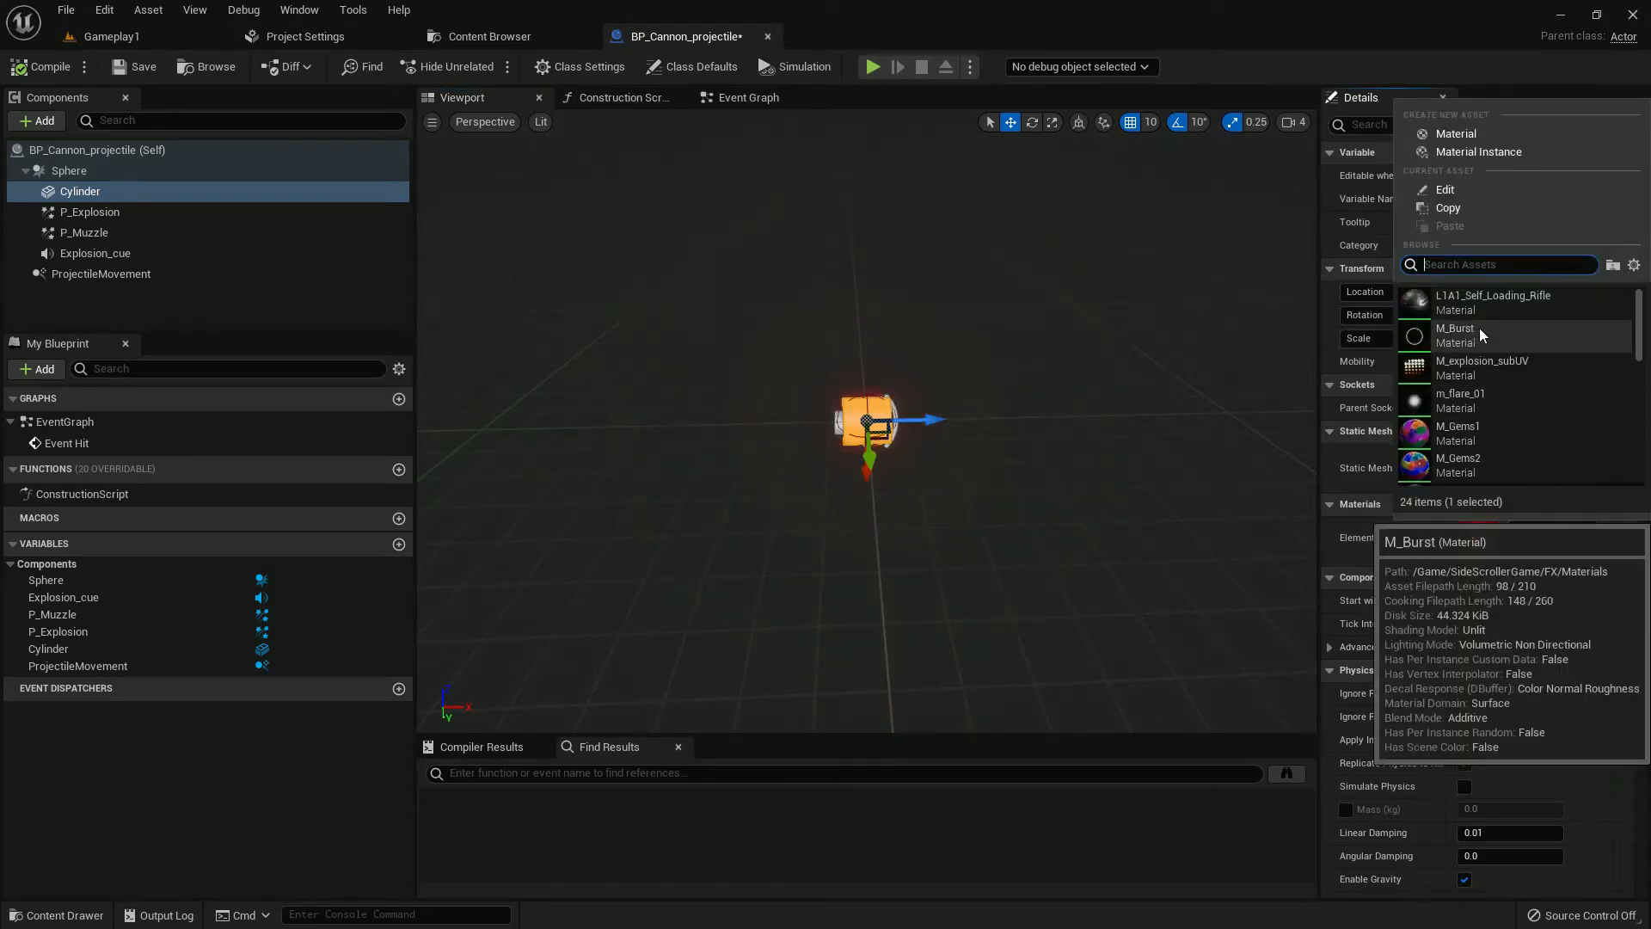
click(1491, 302)
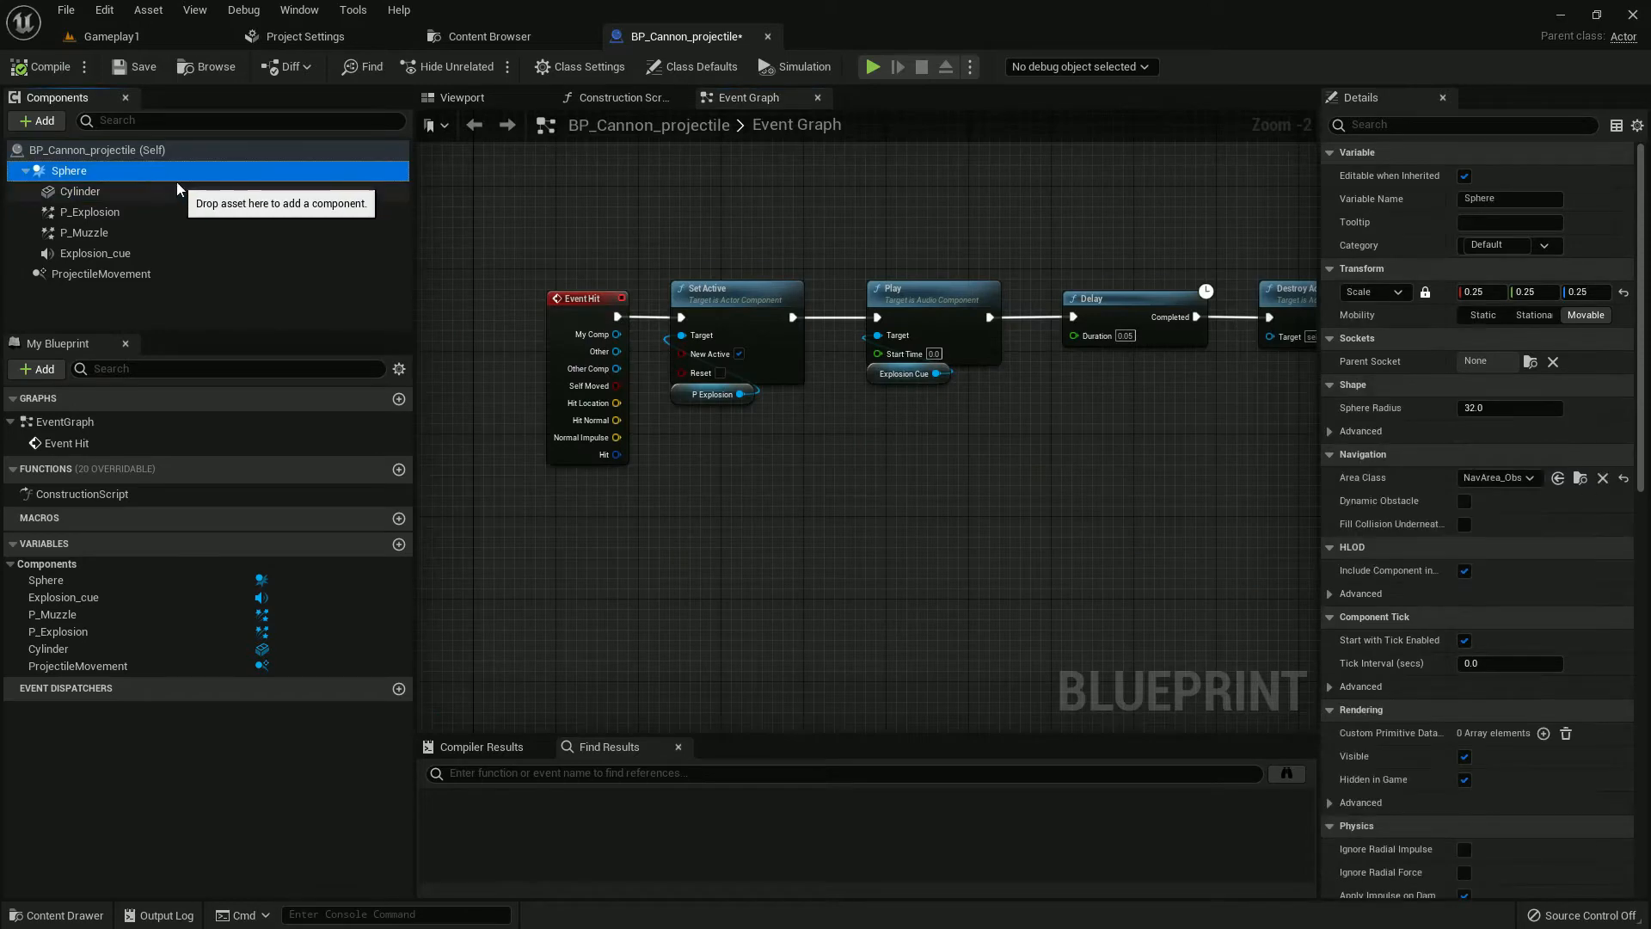
Step: Add a Sphere On Component Hit event casting to SideScroller_Character and calling Player Damage once
click(80, 191)
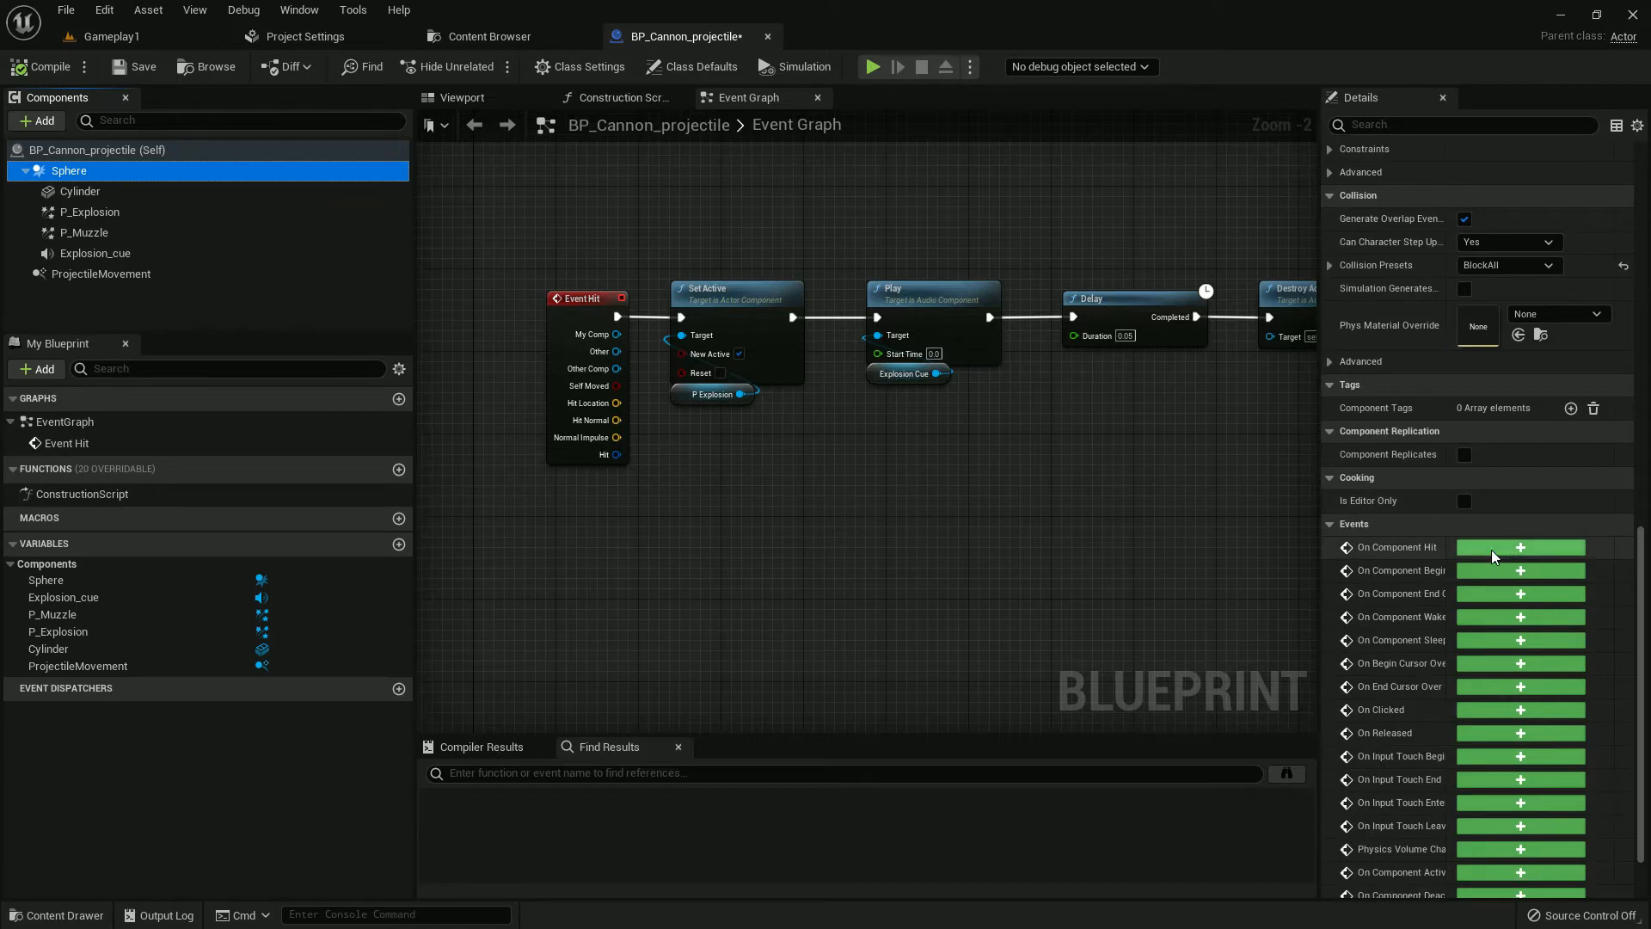
click(1521, 547)
text(player da)
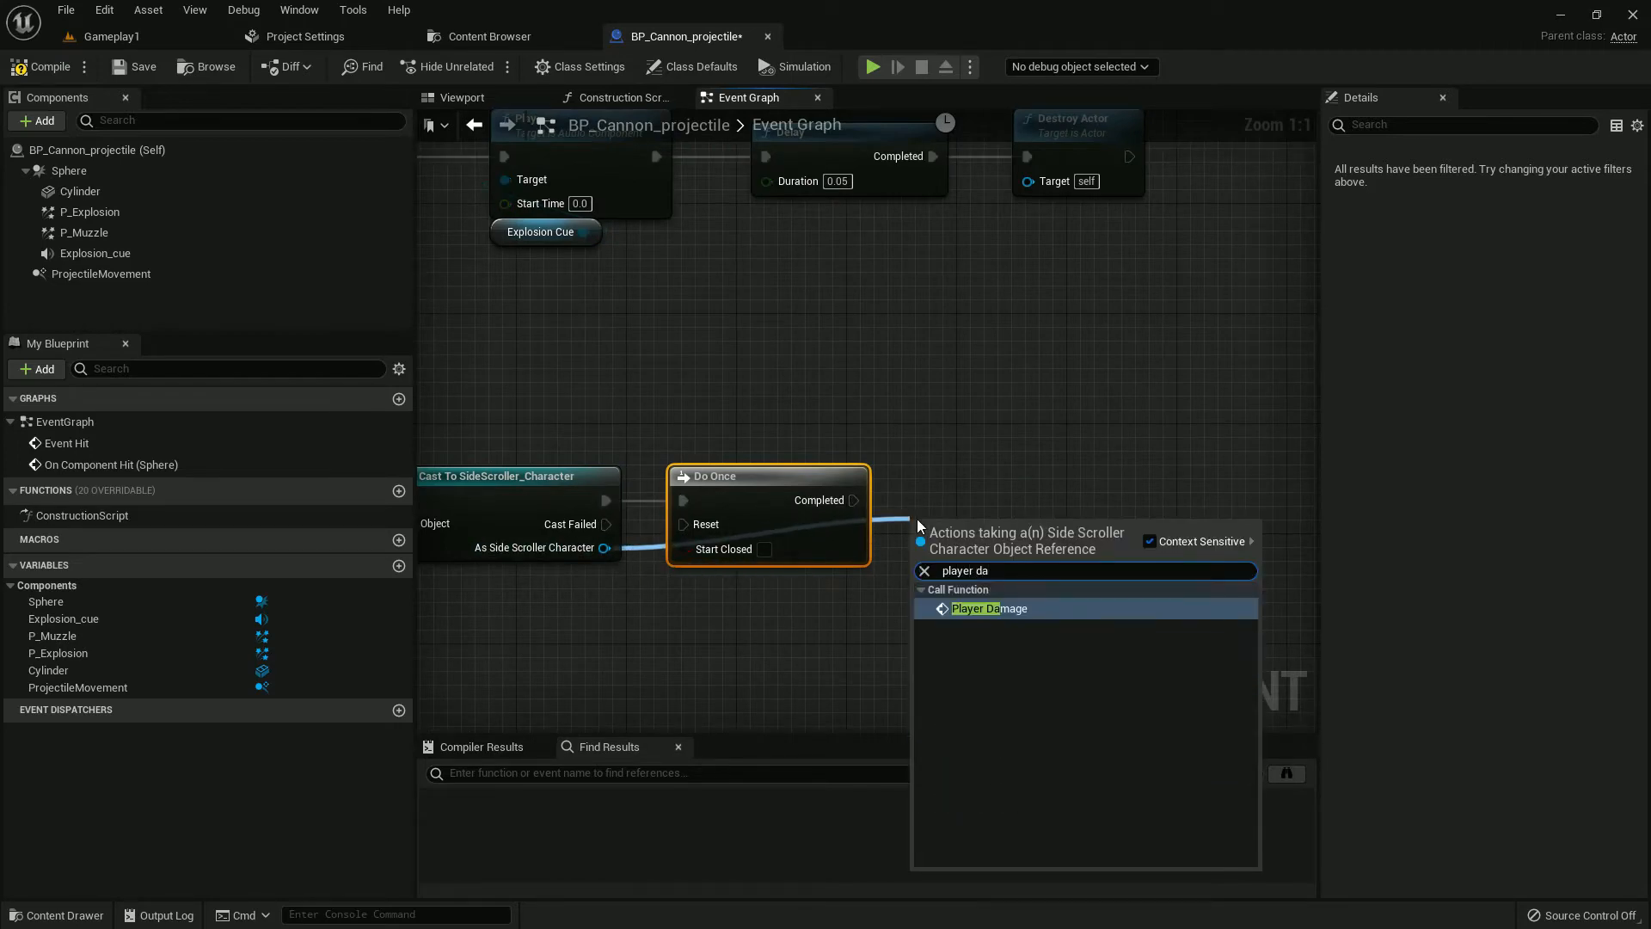
click(988, 608)
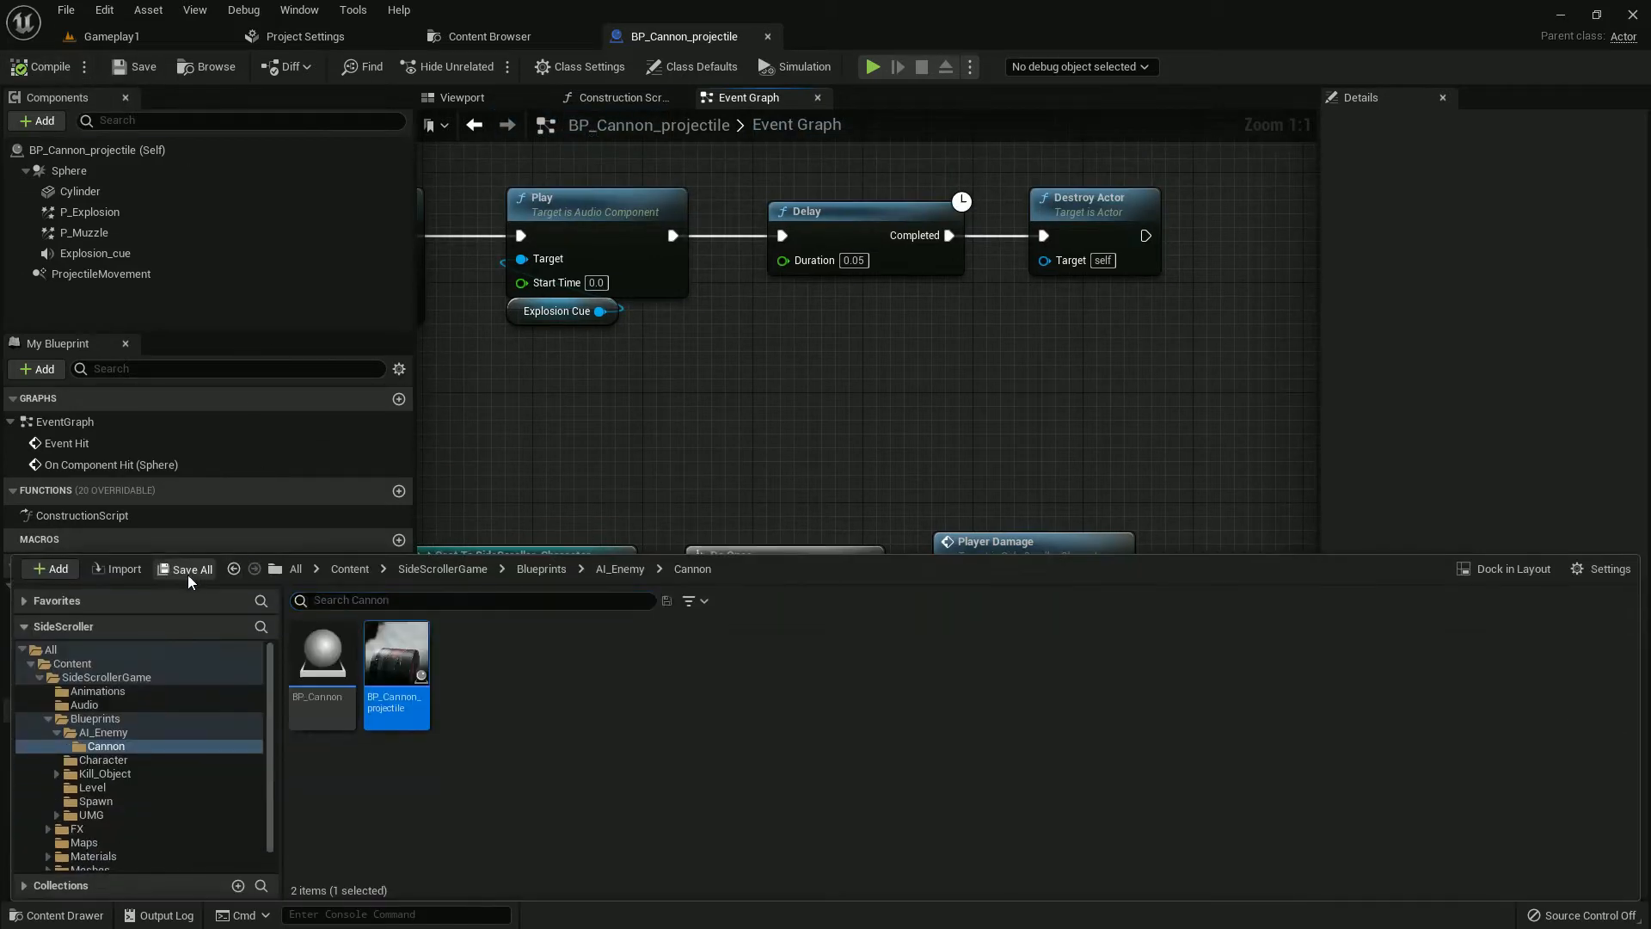
mouse_move(768, 39)
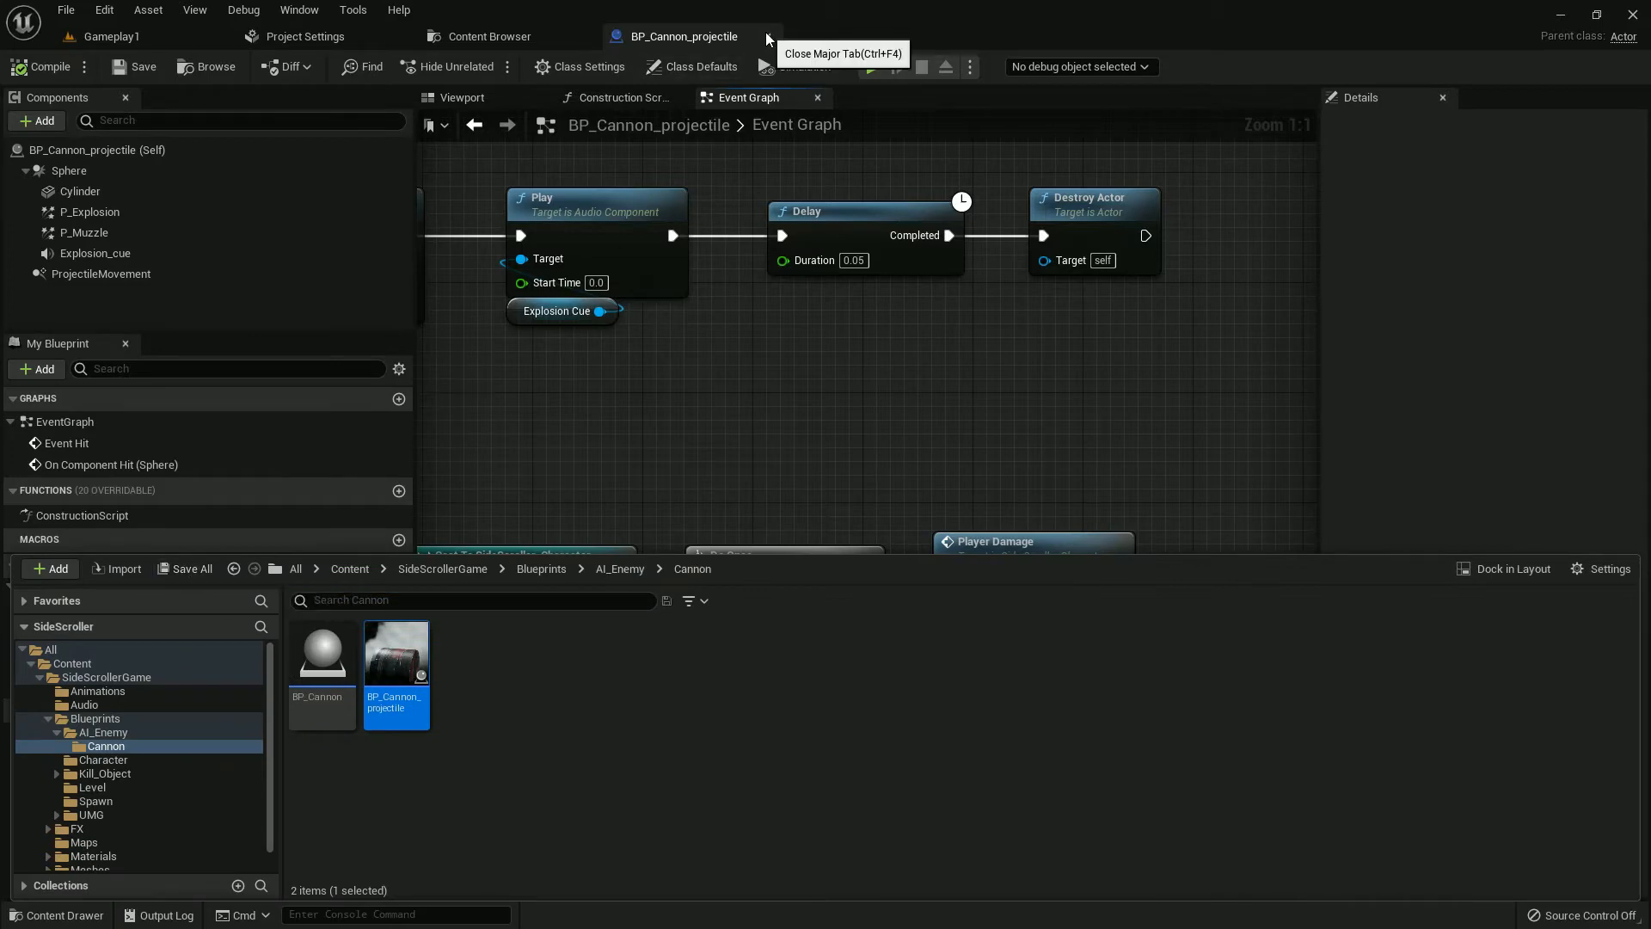
Step: Add a static mesh component named Cannon using SM_Cannon_1 and review its collision settings
click(768, 37)
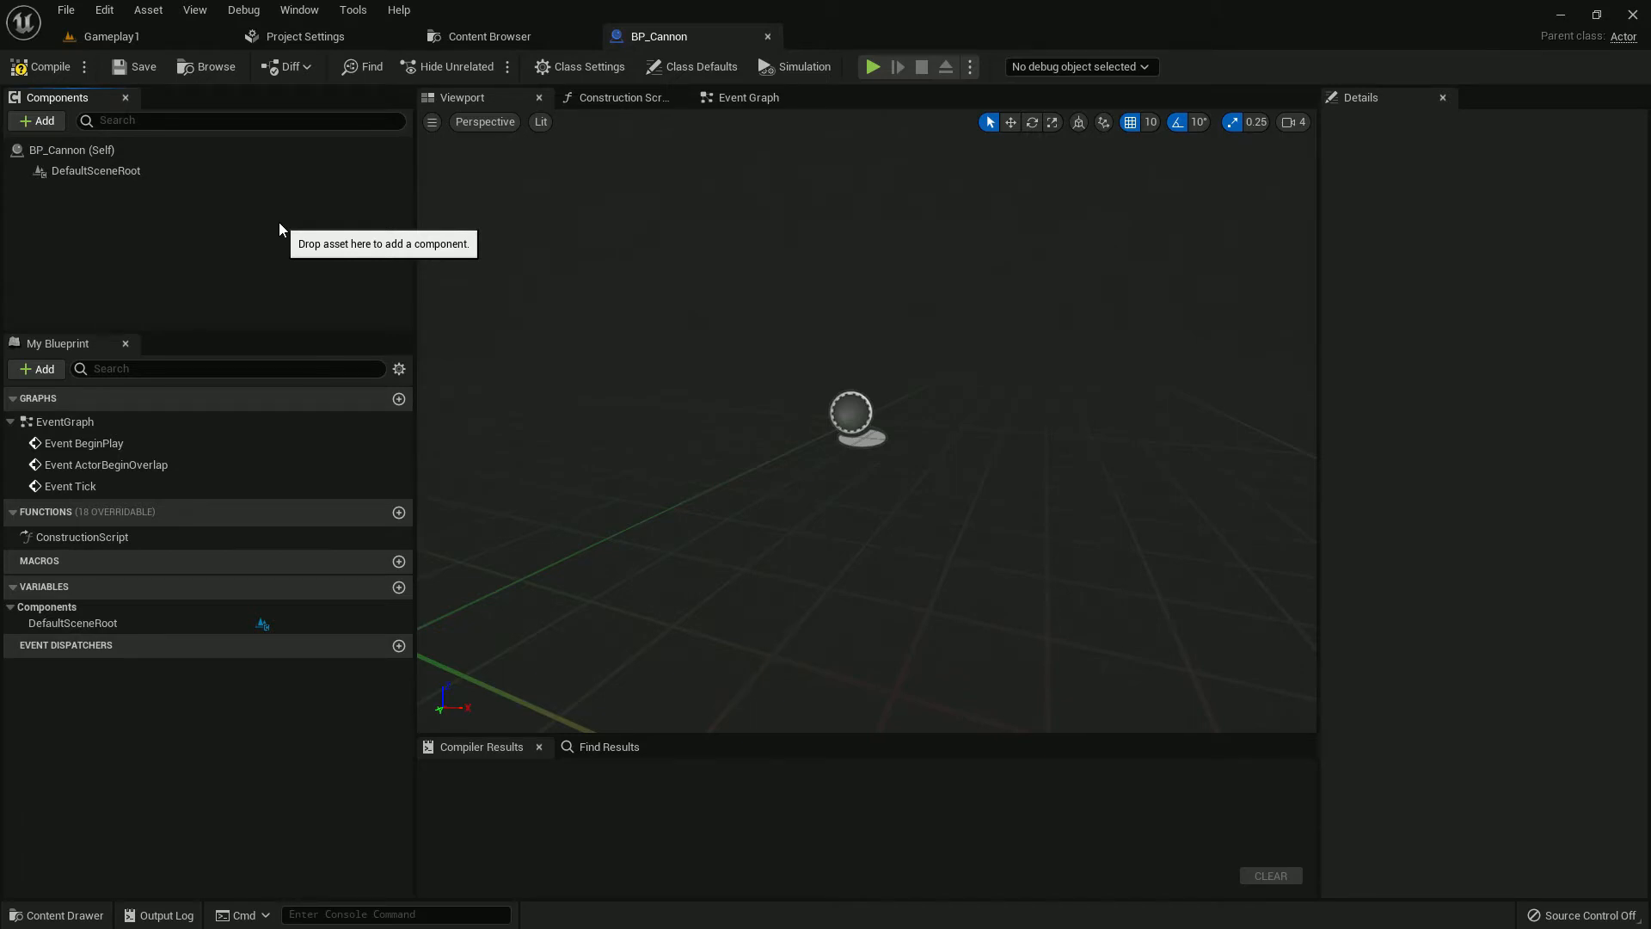
mouse_move(829, 333)
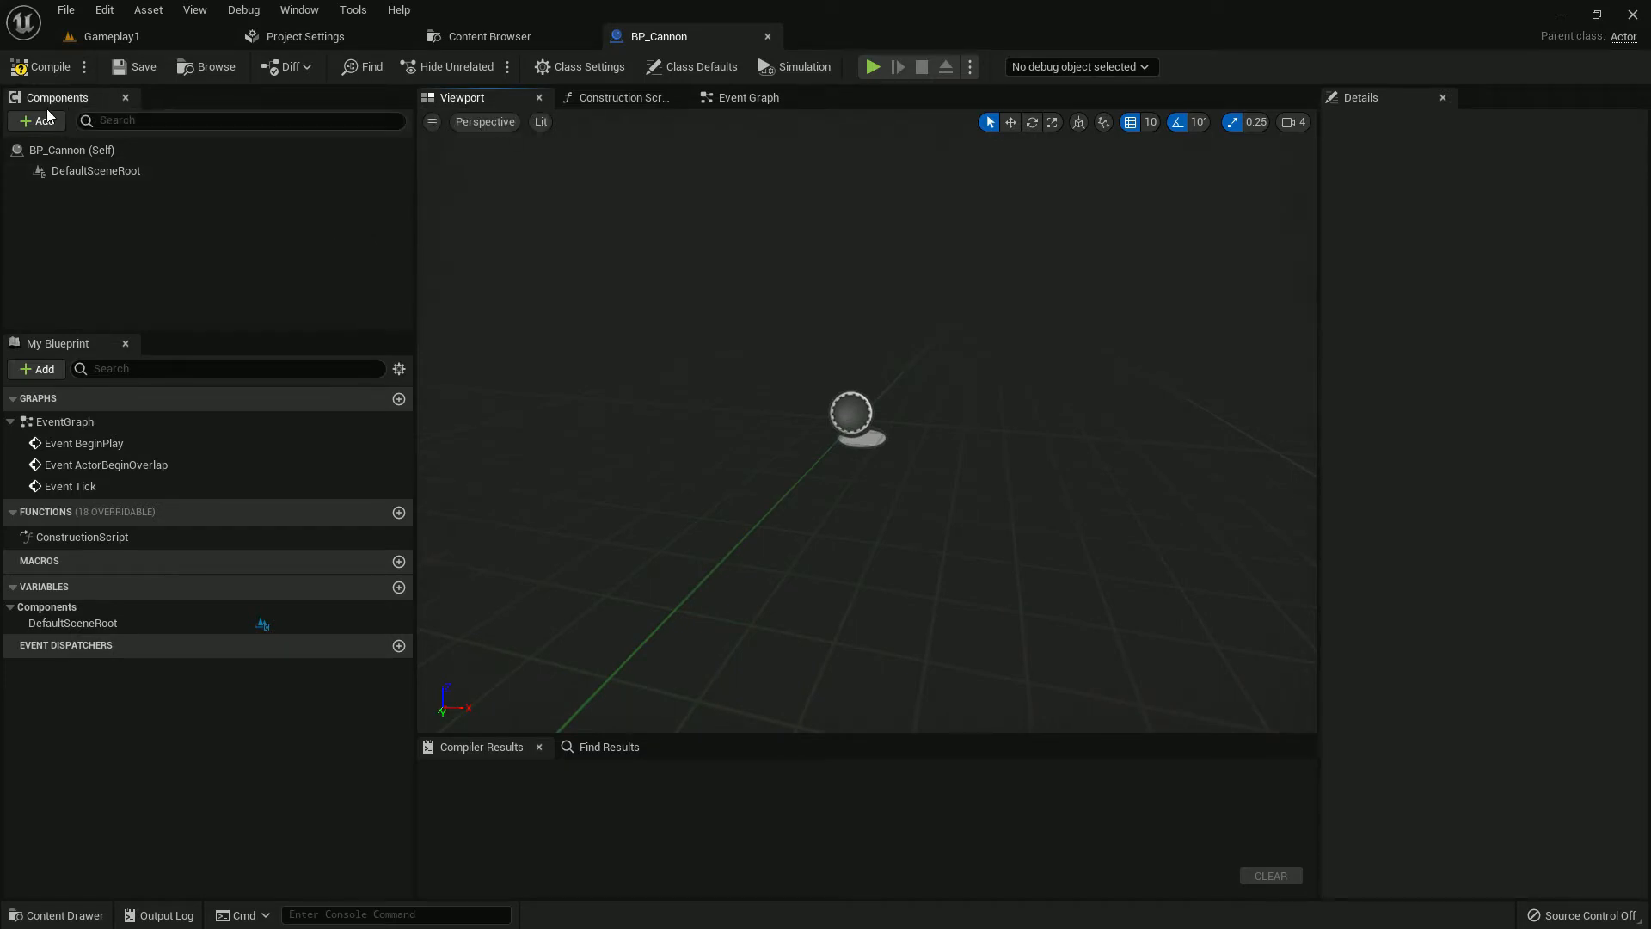
click(37, 120)
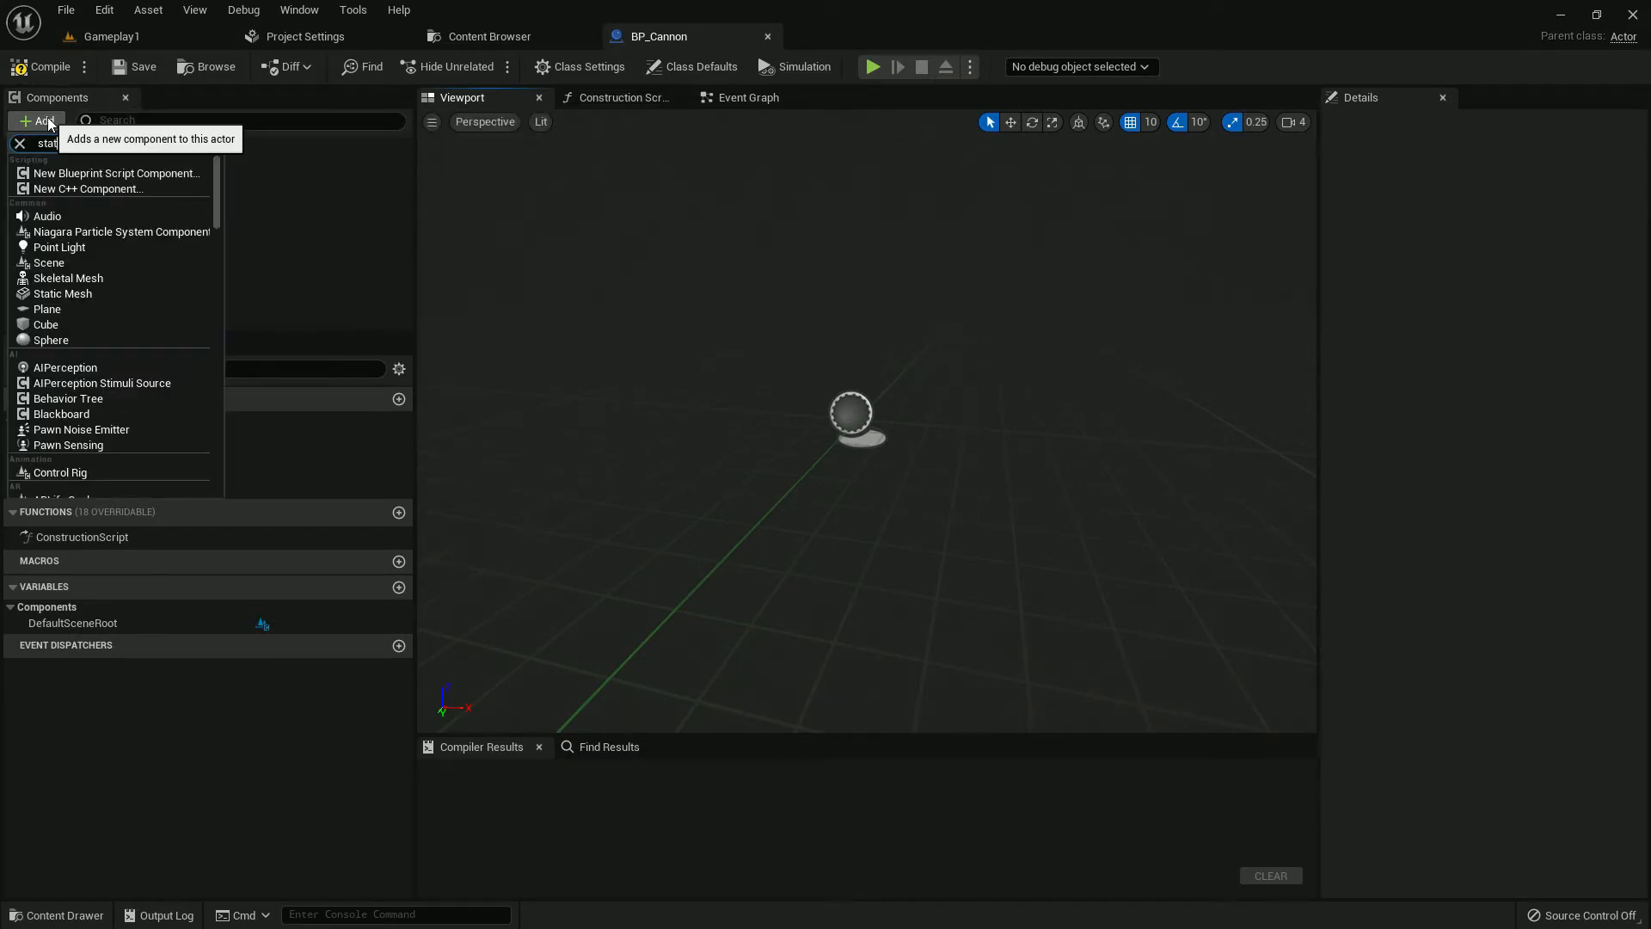
click(62, 292)
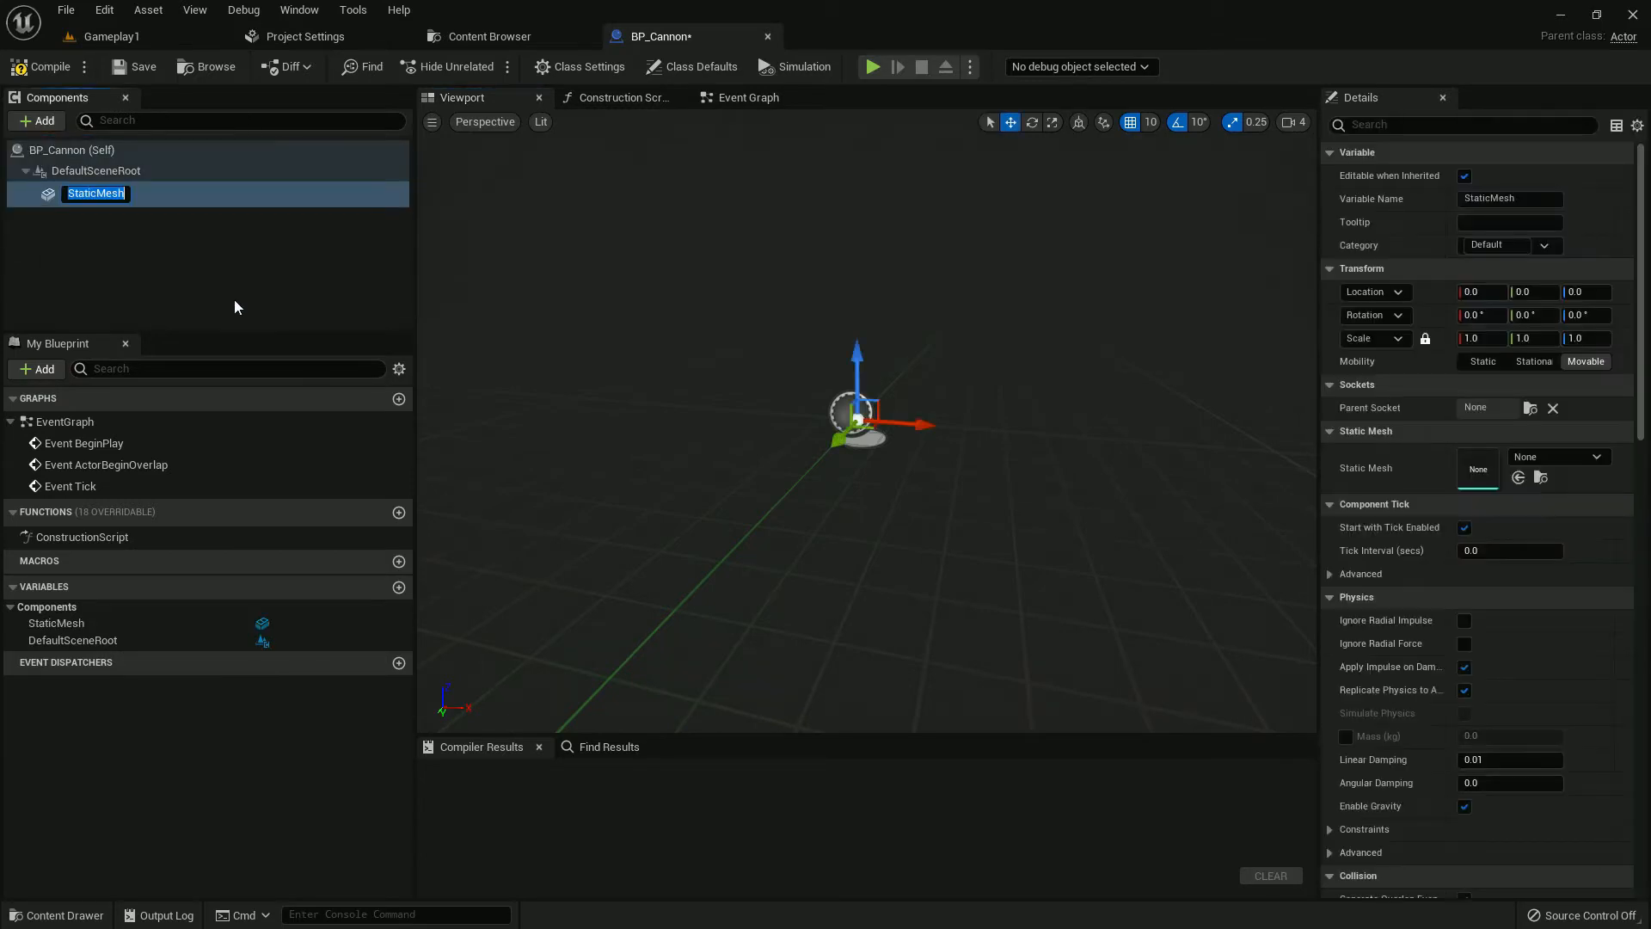
text(Cannon)
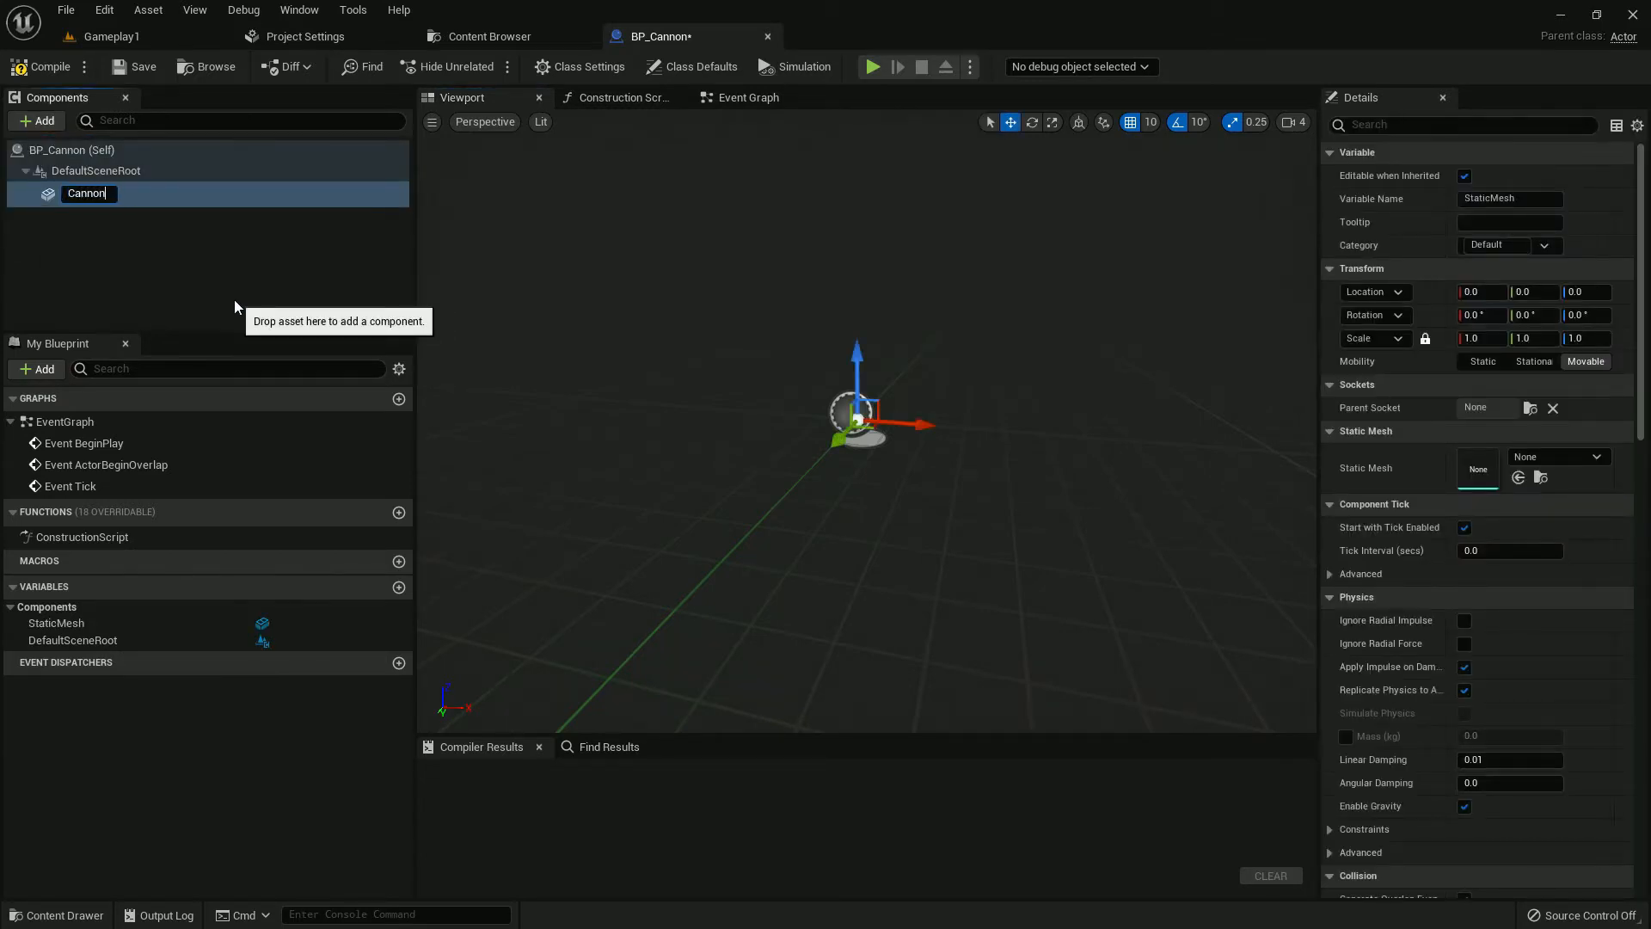
click(1593, 456)
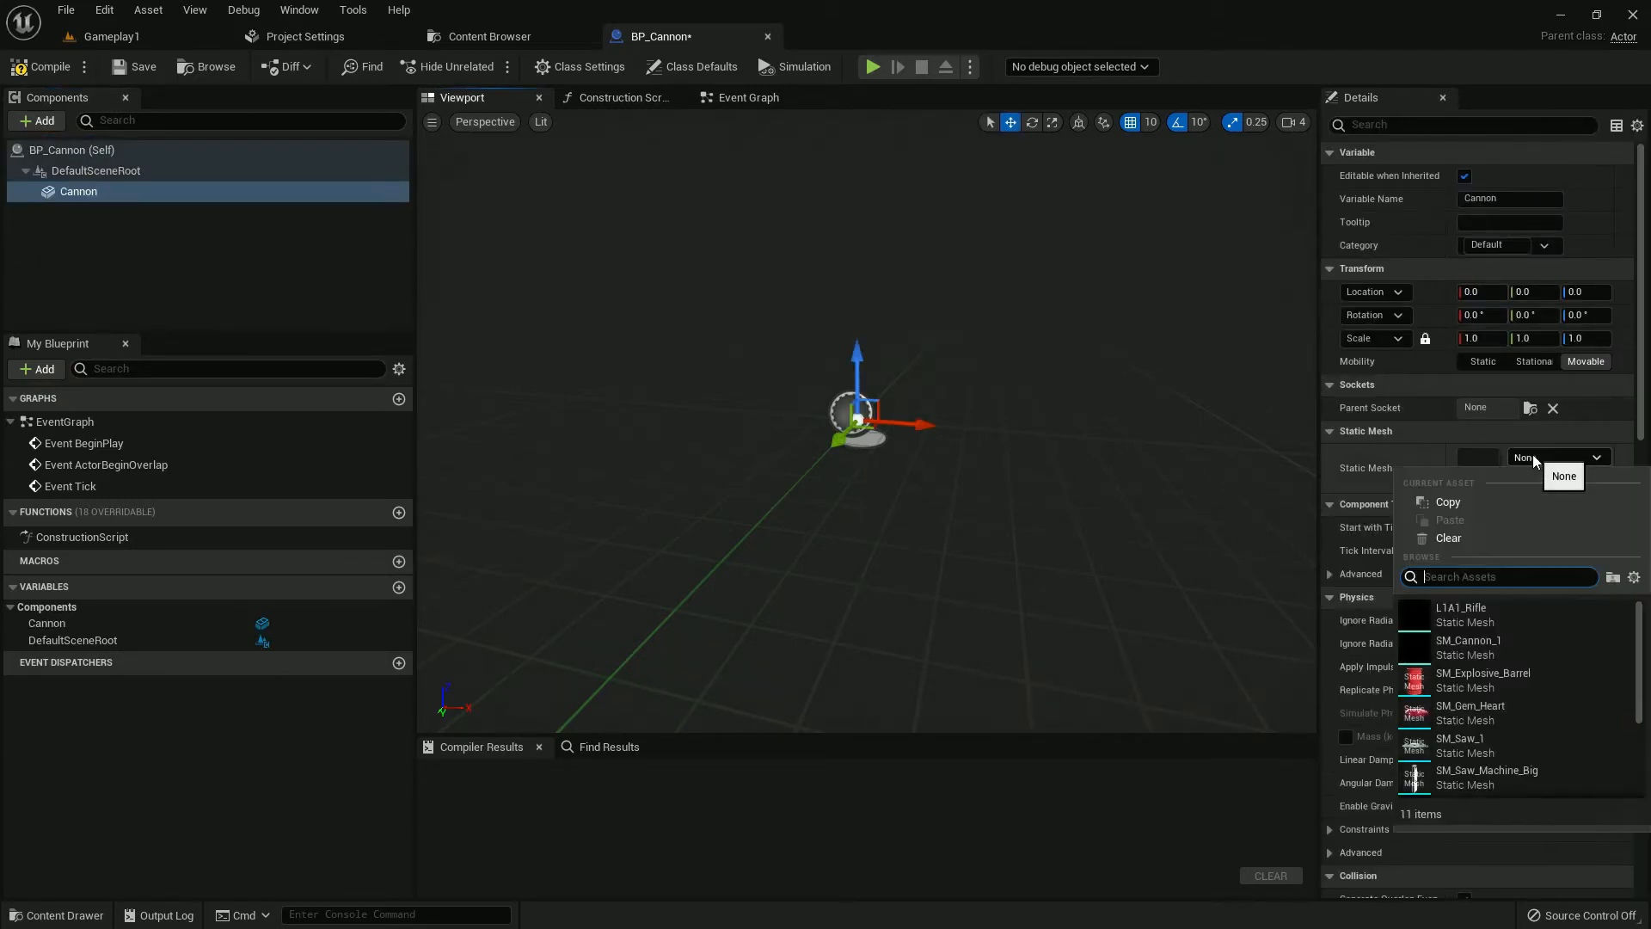
click(1467, 640)
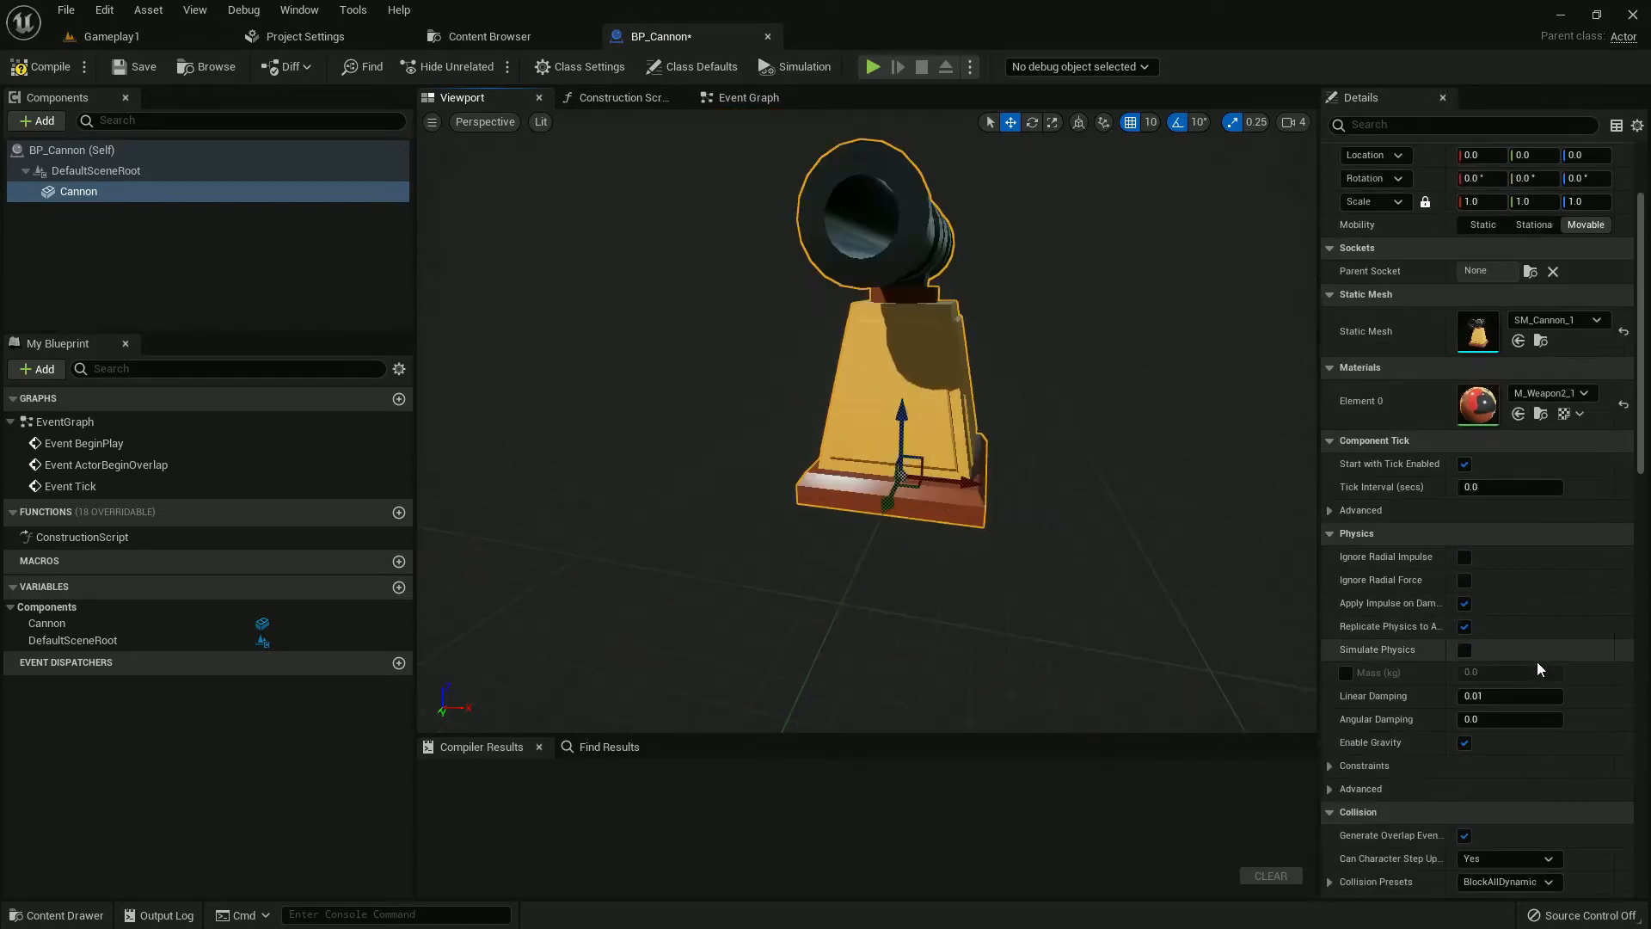
scroll(down, 3)
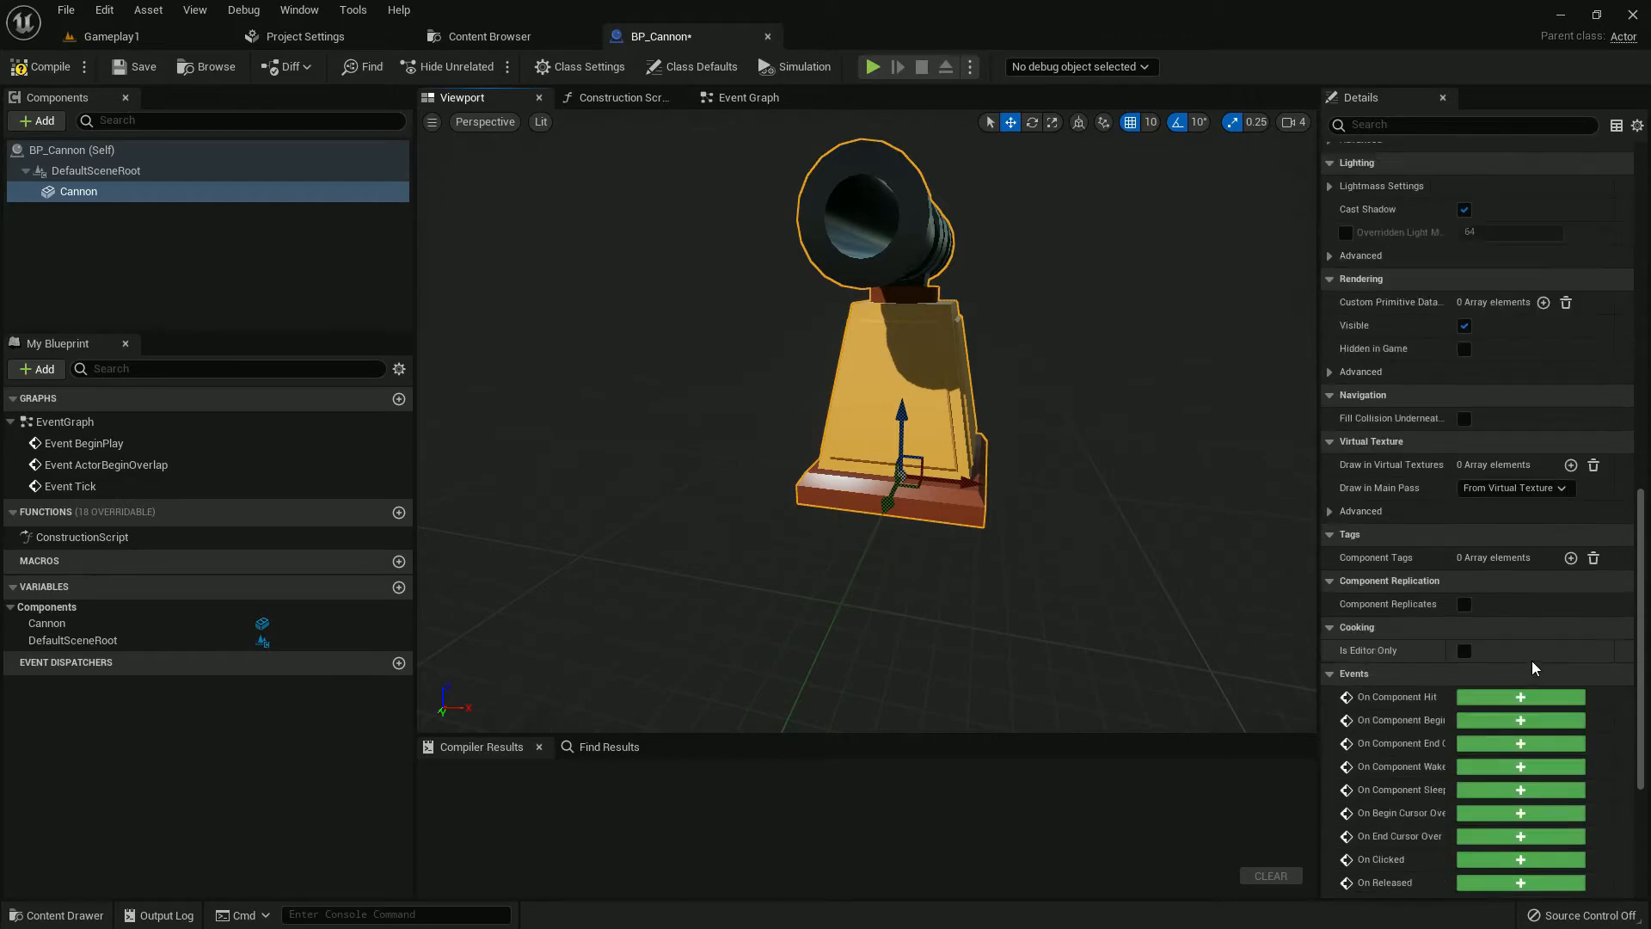
scroll(up, 3)
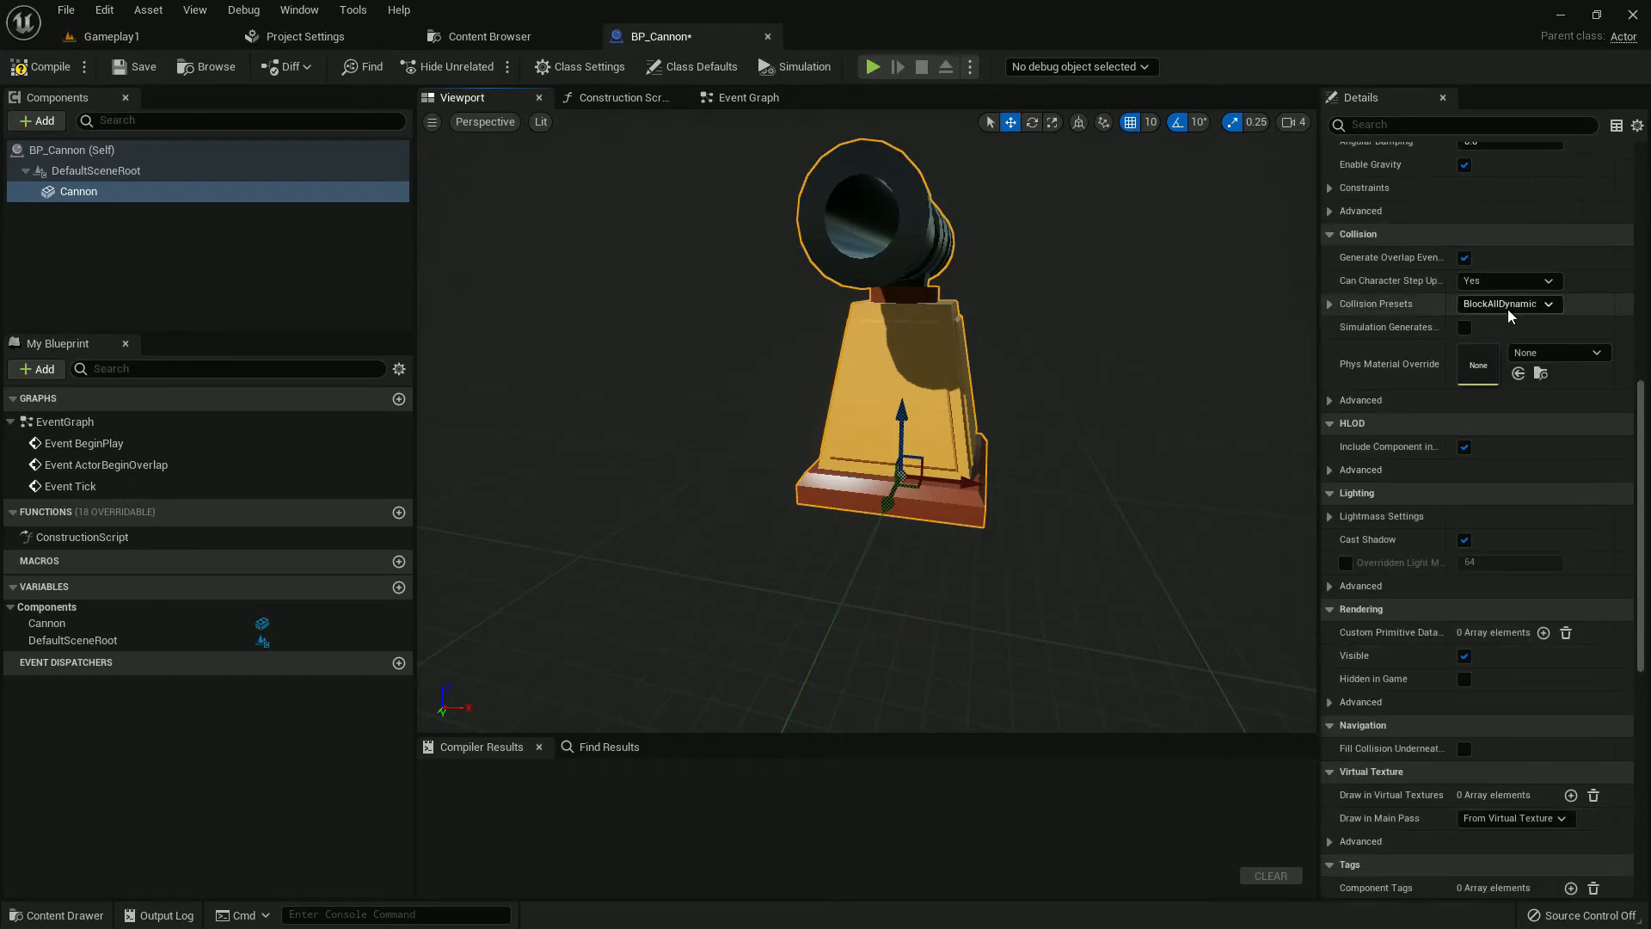
scroll(up, 3)
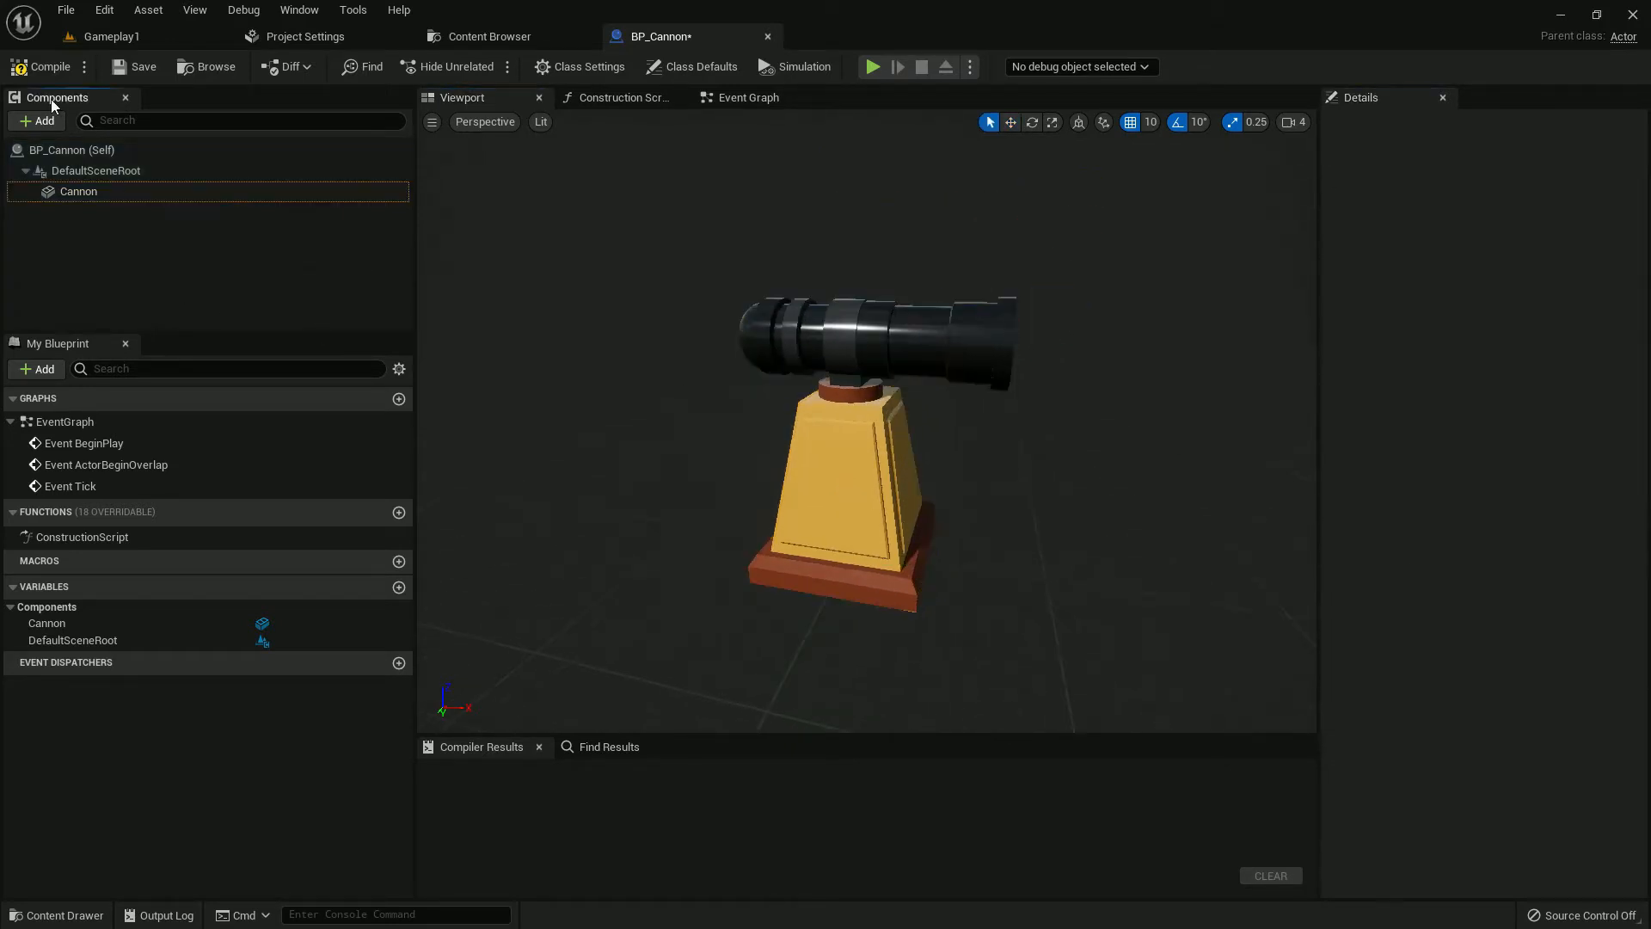
Step: Compile, then add a Box Collision named Range_Box and a Widget component
click(42, 67)
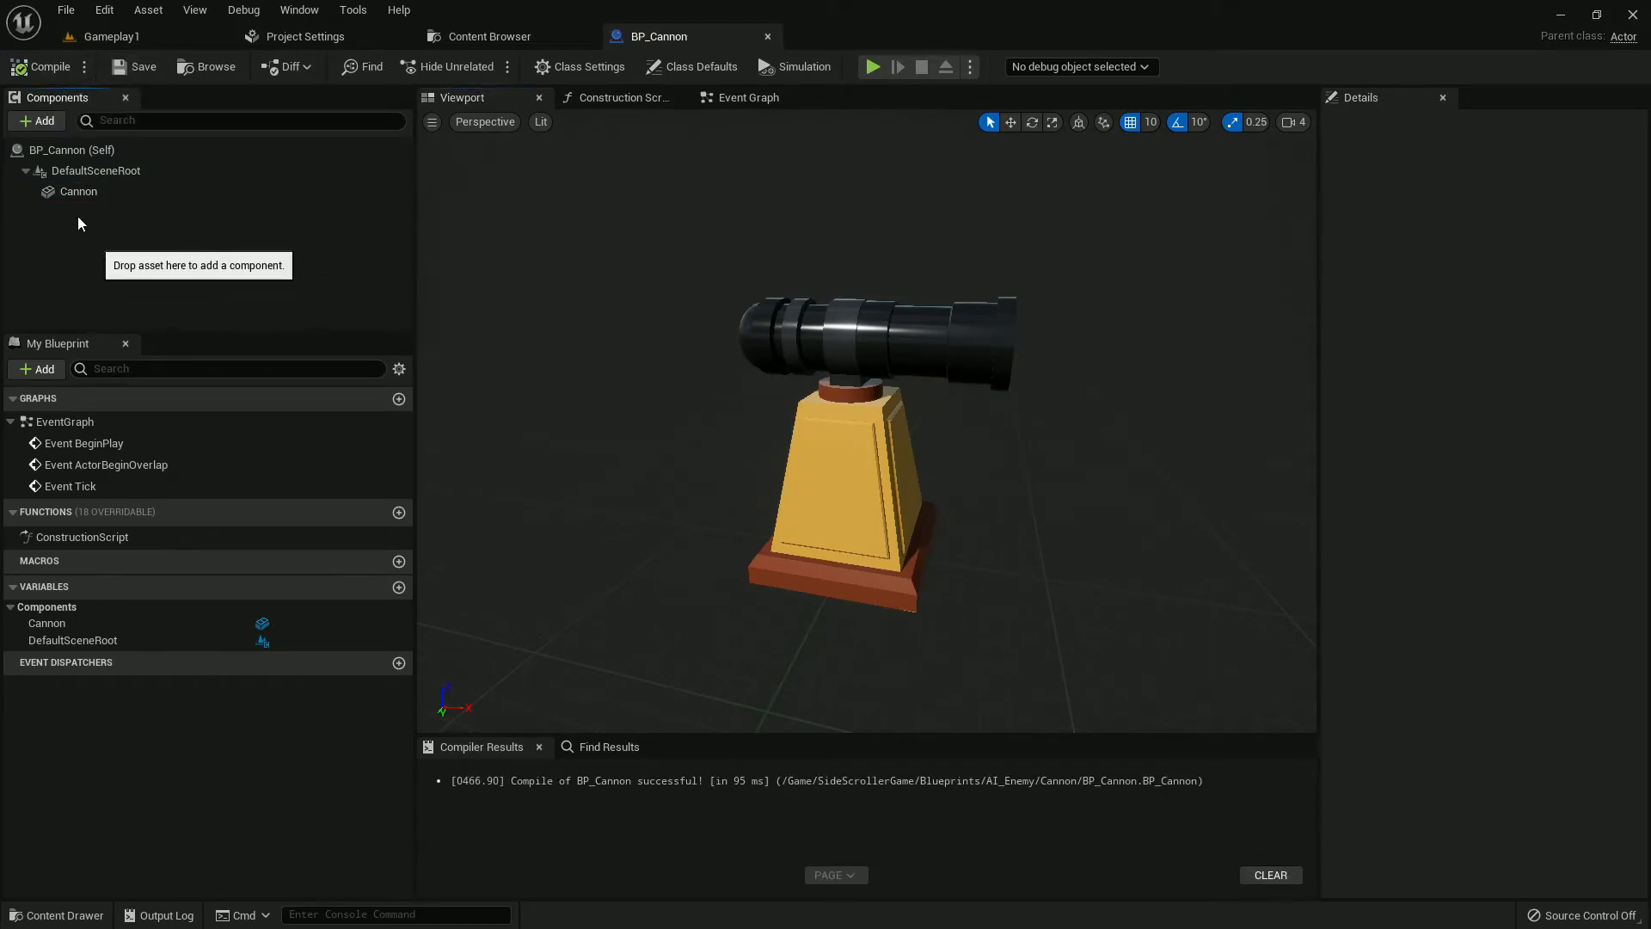
mouse_move(46, 135)
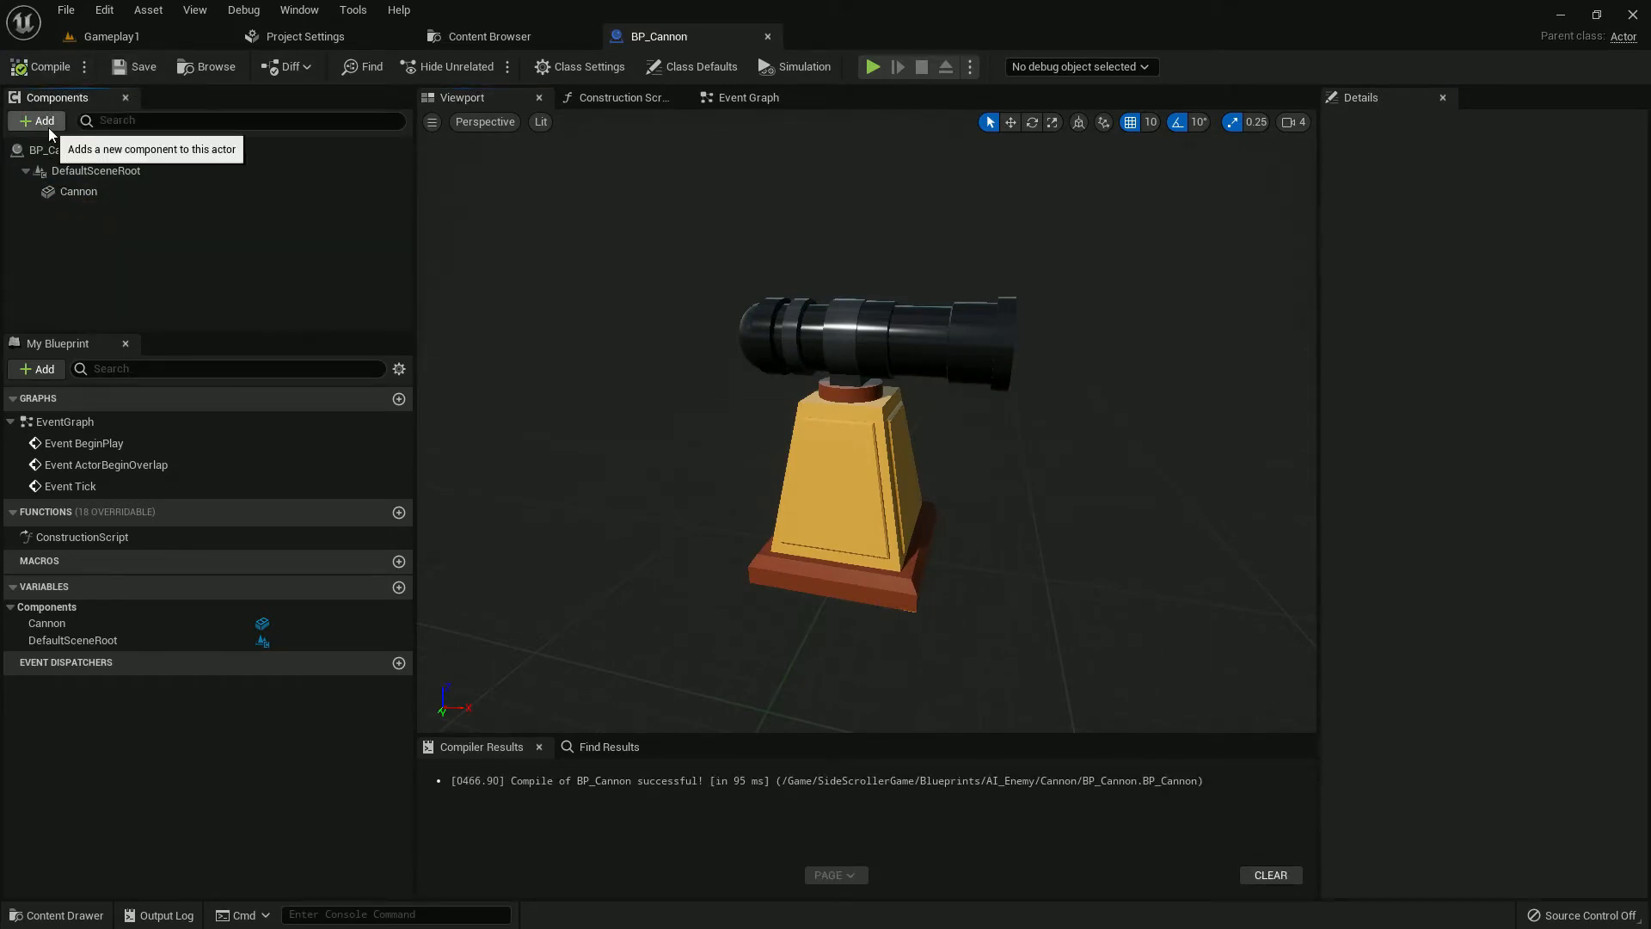
click(38, 122)
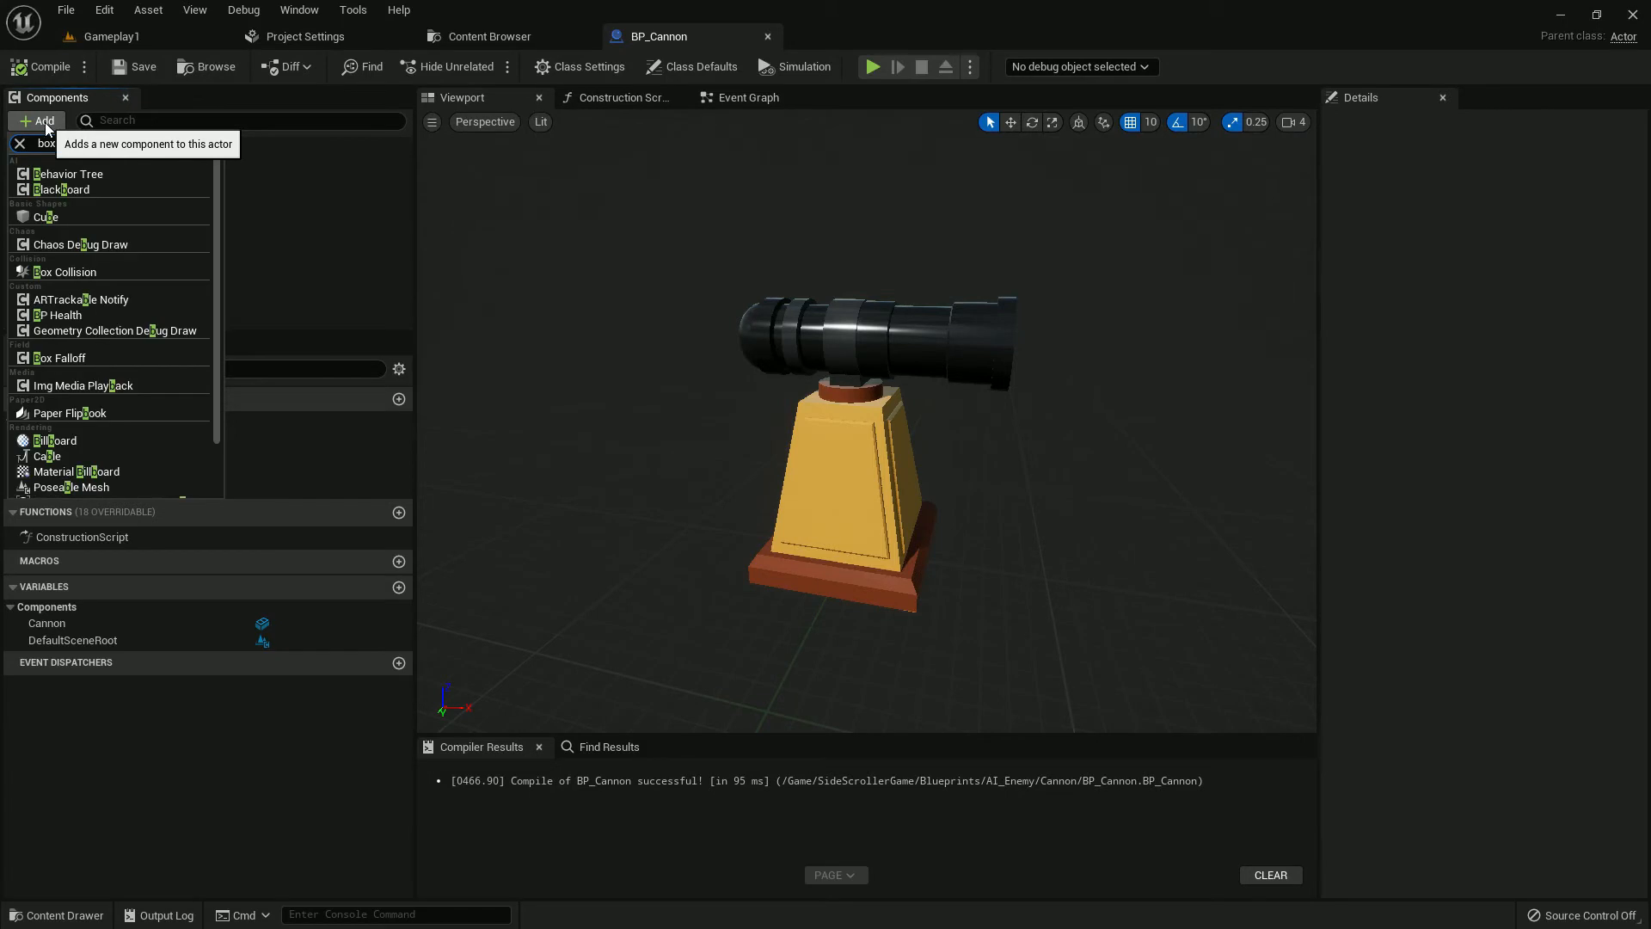
click(65, 272)
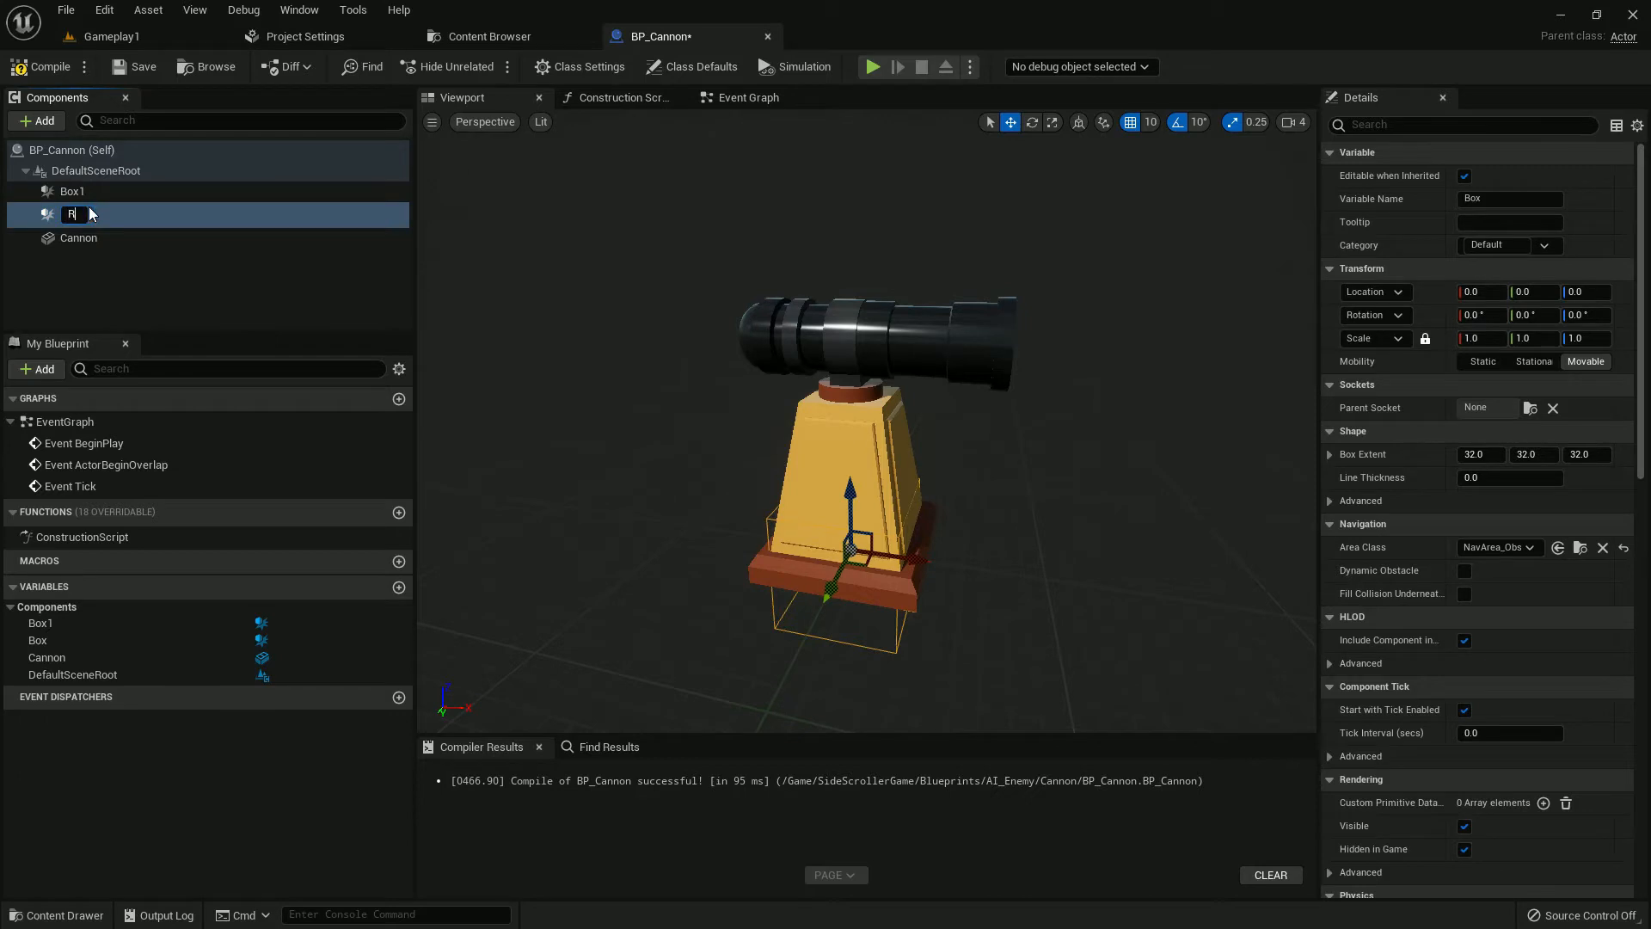
text(Range_Box)
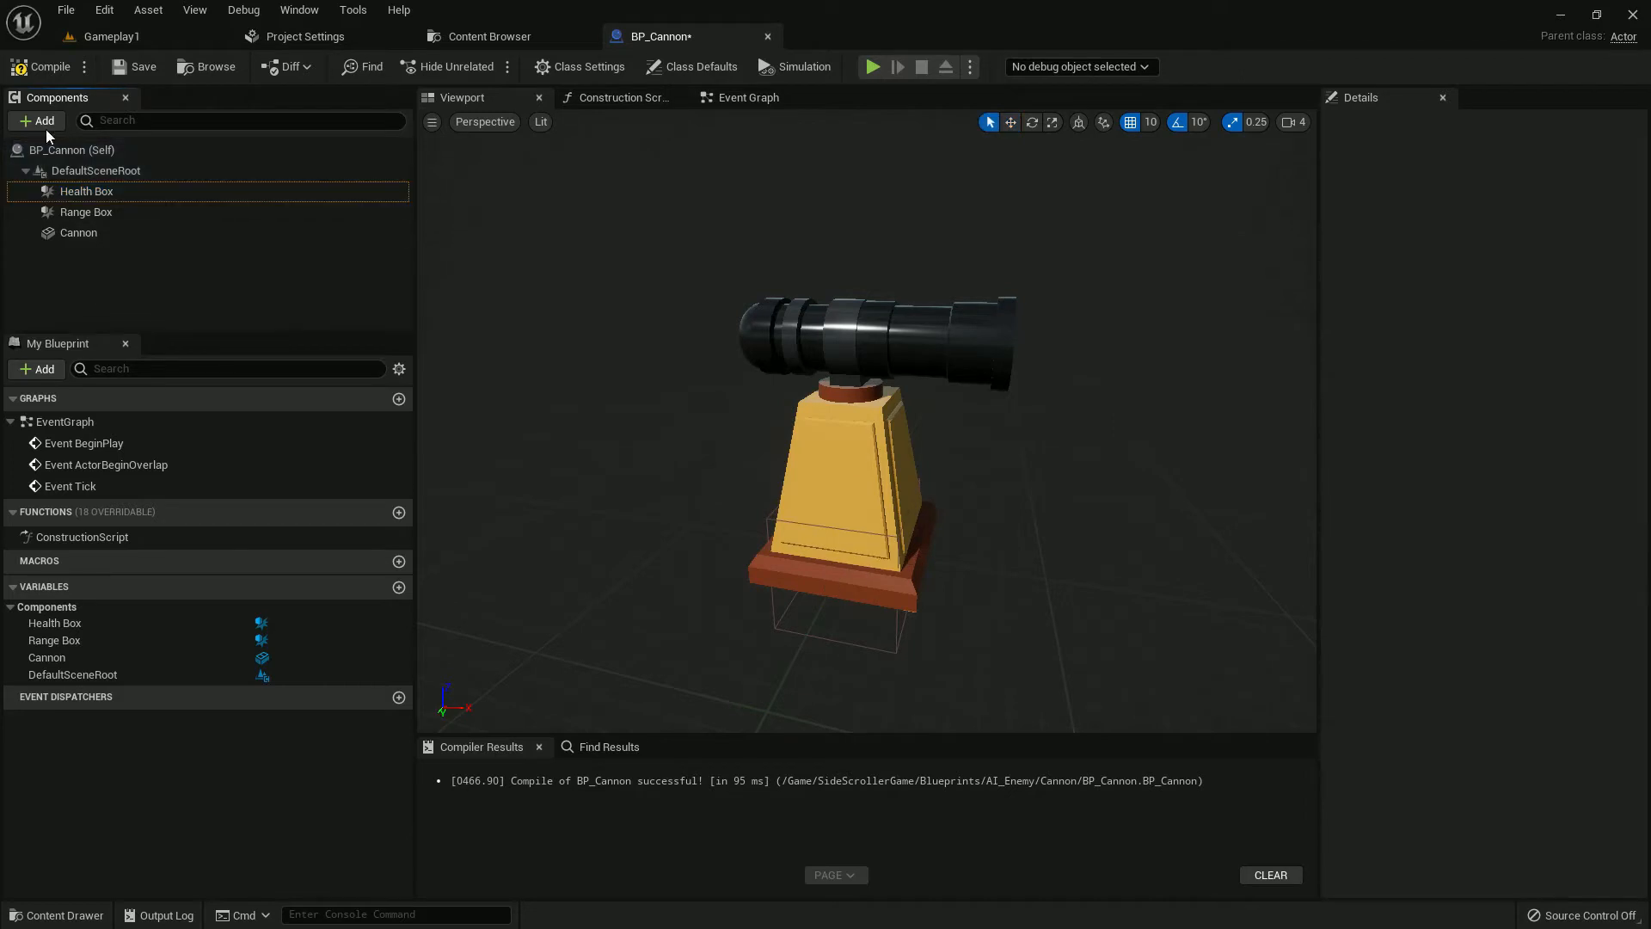
text(wid)
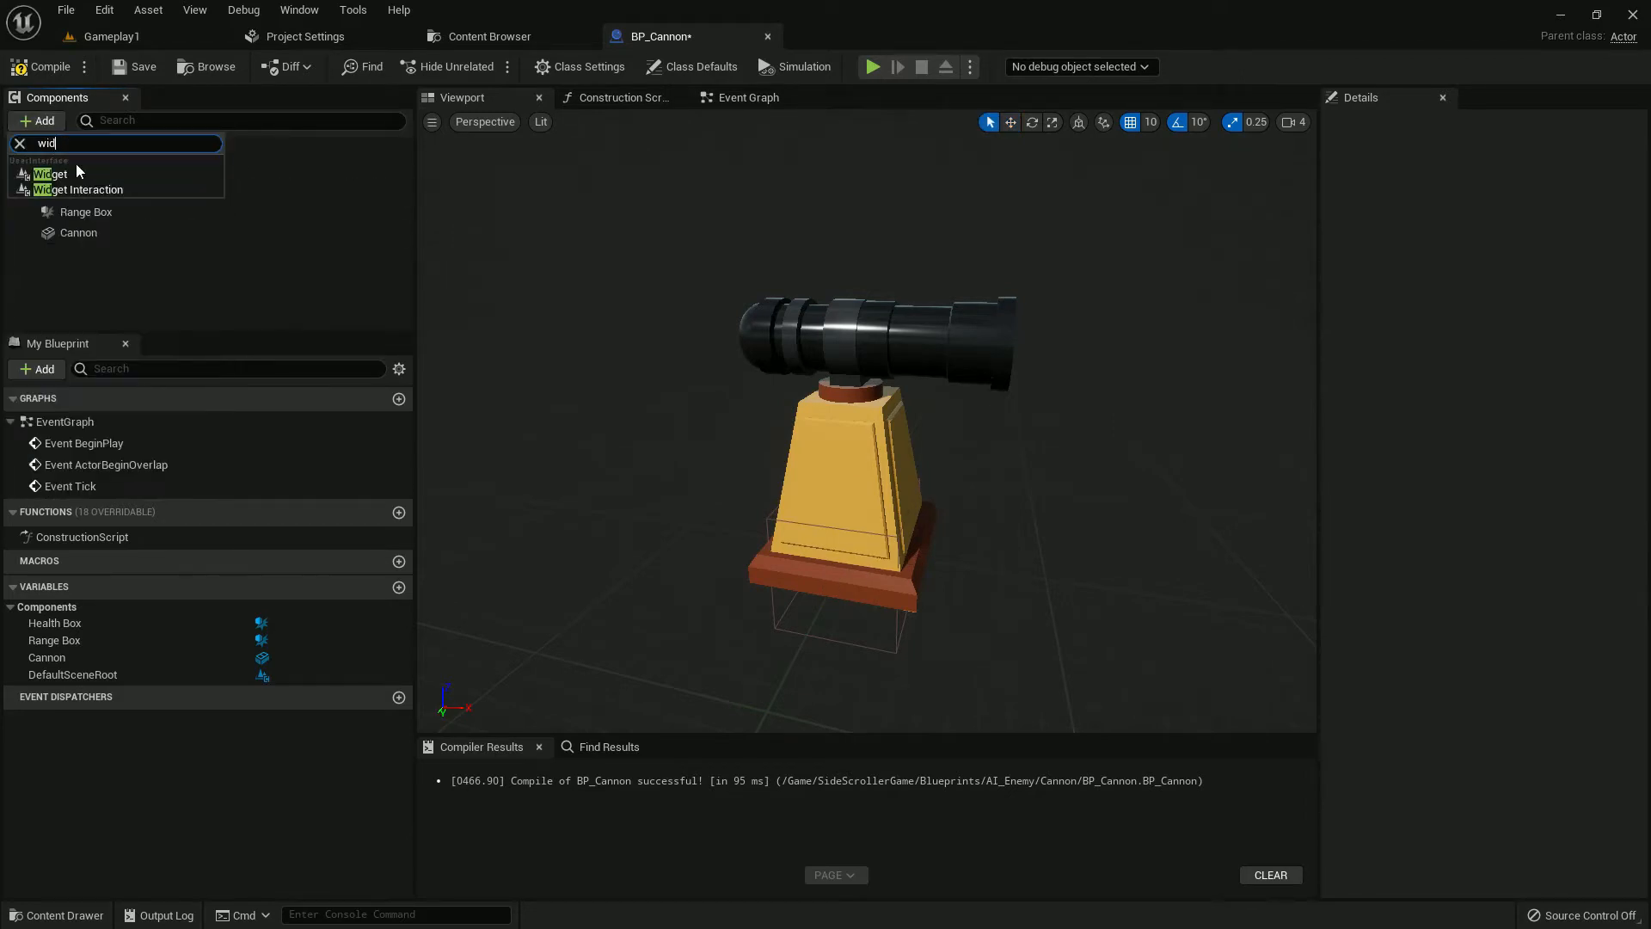
click(50, 174)
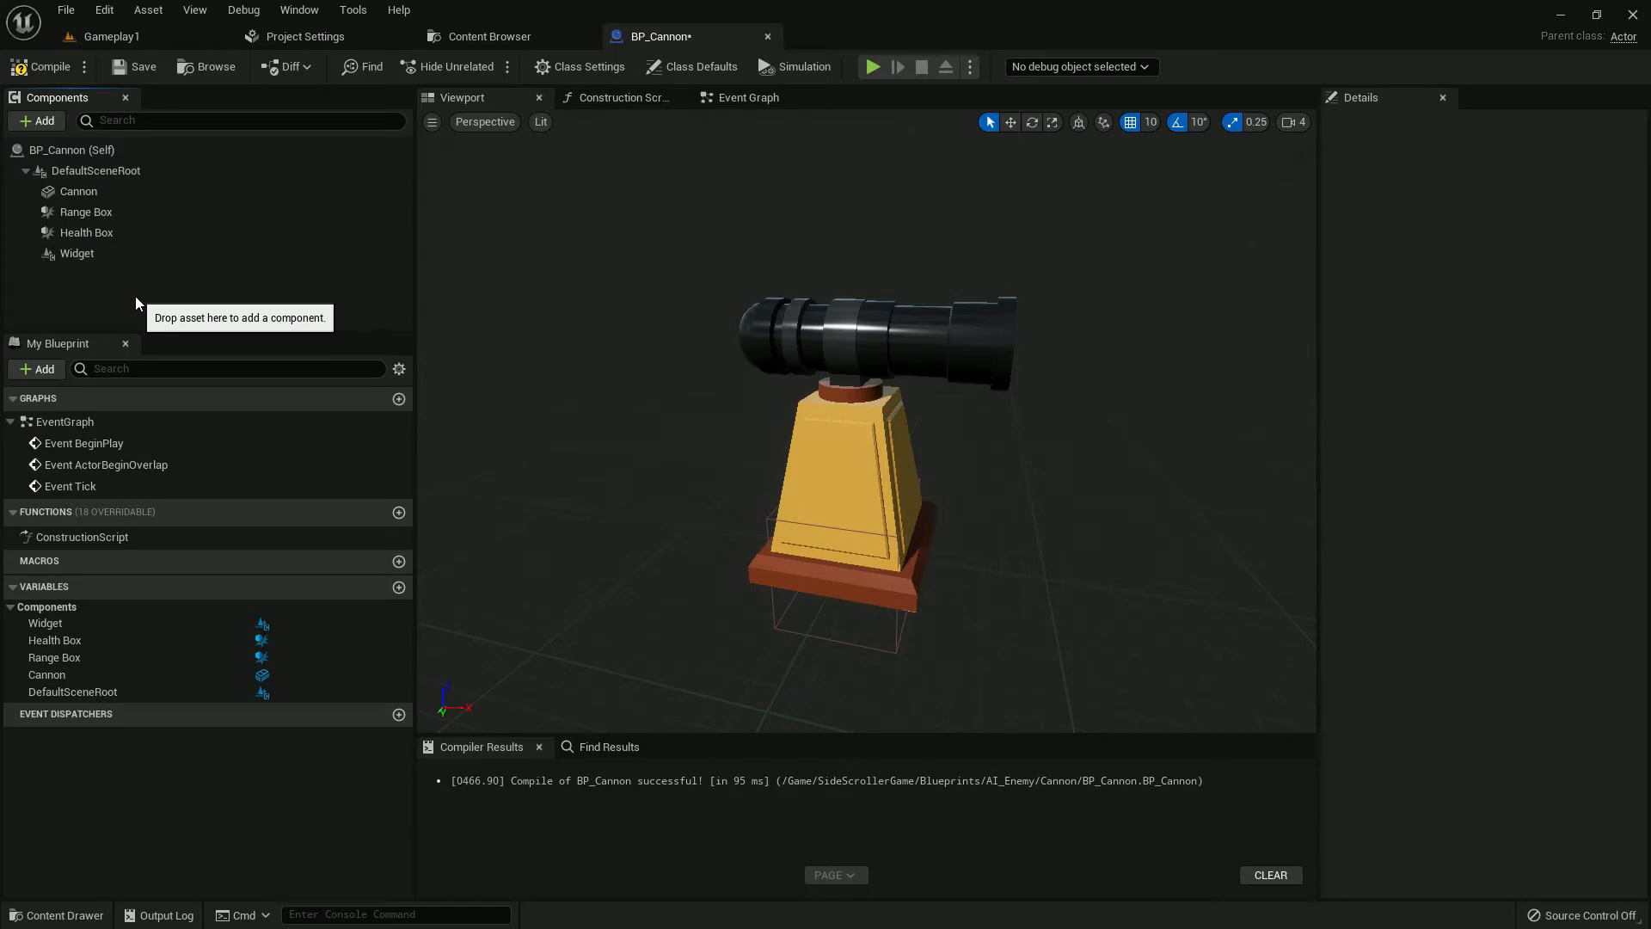
Step: Add the BP_Health component and a Scene component named Enemey Projectile
click(36, 120)
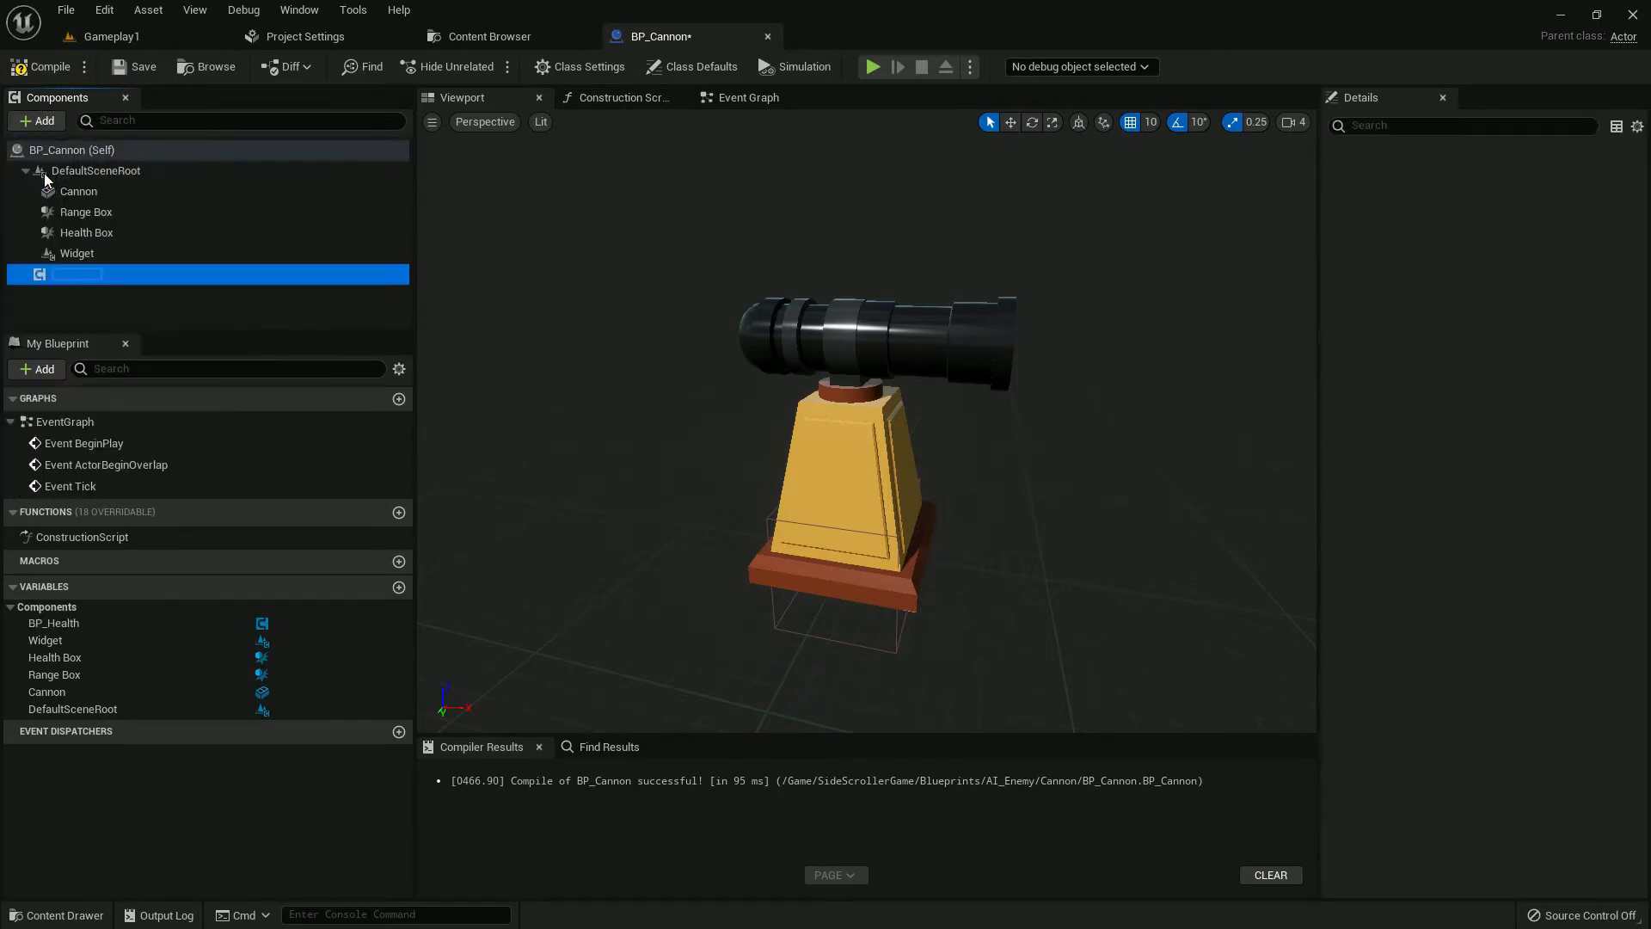
click(36, 121)
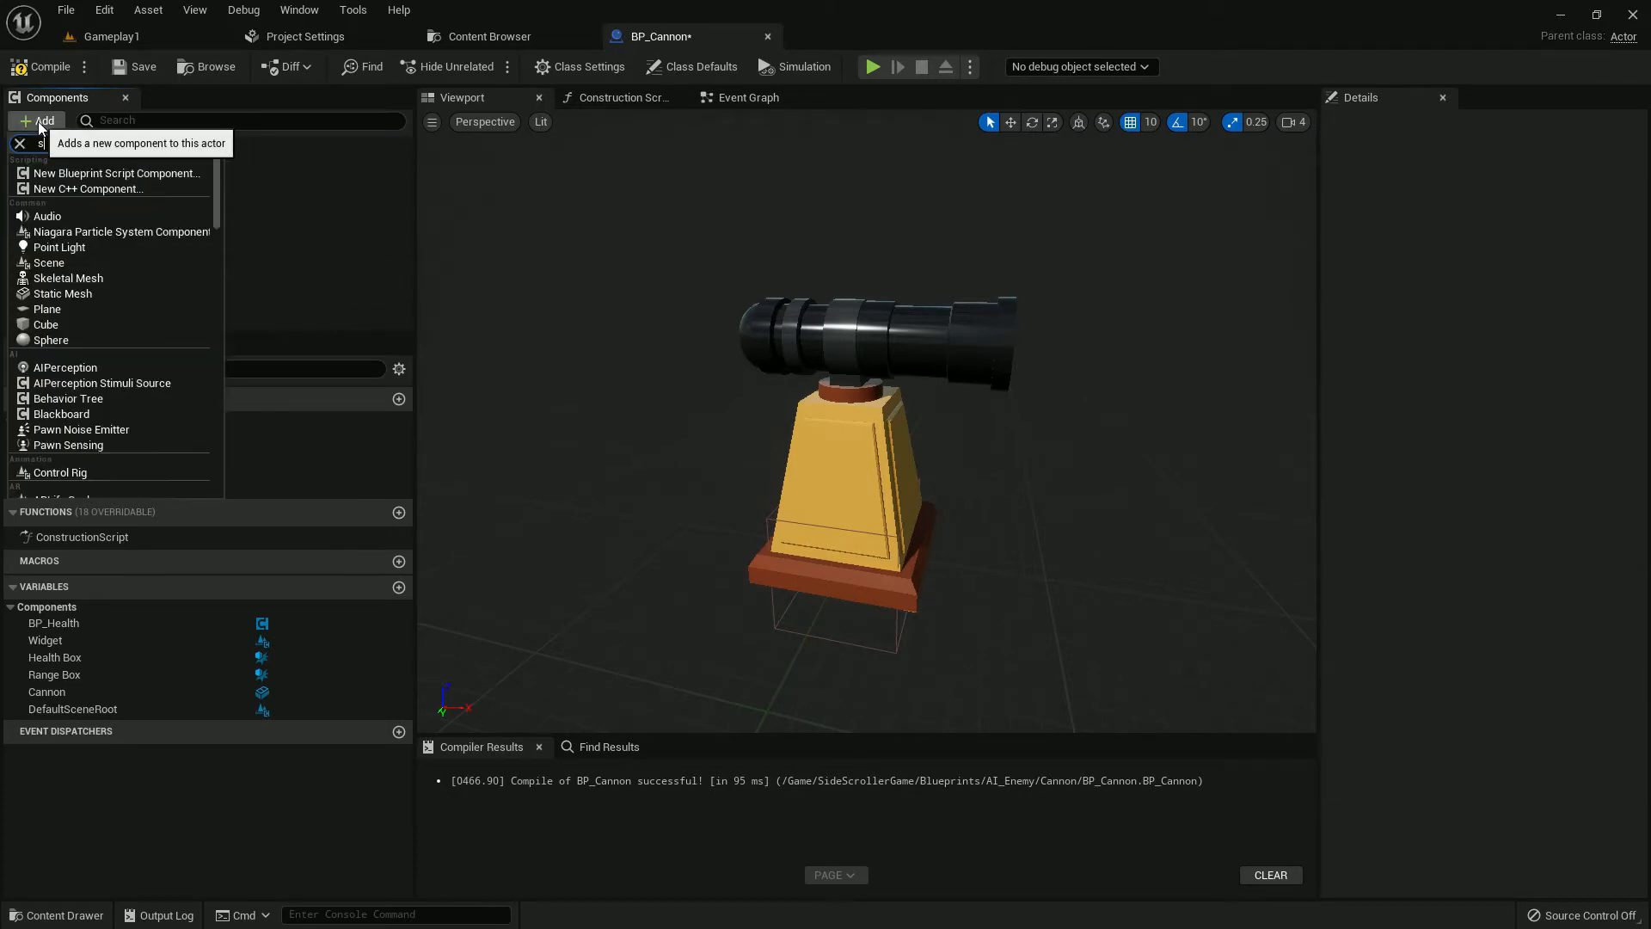
click(46, 262)
text(E)
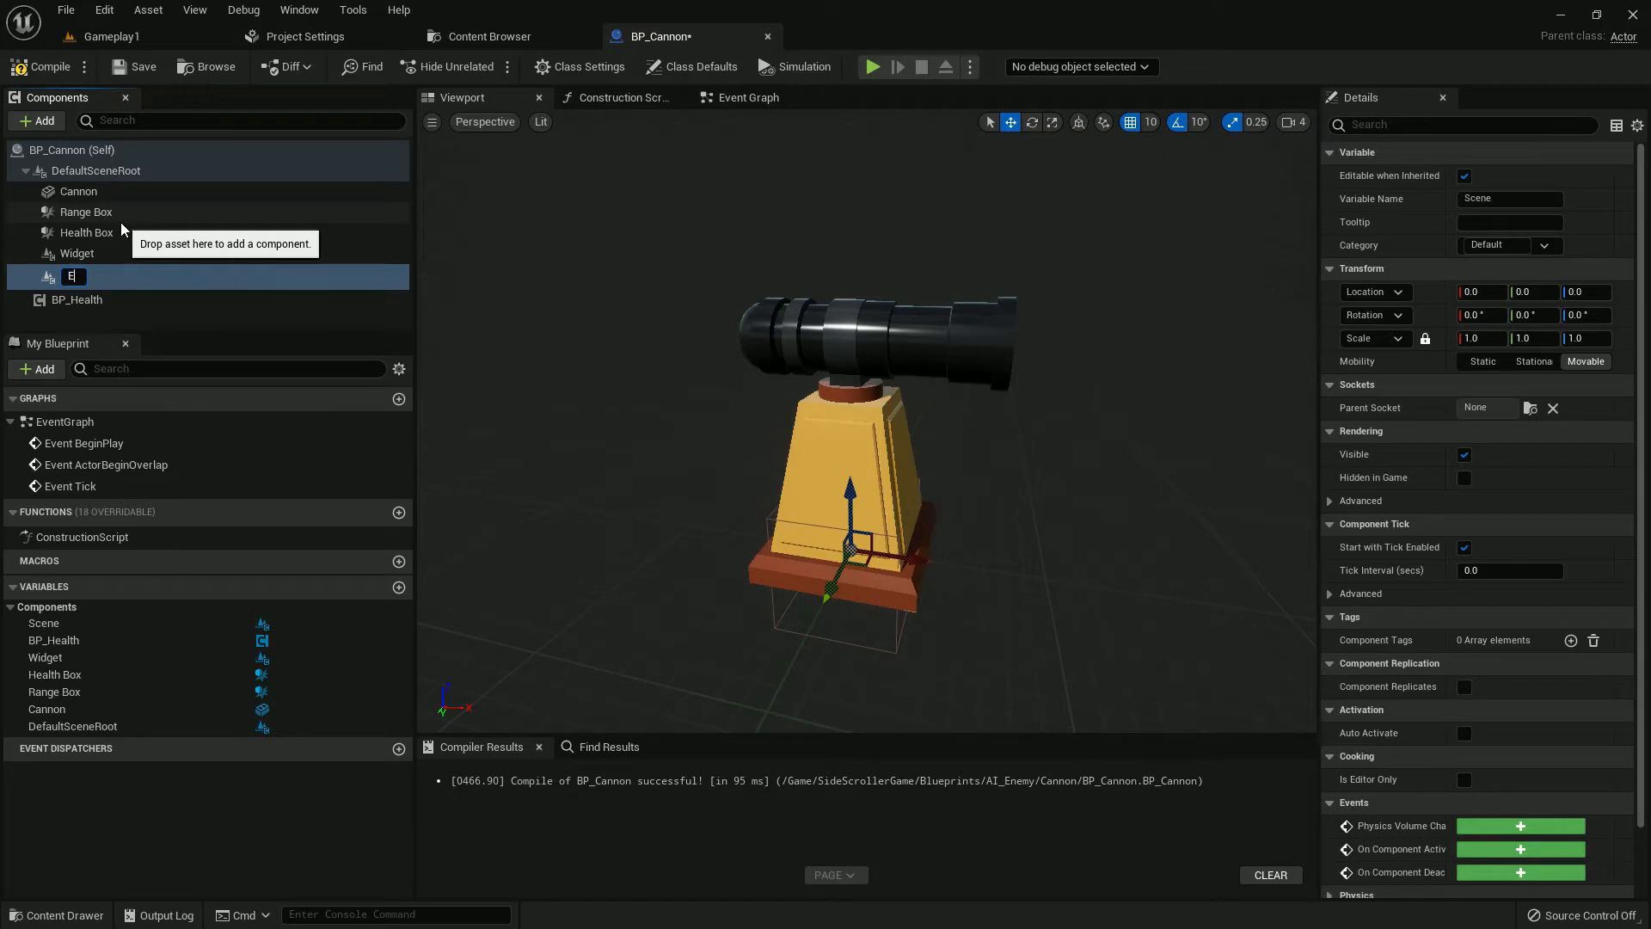
text(nemy Pr)
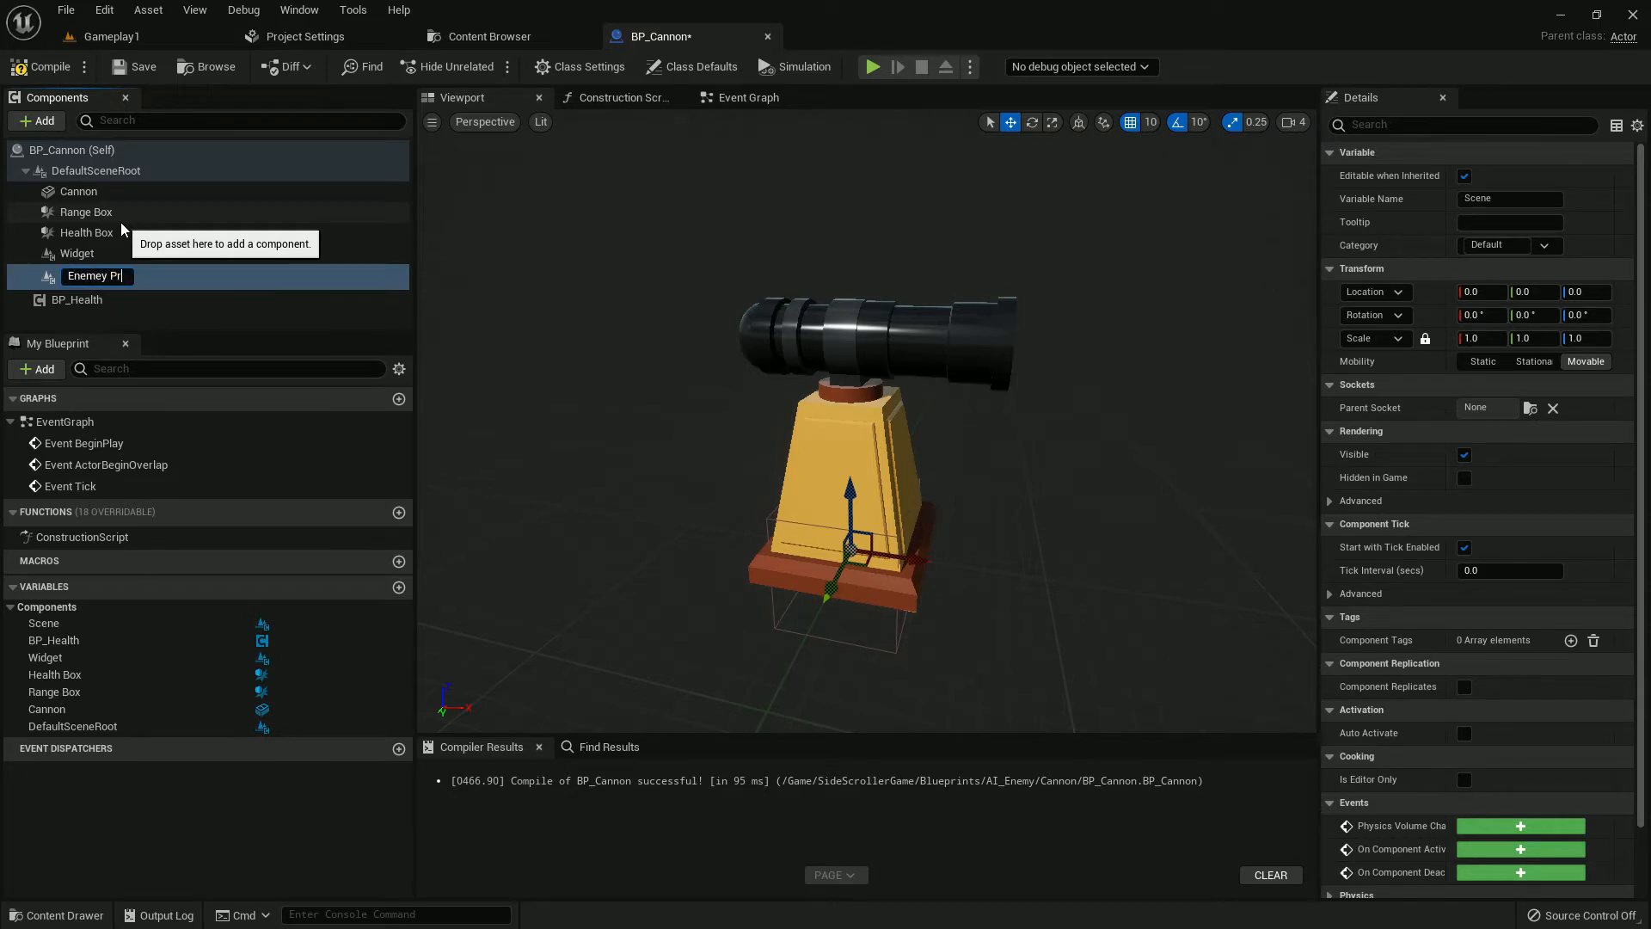
text(oje)
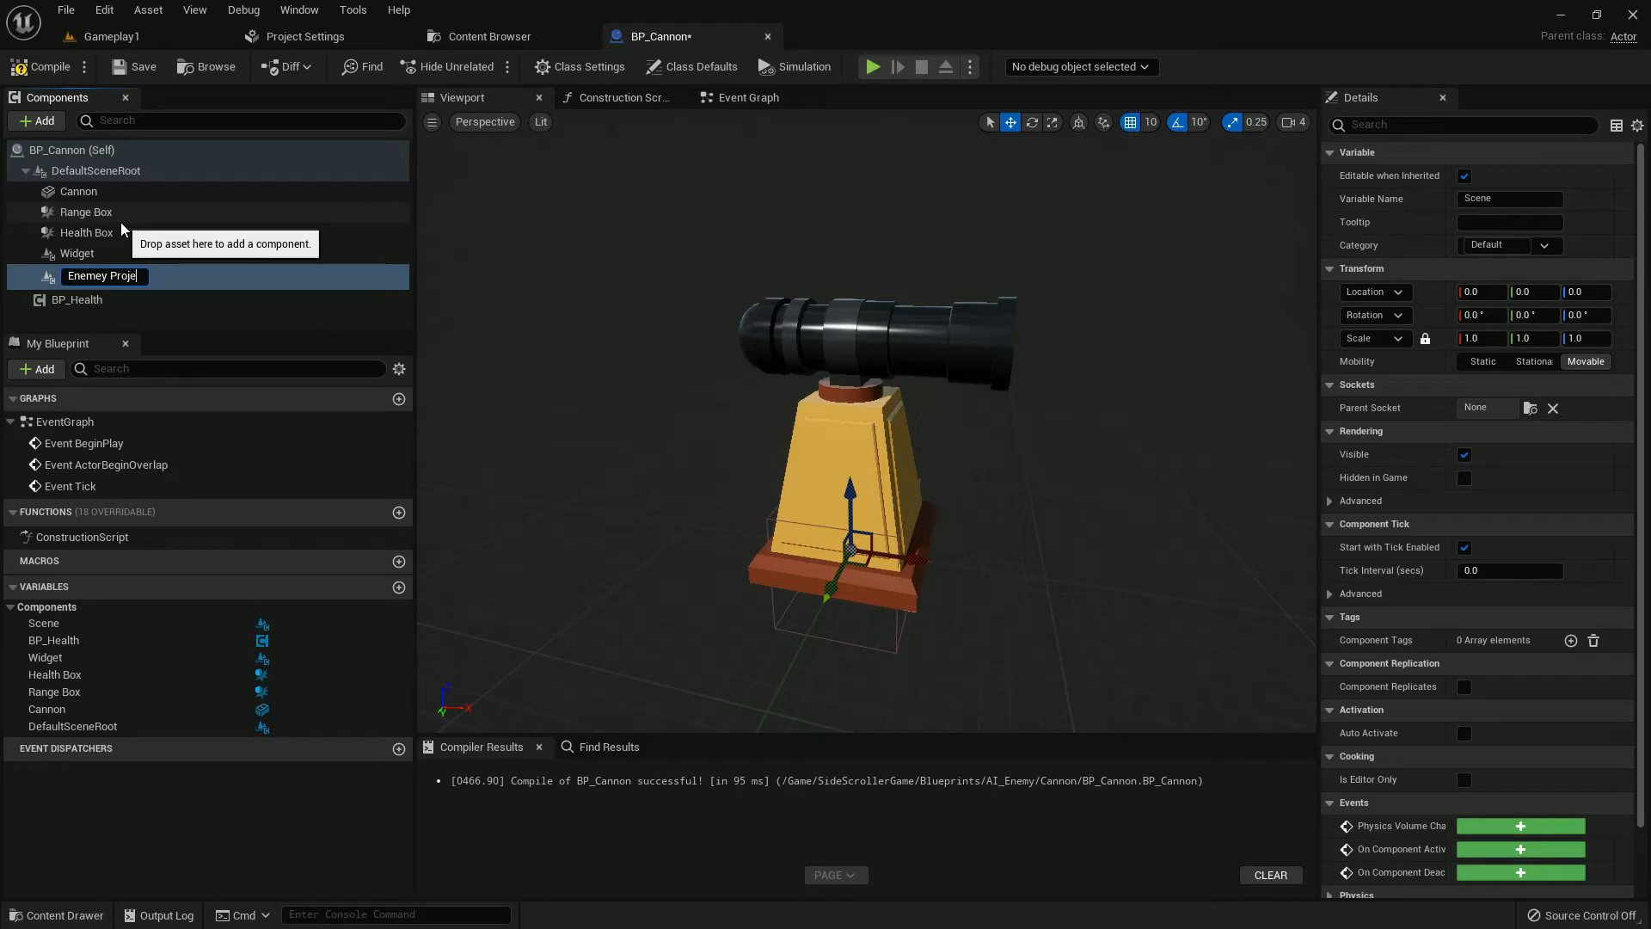
key(Return)
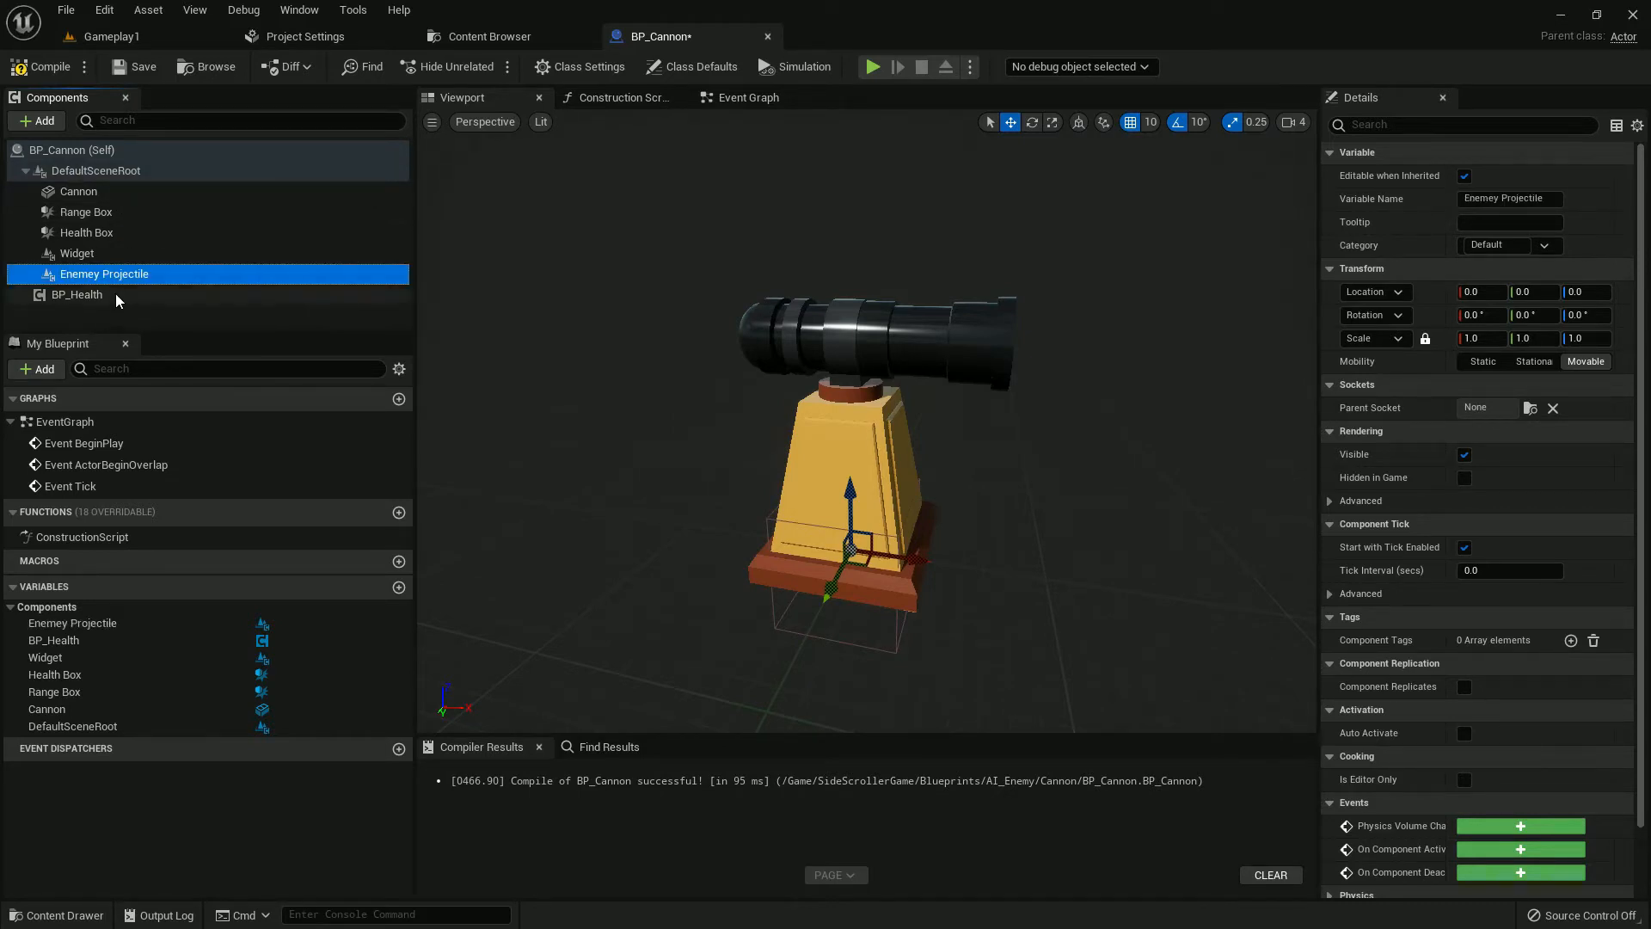
Step: Add a sphere and a Sphere Collision component with radius 8
click(34, 120)
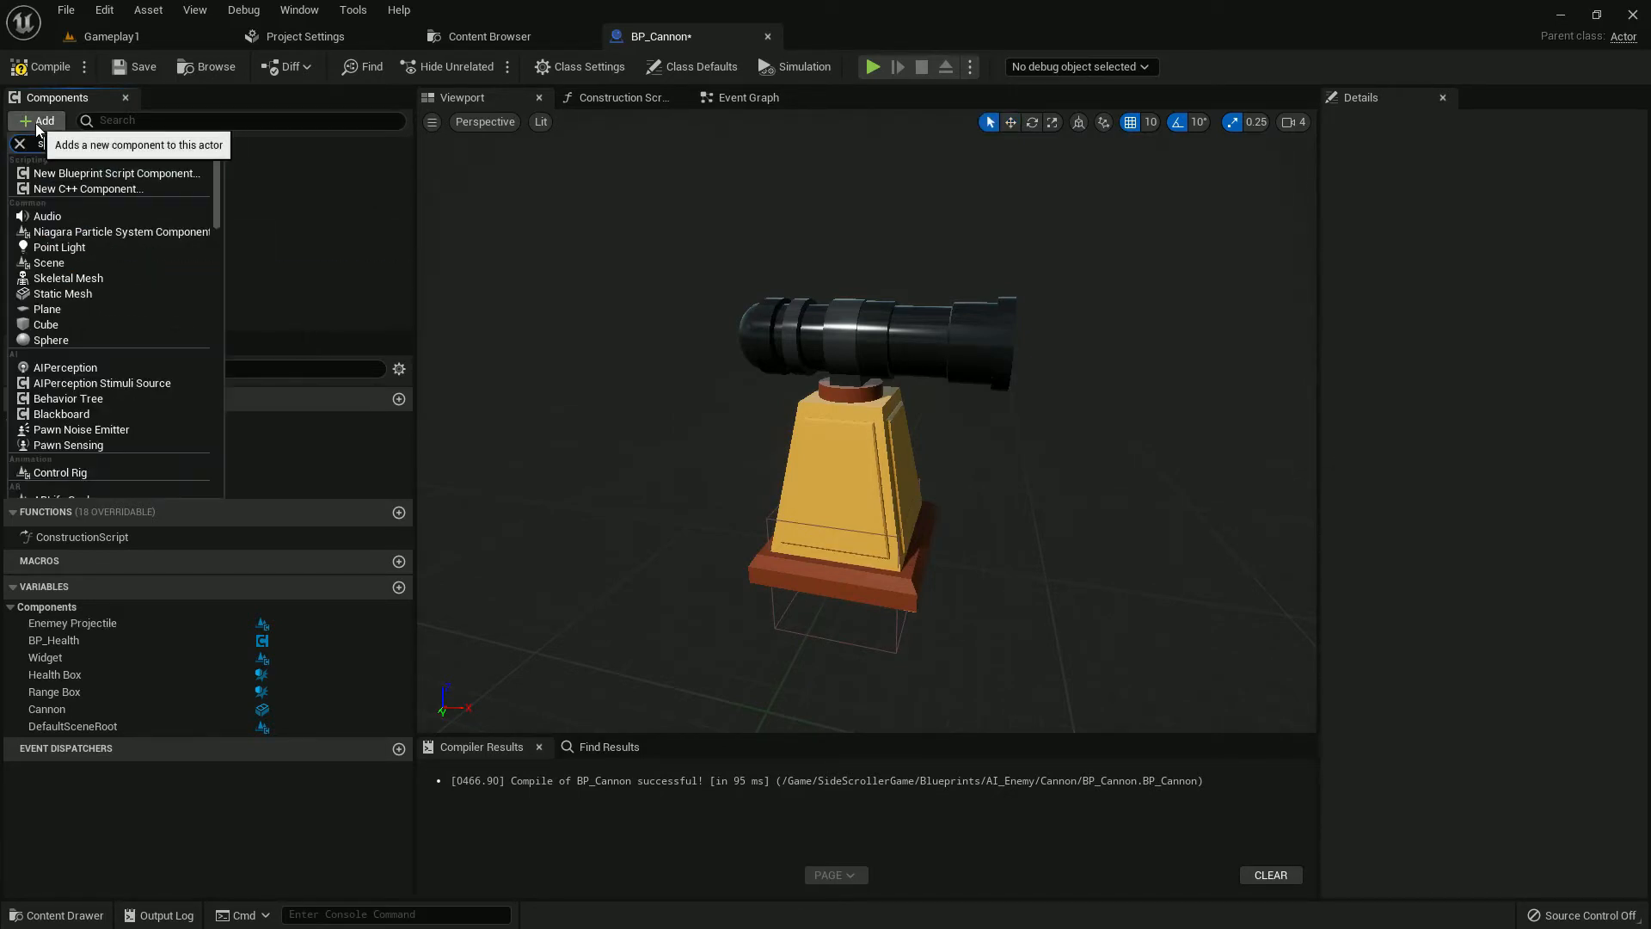
text(sphe)
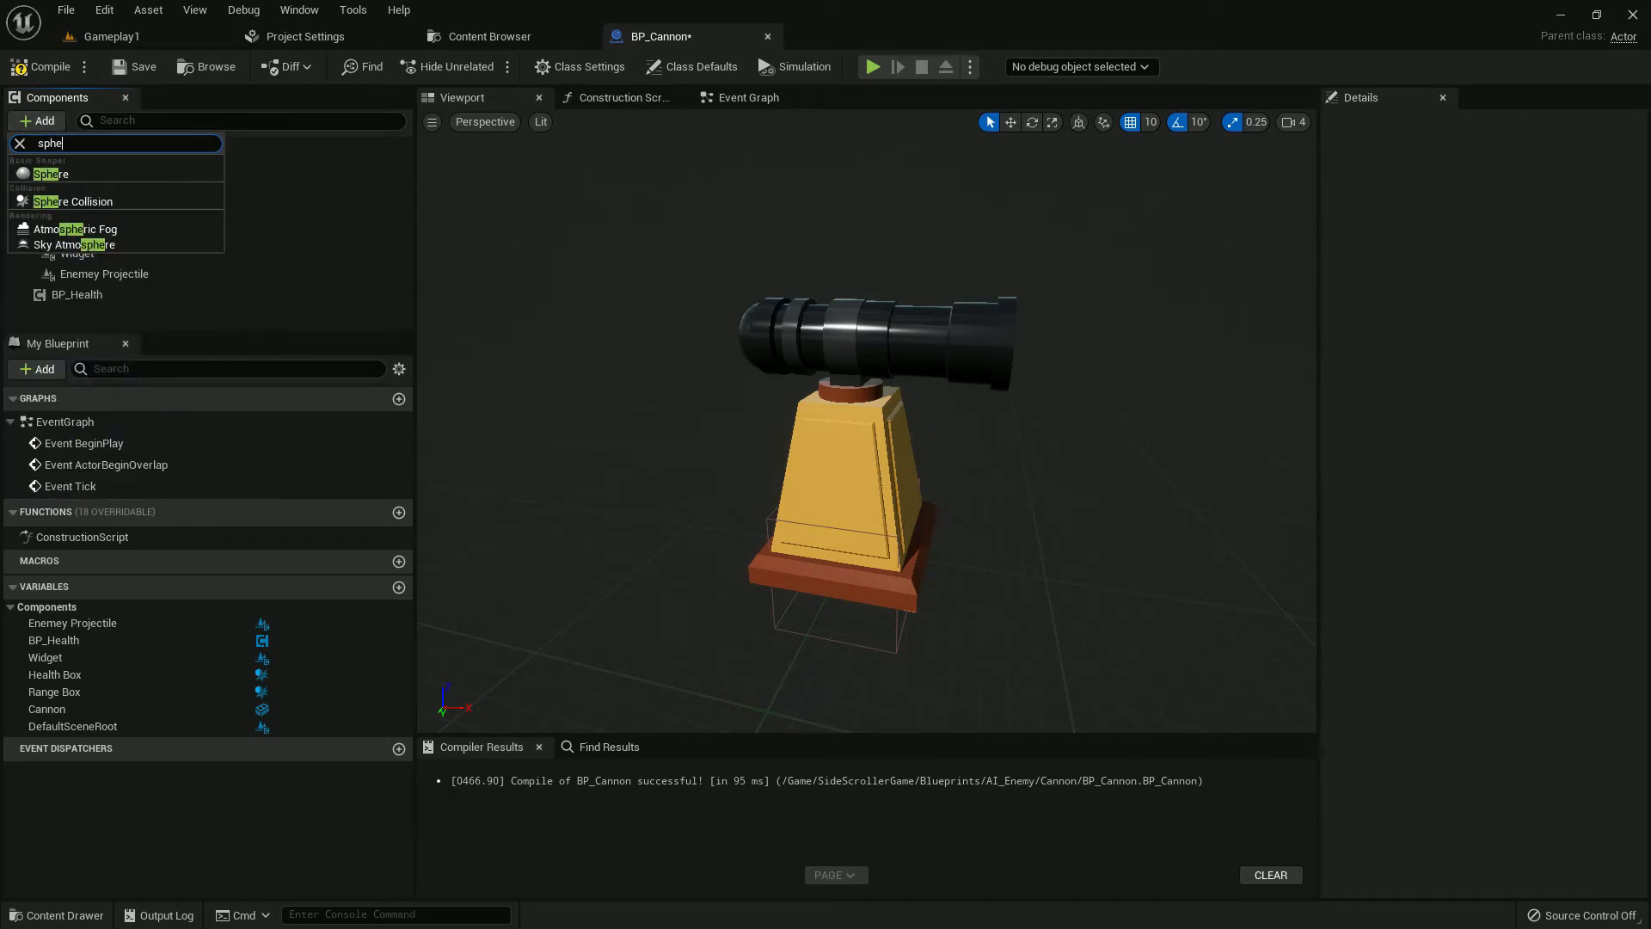
click(53, 173)
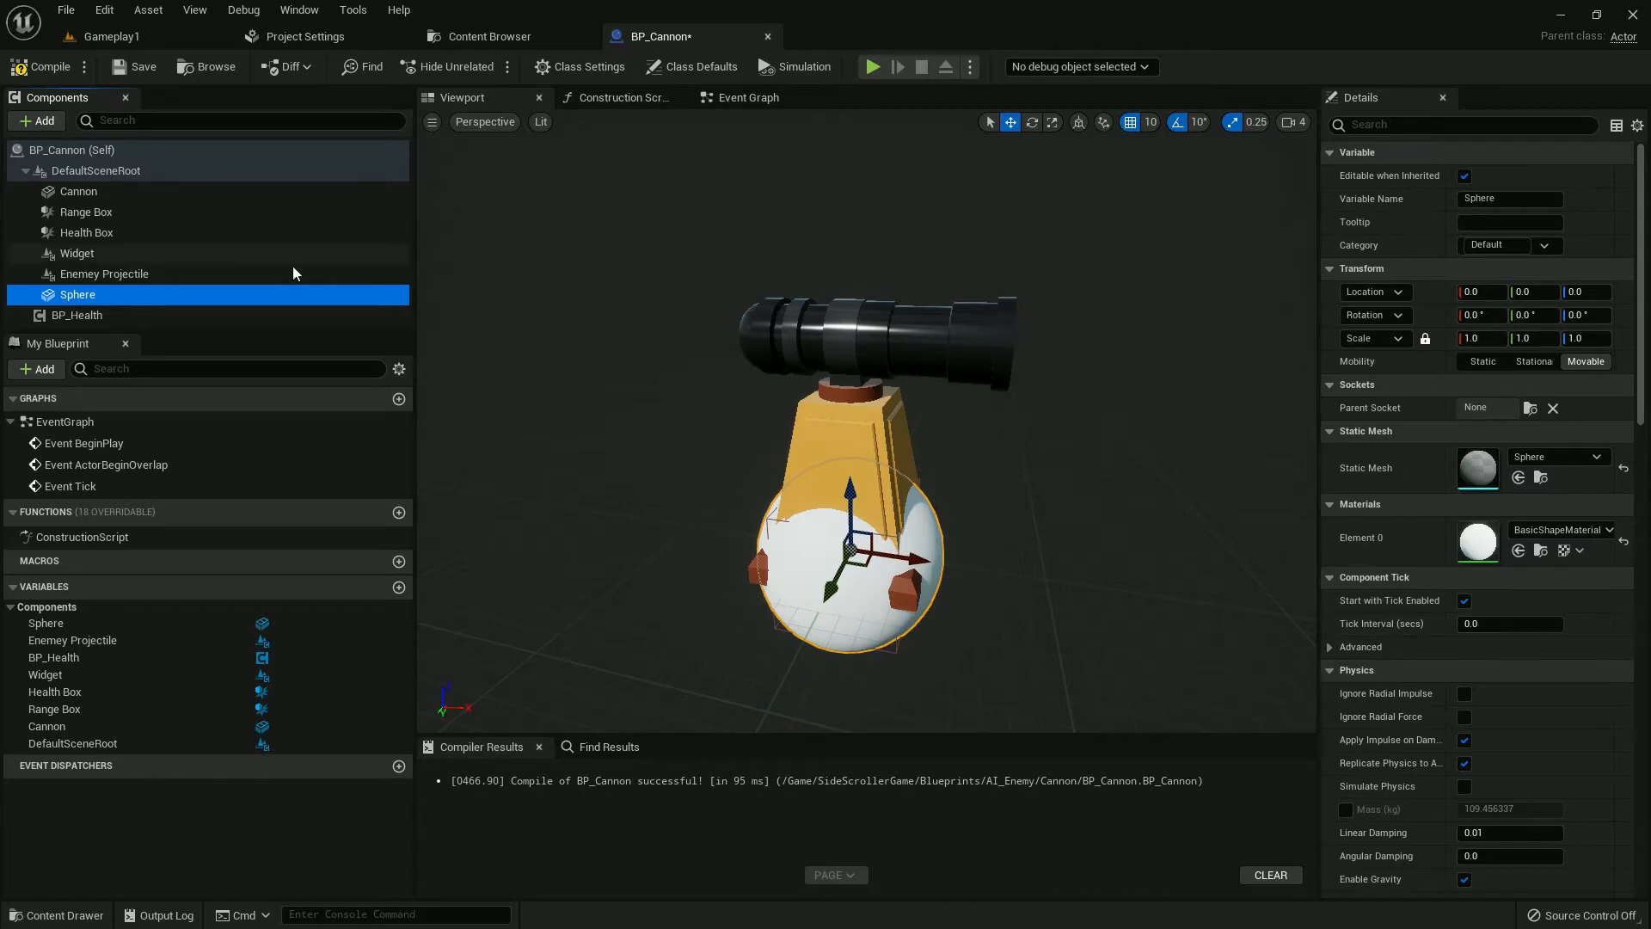
mouse_move(398, 330)
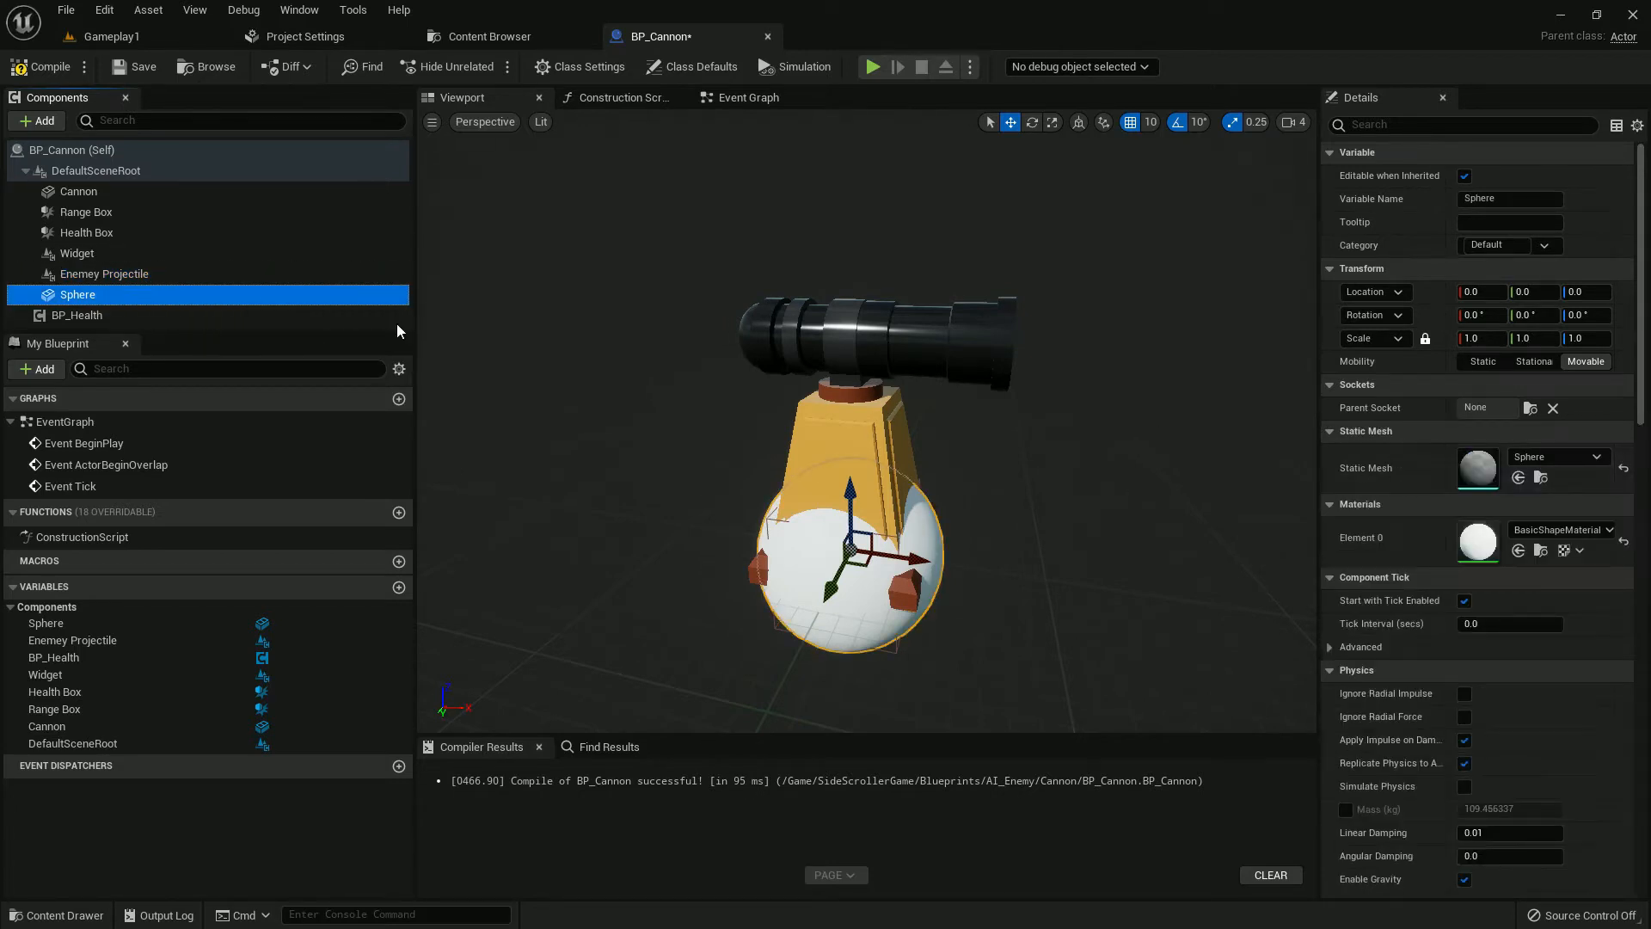
click(35, 120)
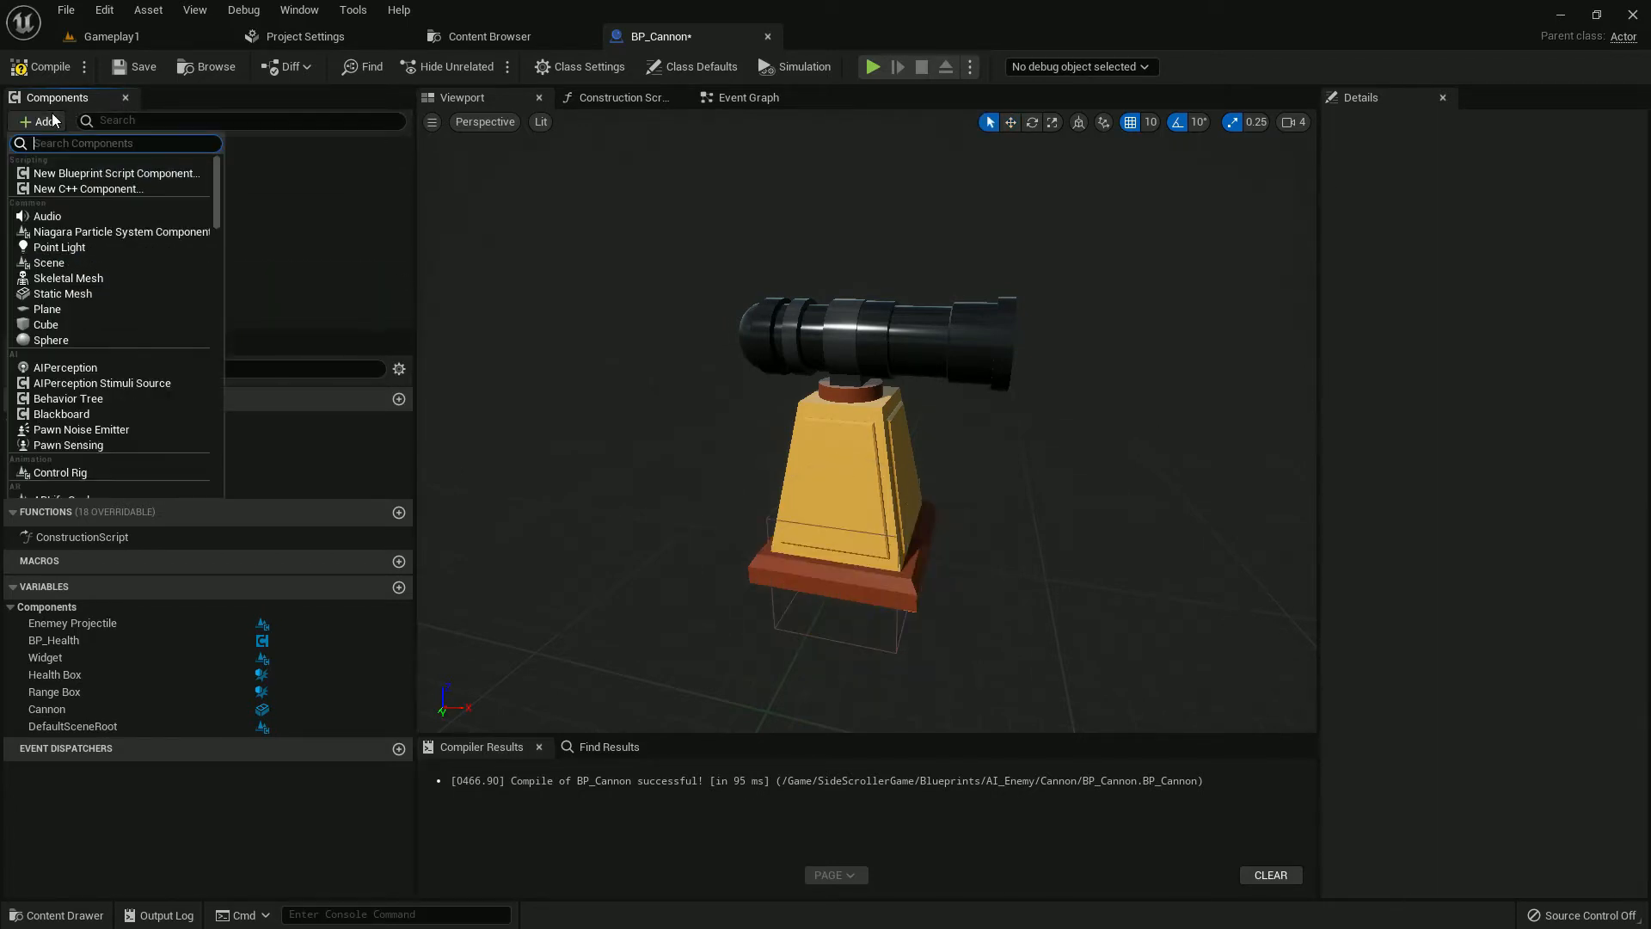
text(sphere)
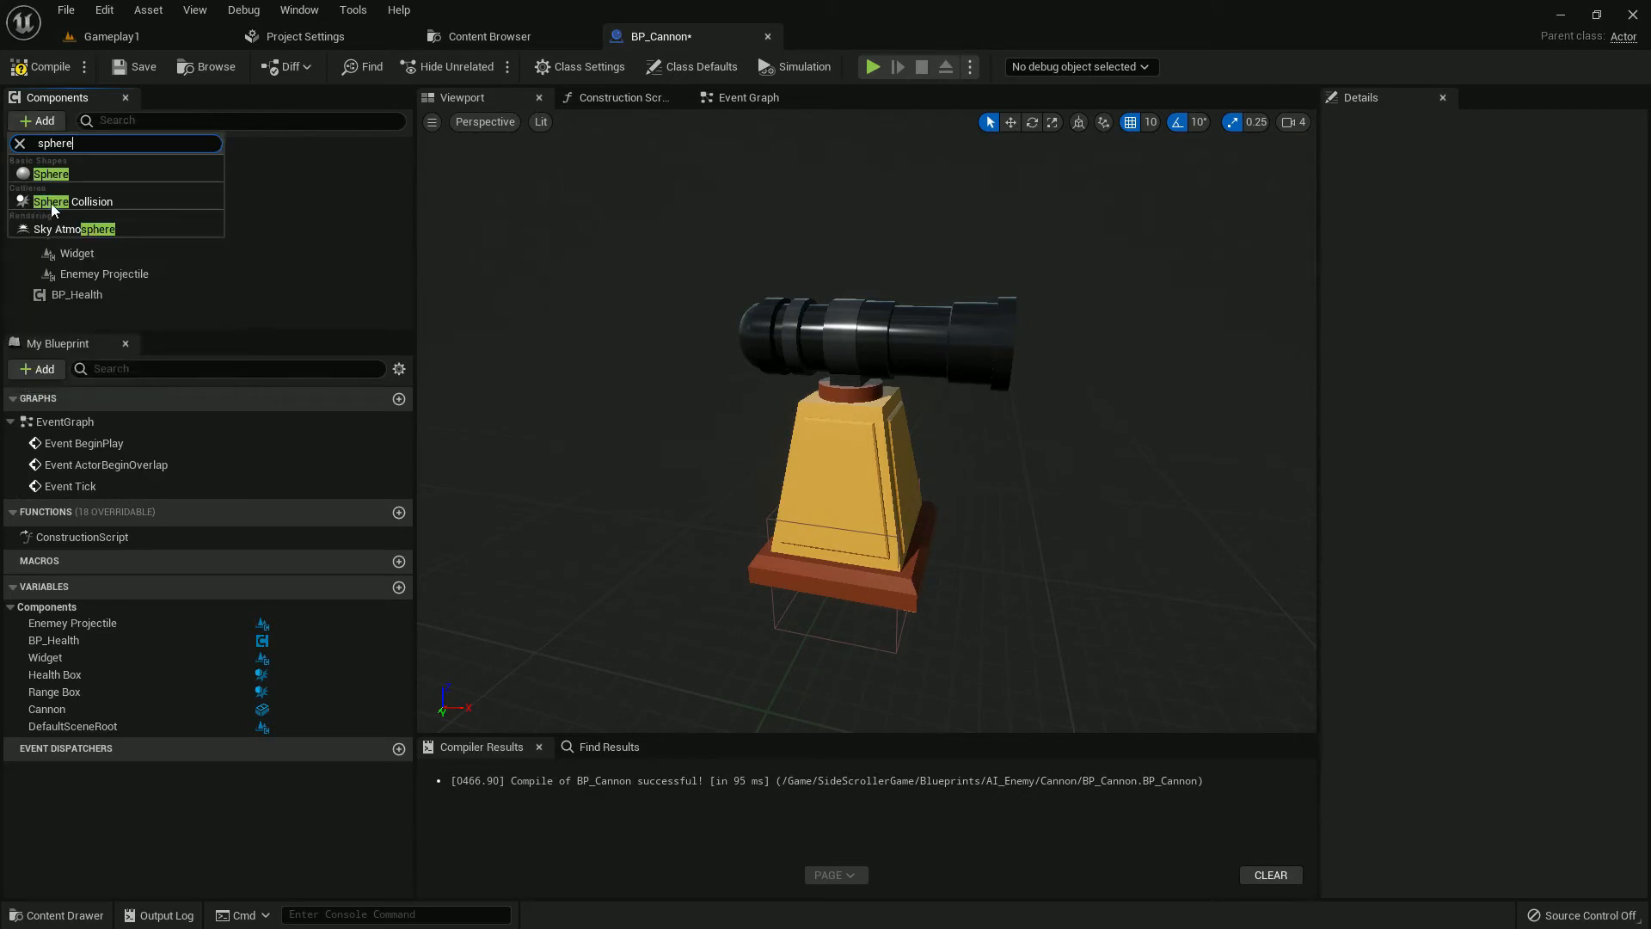
click(51, 173)
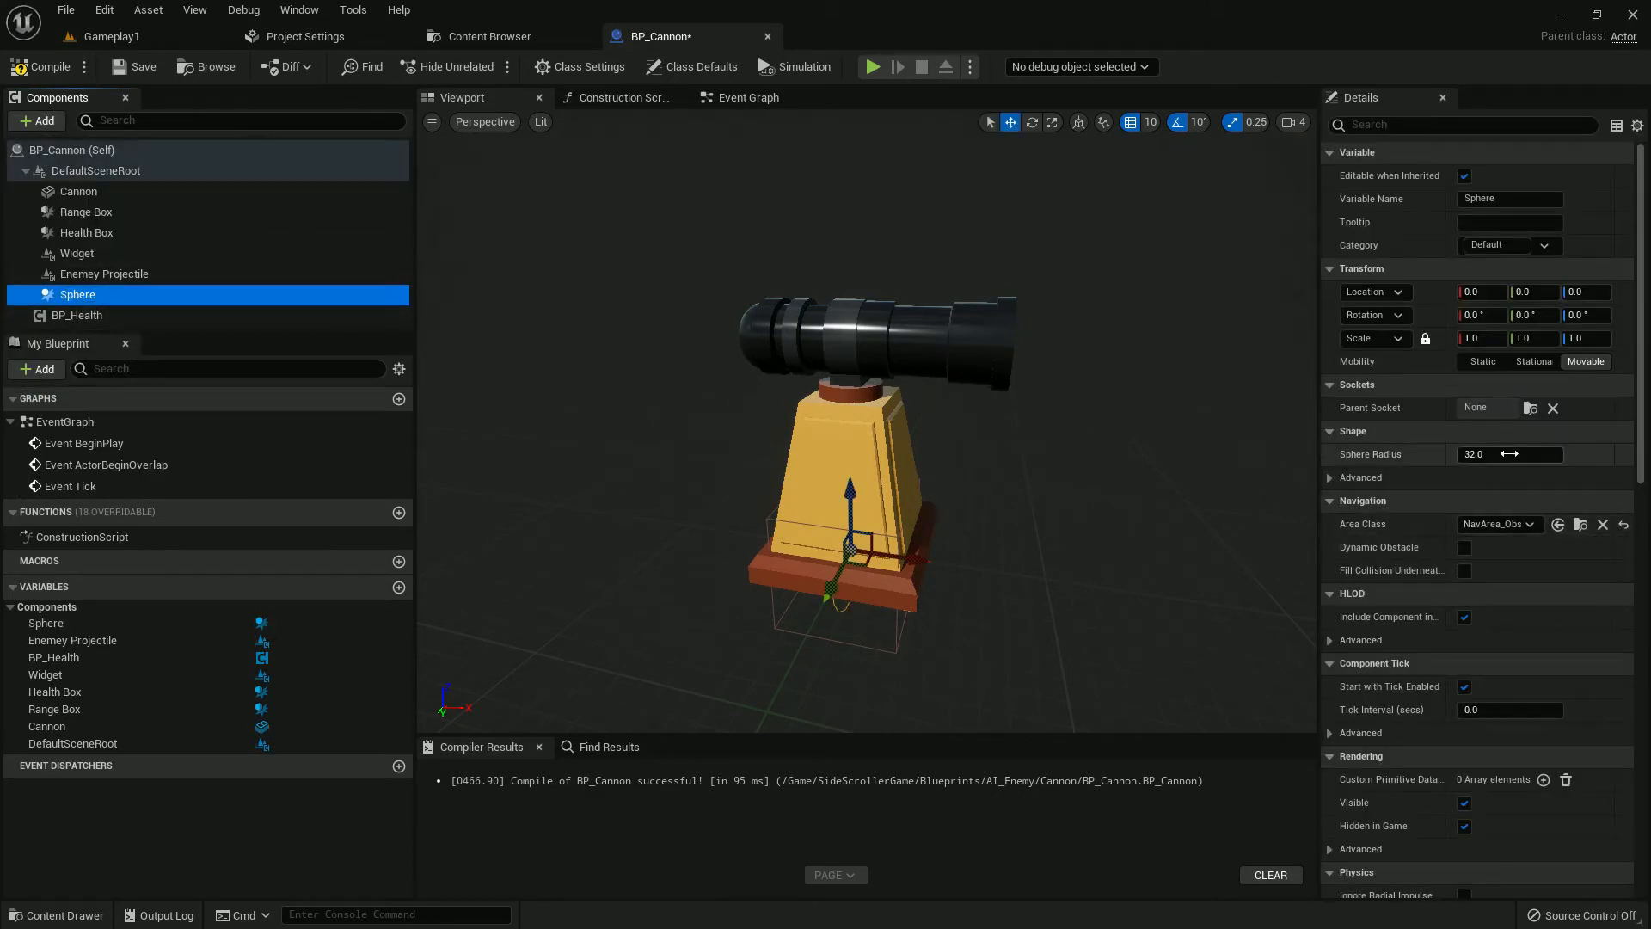
triple_click(1509, 454)
text(8)
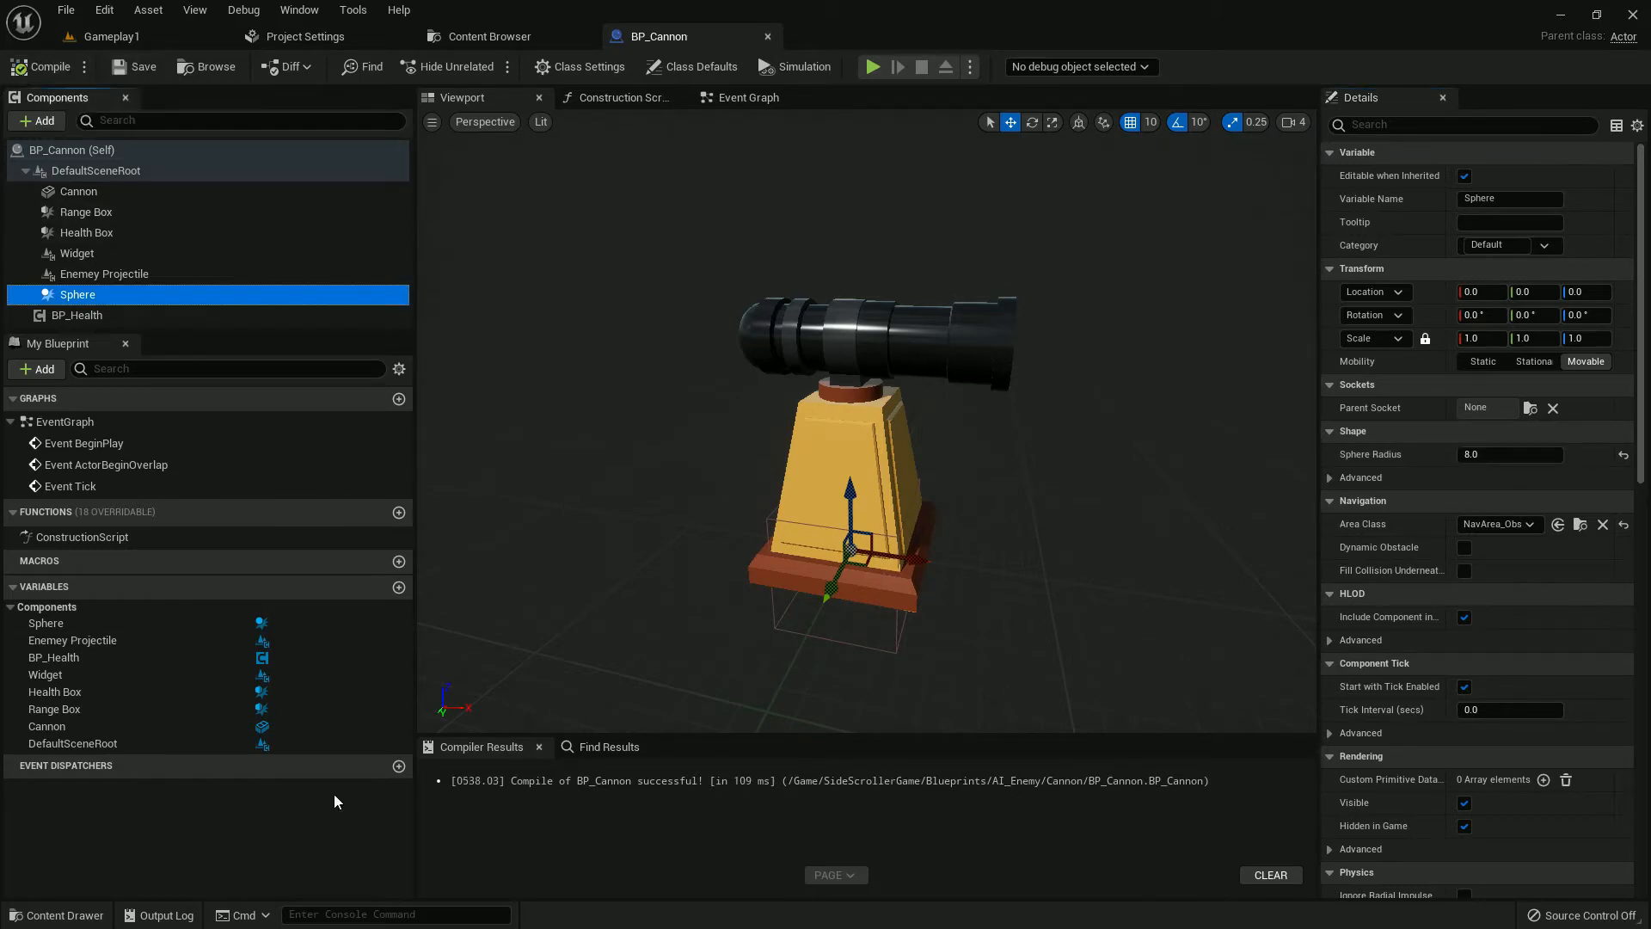
Step: Add a new variable in My Blueprint and change its type
click(399, 587)
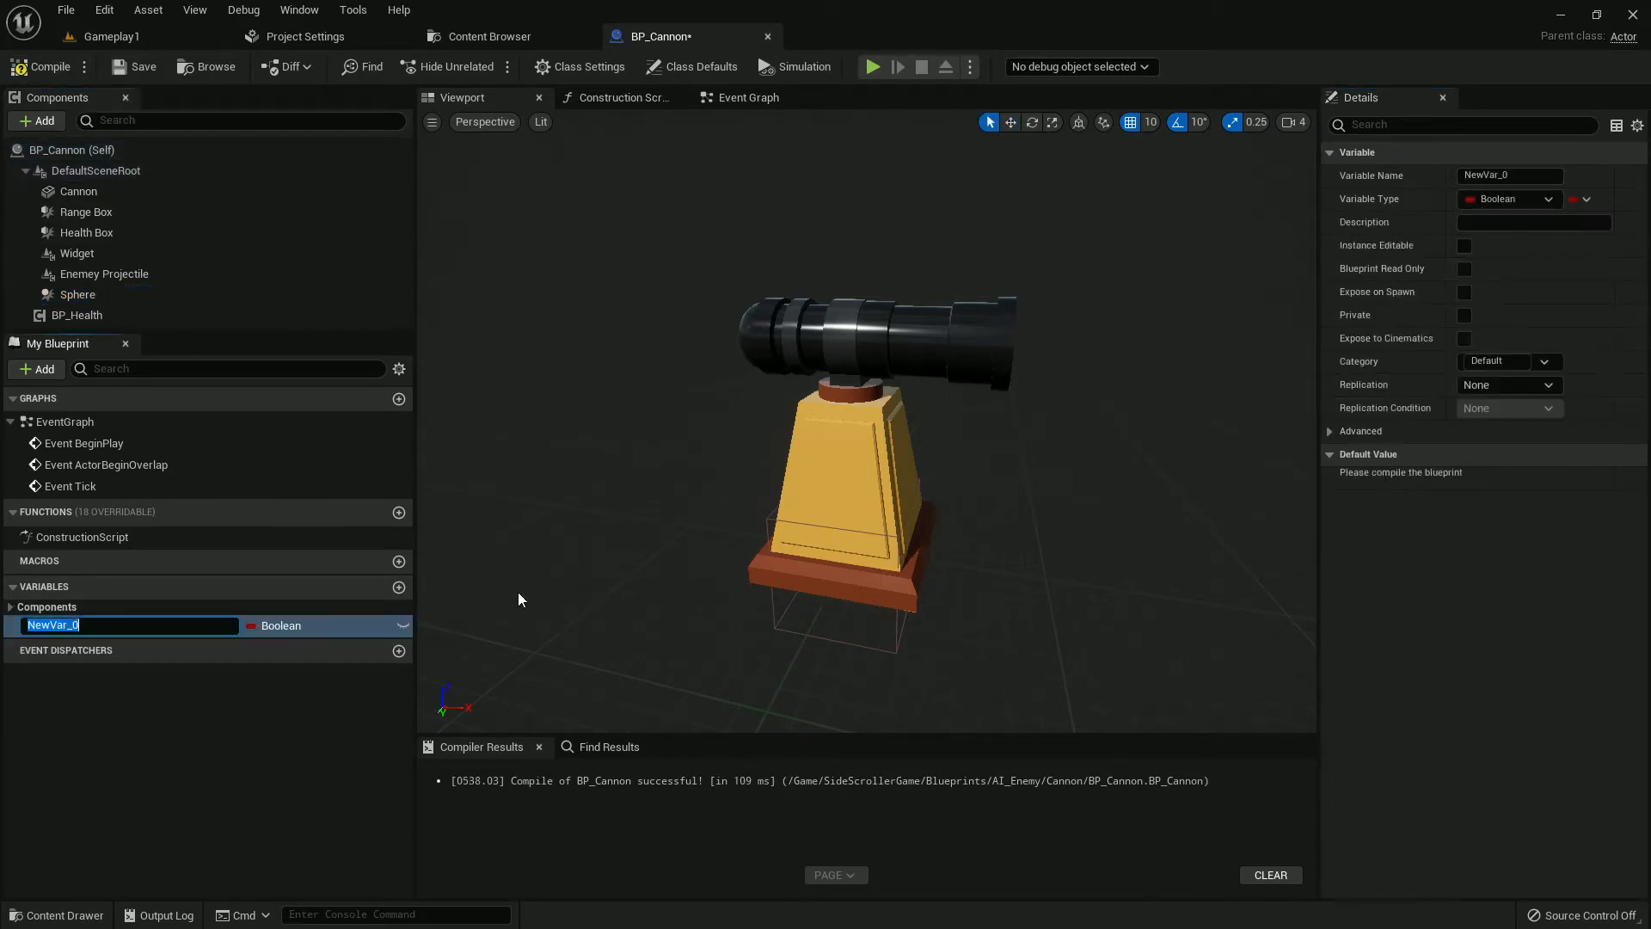
click(126, 625)
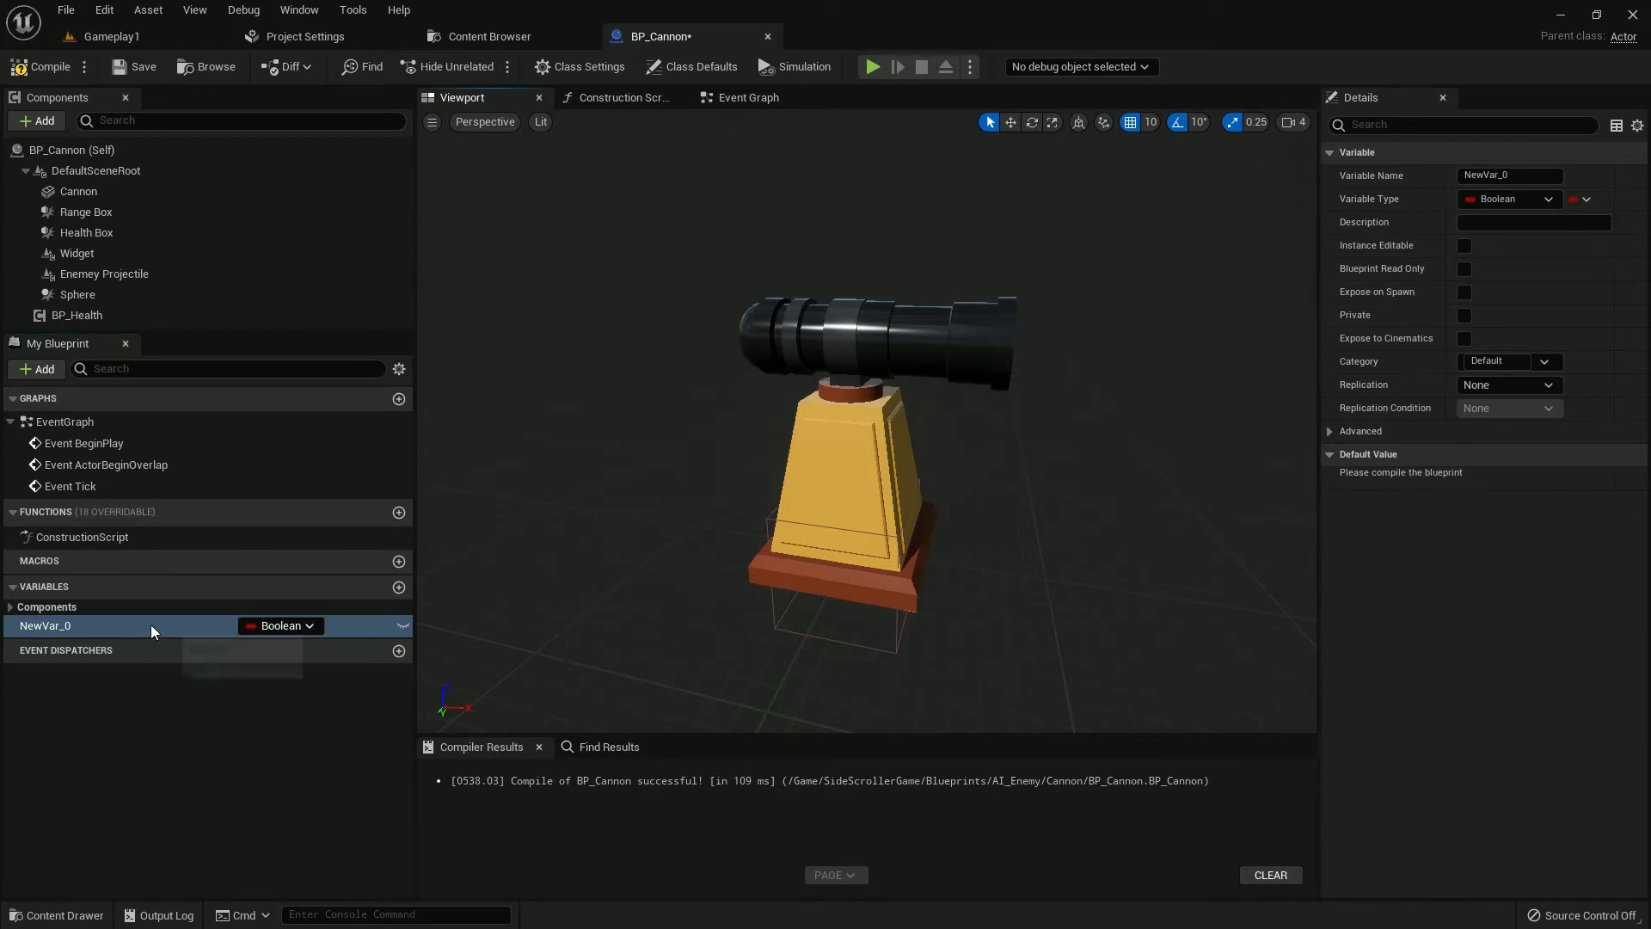
click(105, 625)
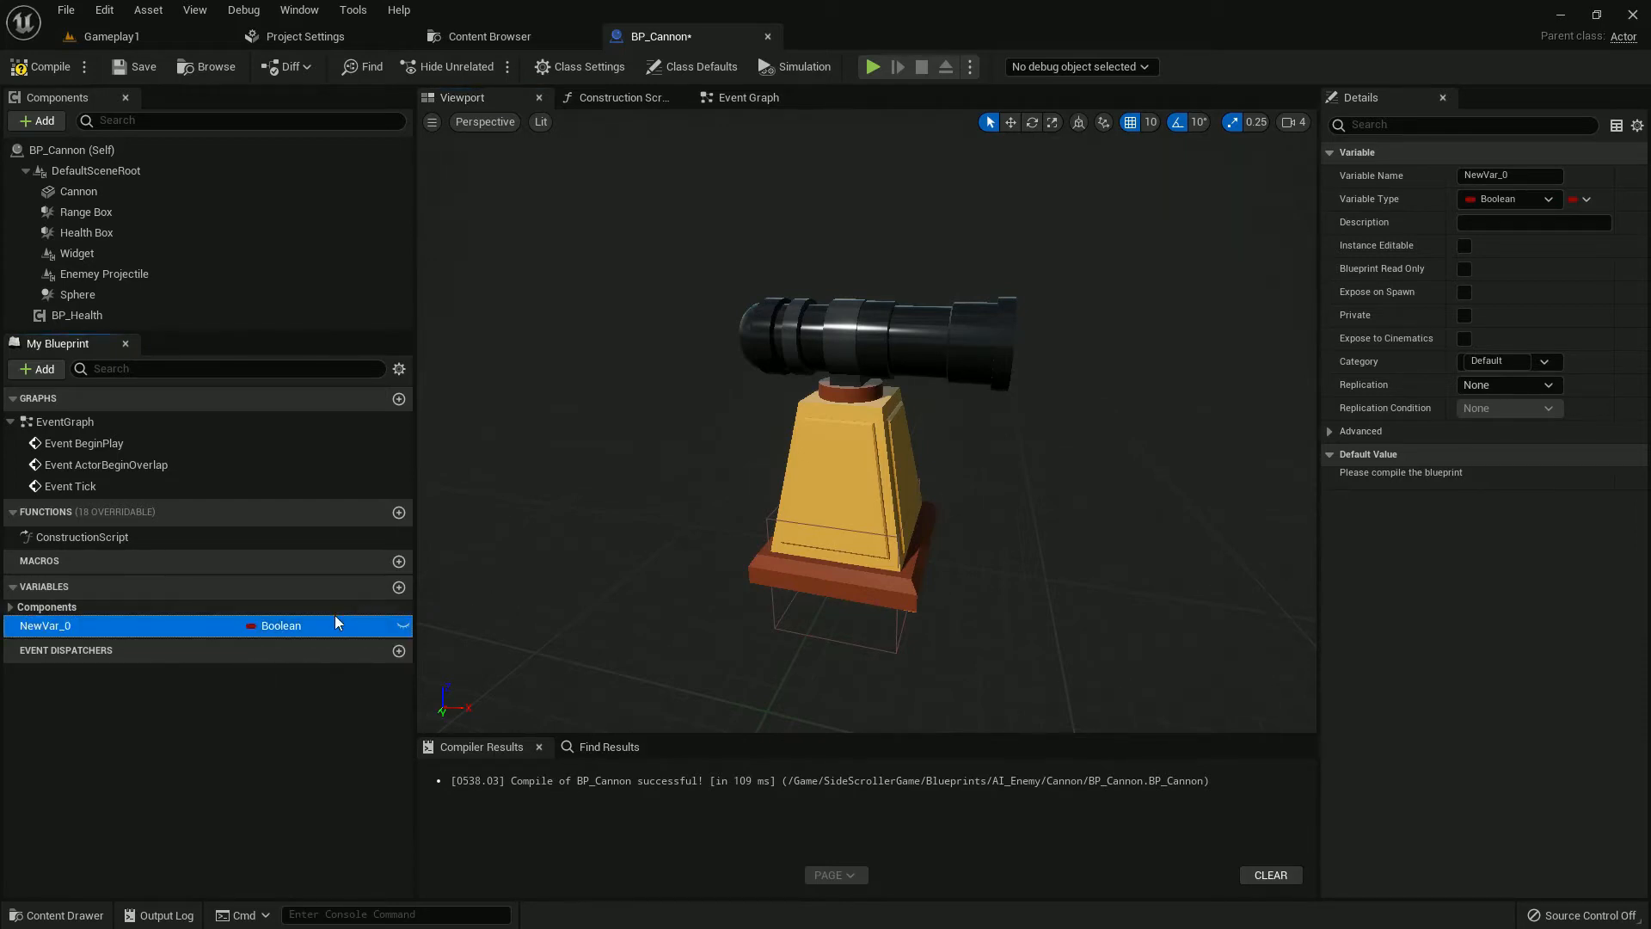
Step: On BeginPlay, cast Get Player Character to SideScroller_Character, promote it to Player, and compile
click(747, 97)
text(get pla)
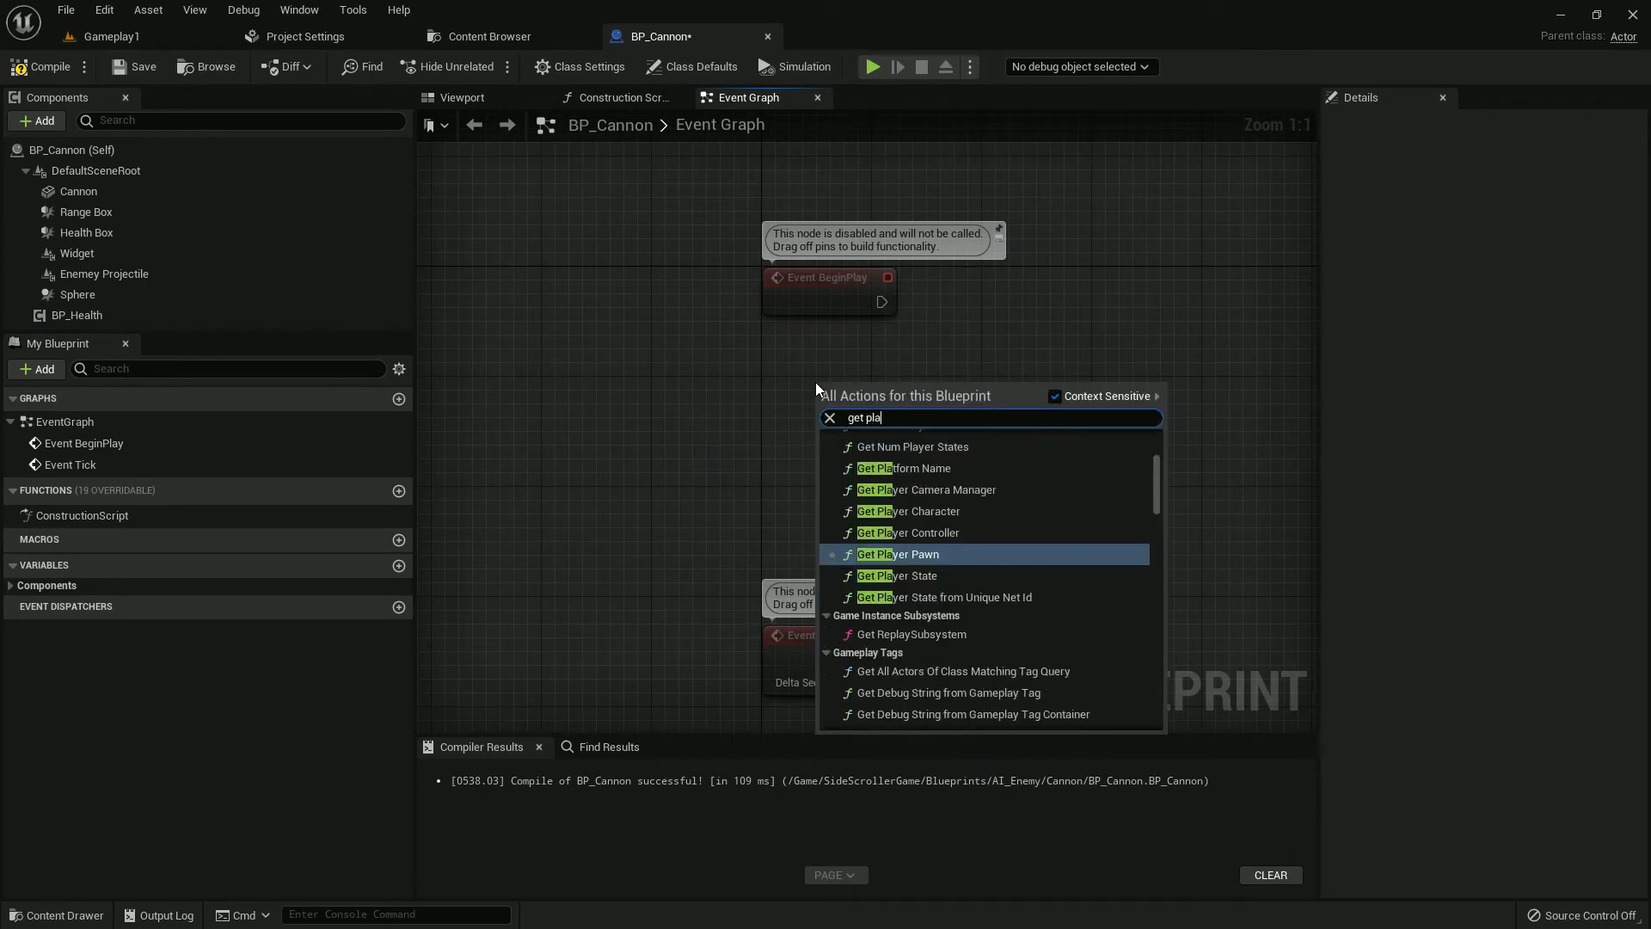
click(910, 511)
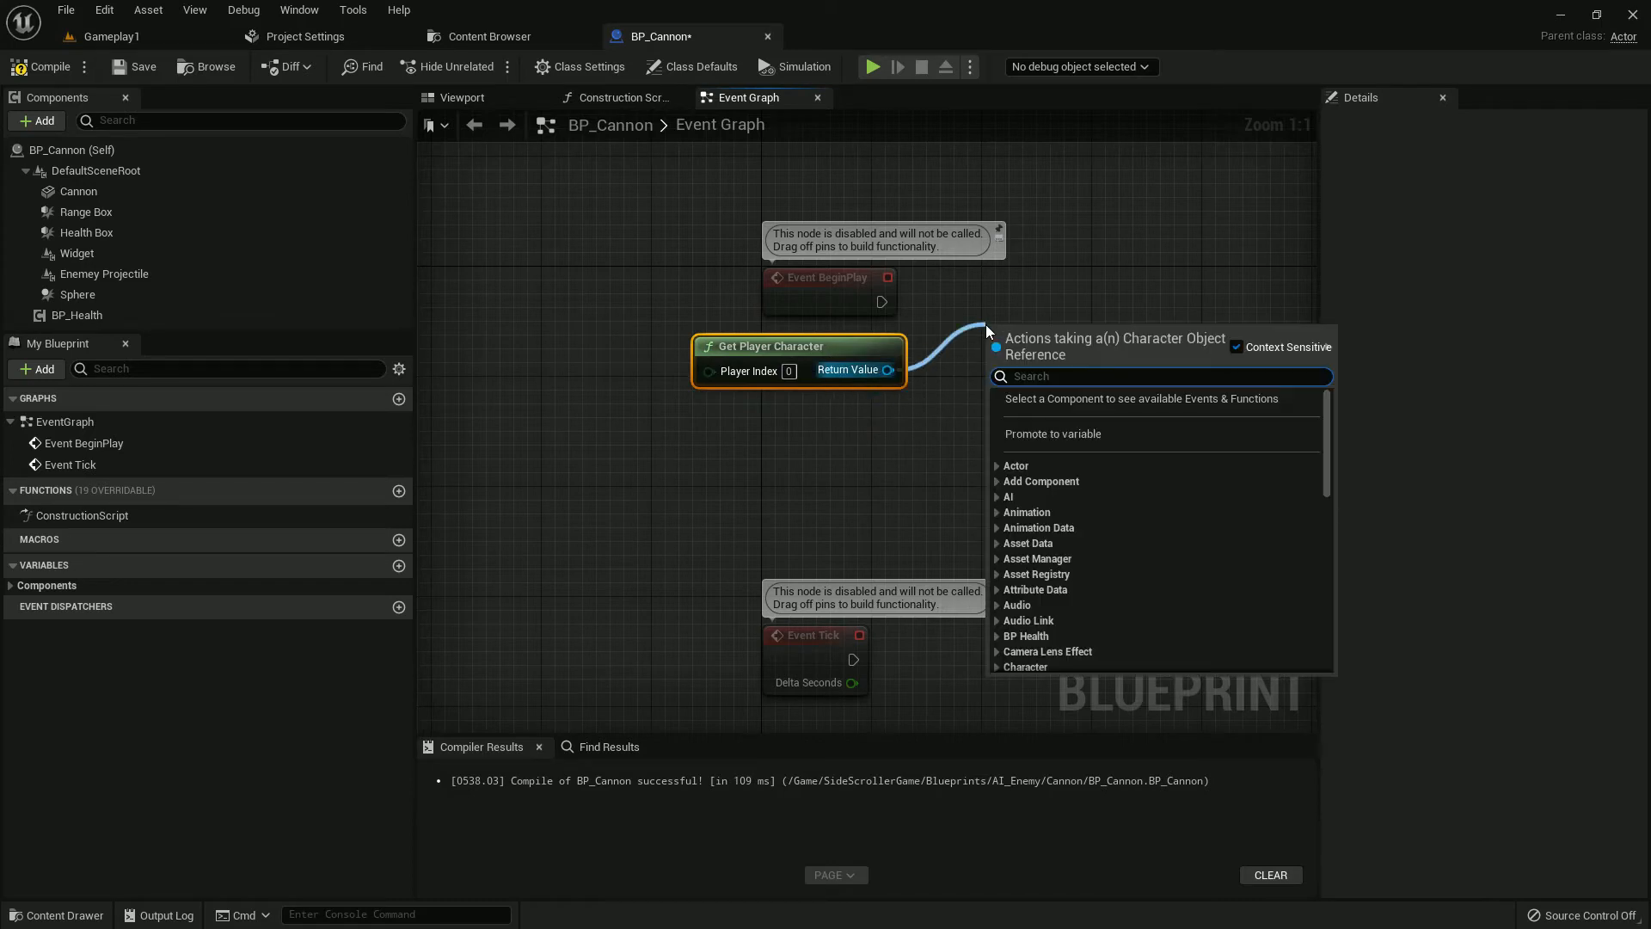
text(cast)
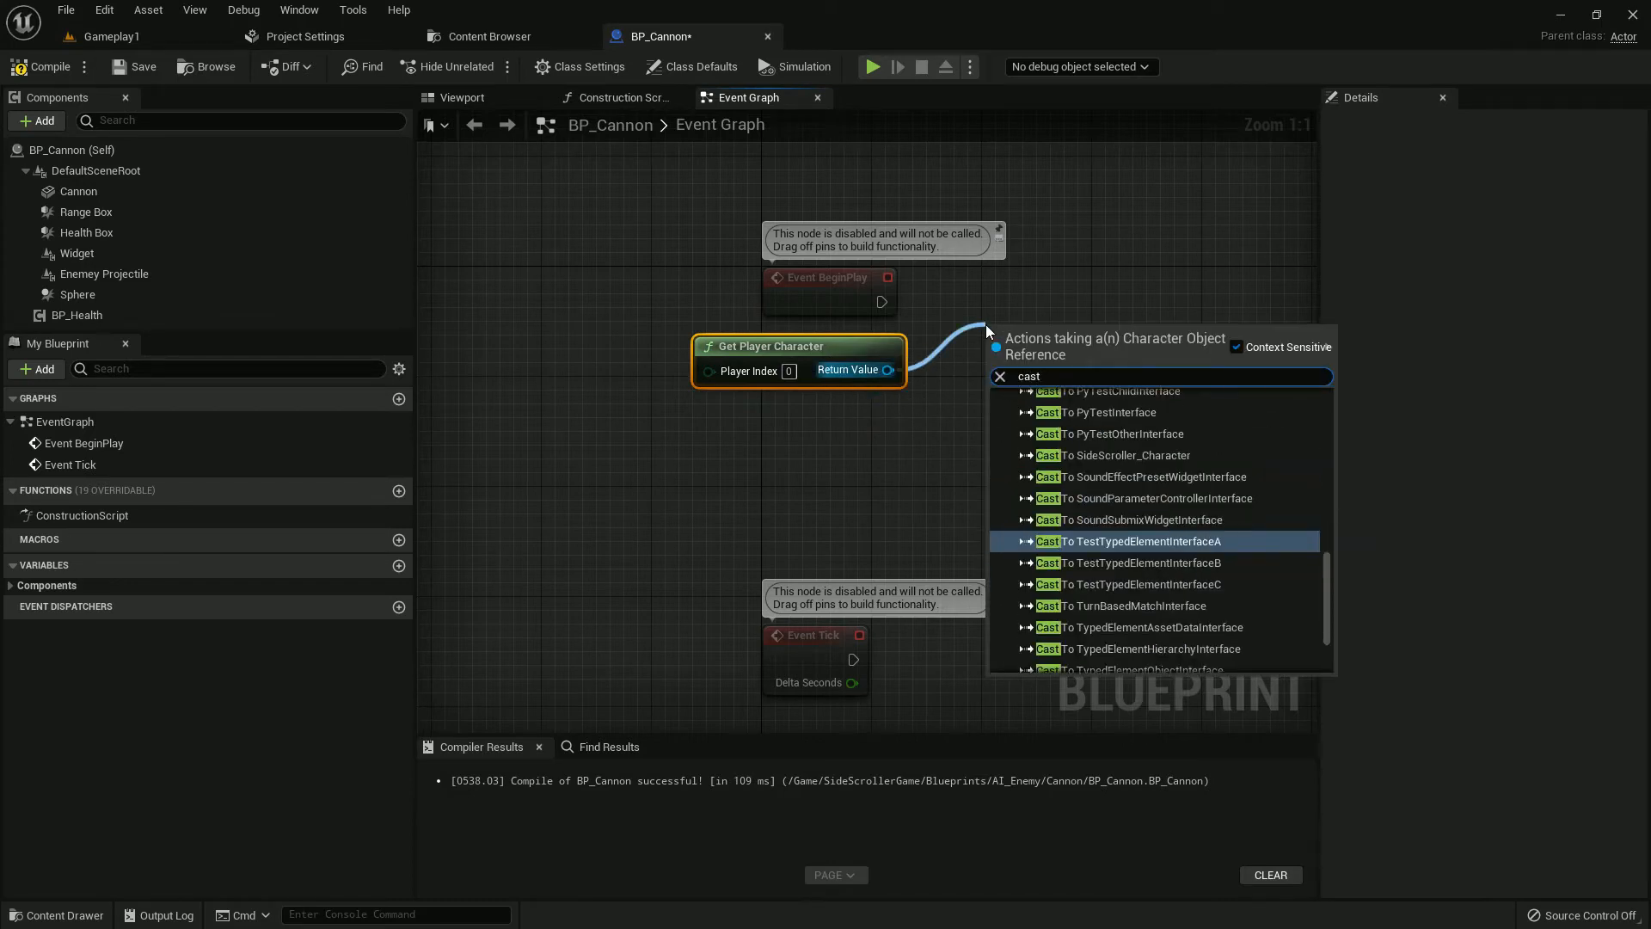
click(1113, 455)
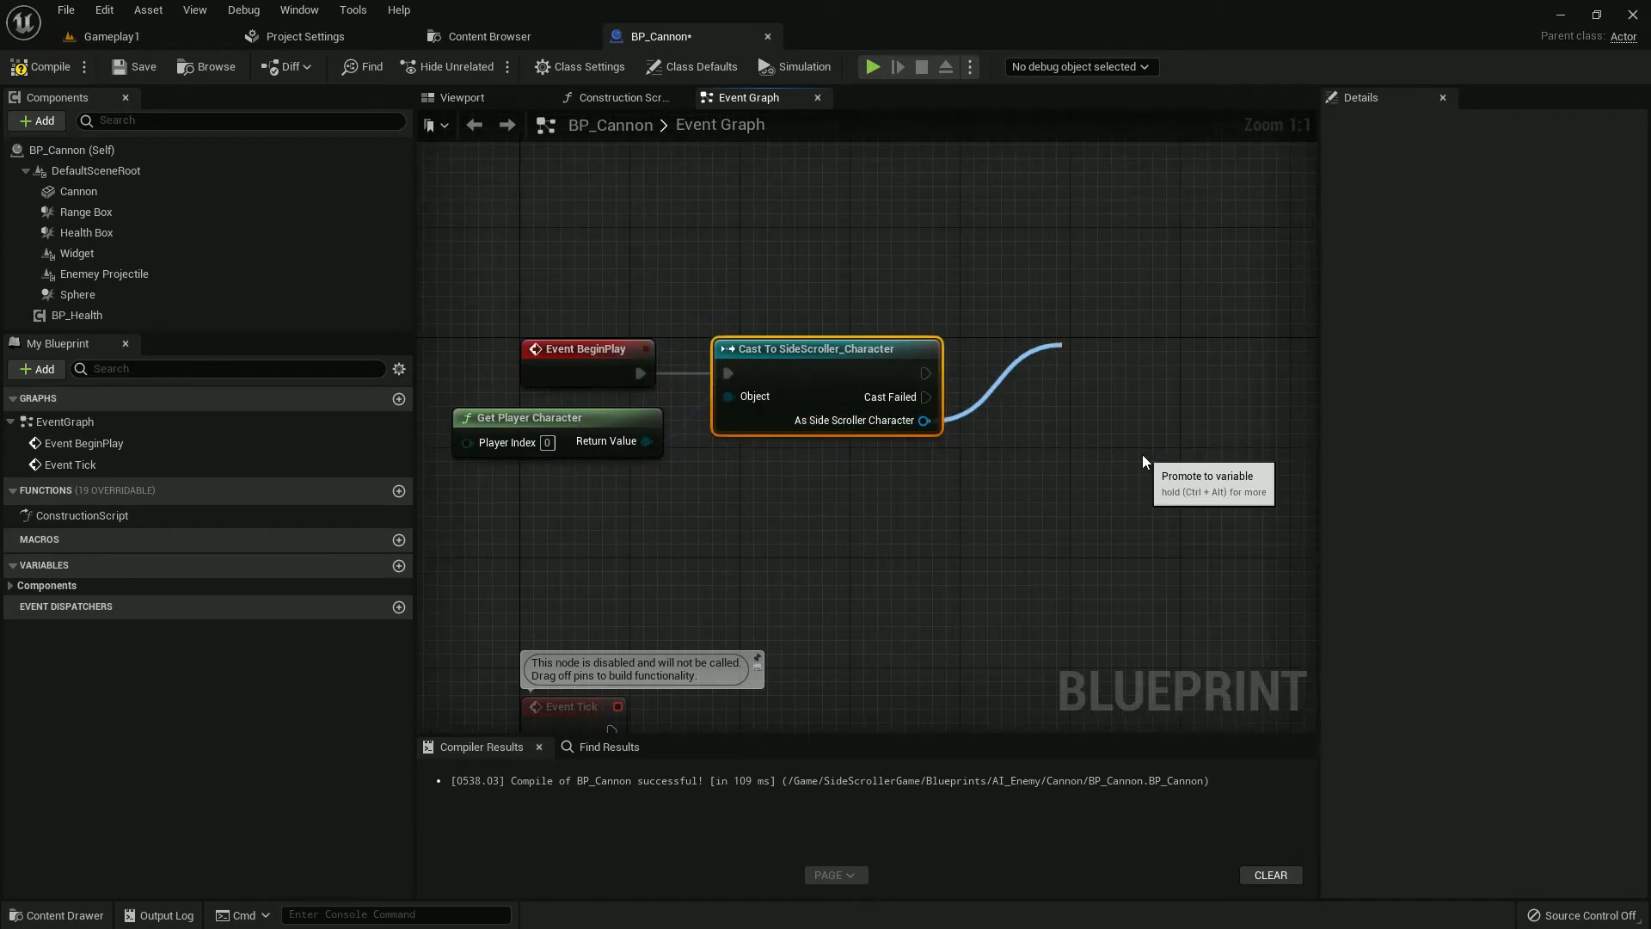
click(1212, 475)
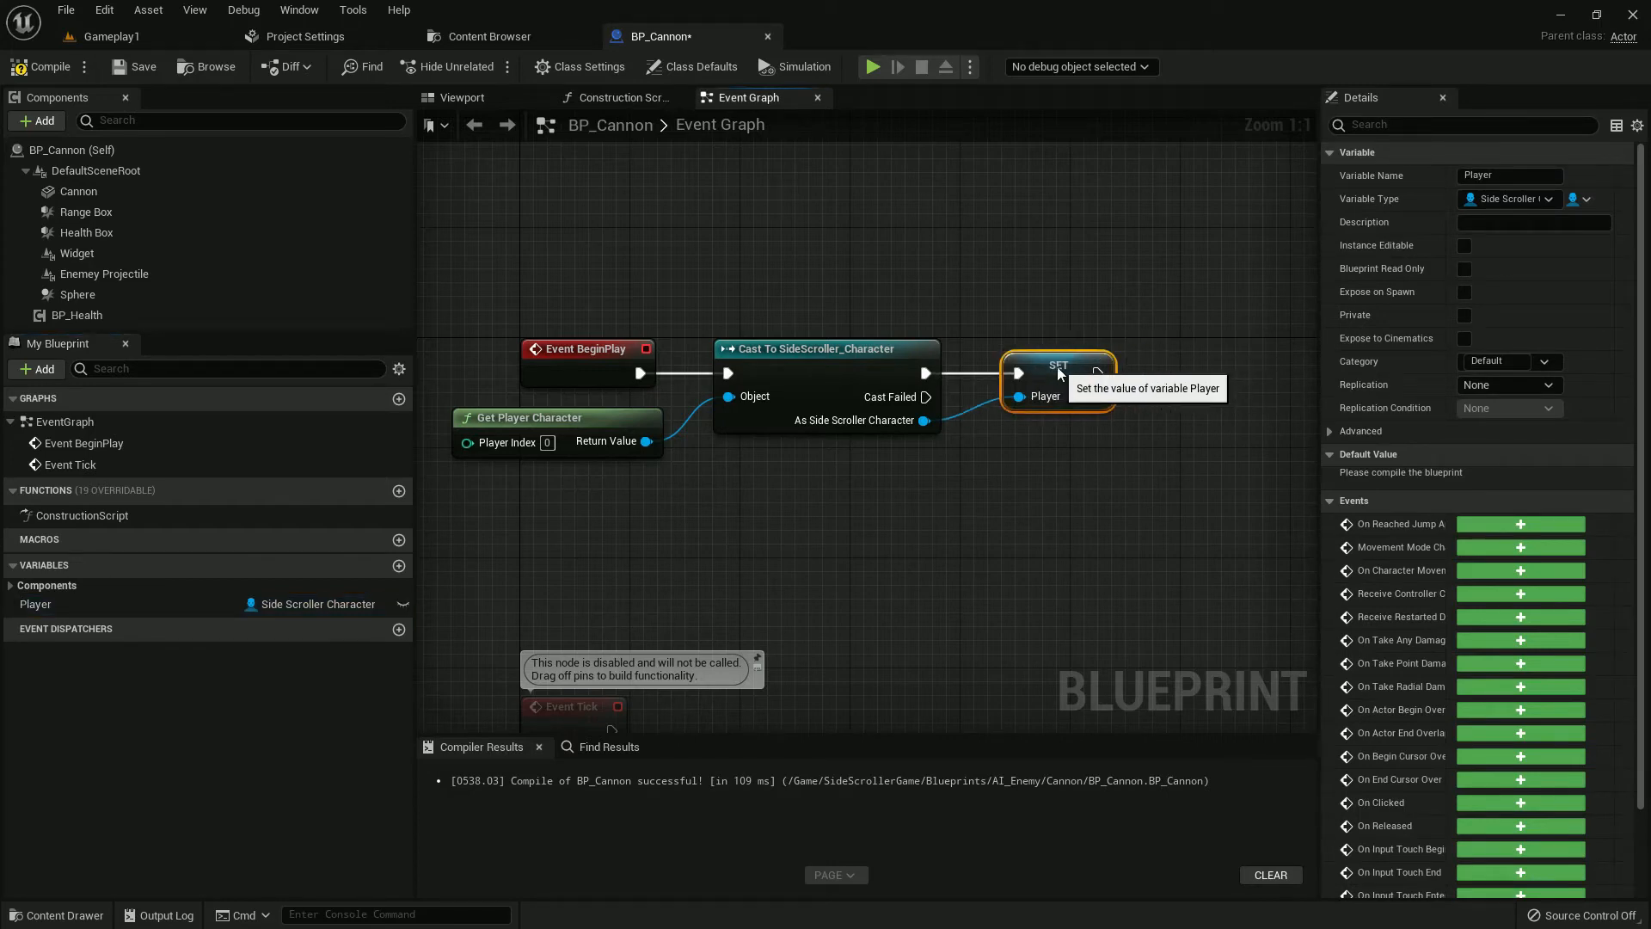
click(42, 66)
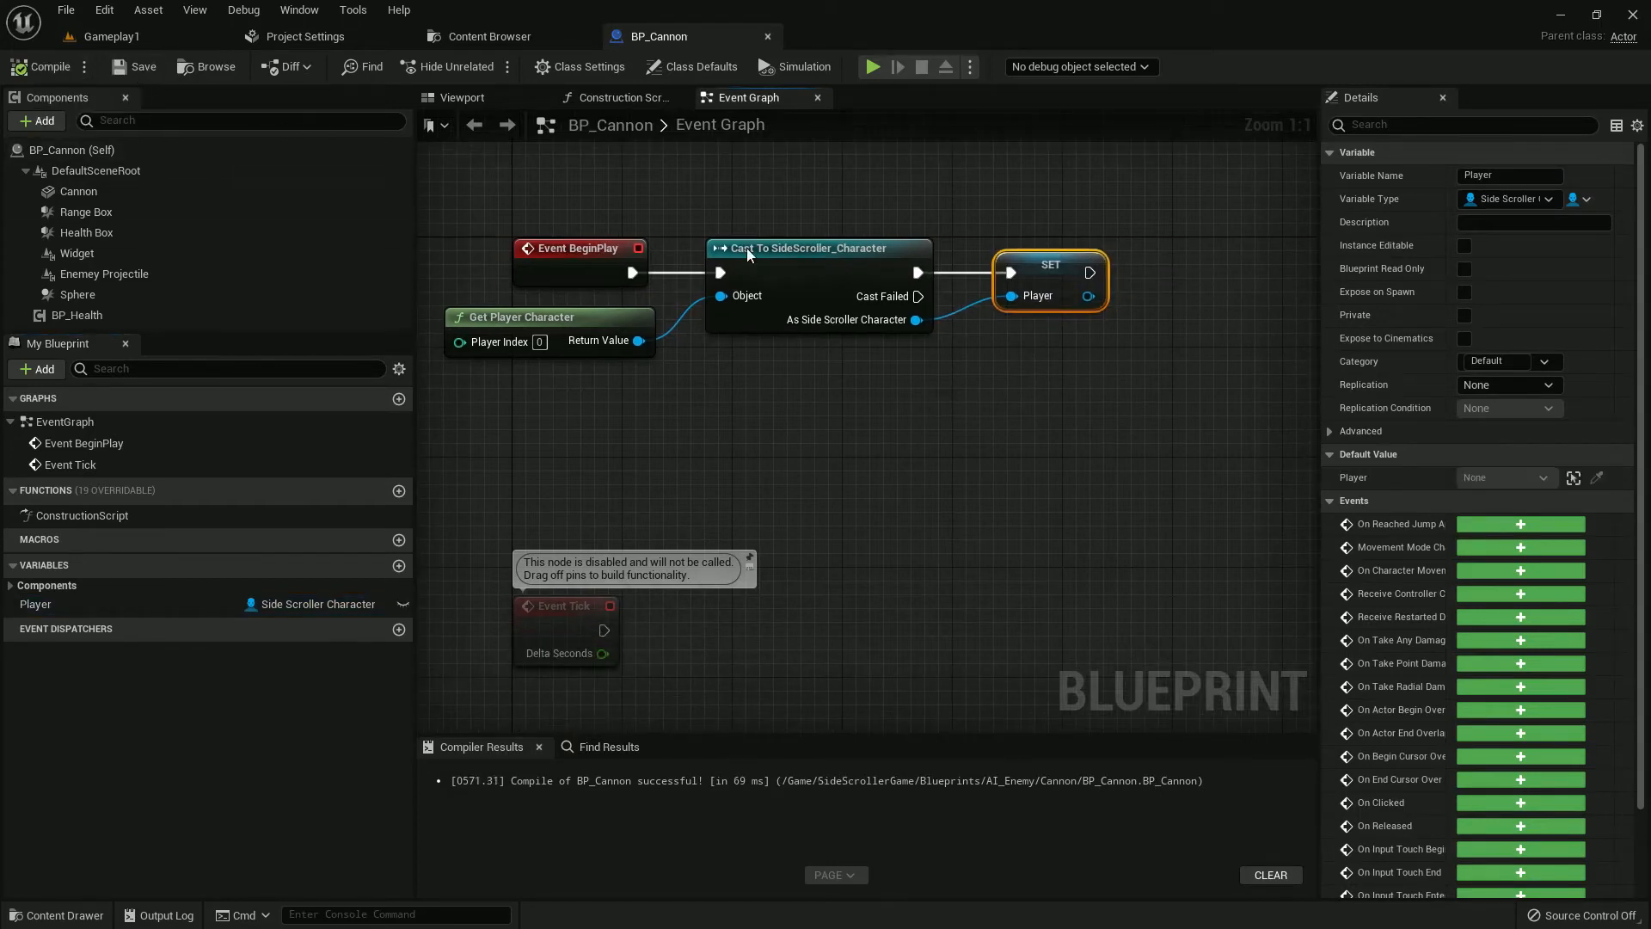
click(461, 97)
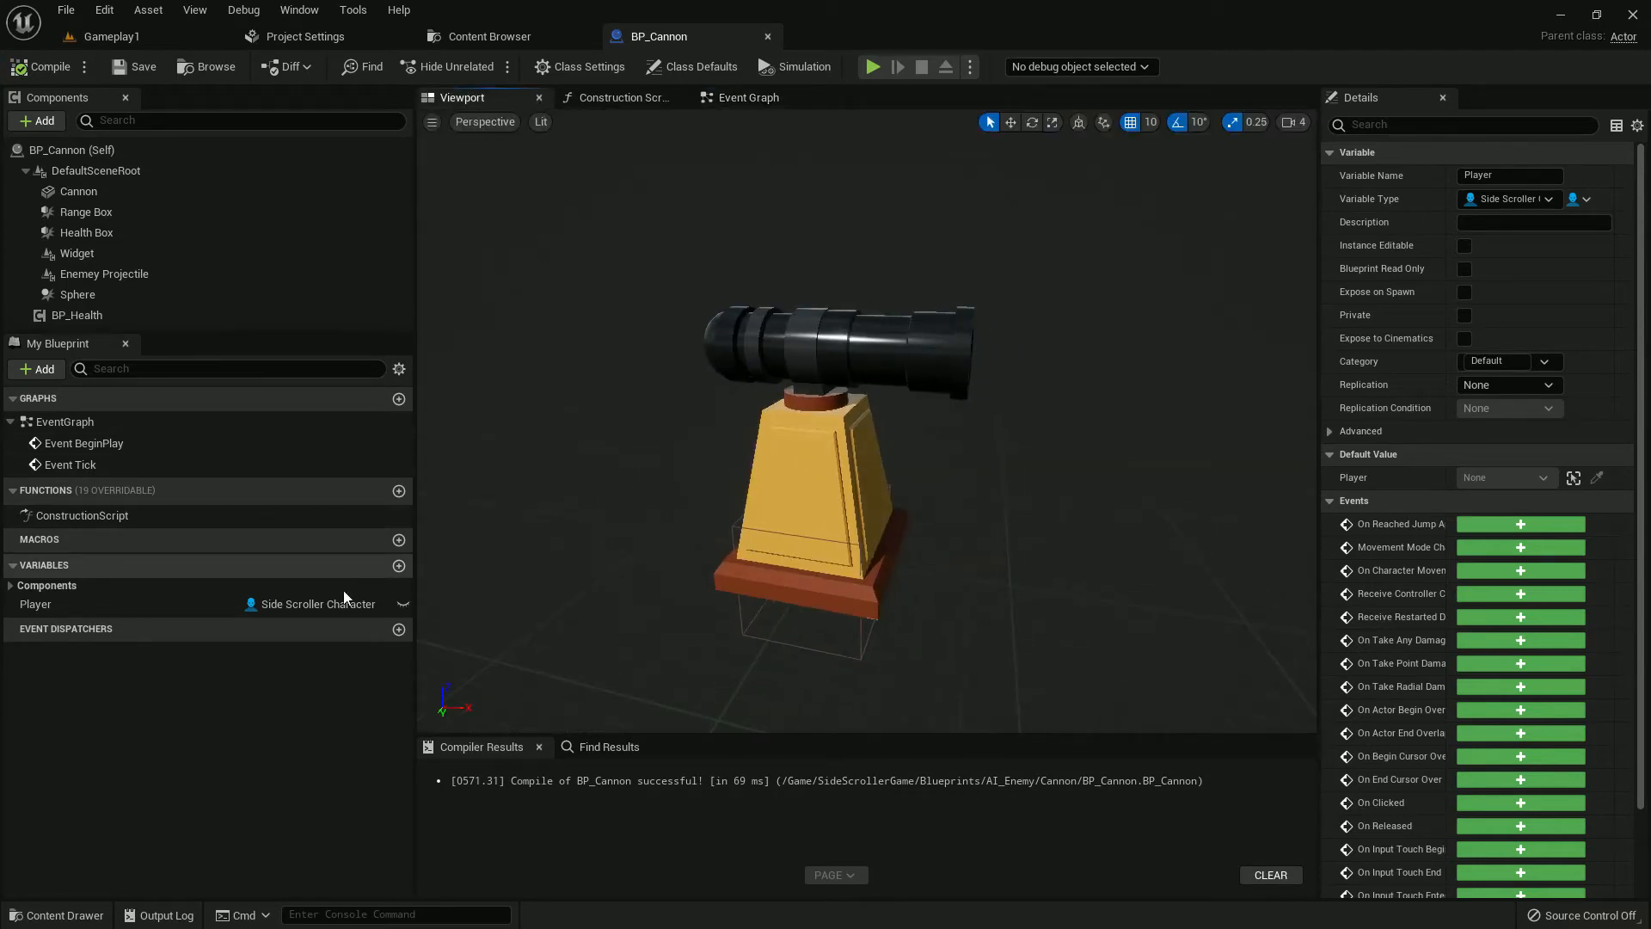
Step: Add a Vector variable named Gun Offset, defaulting to 5, 0, 0
click(398, 566)
text(In range)
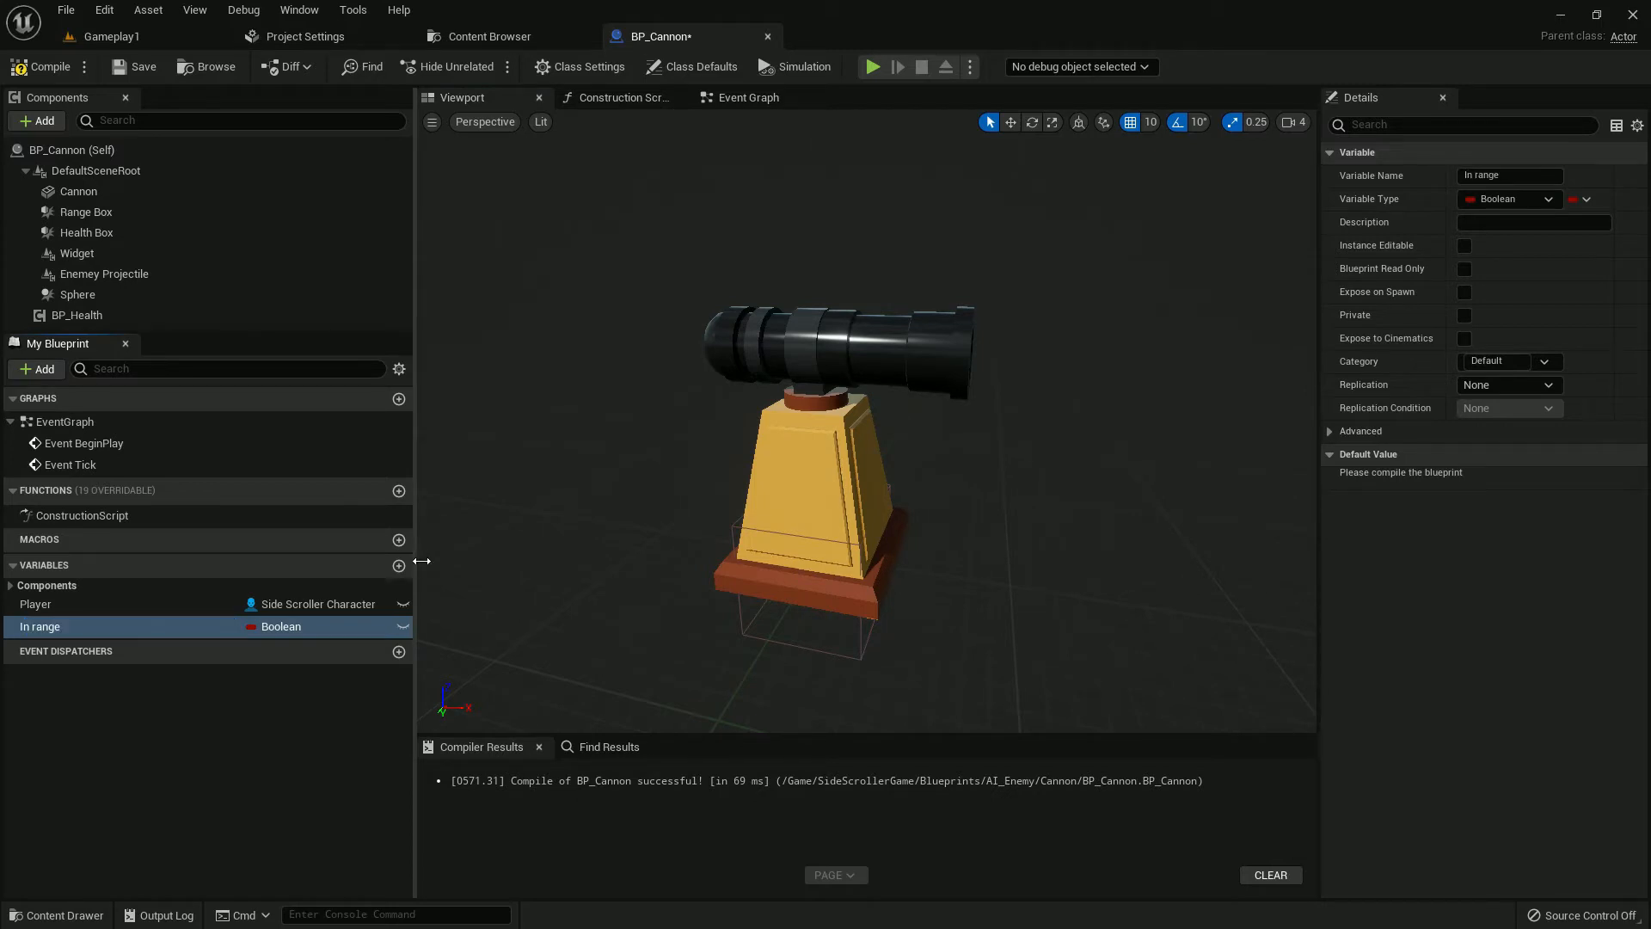
double_click(44, 625)
text(G)
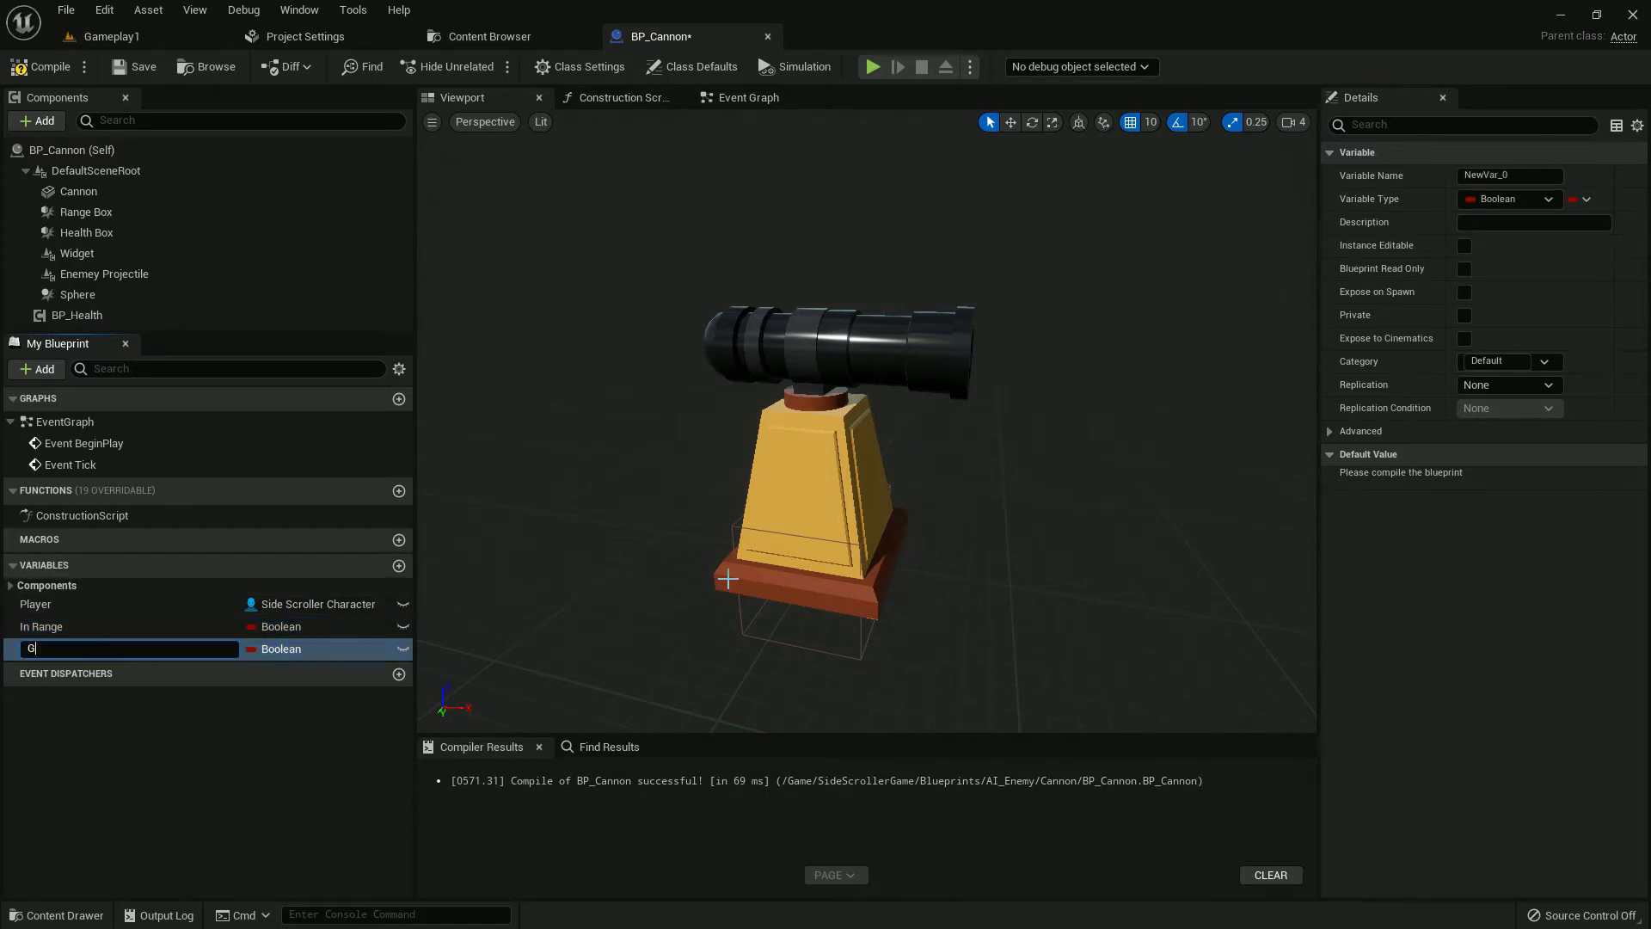
text(un Offset)
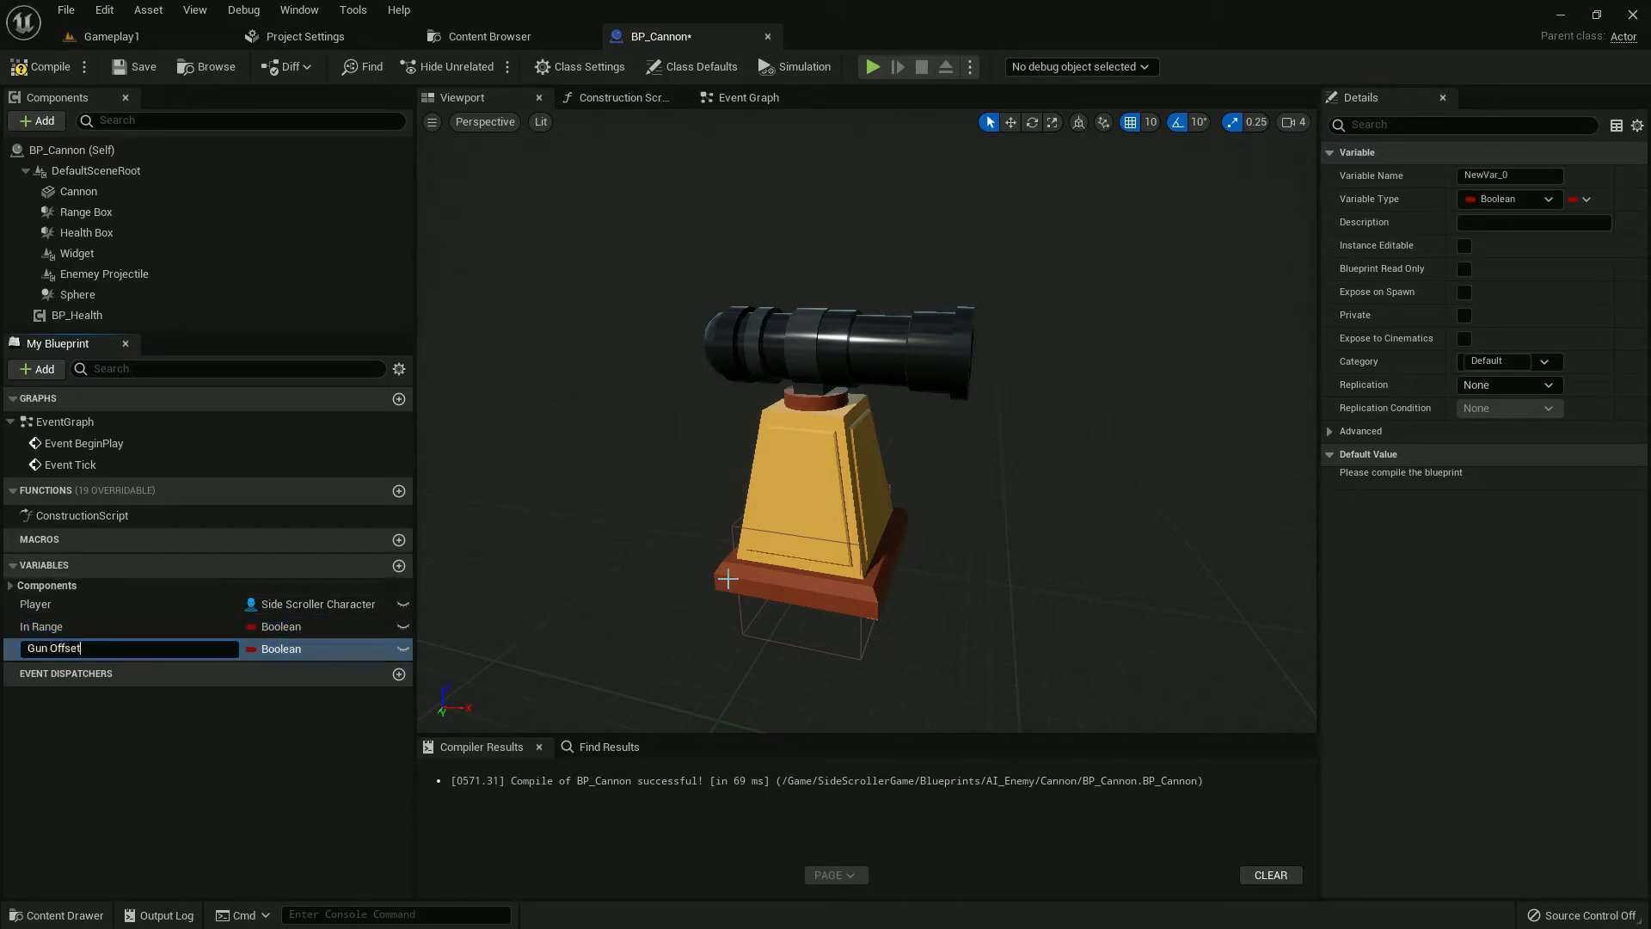
click(1509, 198)
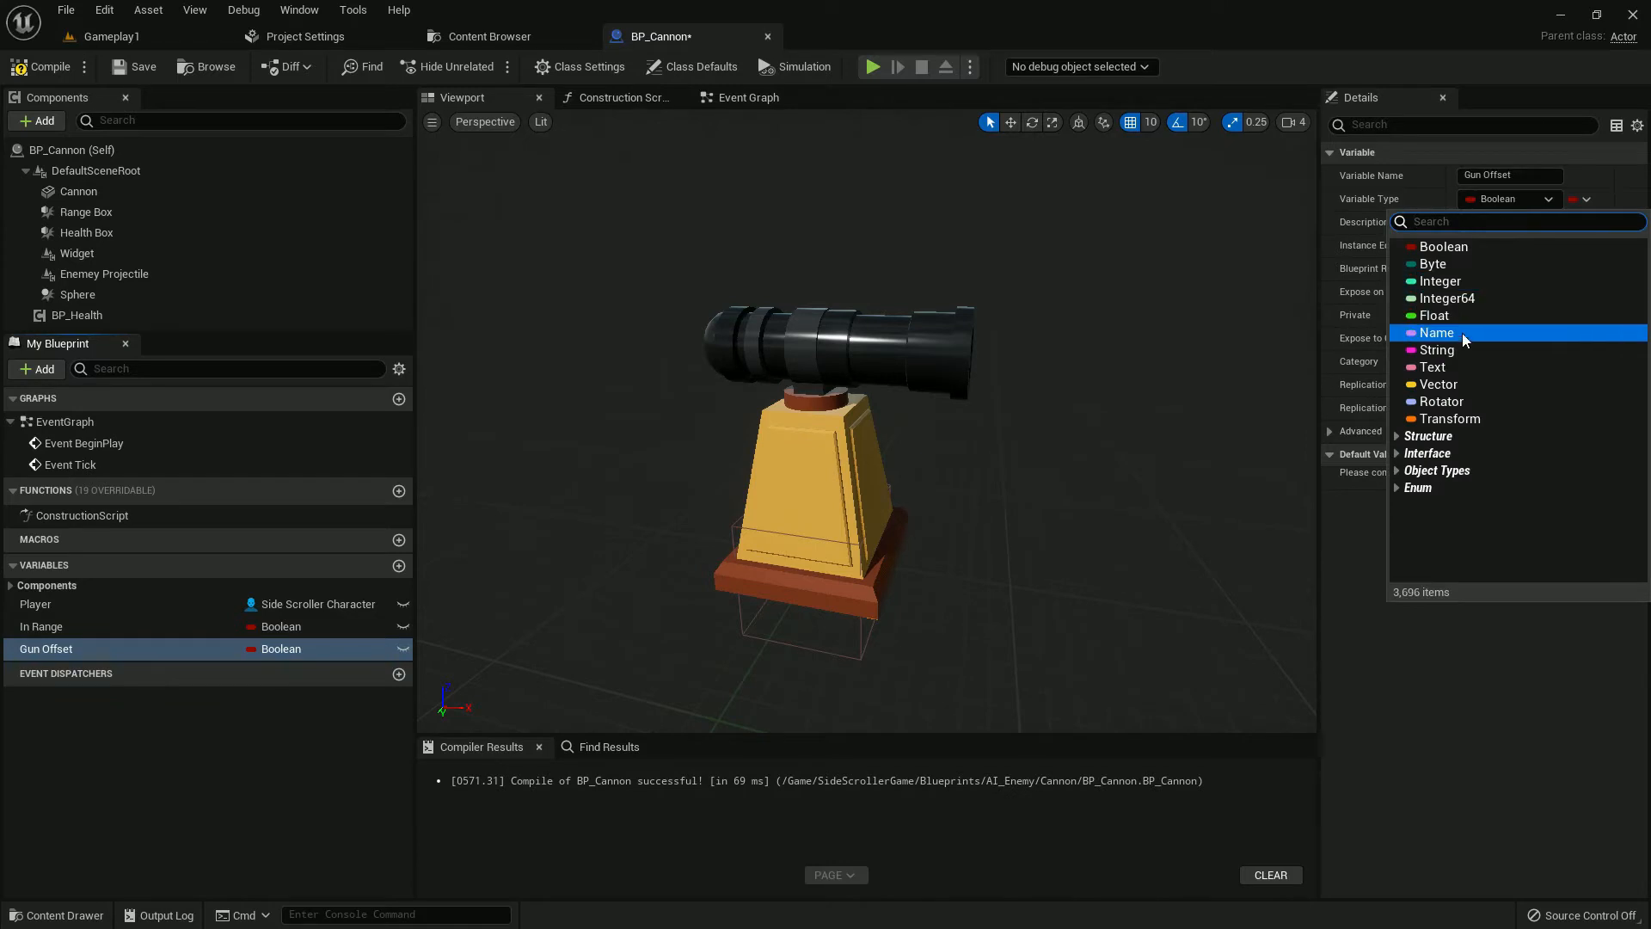
click(1437, 385)
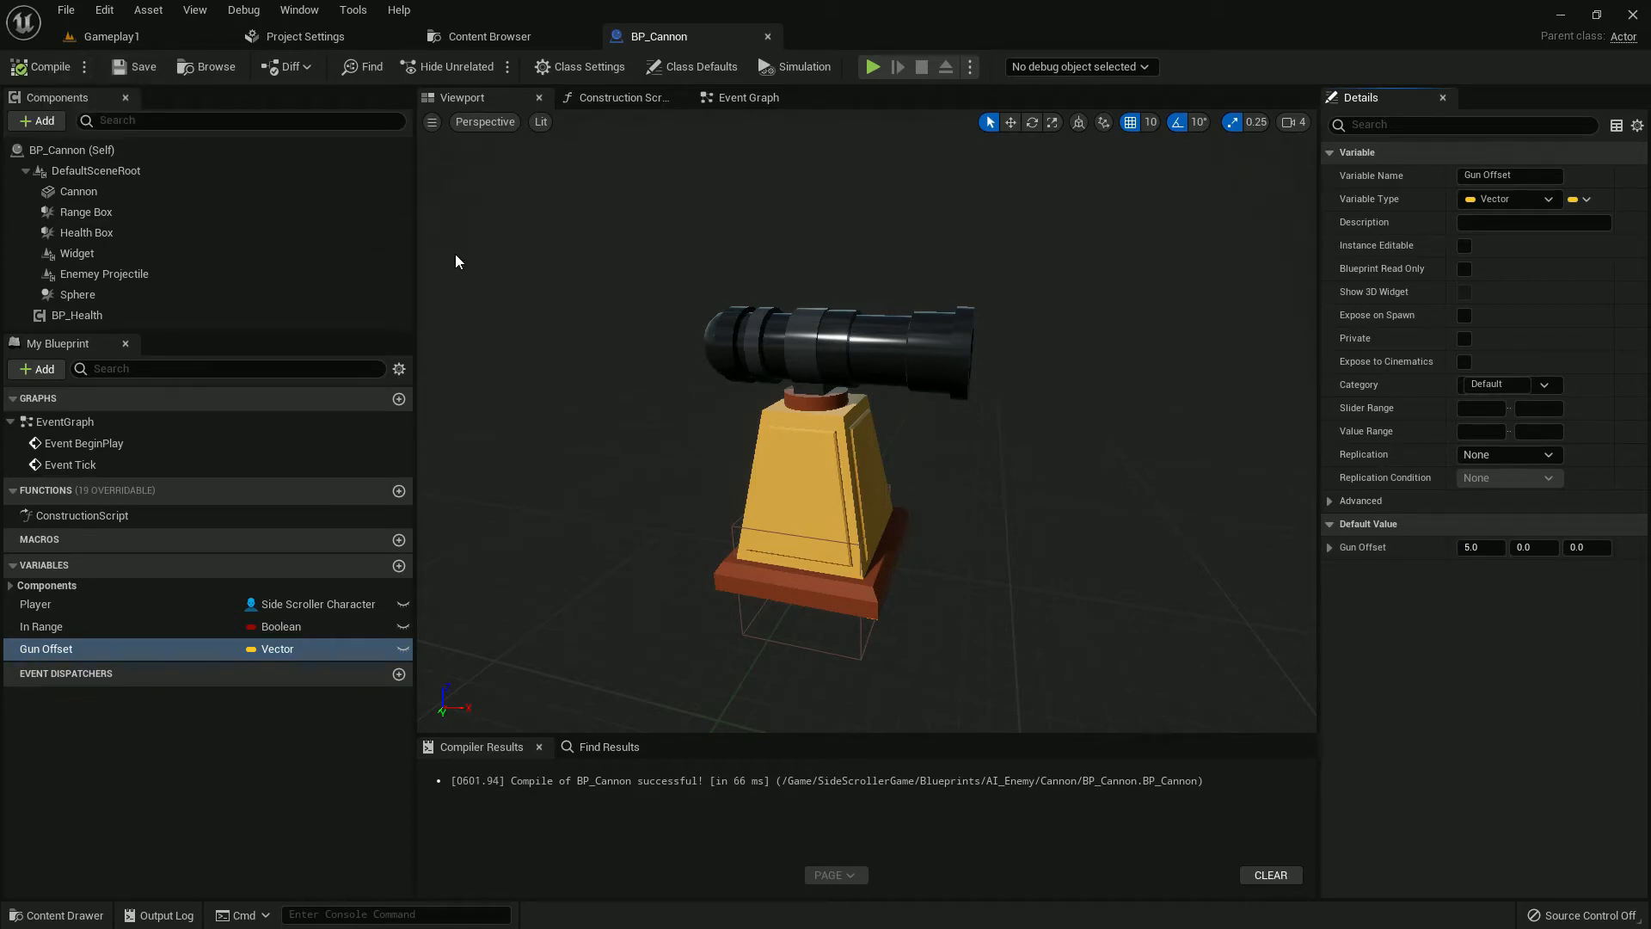
mouse_move(83, 211)
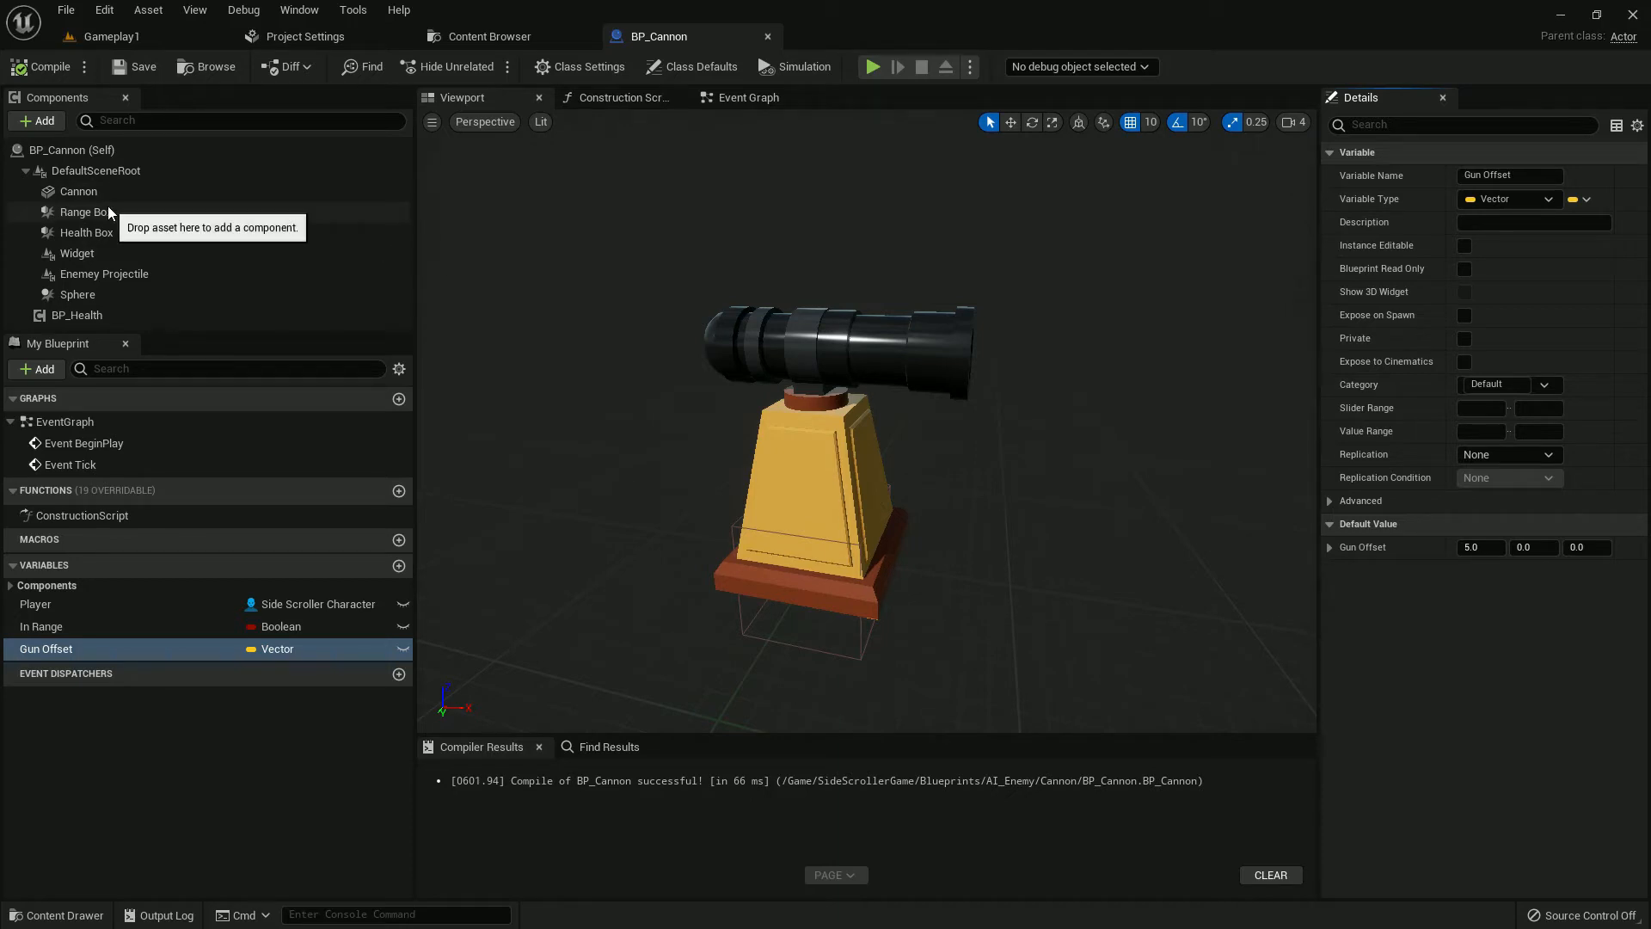
Step: Place the Range Box at 480, 0, 210 with a 500, 64, 220 box extent
click(84, 211)
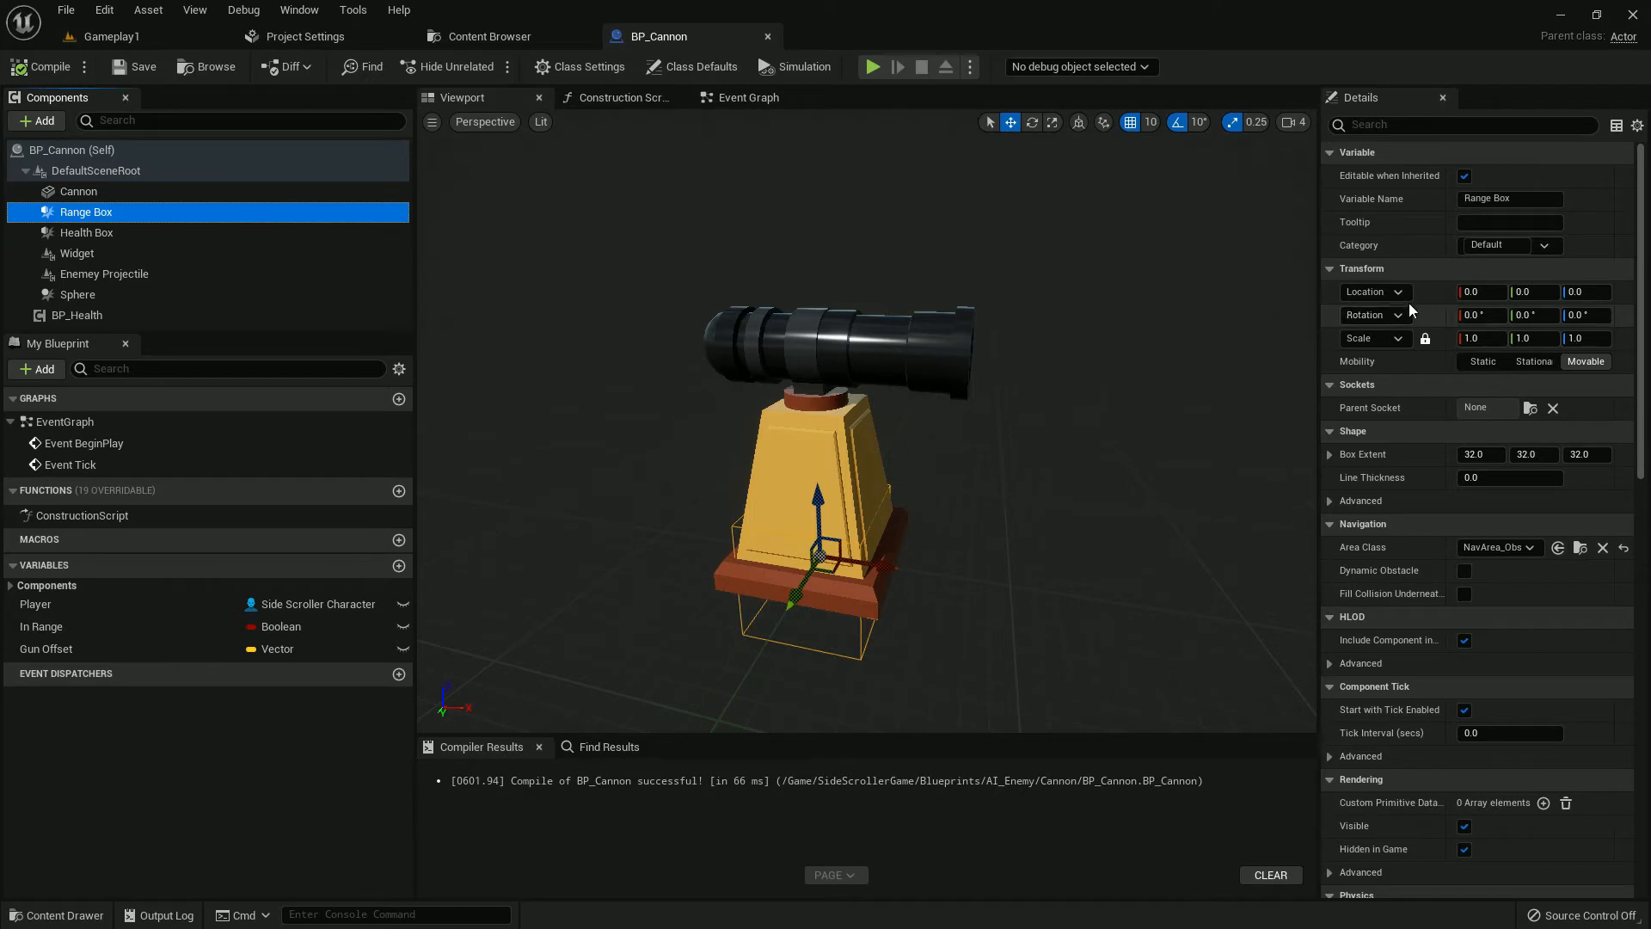
click(1479, 292)
text(480)
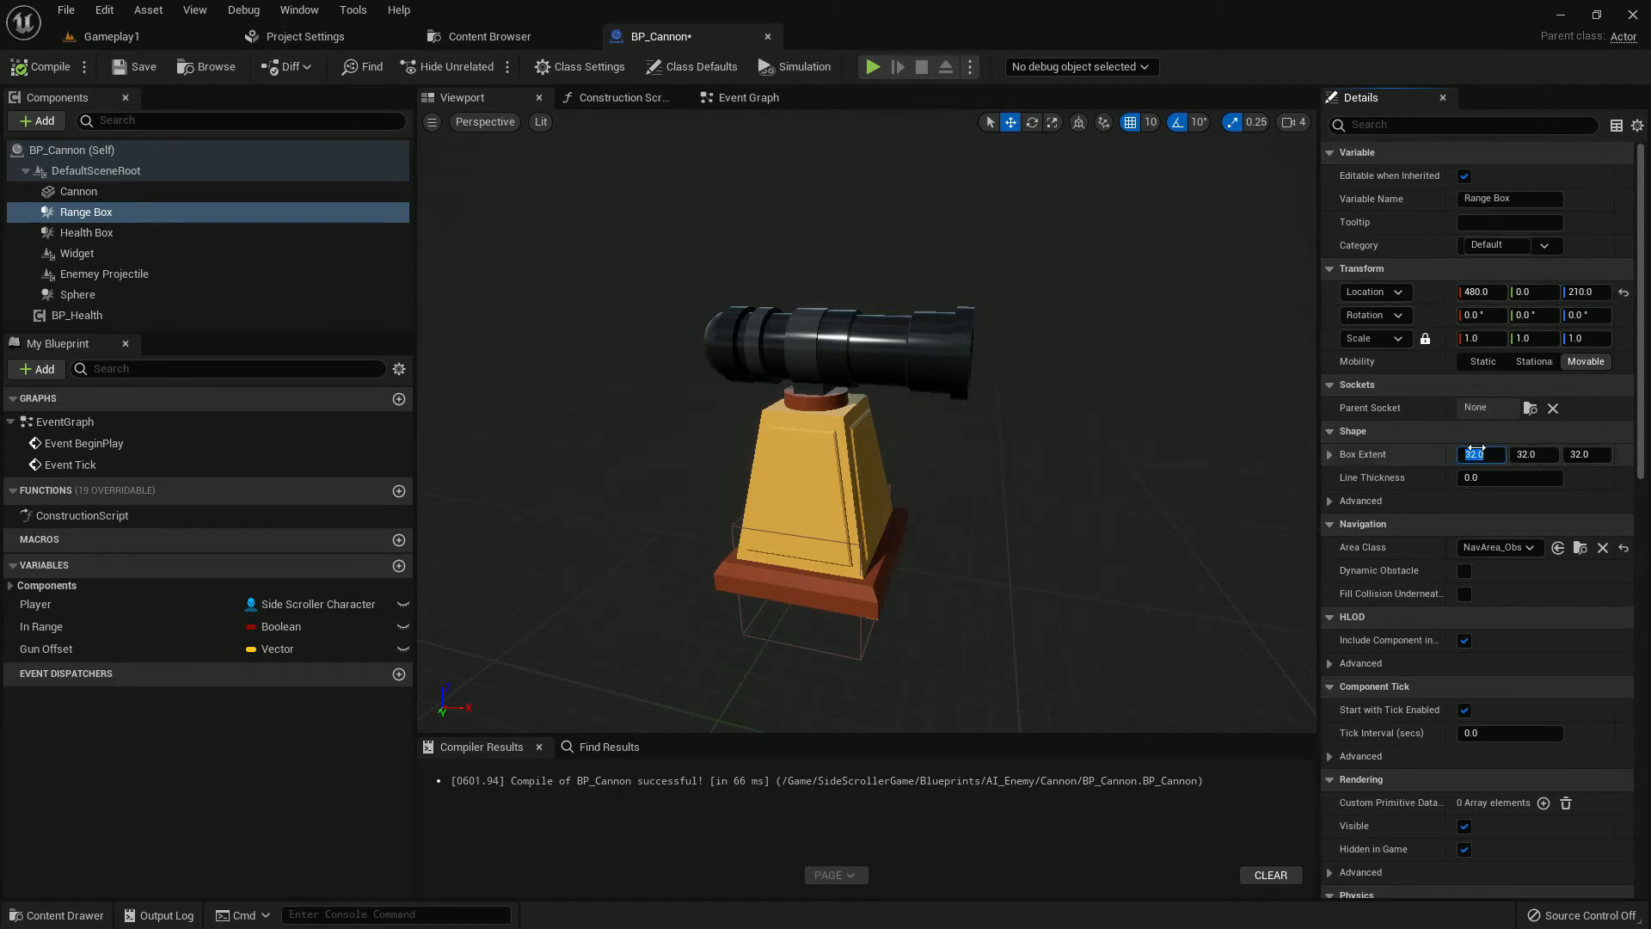
text(500)
click(1589, 454)
text(220)
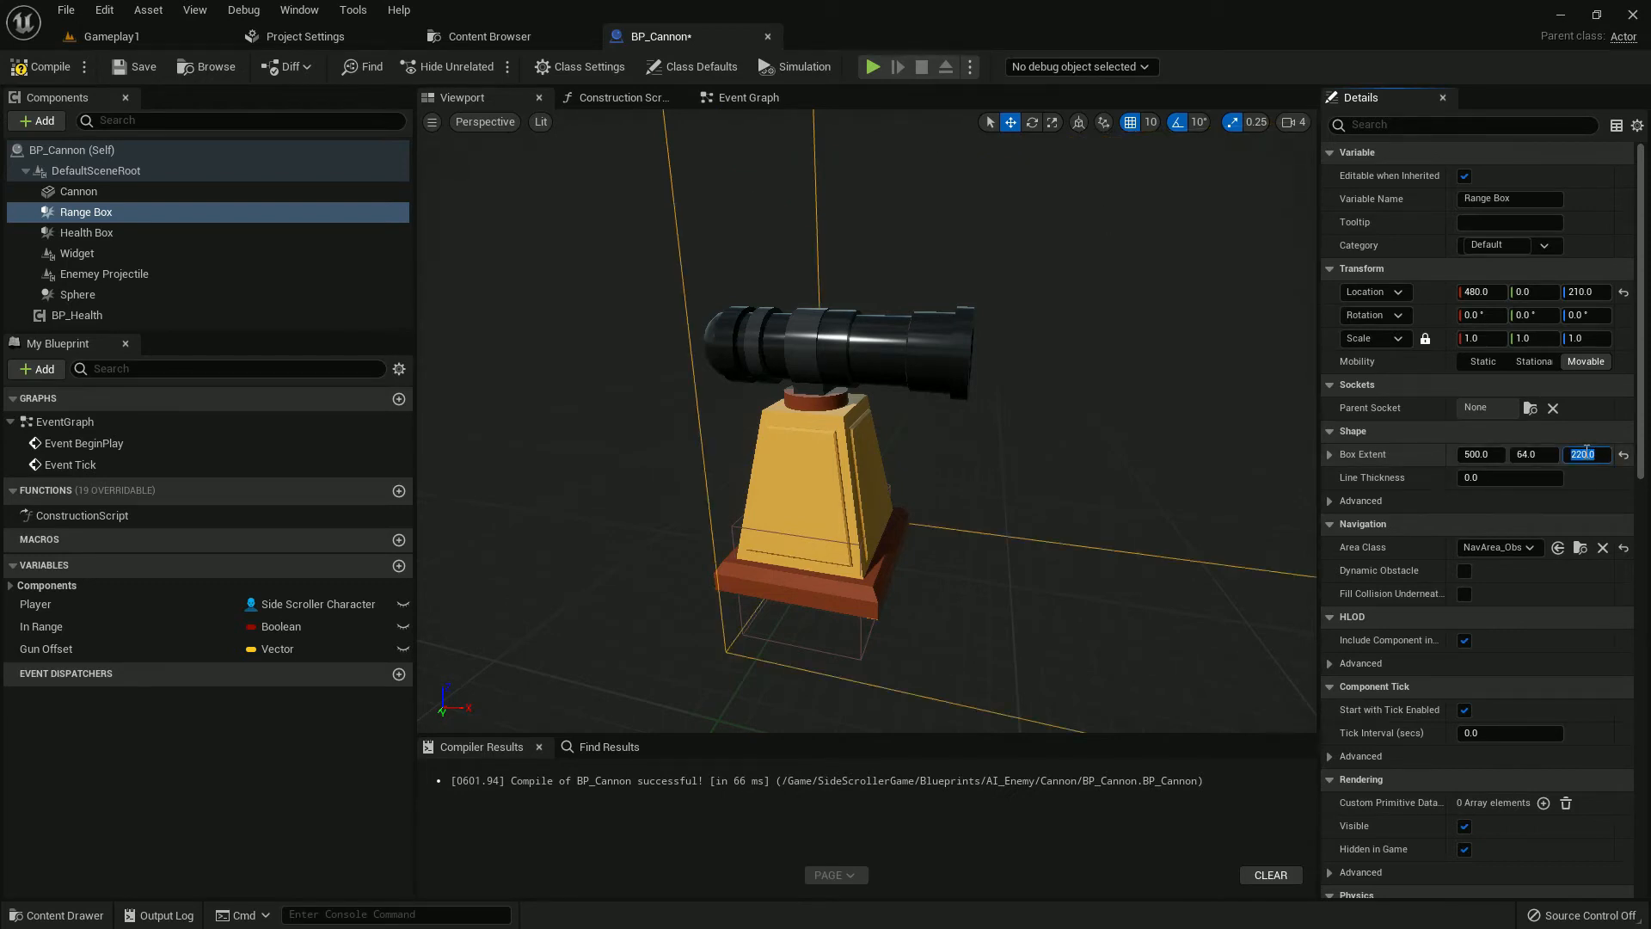
click(75, 253)
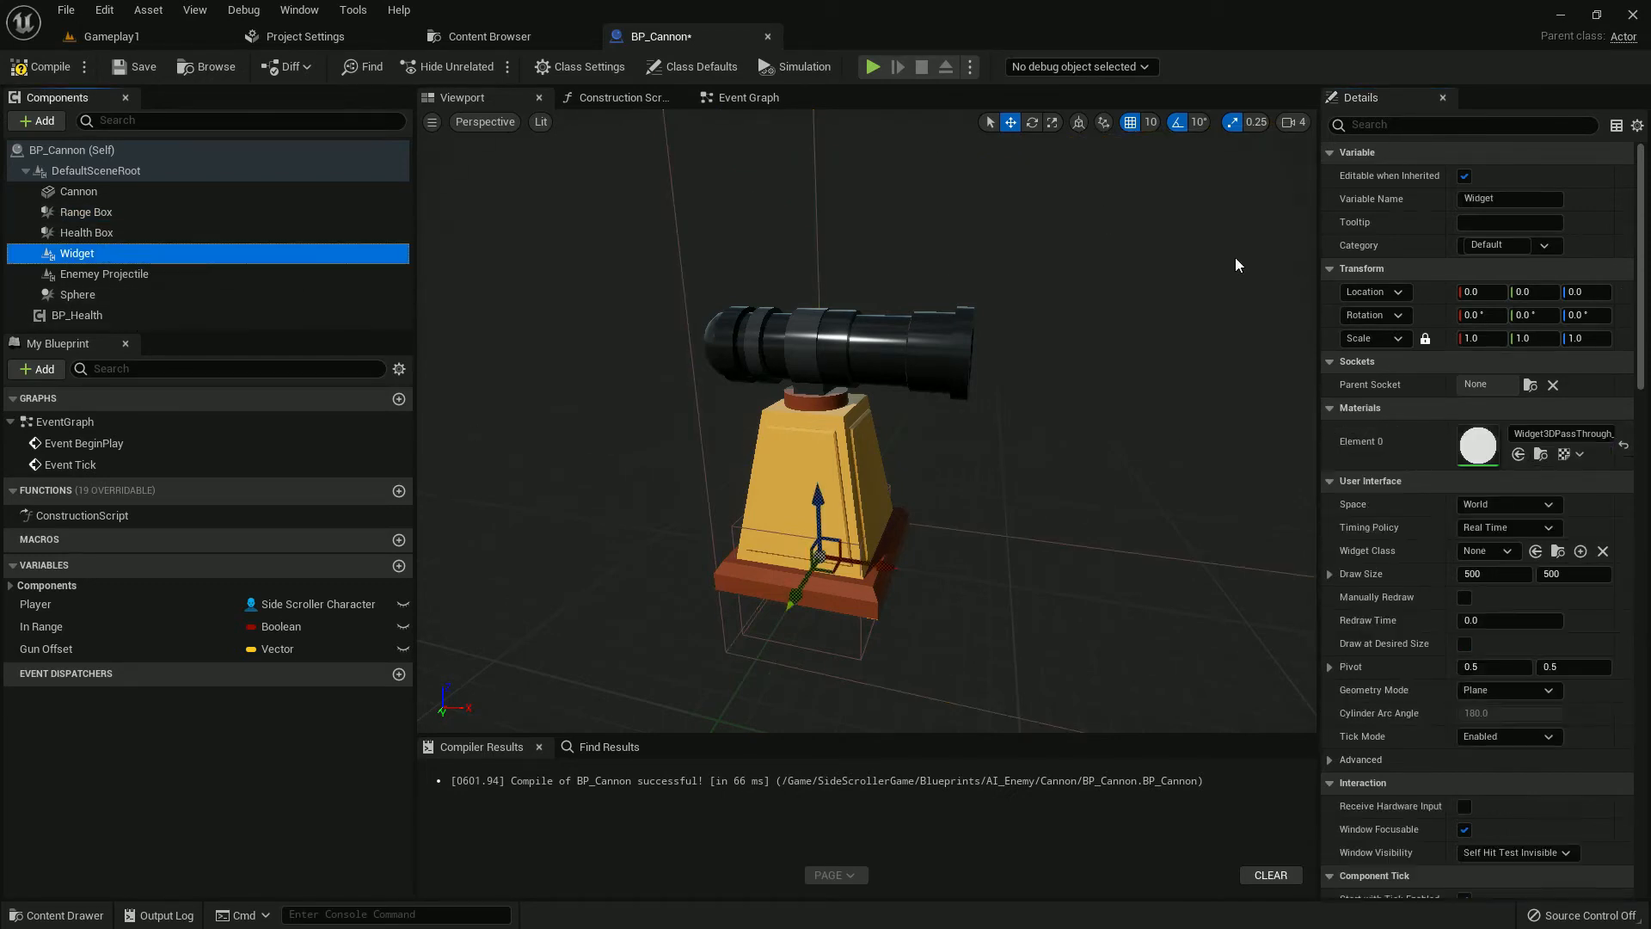
Step: Raise the Health Box by setting its location Z to 156
click(1582, 292)
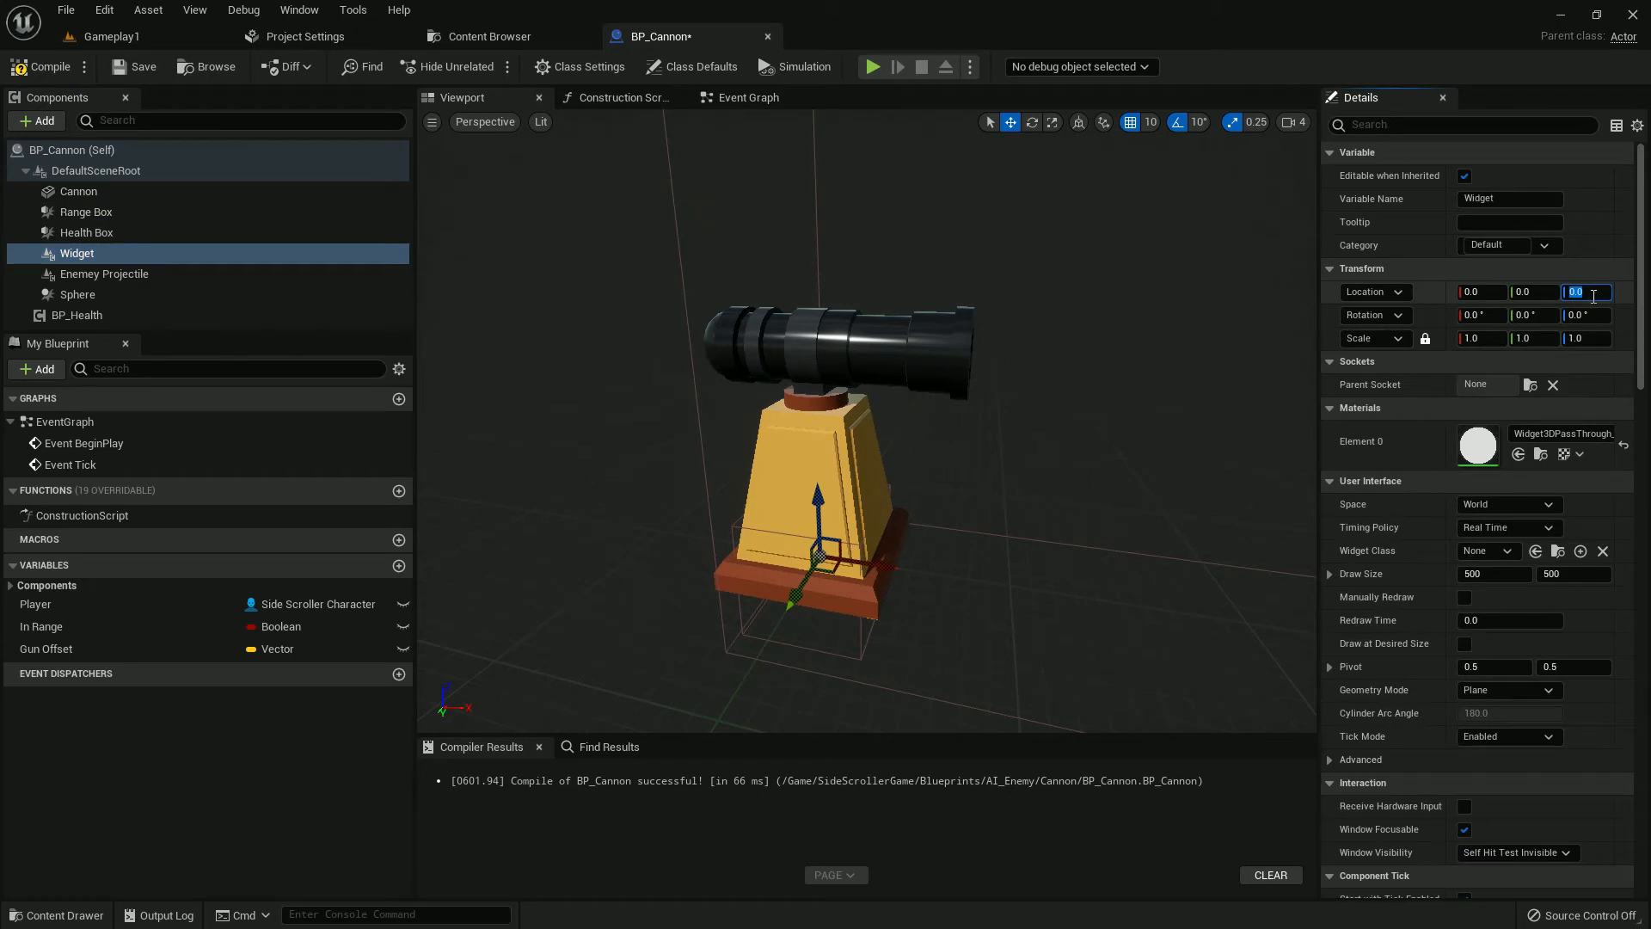
text(156.0)
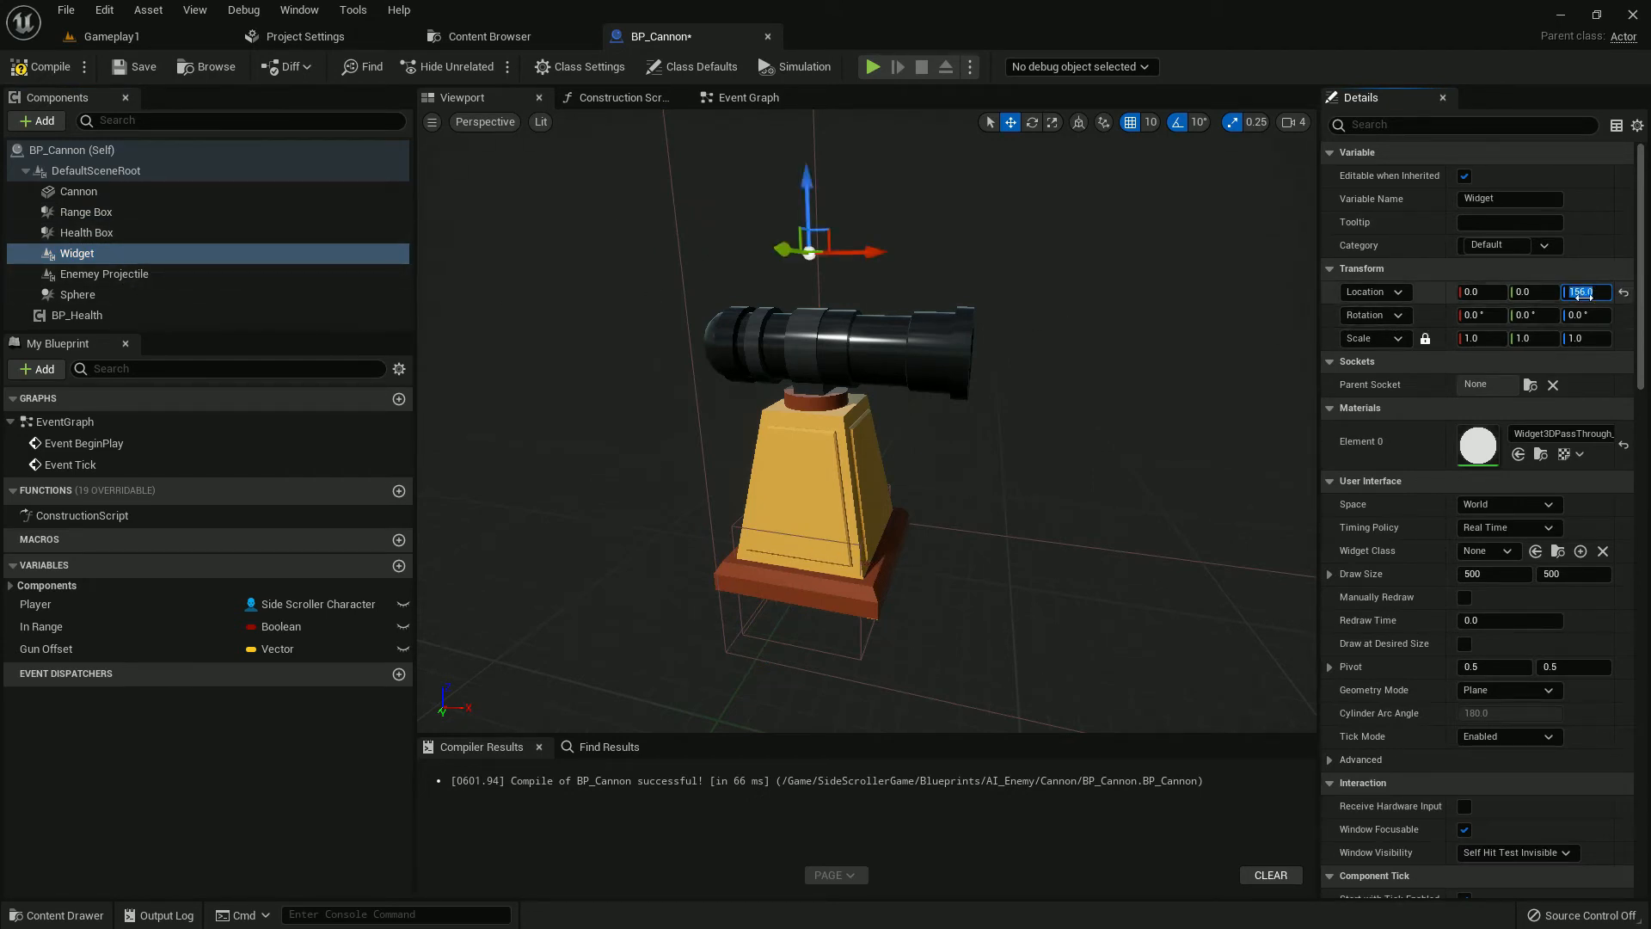
click(86, 231)
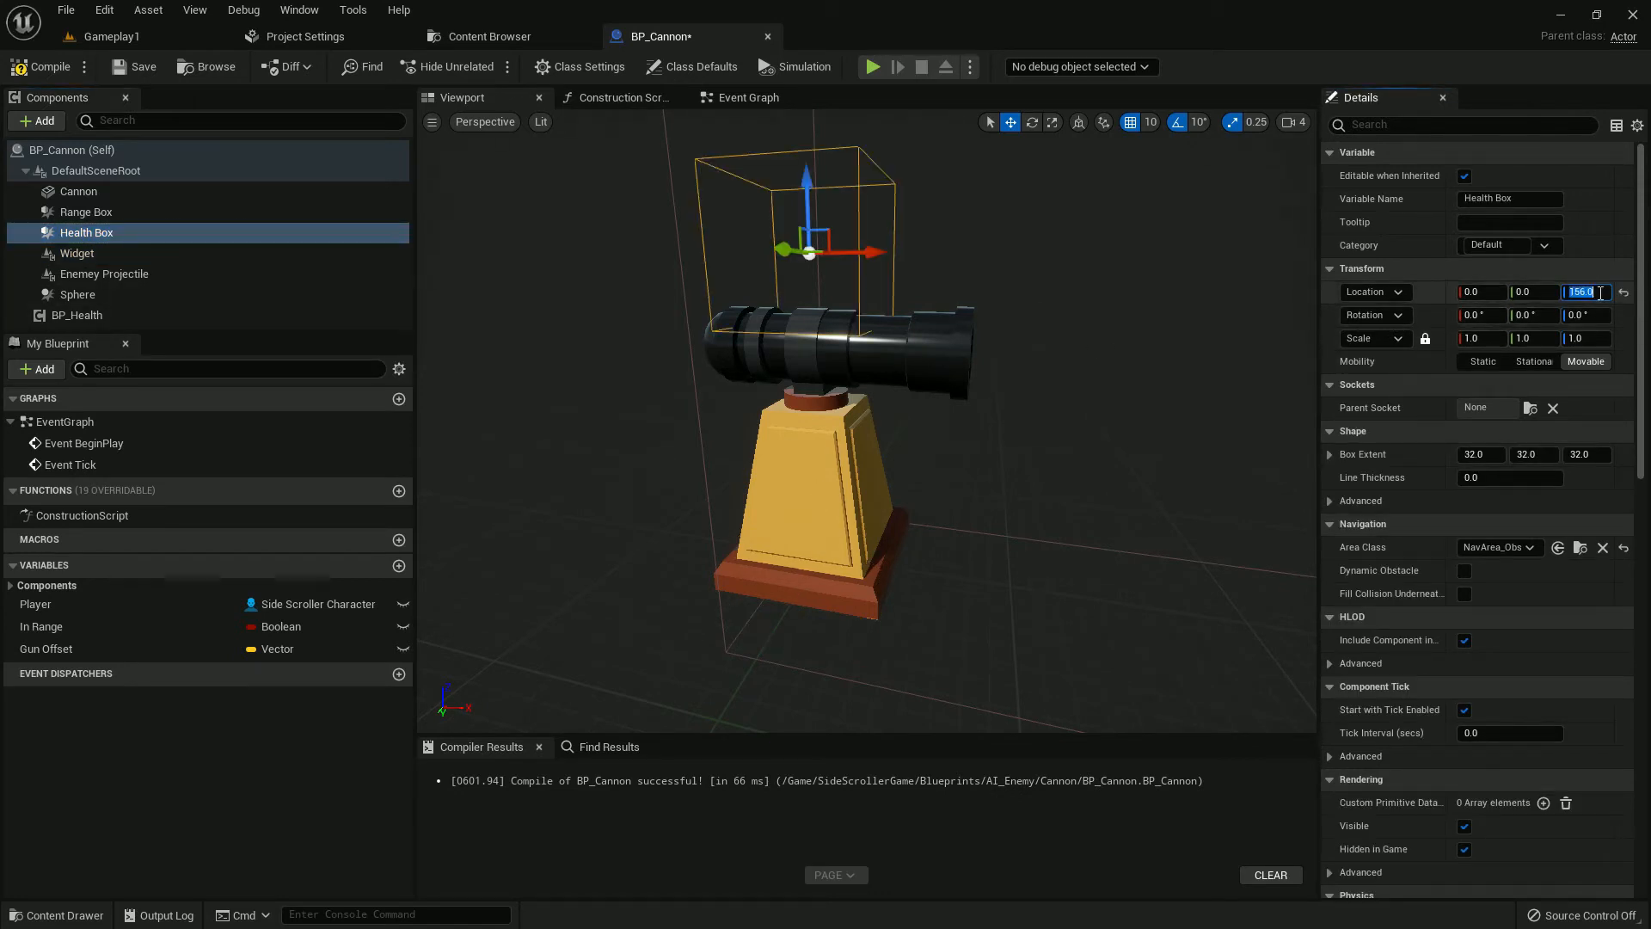
Step: Set Widget to Z 210, rotation -90, draw size 100×15; match Sphere location and compile
click(76, 253)
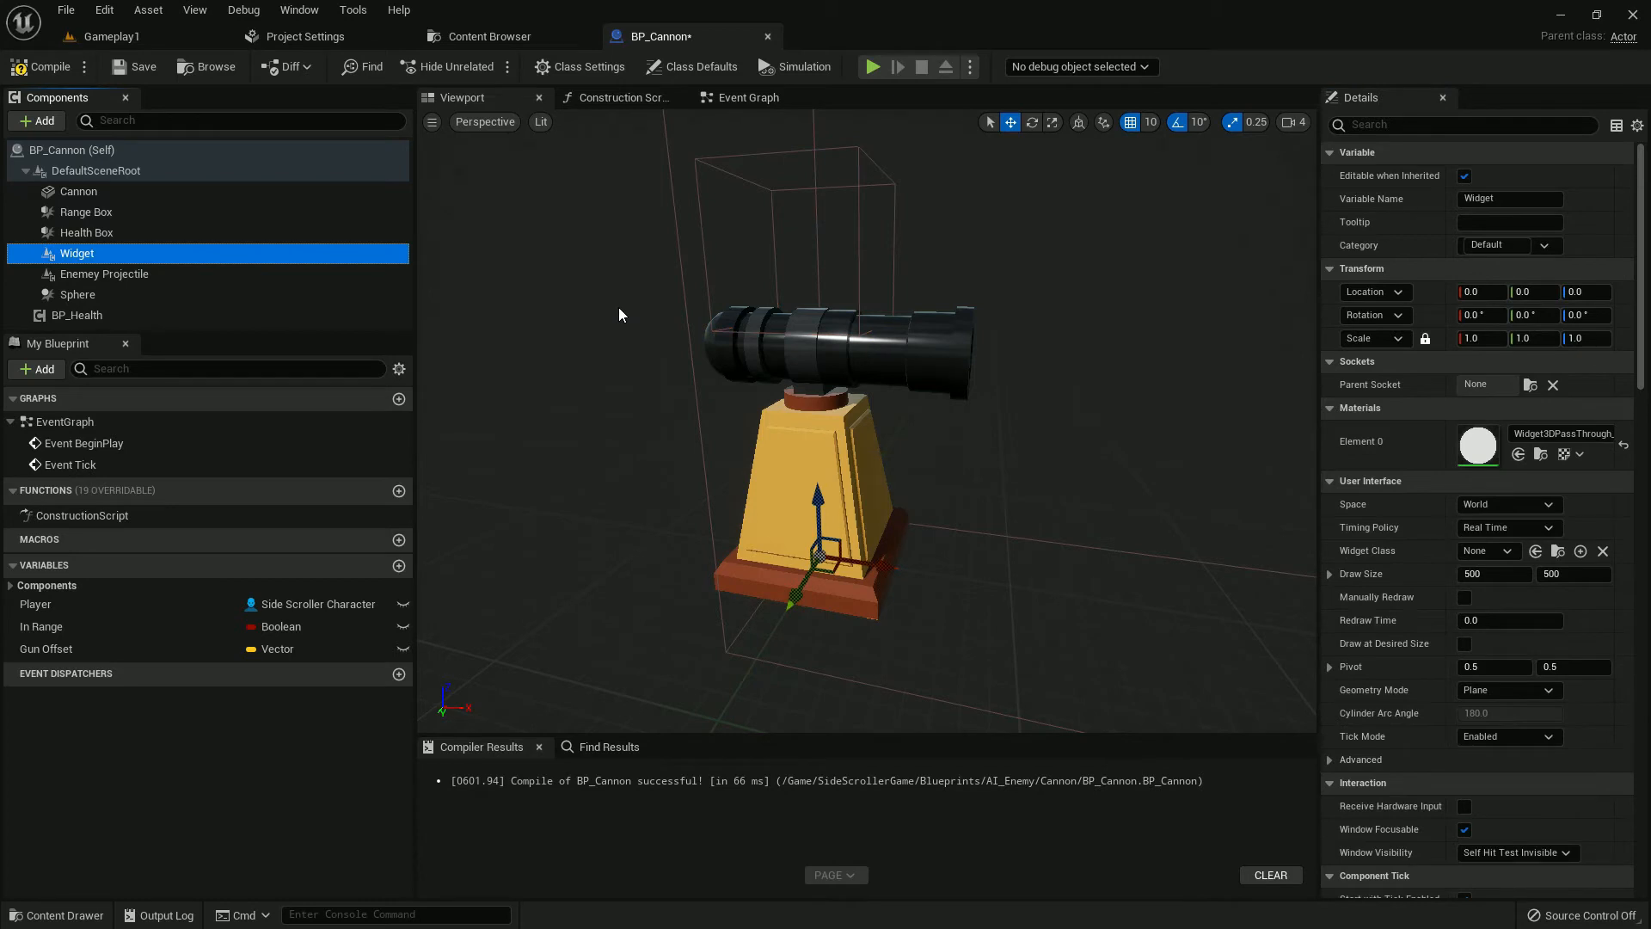
mouse_move(982, 272)
text(100)
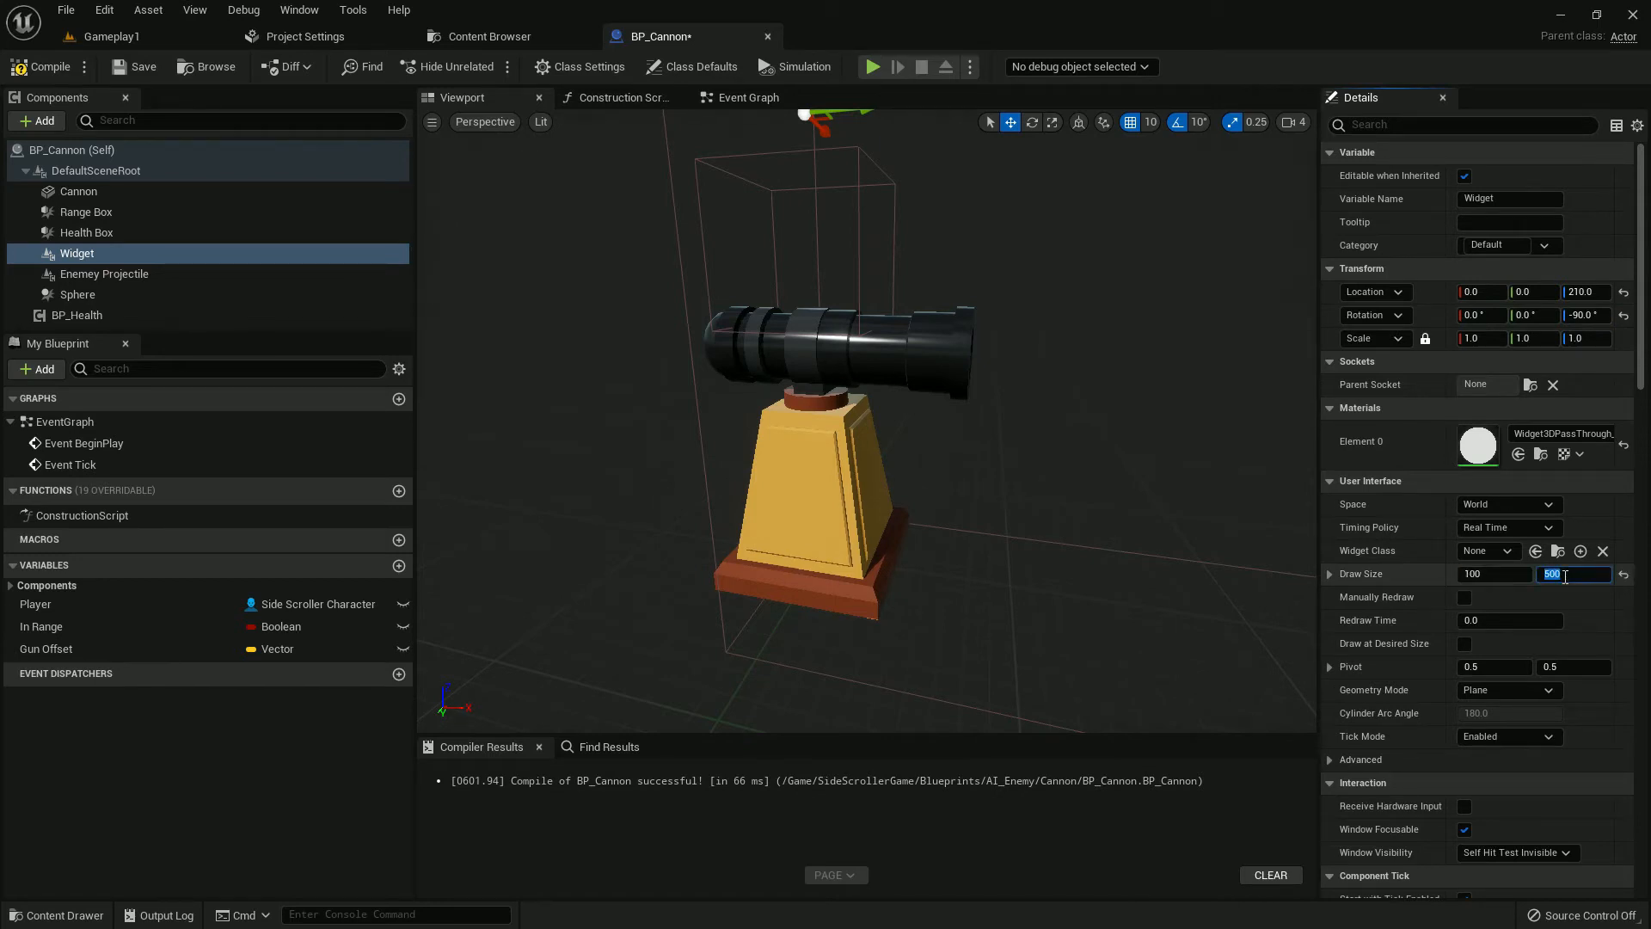
text(15)
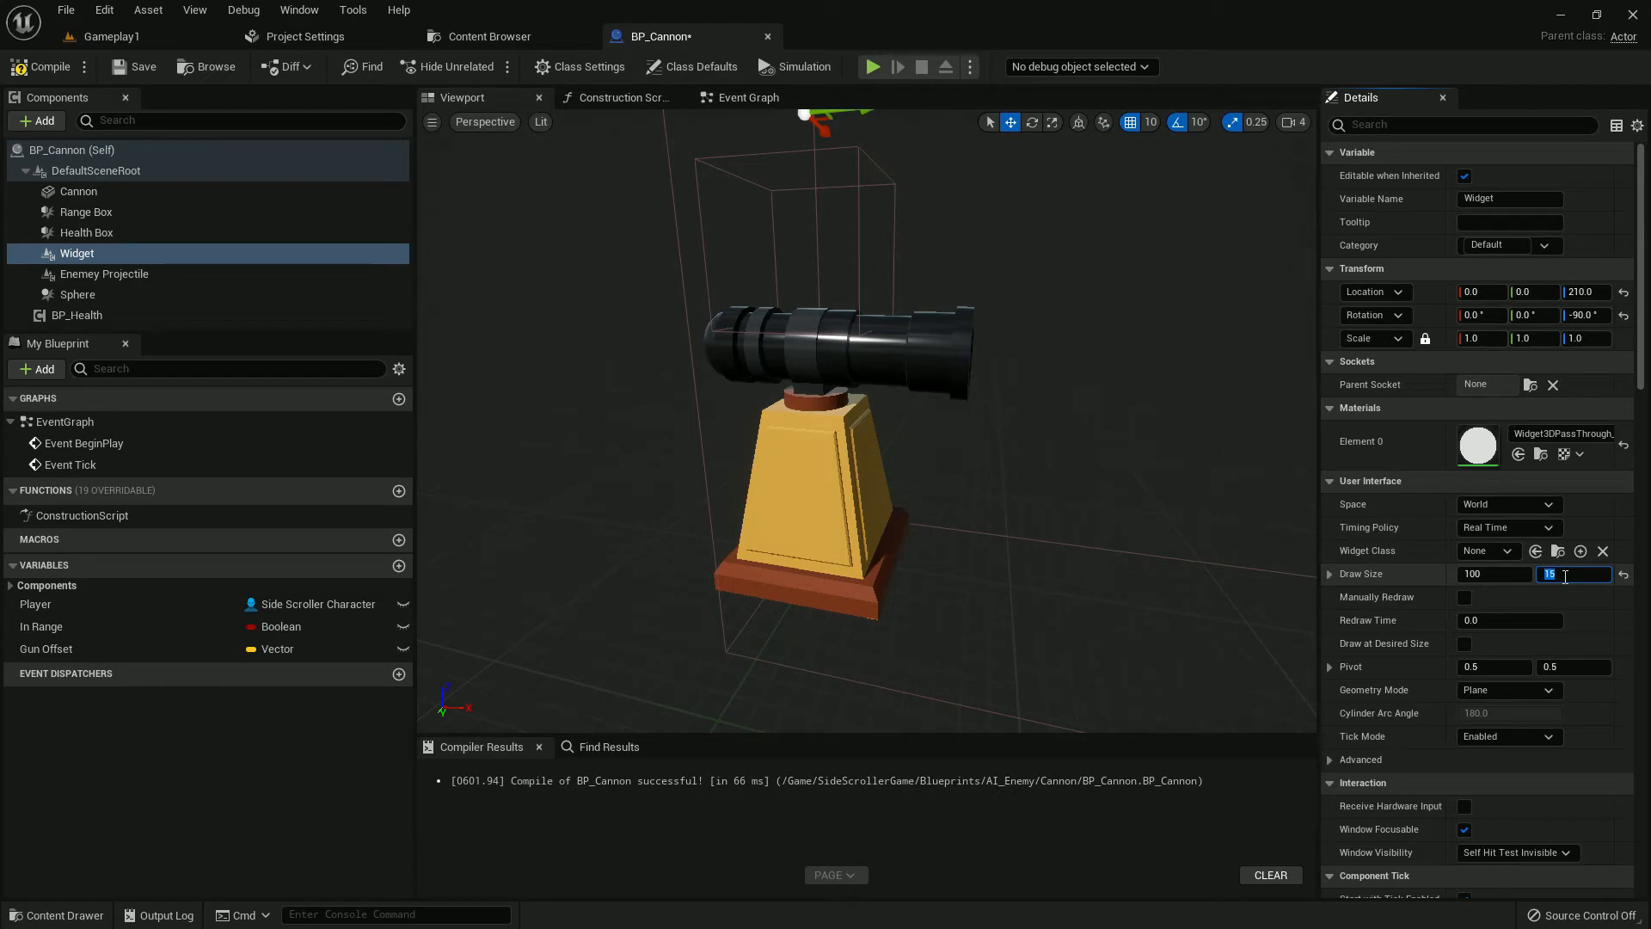
click(104, 273)
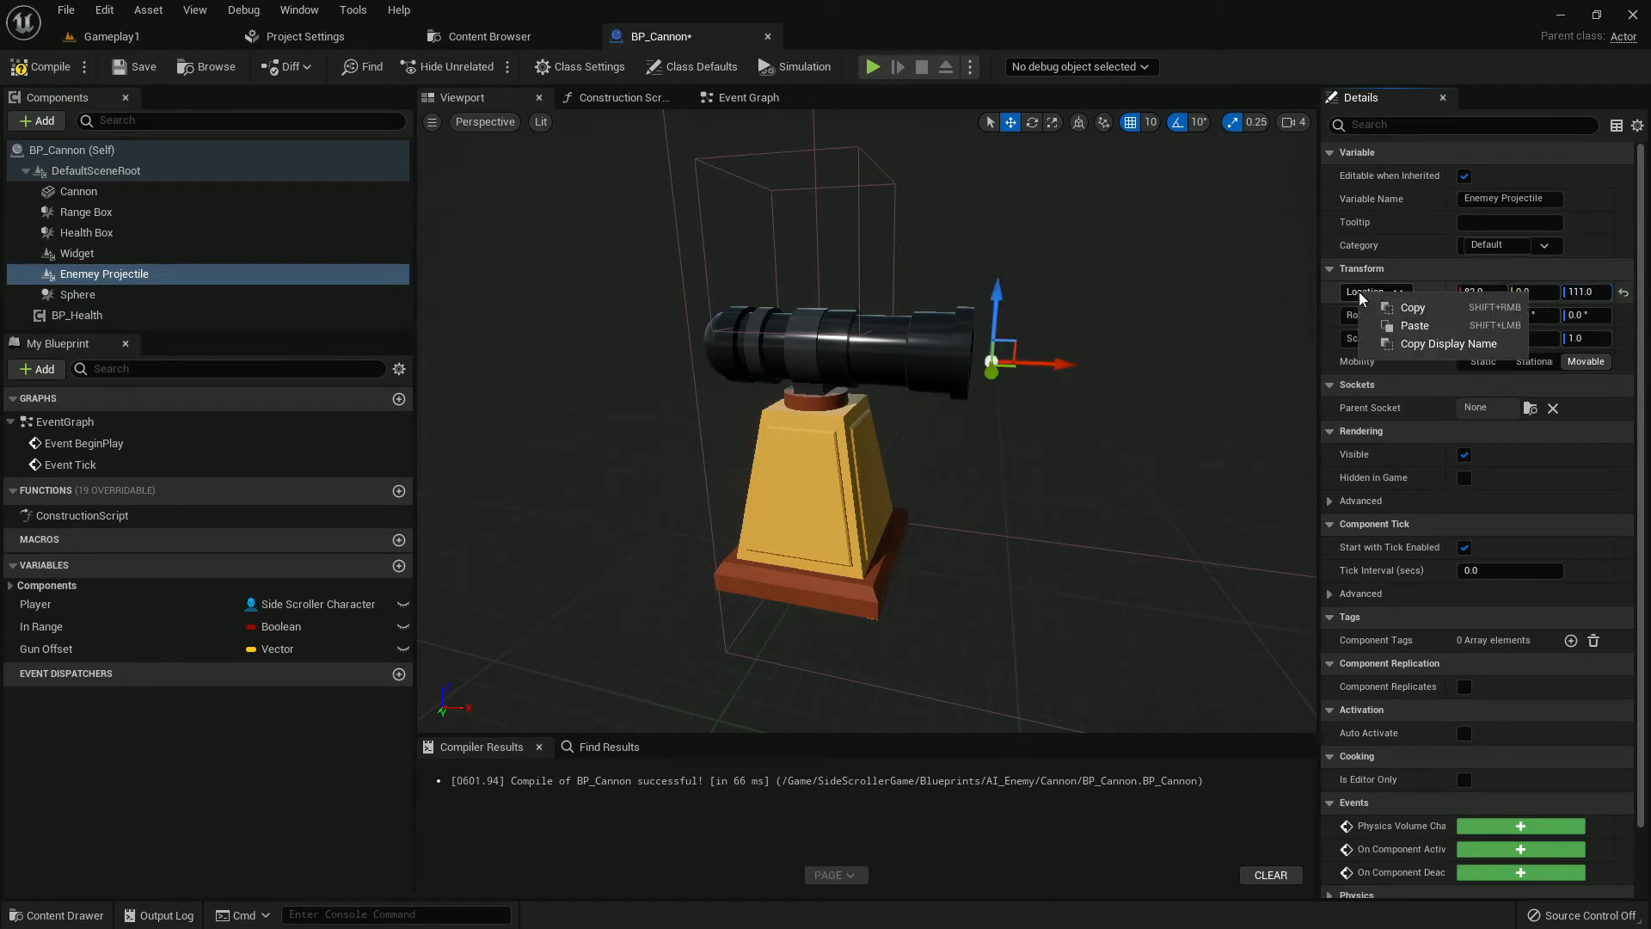
click(76, 294)
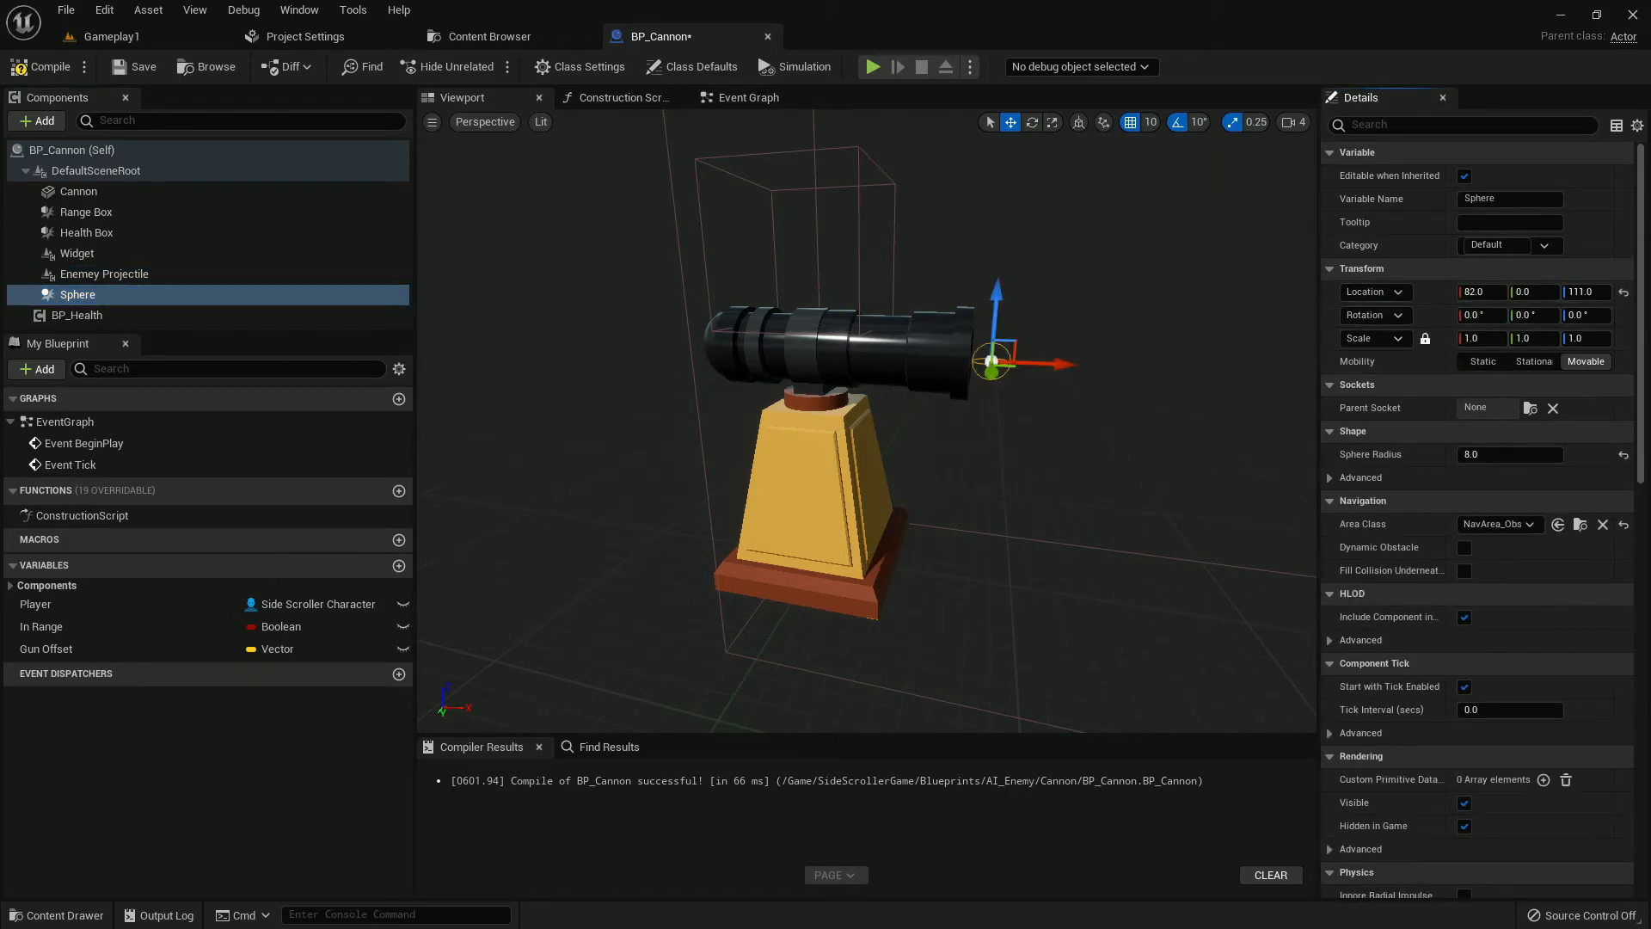
click(48, 67)
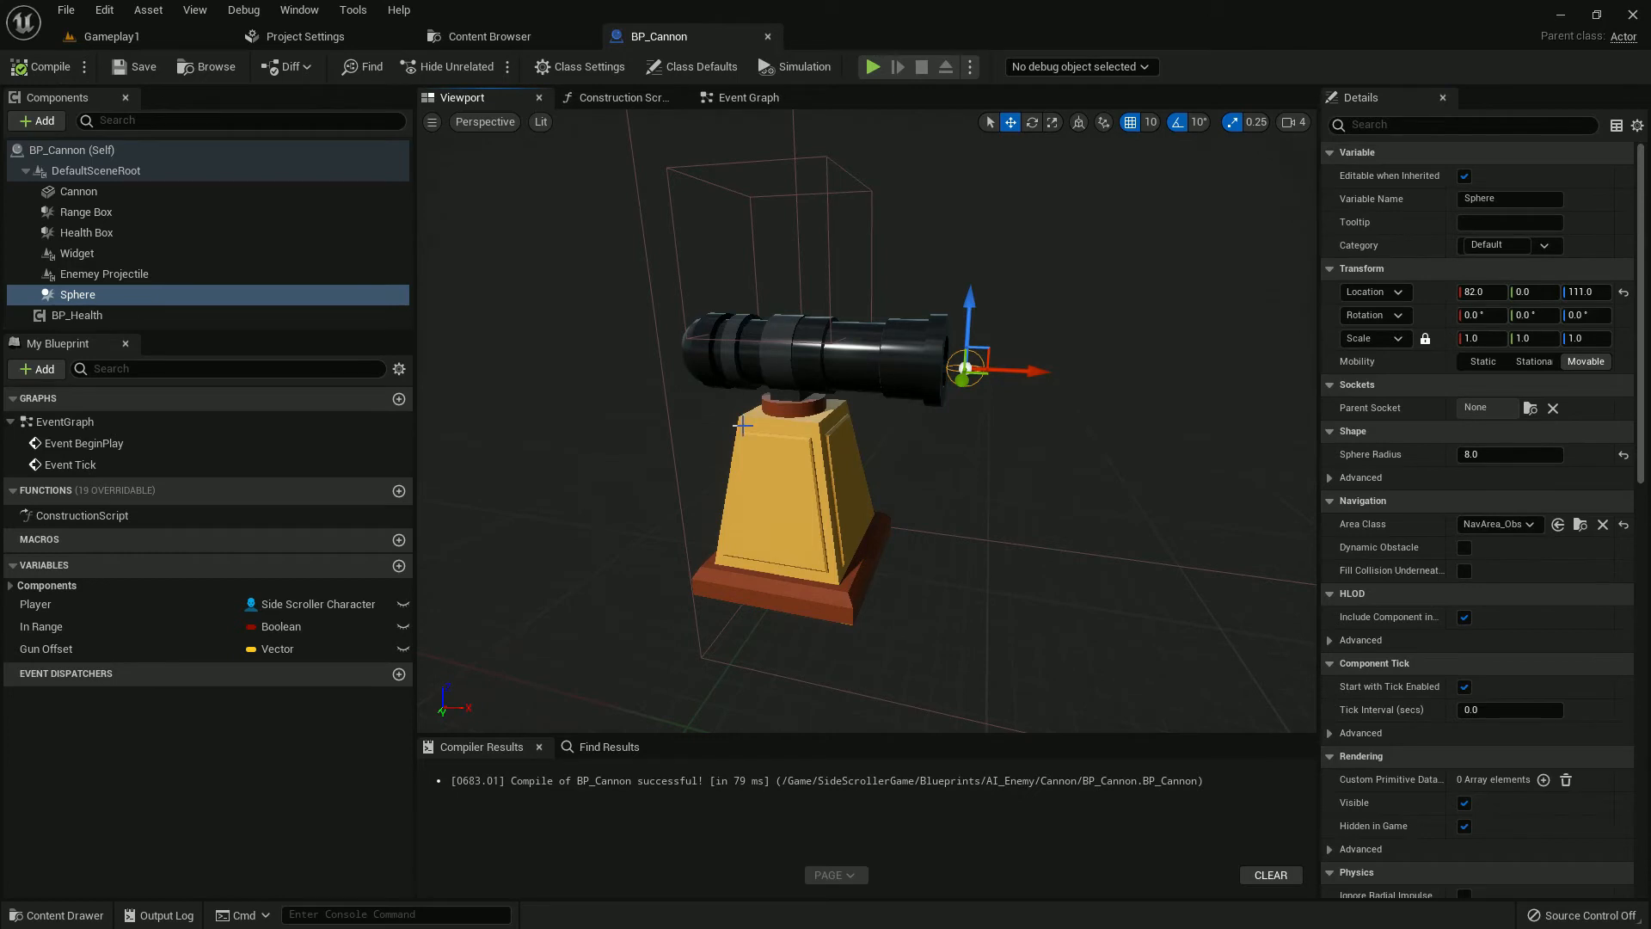
mouse_move(748, 97)
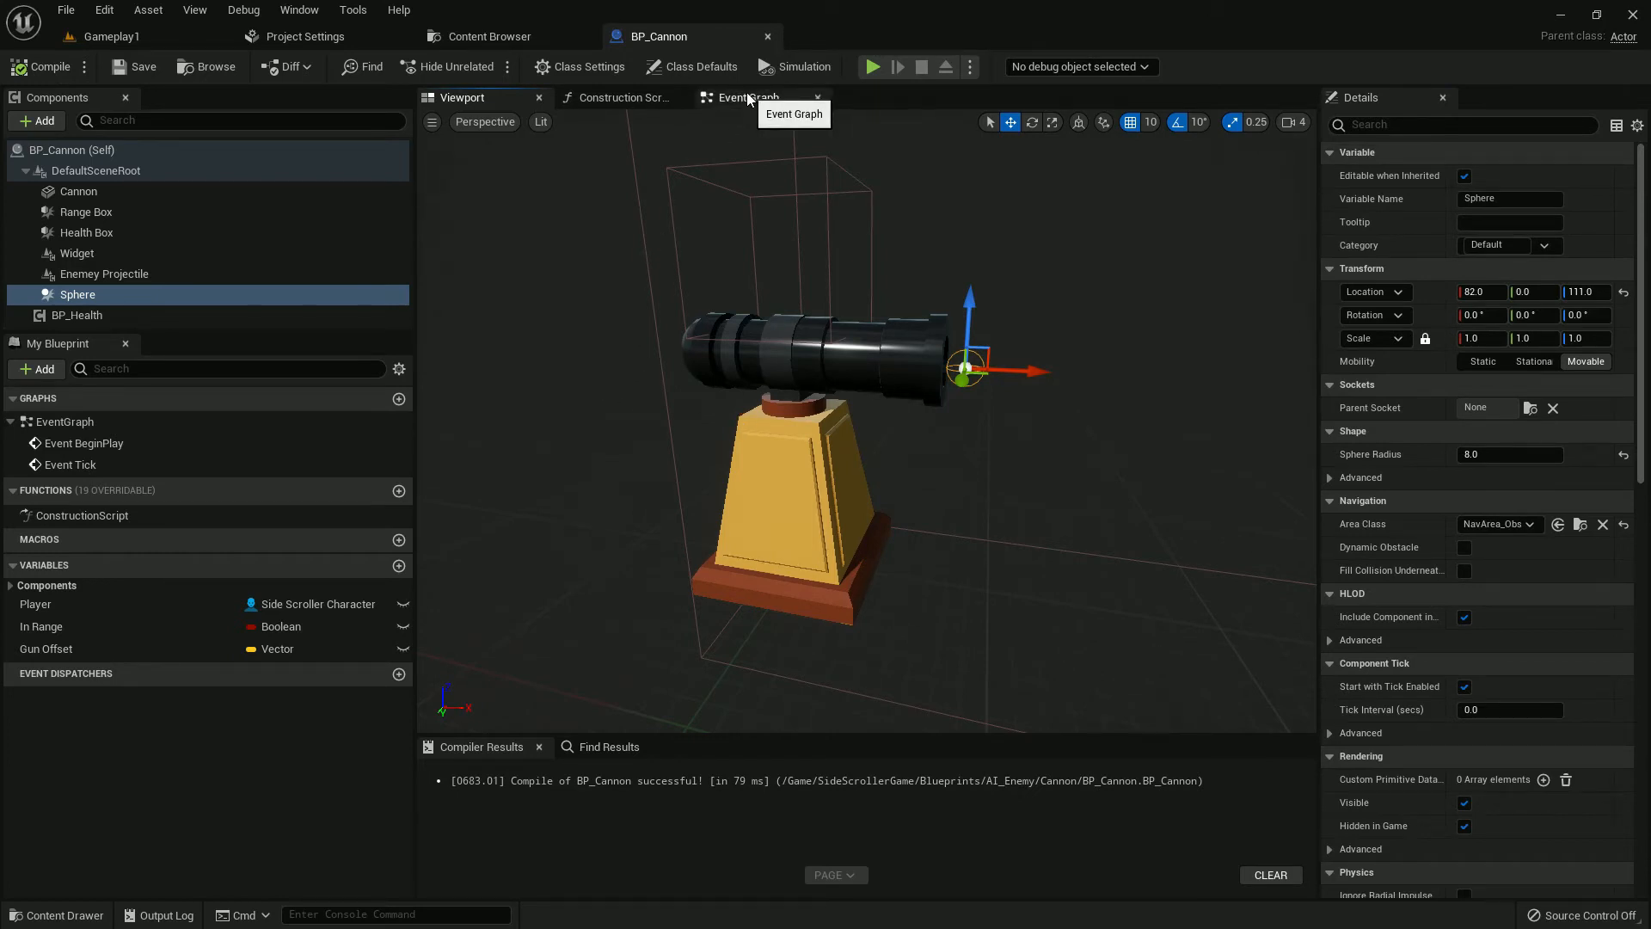
Step: Add Range Box begin and end overlap events that cast to the player and set In Range
click(747, 97)
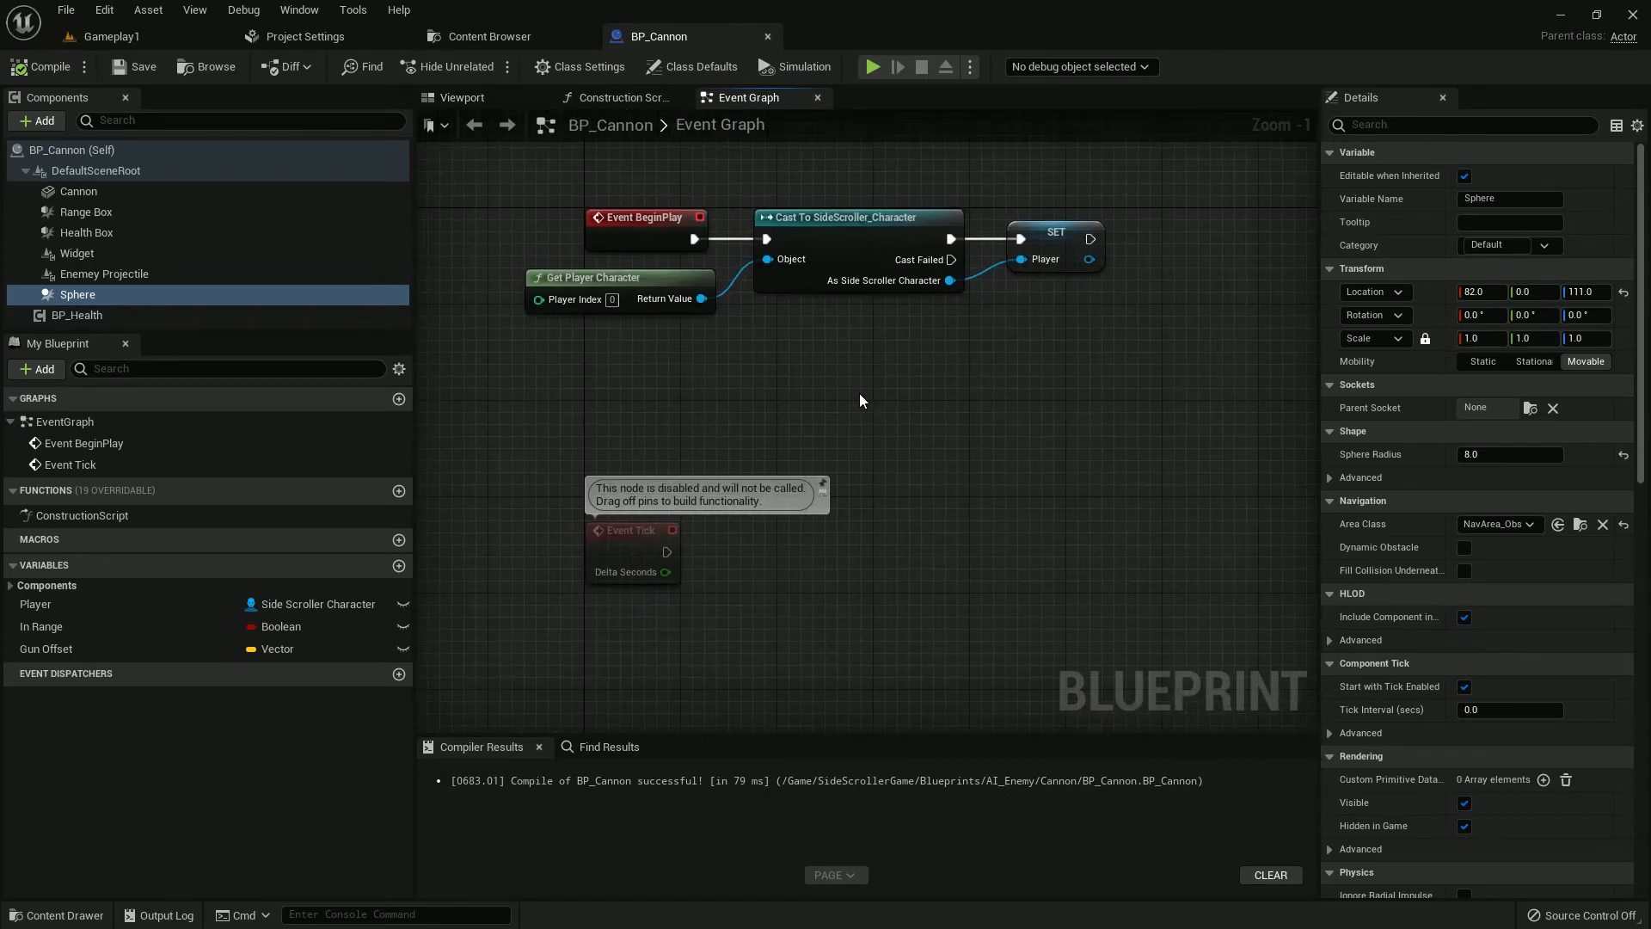
mouse_move(776, 541)
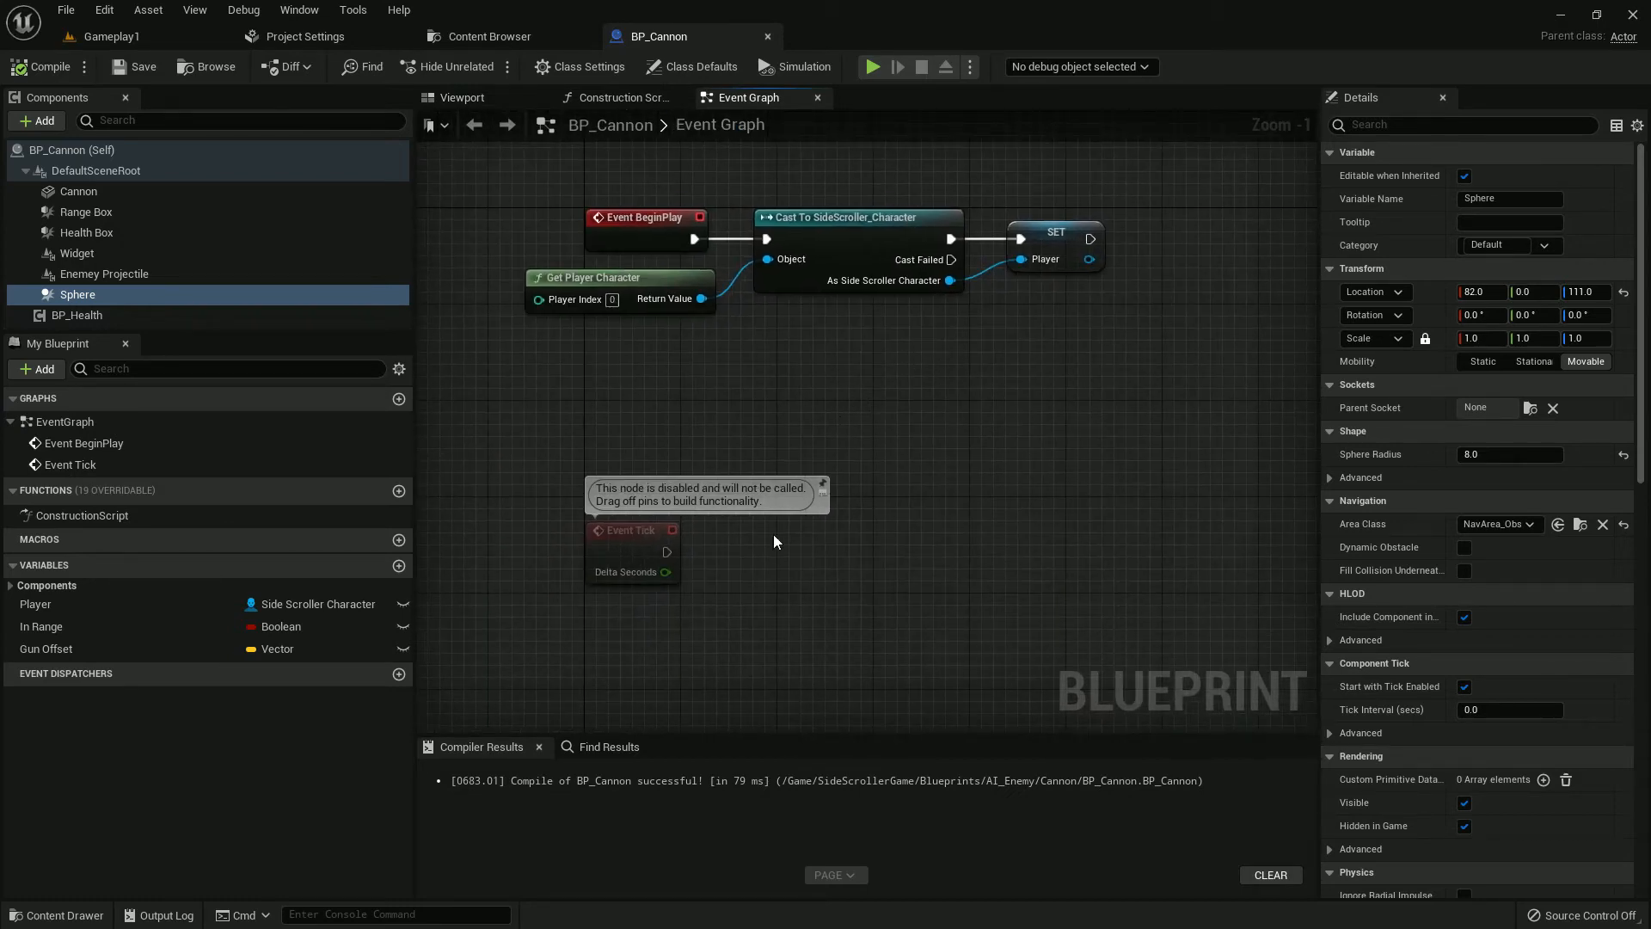
click(86, 212)
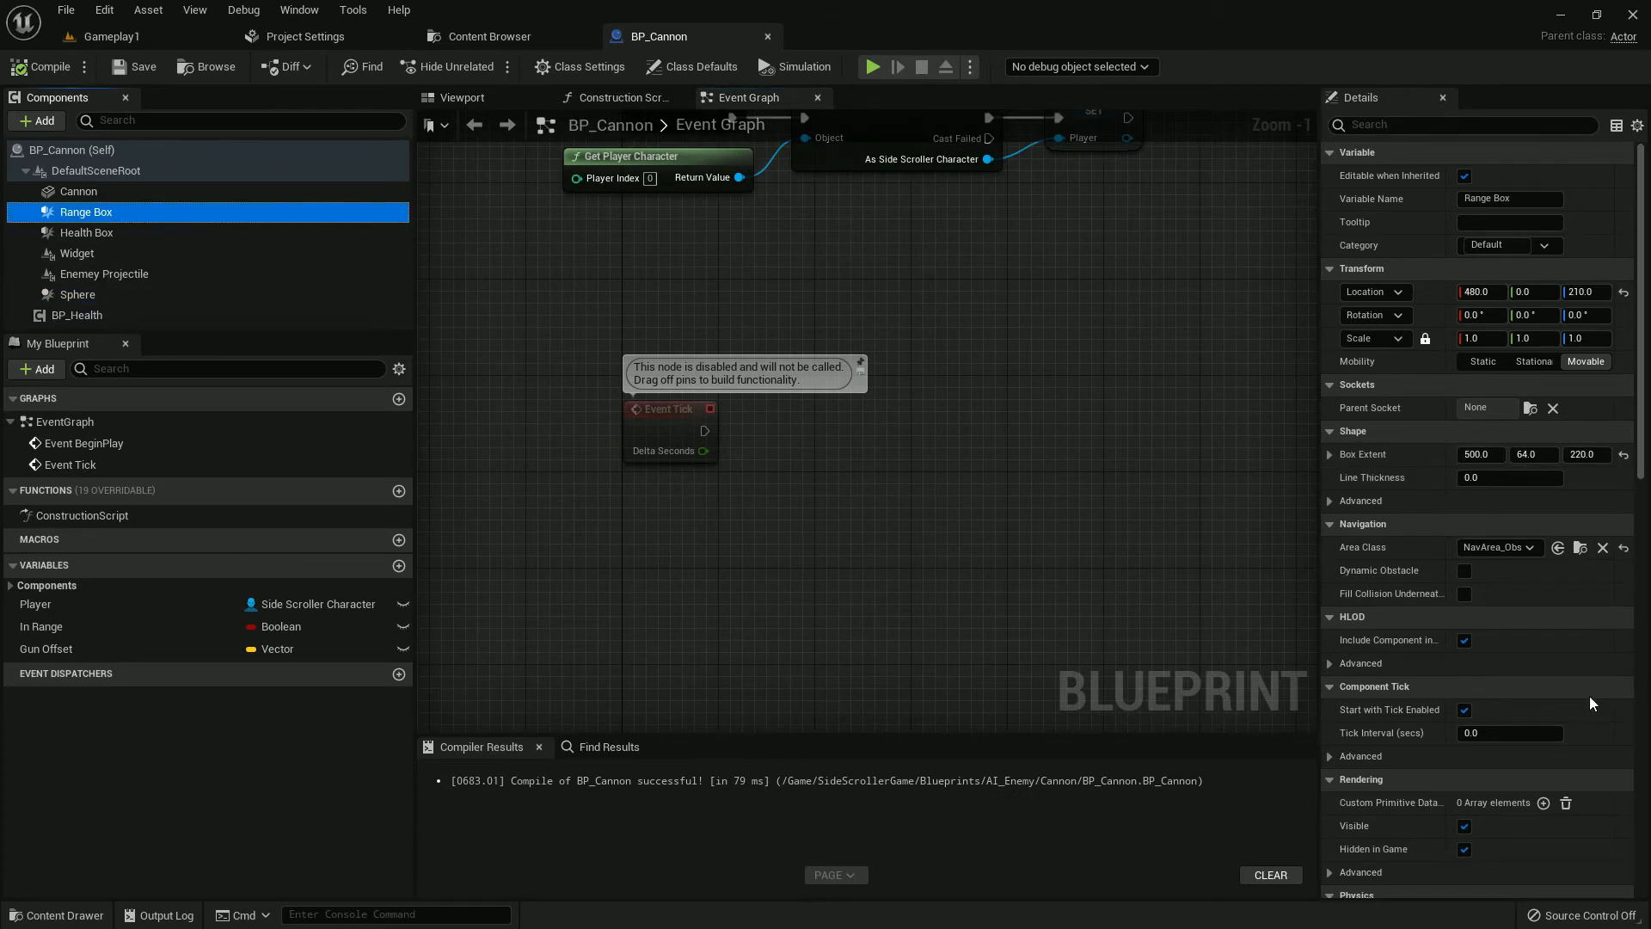
scroll(down, 3)
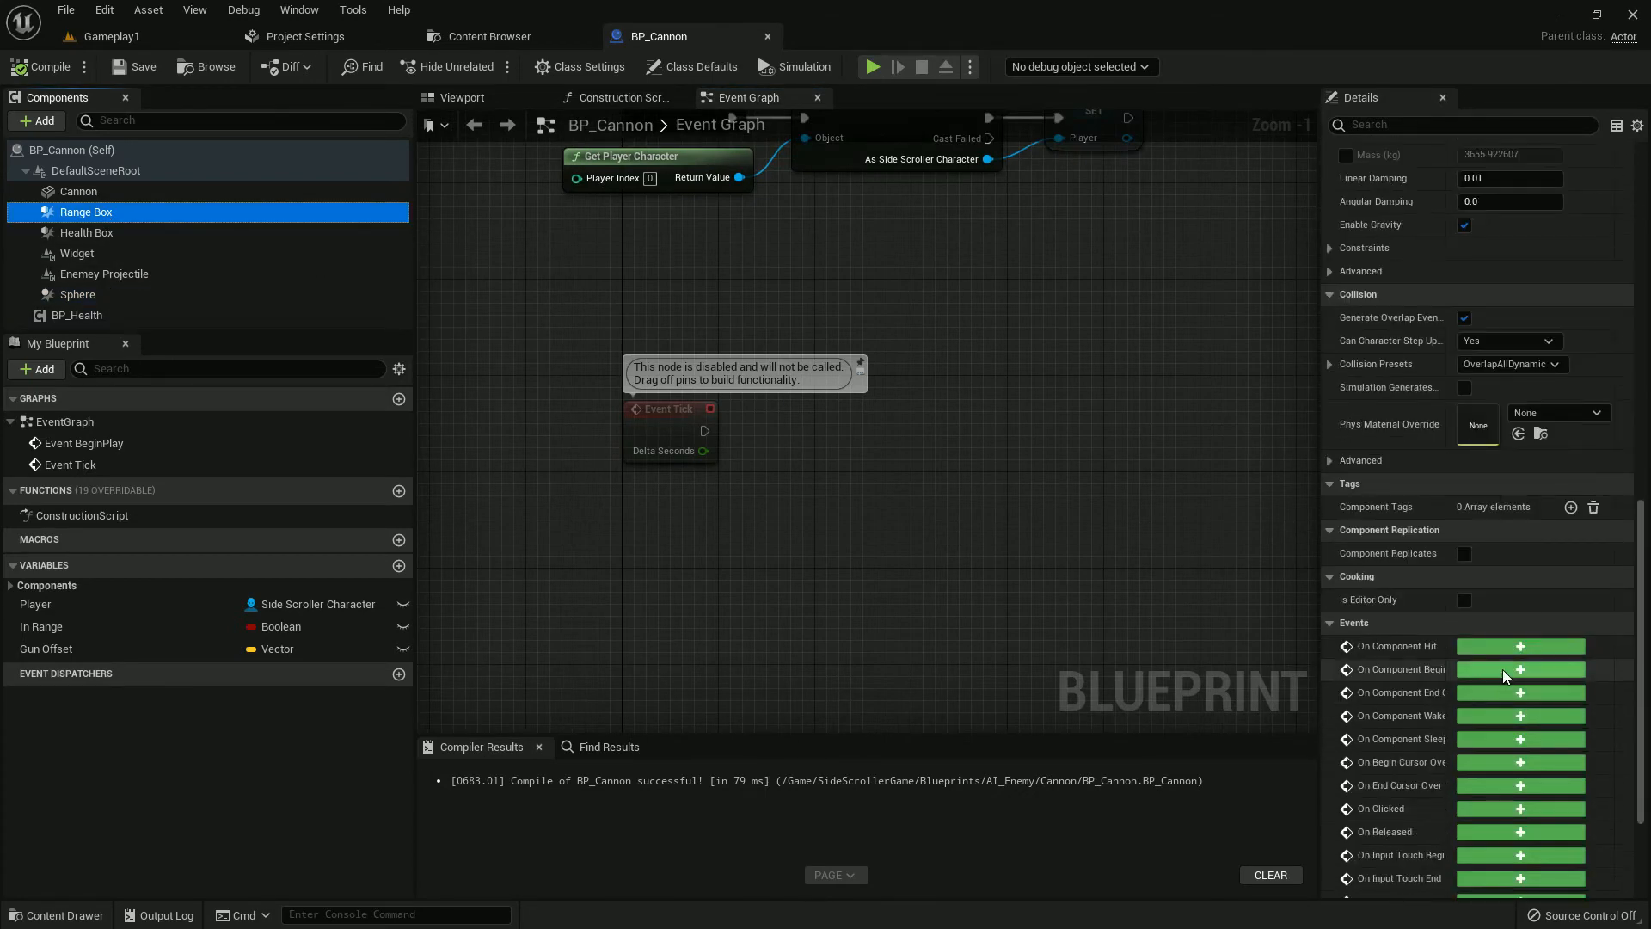
click(1519, 669)
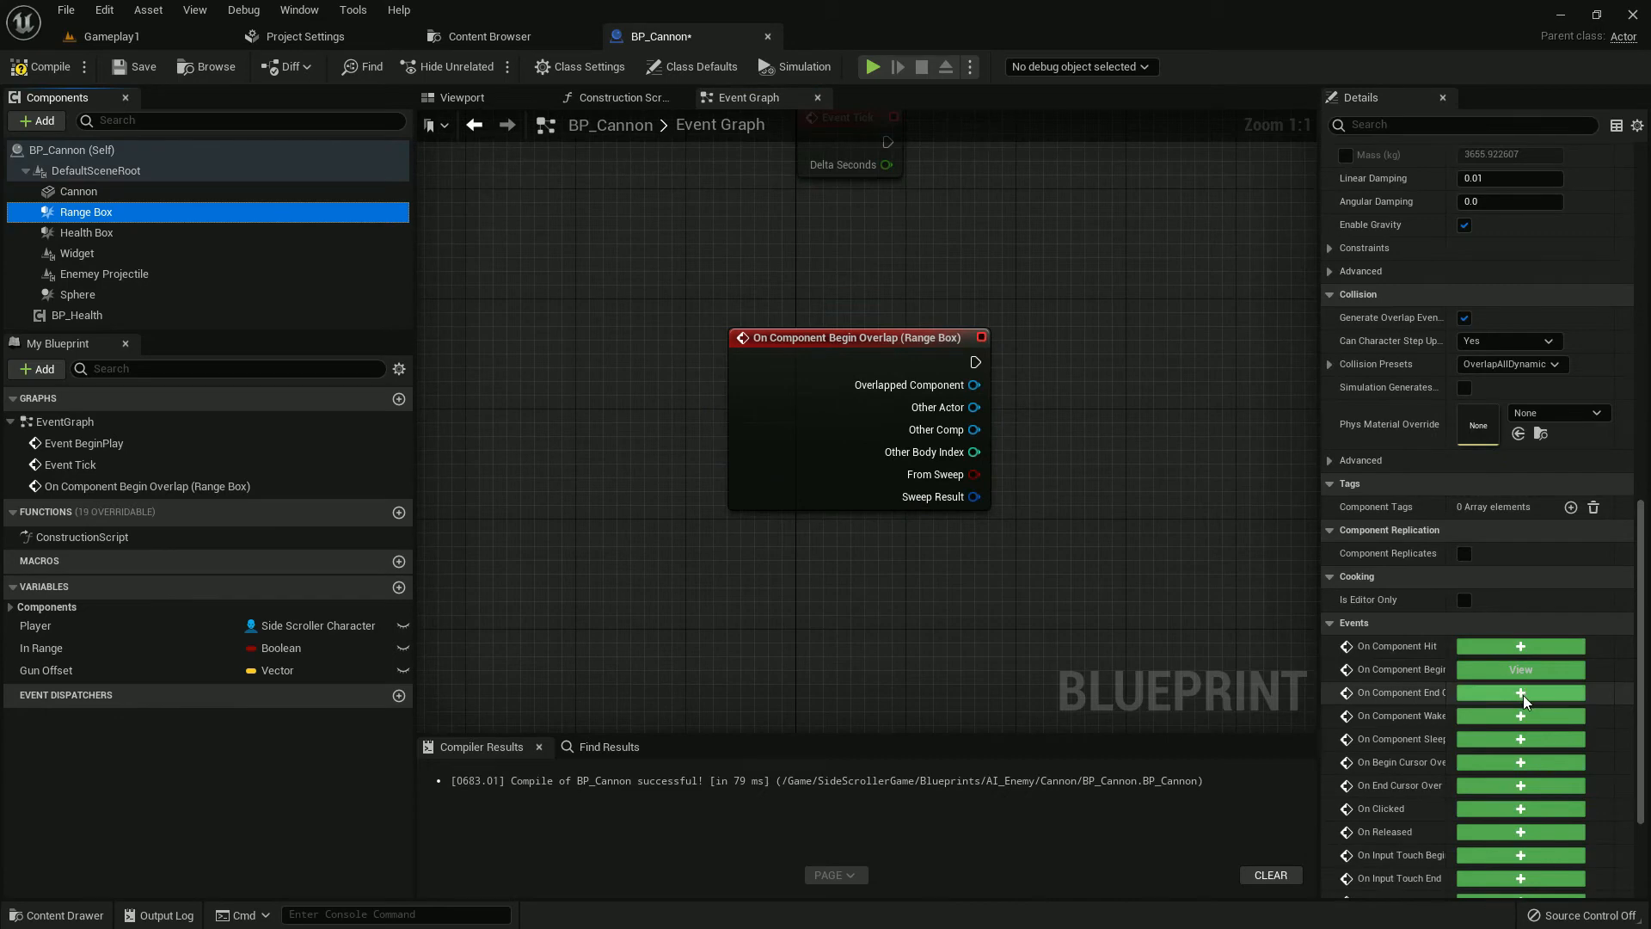
click(1520, 691)
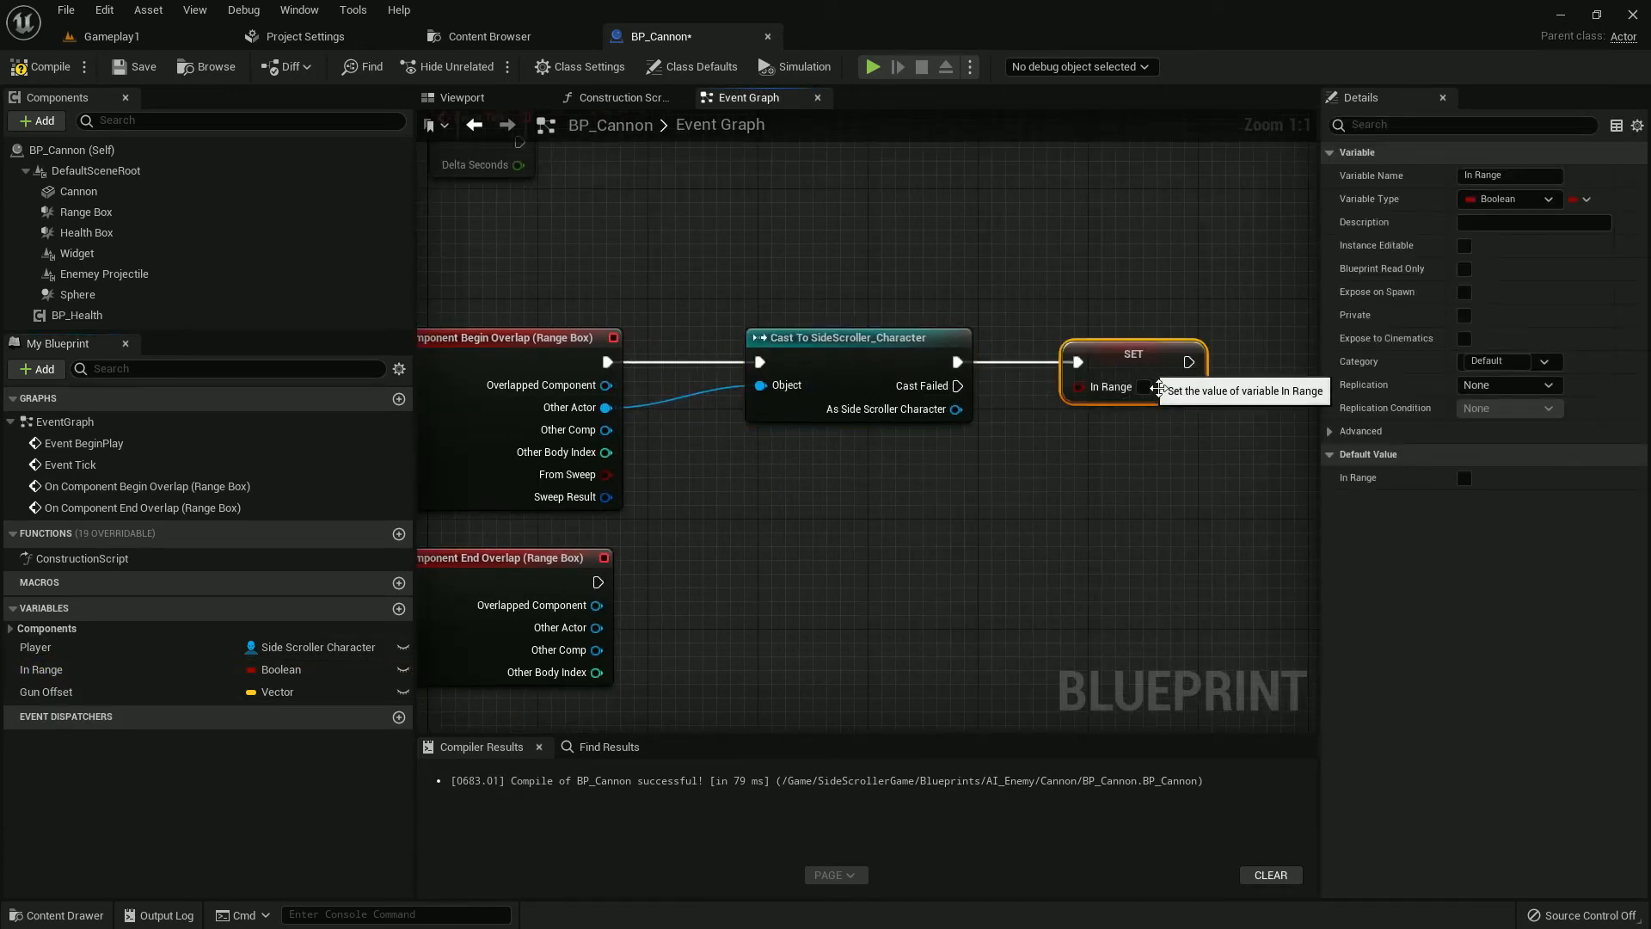
click(1145, 386)
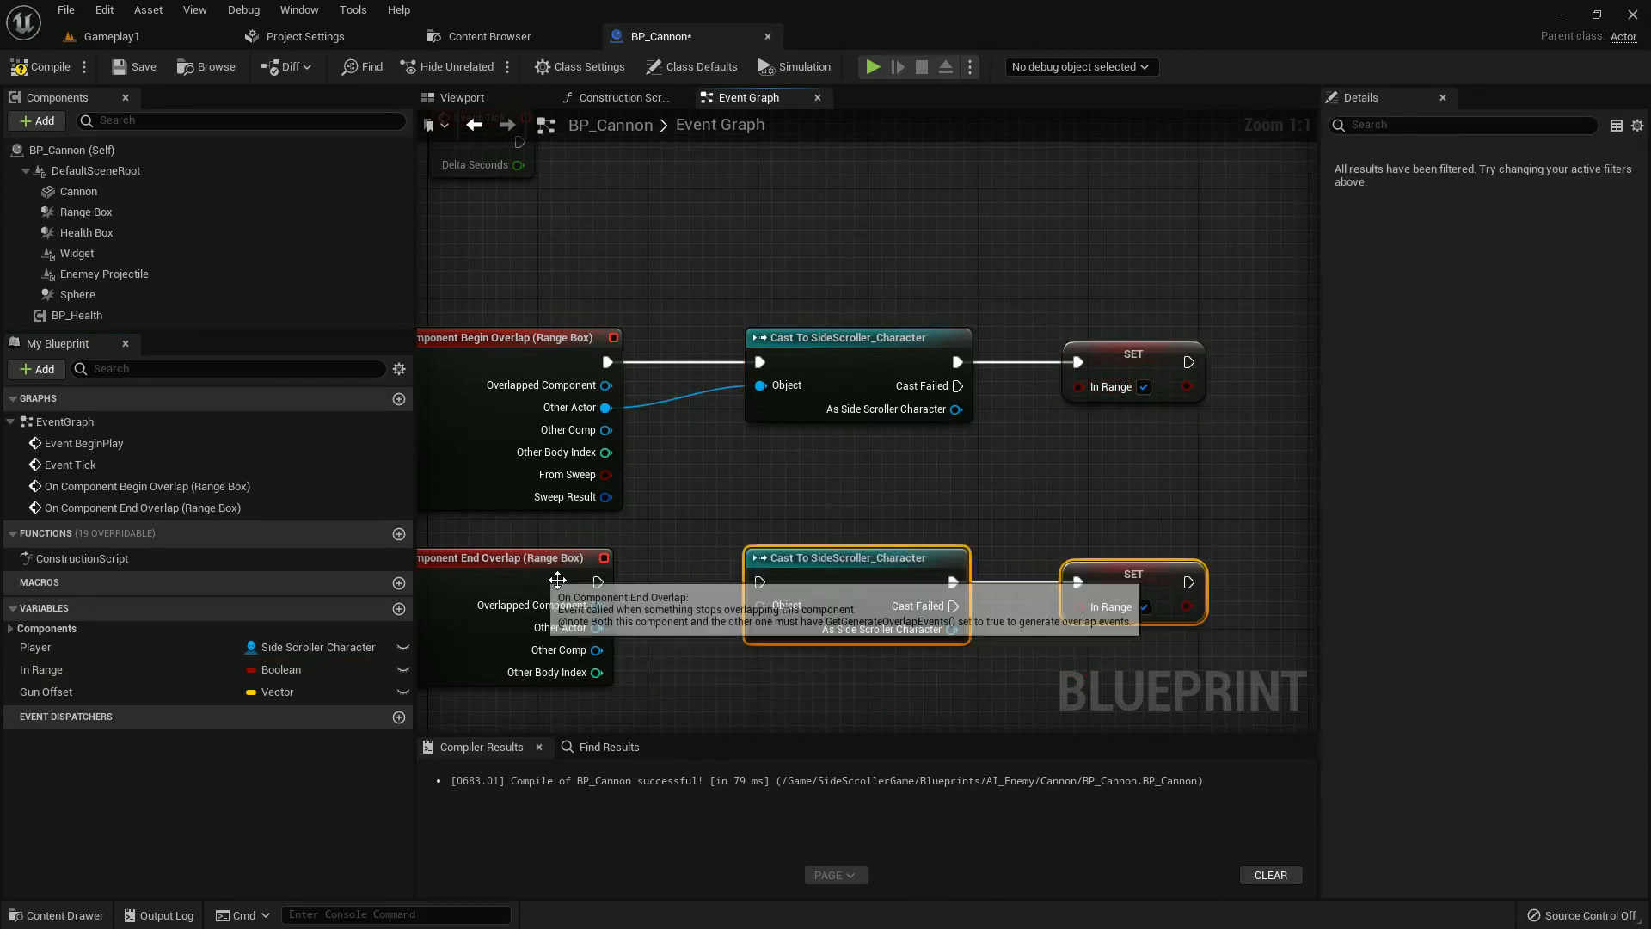
mouse_move(679, 626)
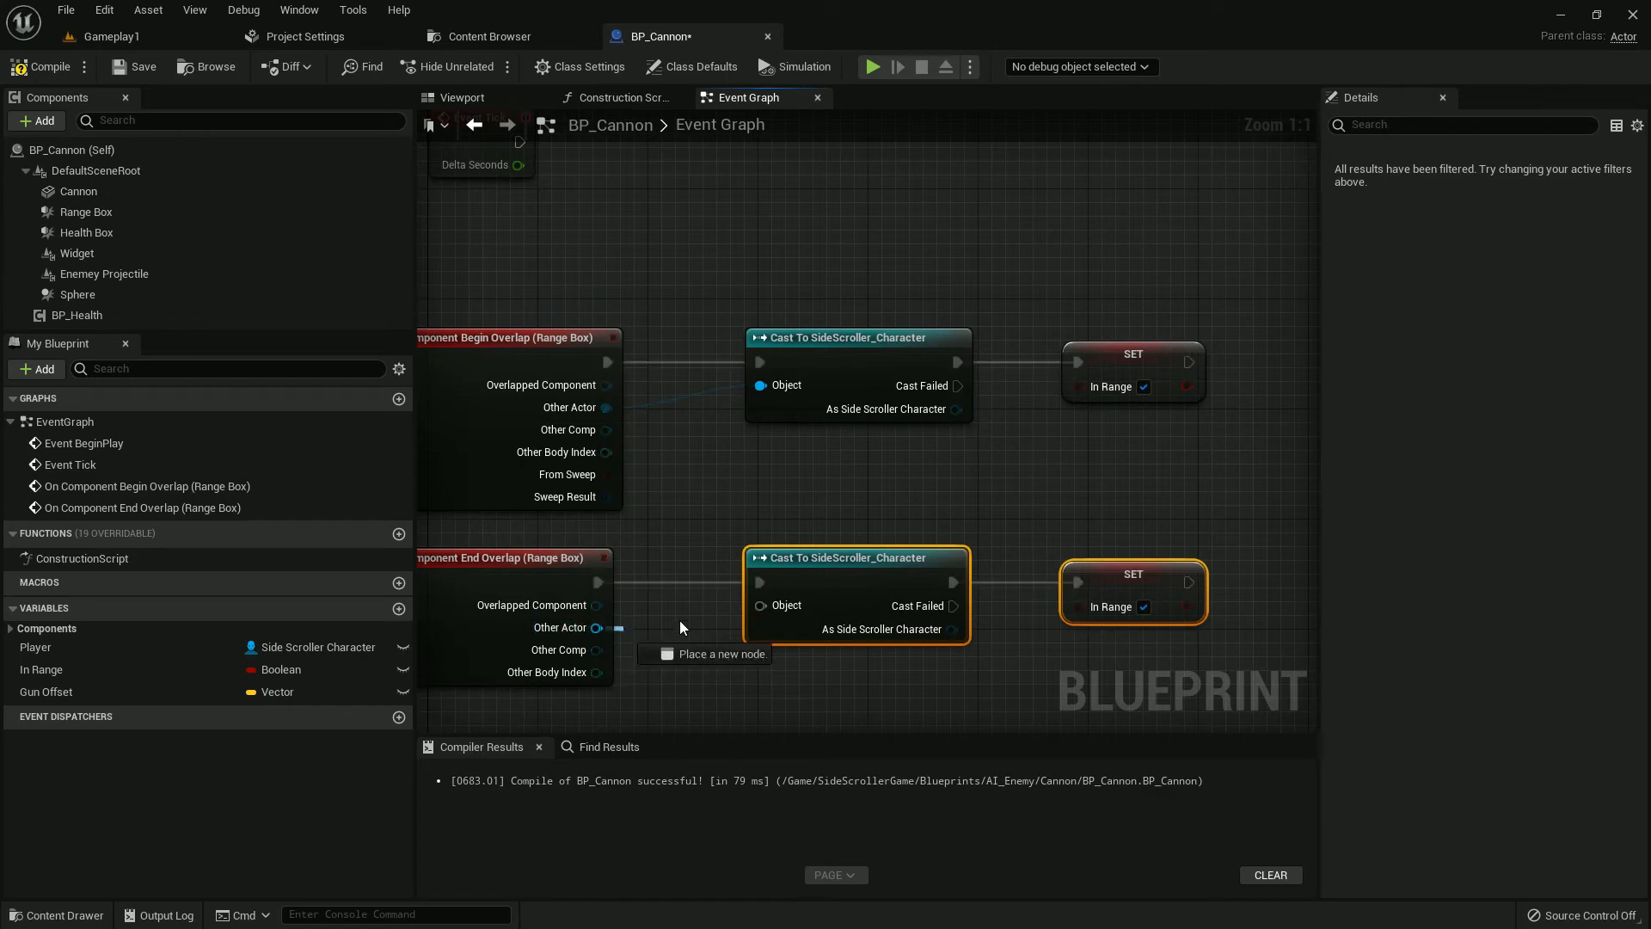
scroll(down, 3)
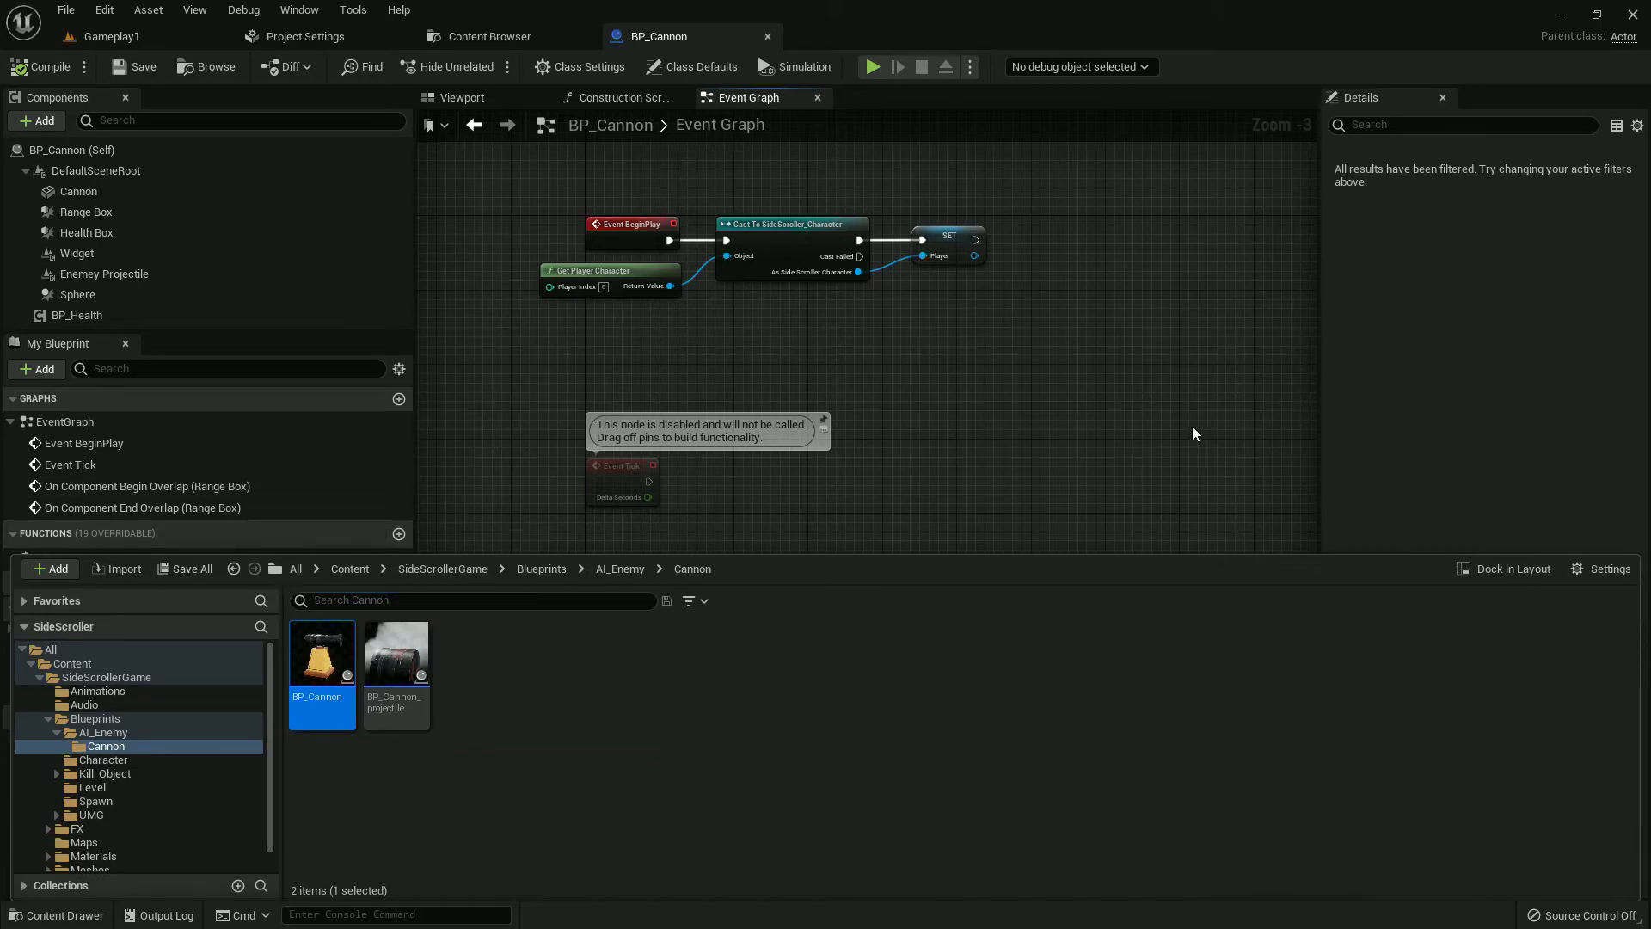
Step: Branch Event Tick on the player's Death? flag
click(48, 67)
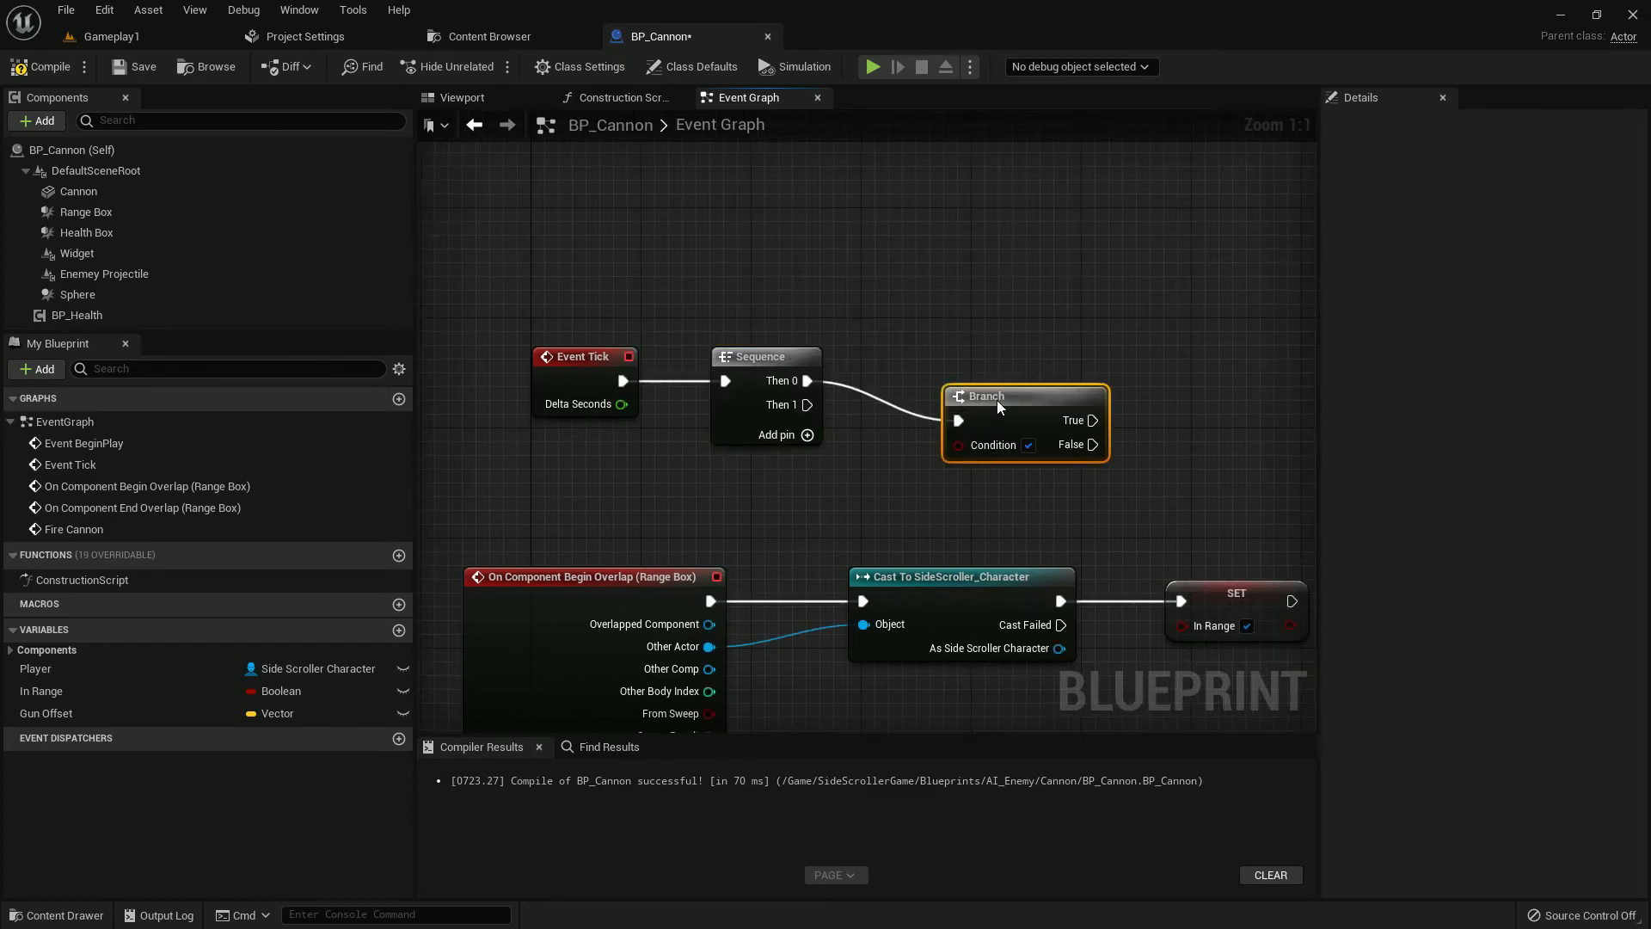
click(36, 668)
text(get de)
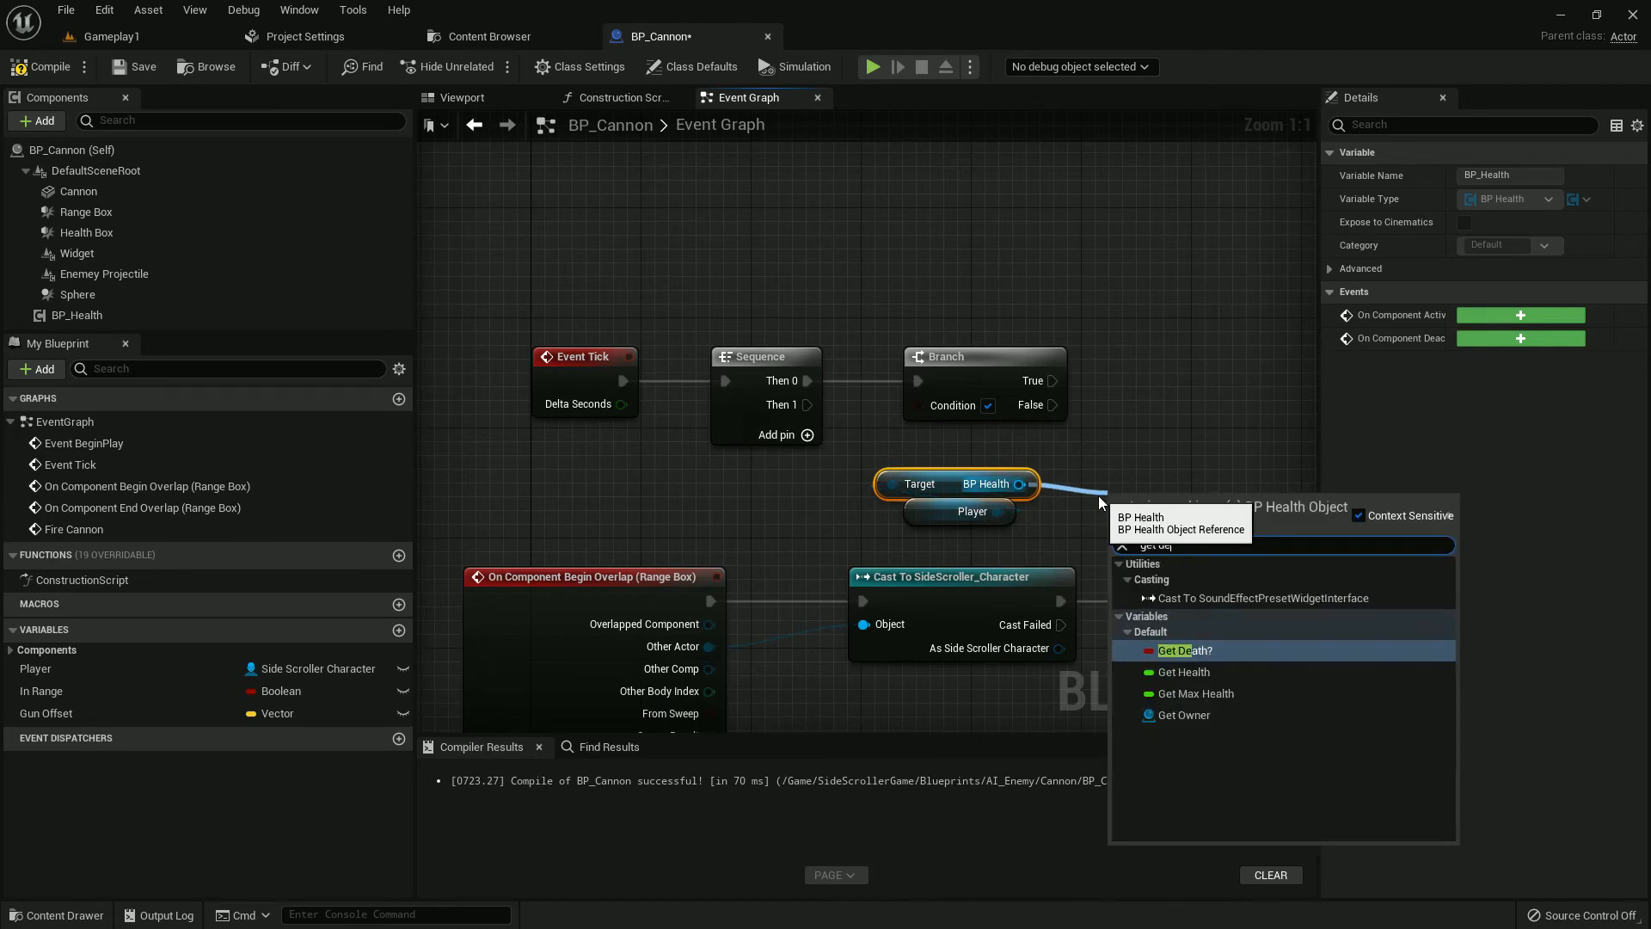
click(1183, 650)
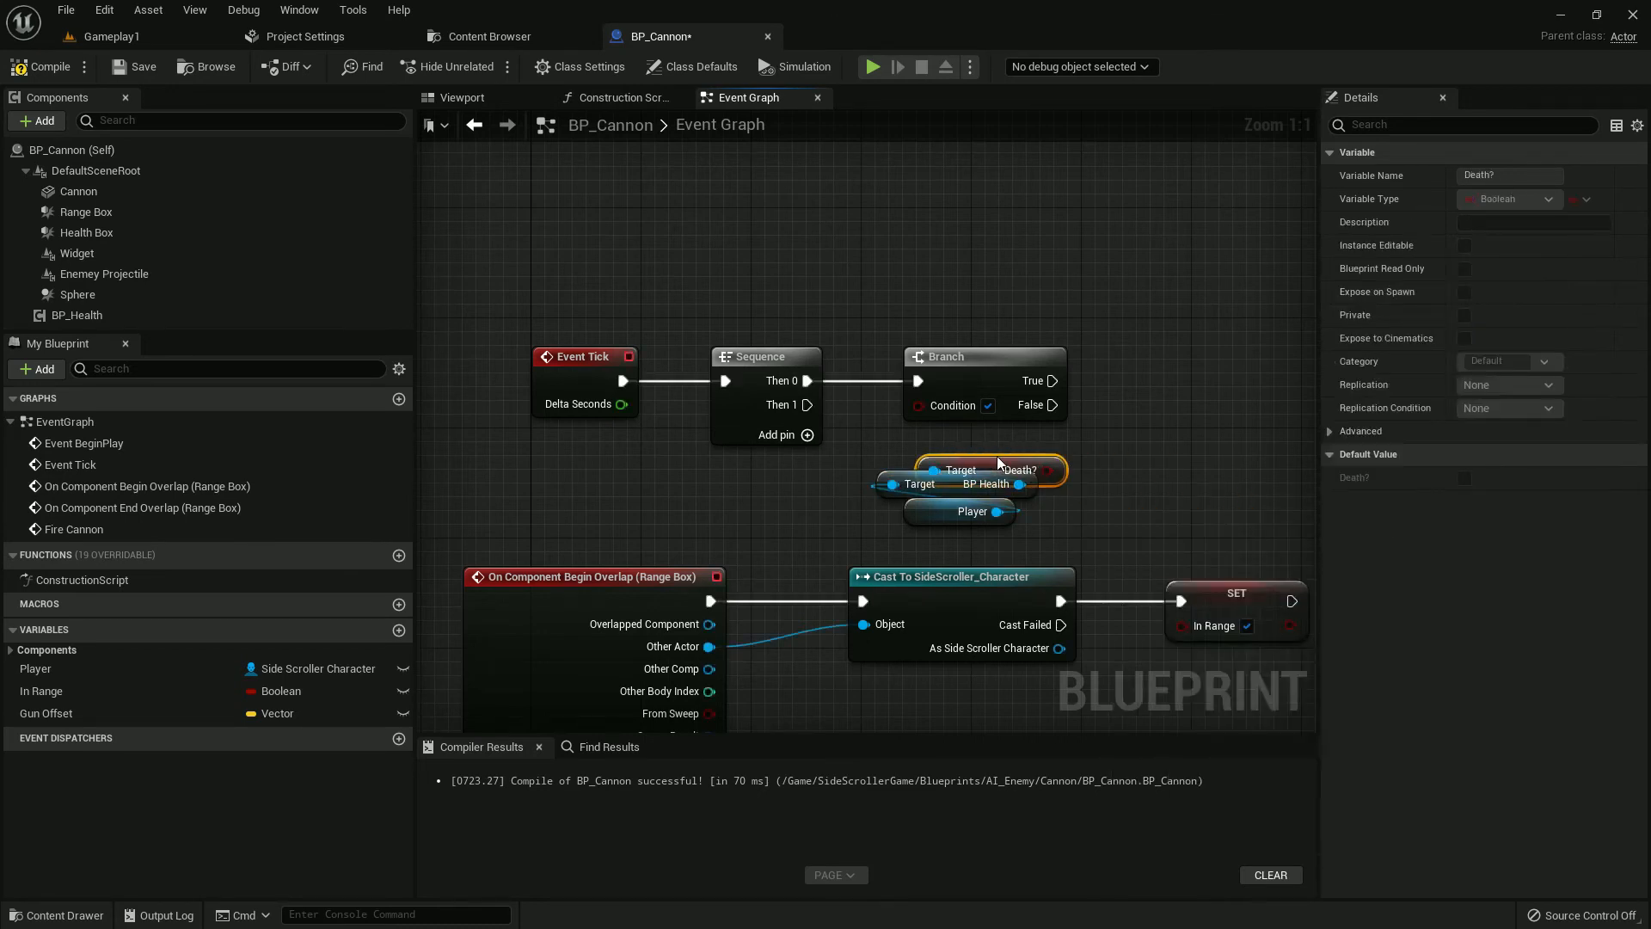
right_click(970, 470)
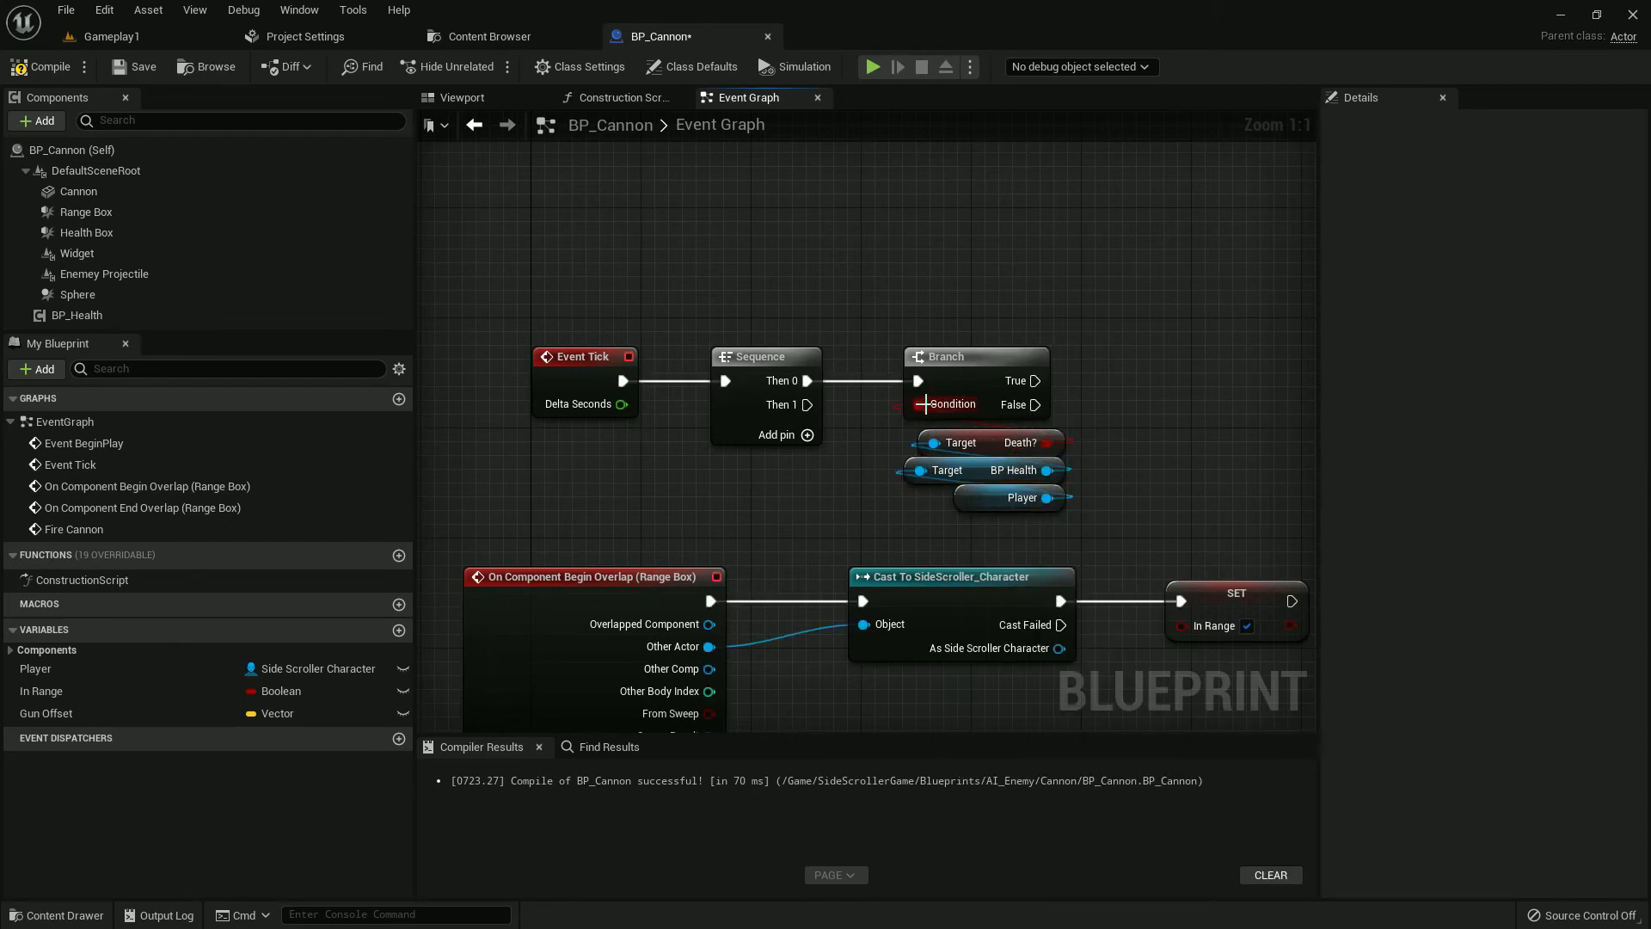
Step: Delay 1 second, branch on In Range, and call the Fire Cannon custom event
right_click(974, 379)
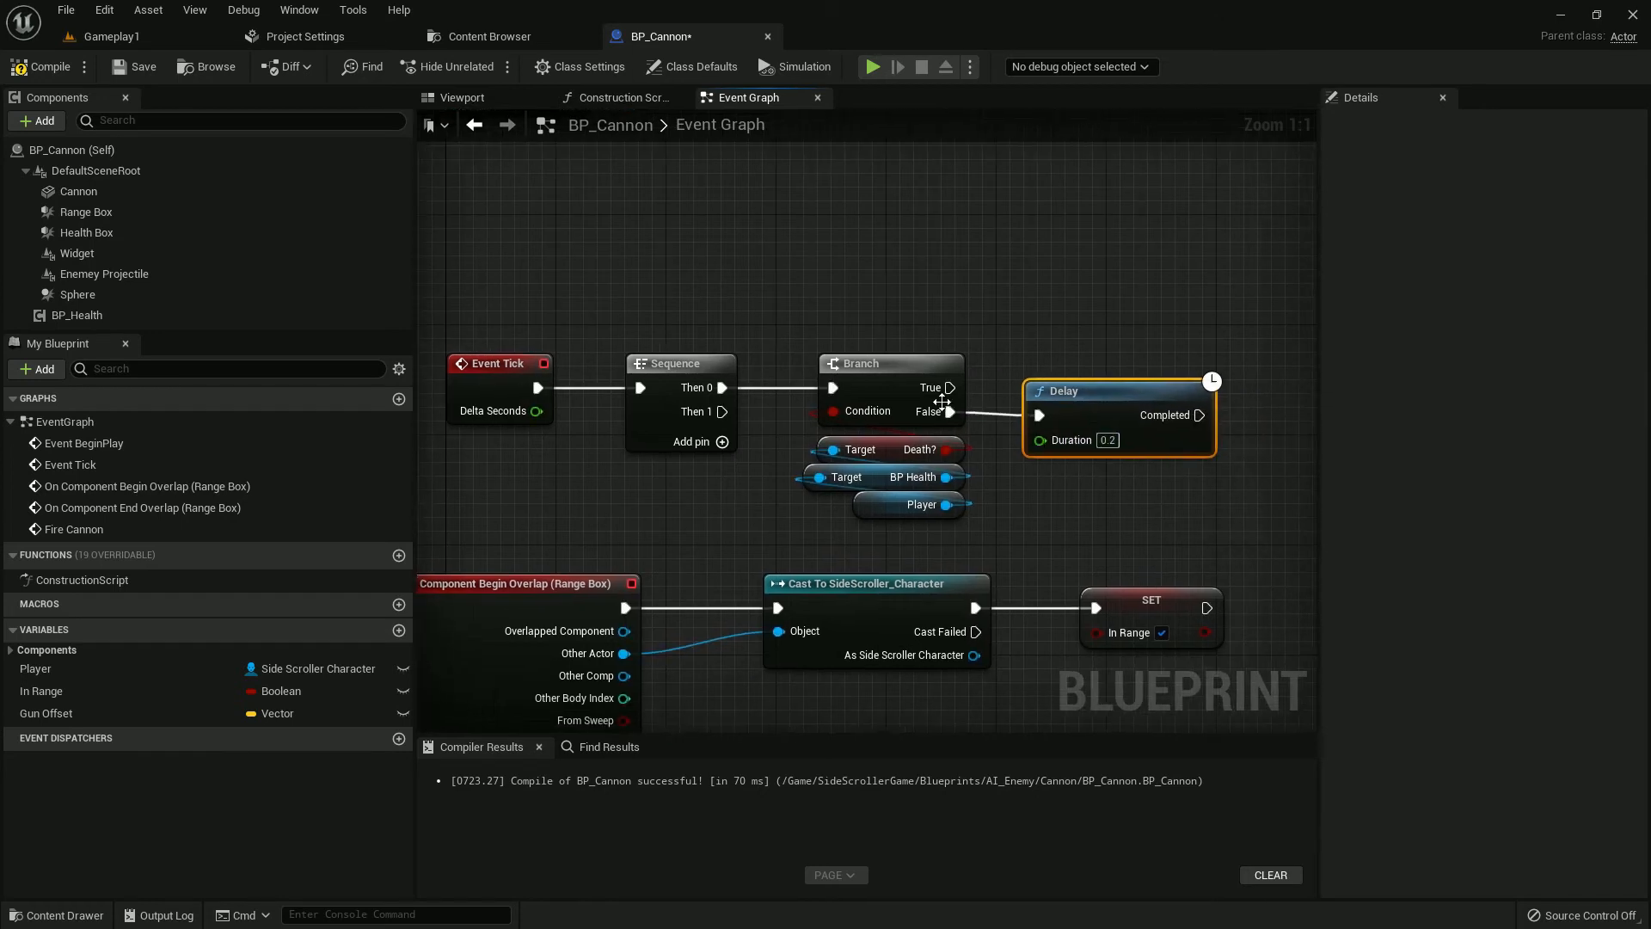
right_click(948, 388)
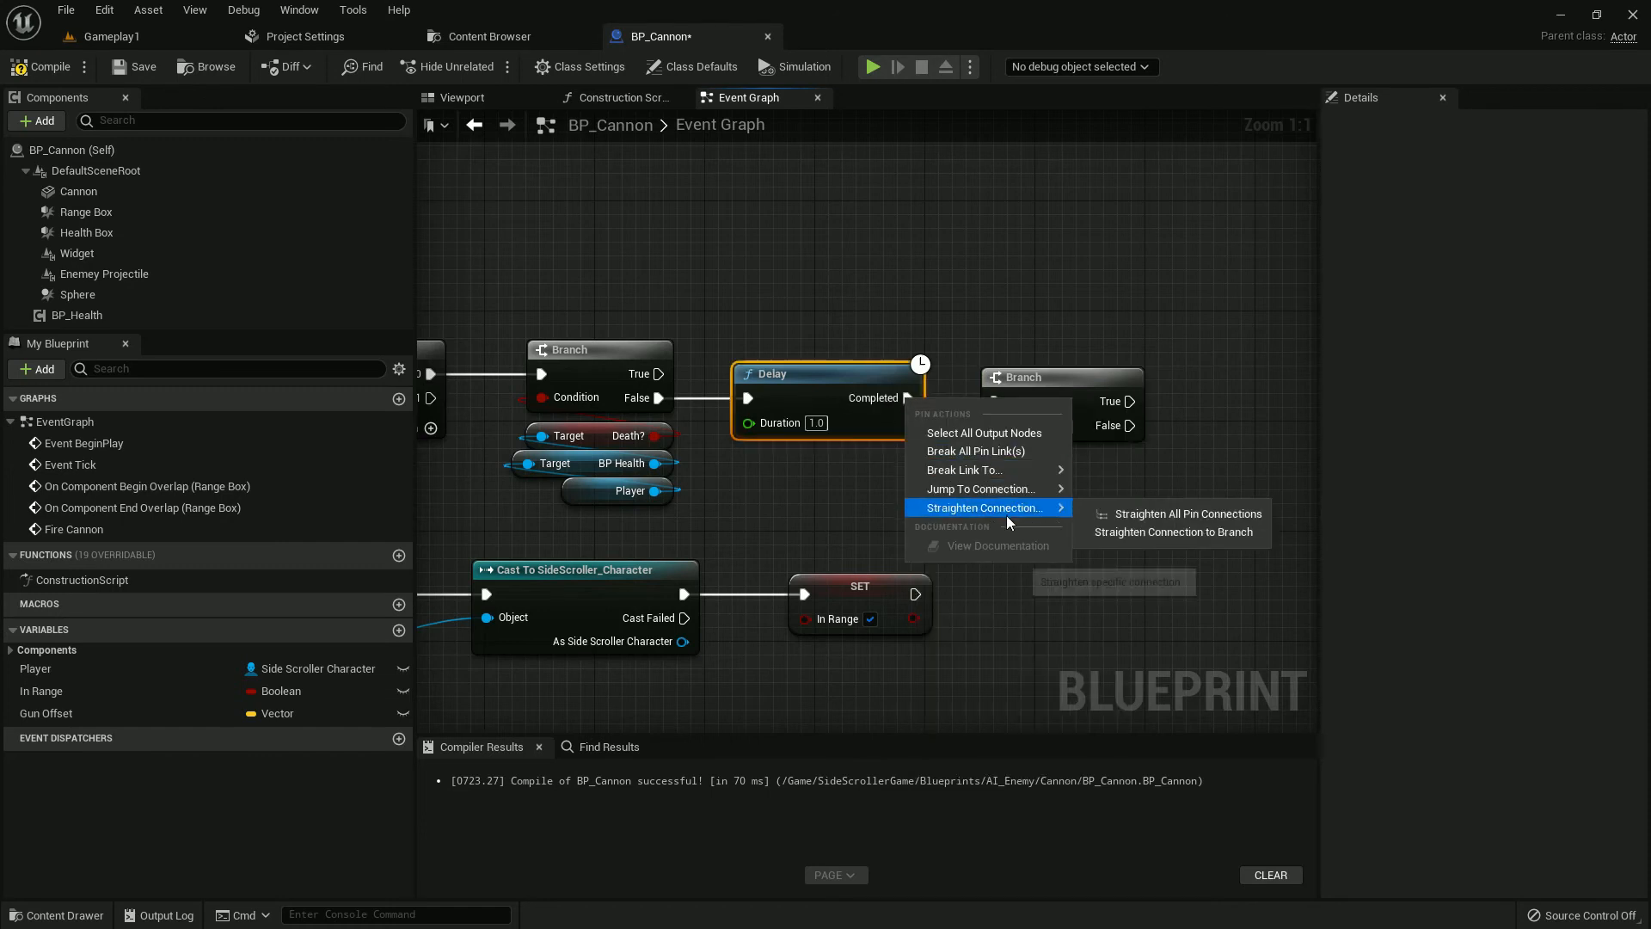
click(1172, 532)
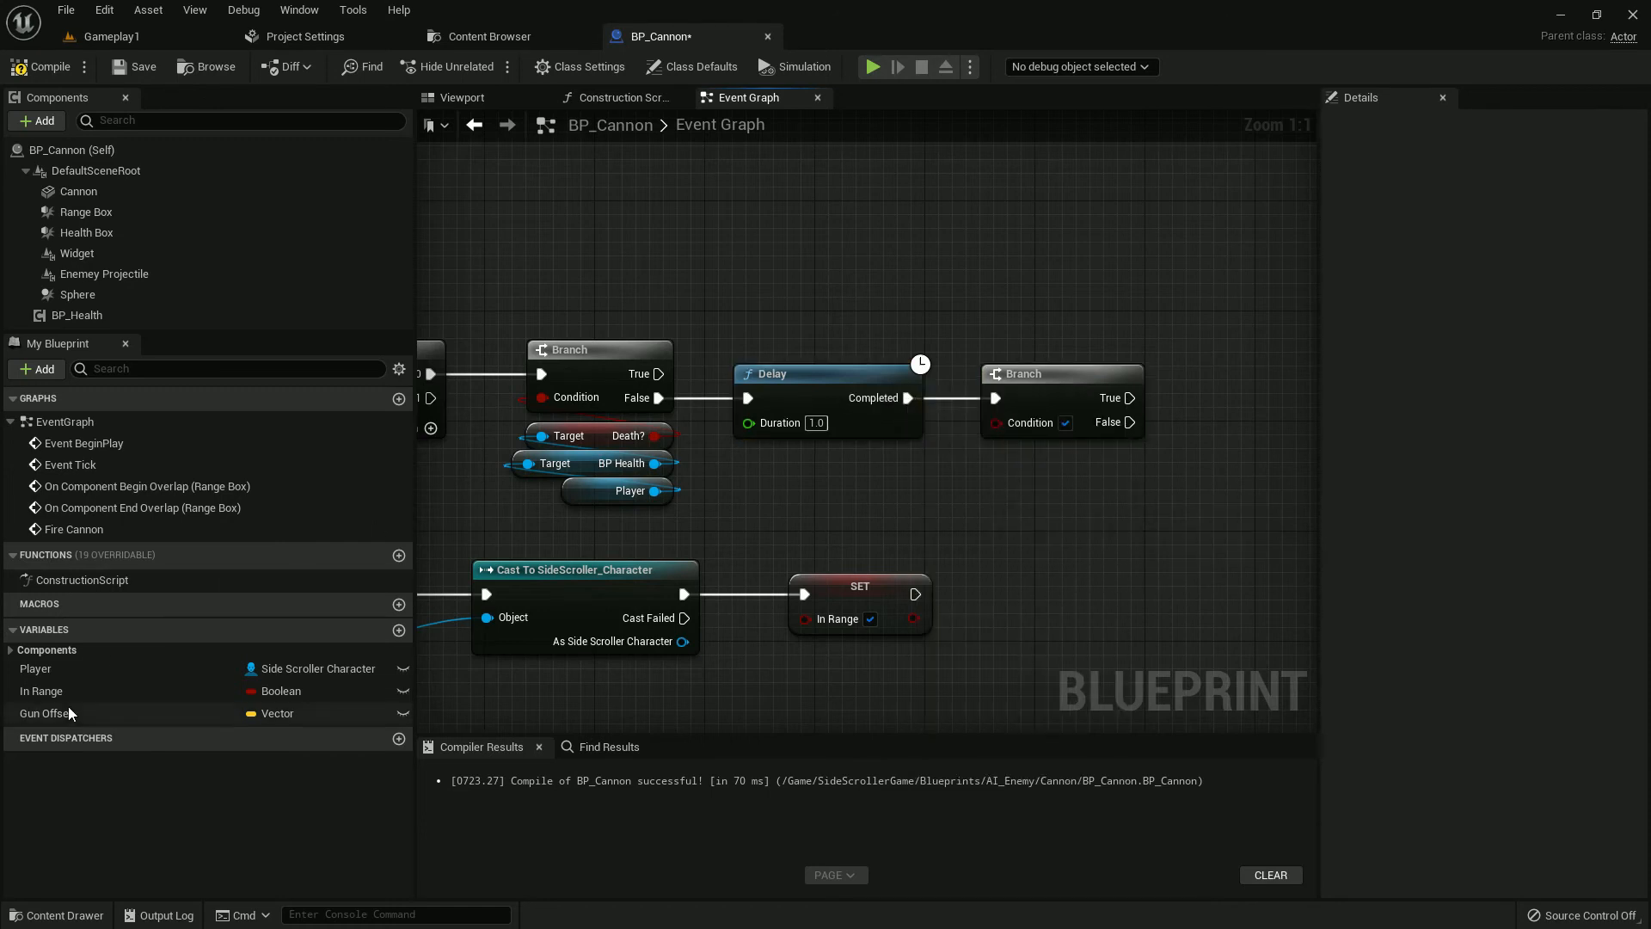
click(41, 690)
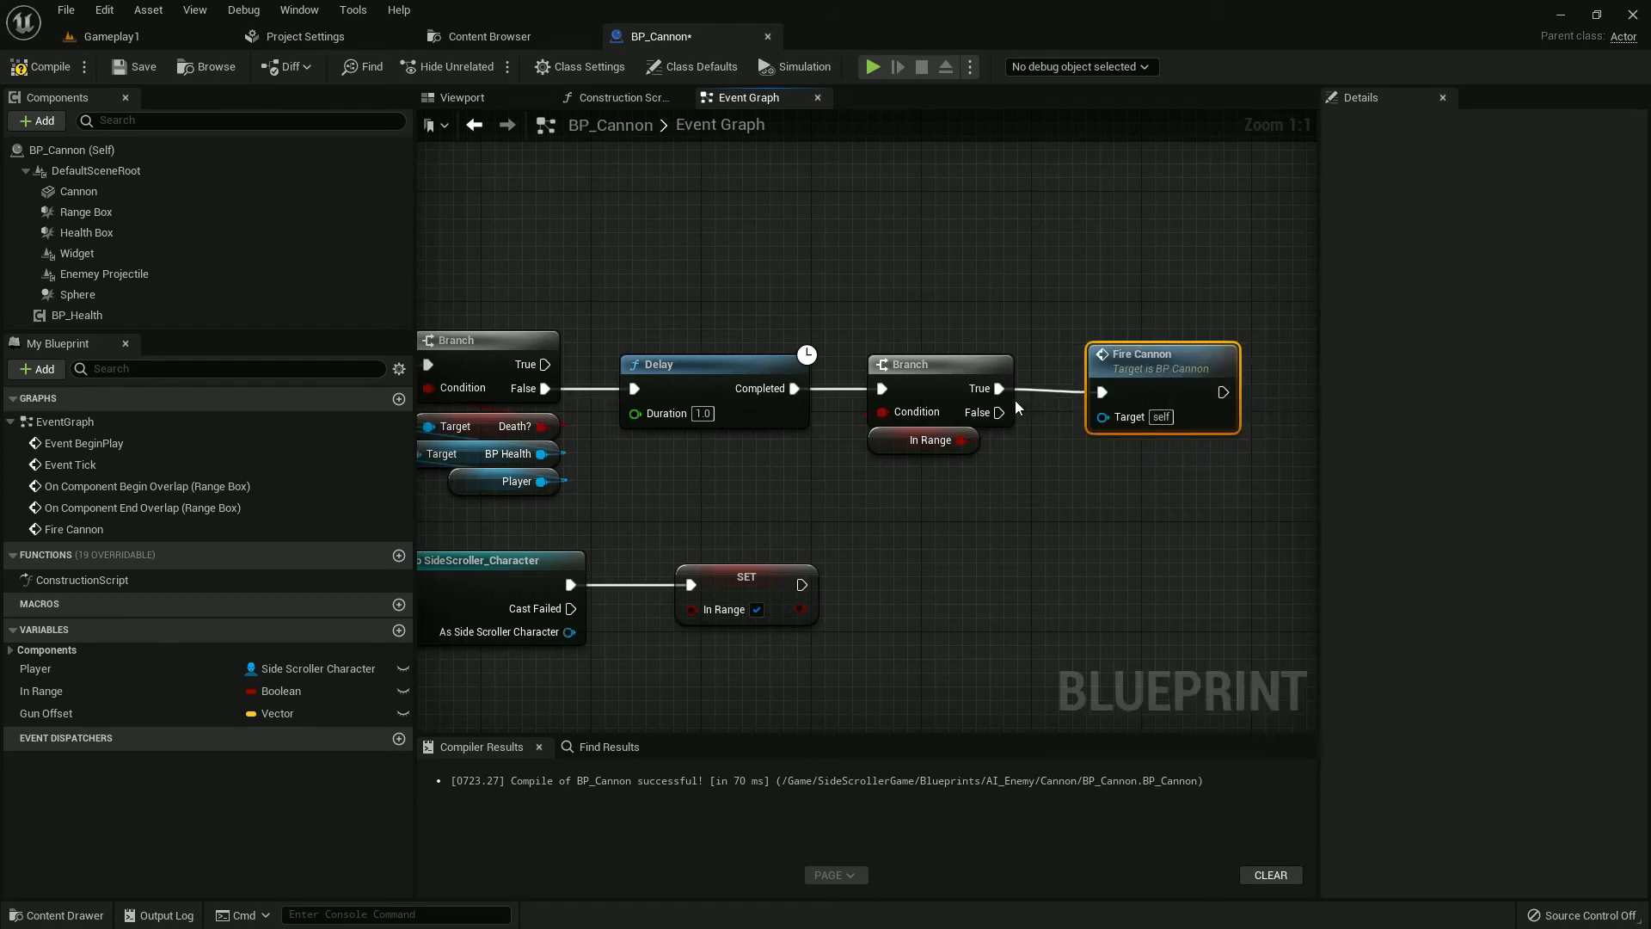
right_click(999, 388)
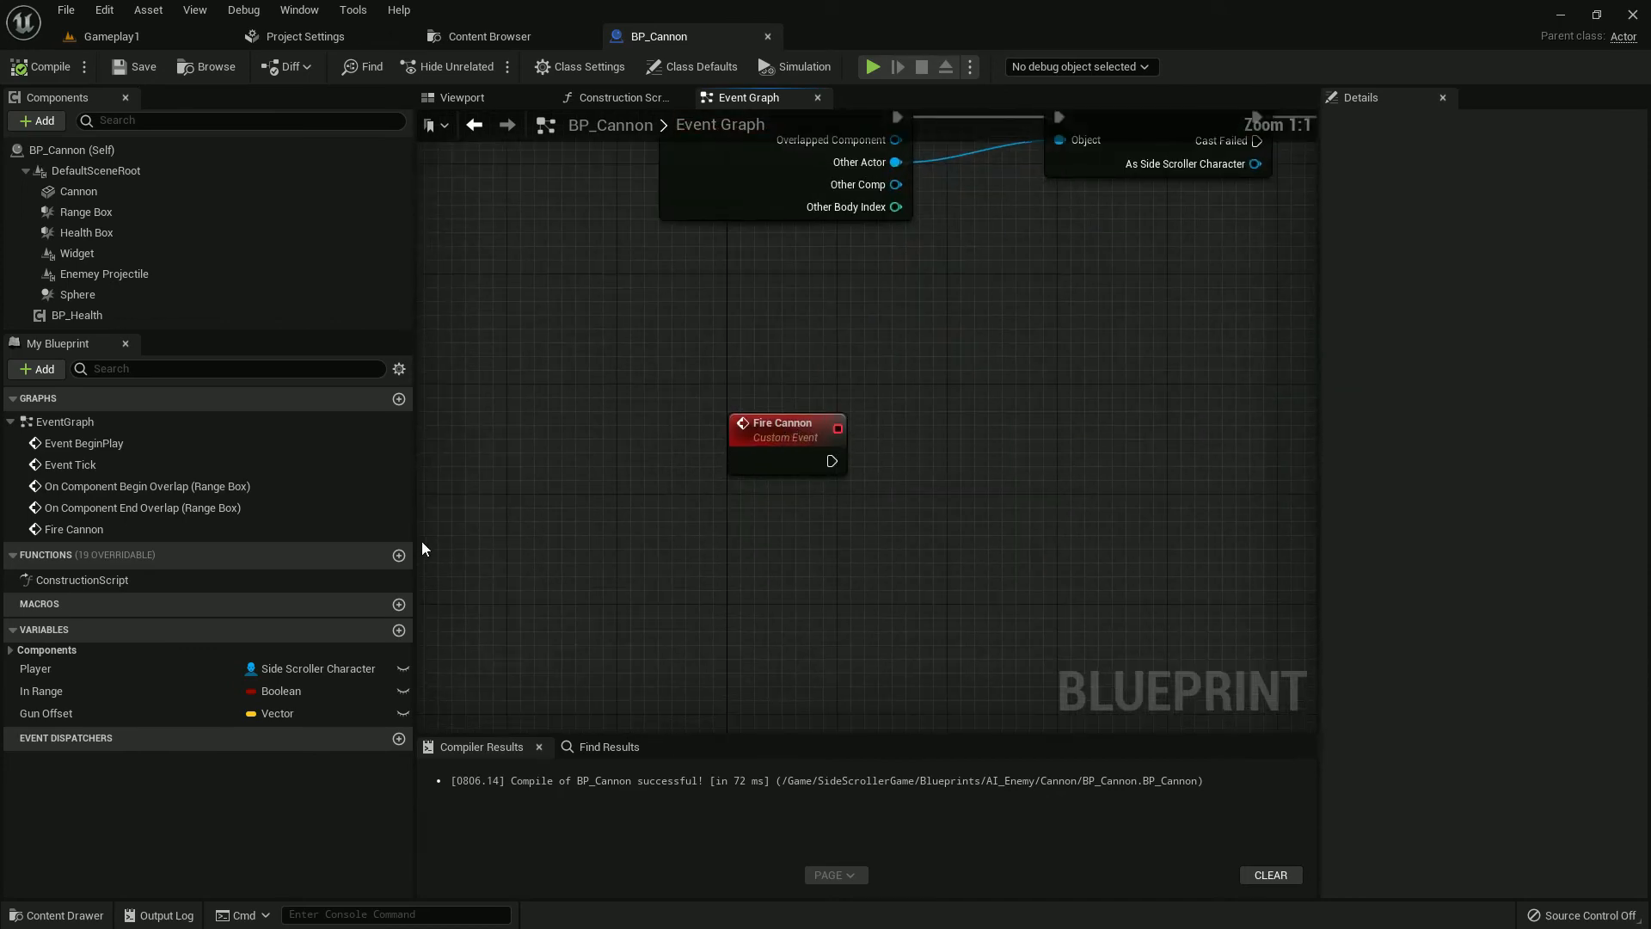
Step: Add a Gun Offset getter feeding Rotate Vector, then a Get World Location node
click(78, 294)
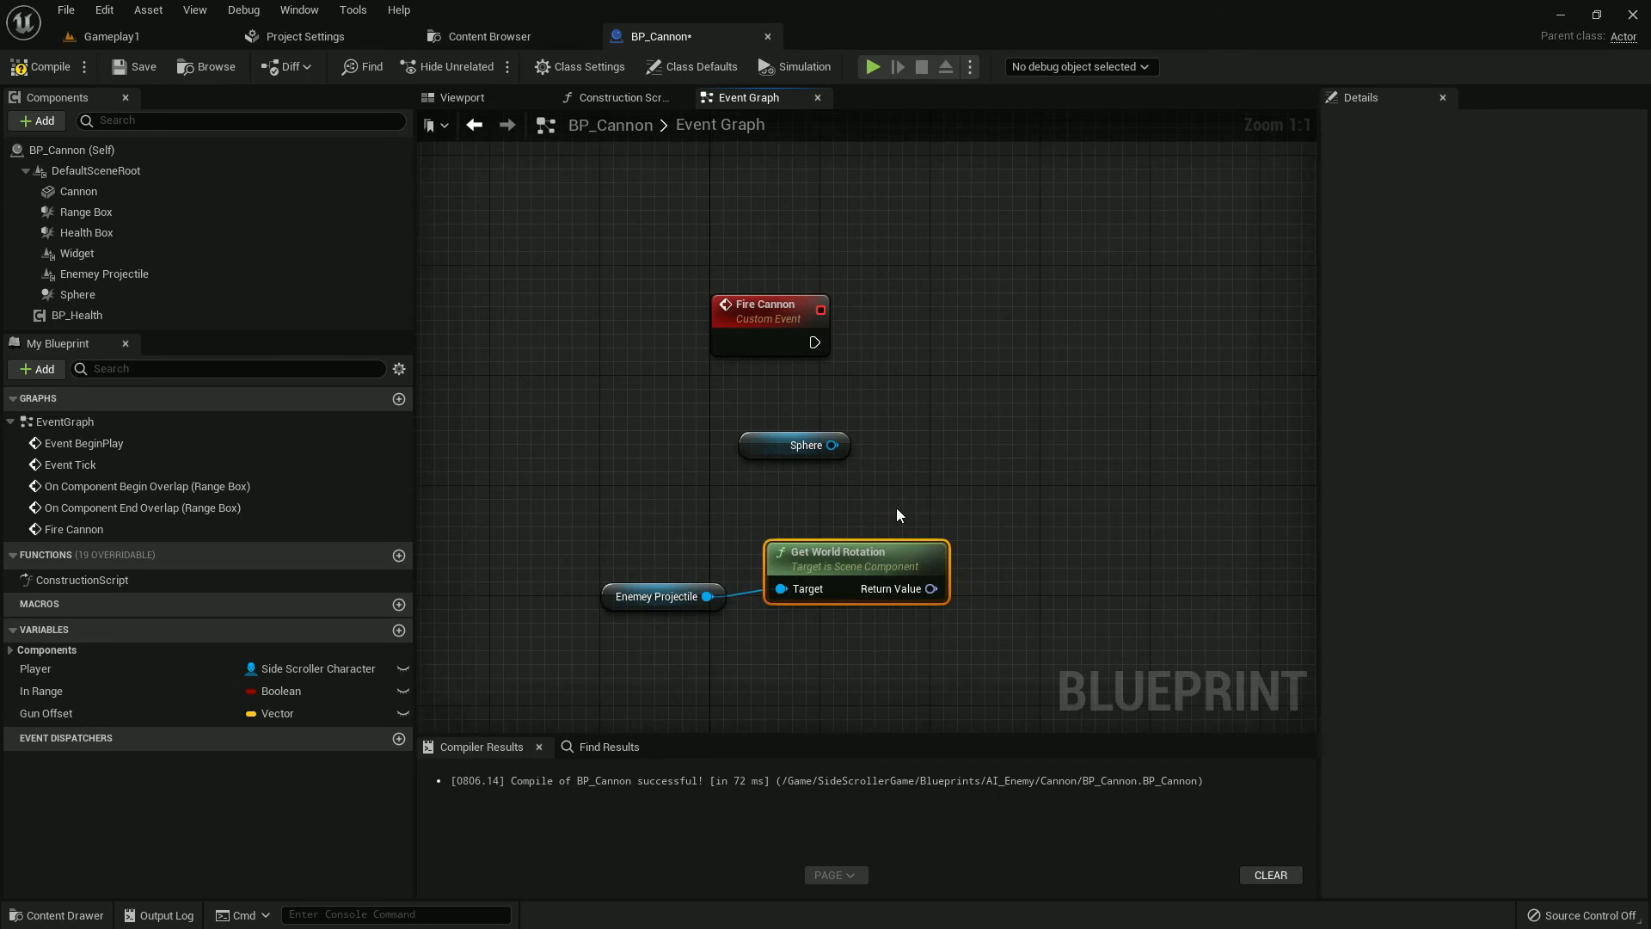
click(45, 713)
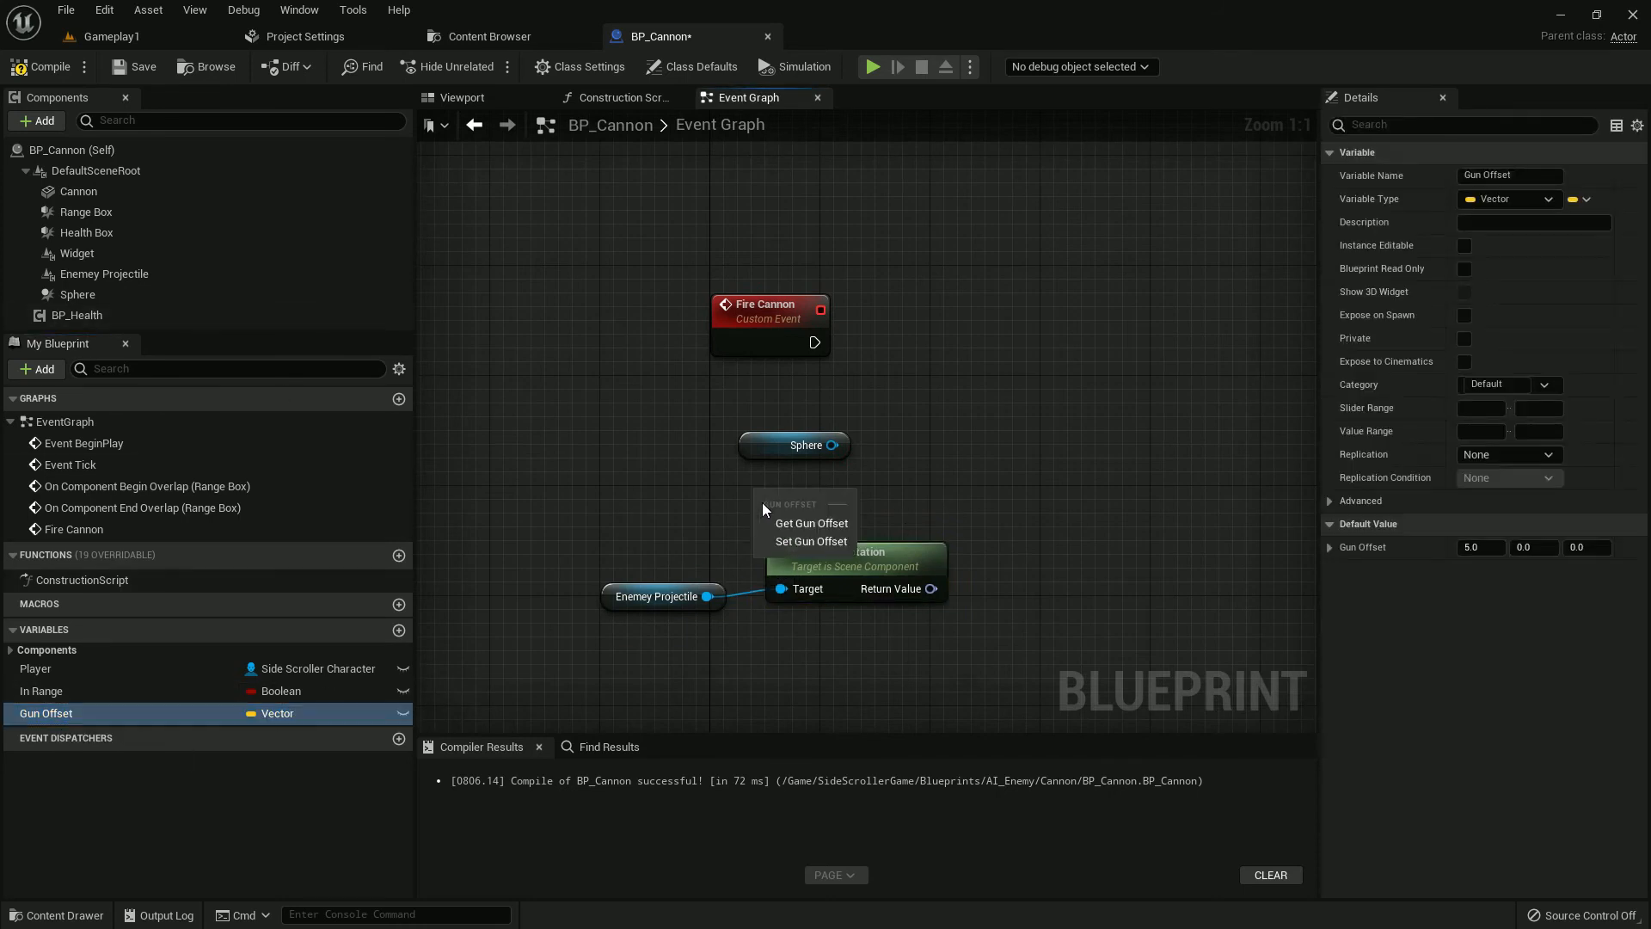
click(811, 523)
text(rot)
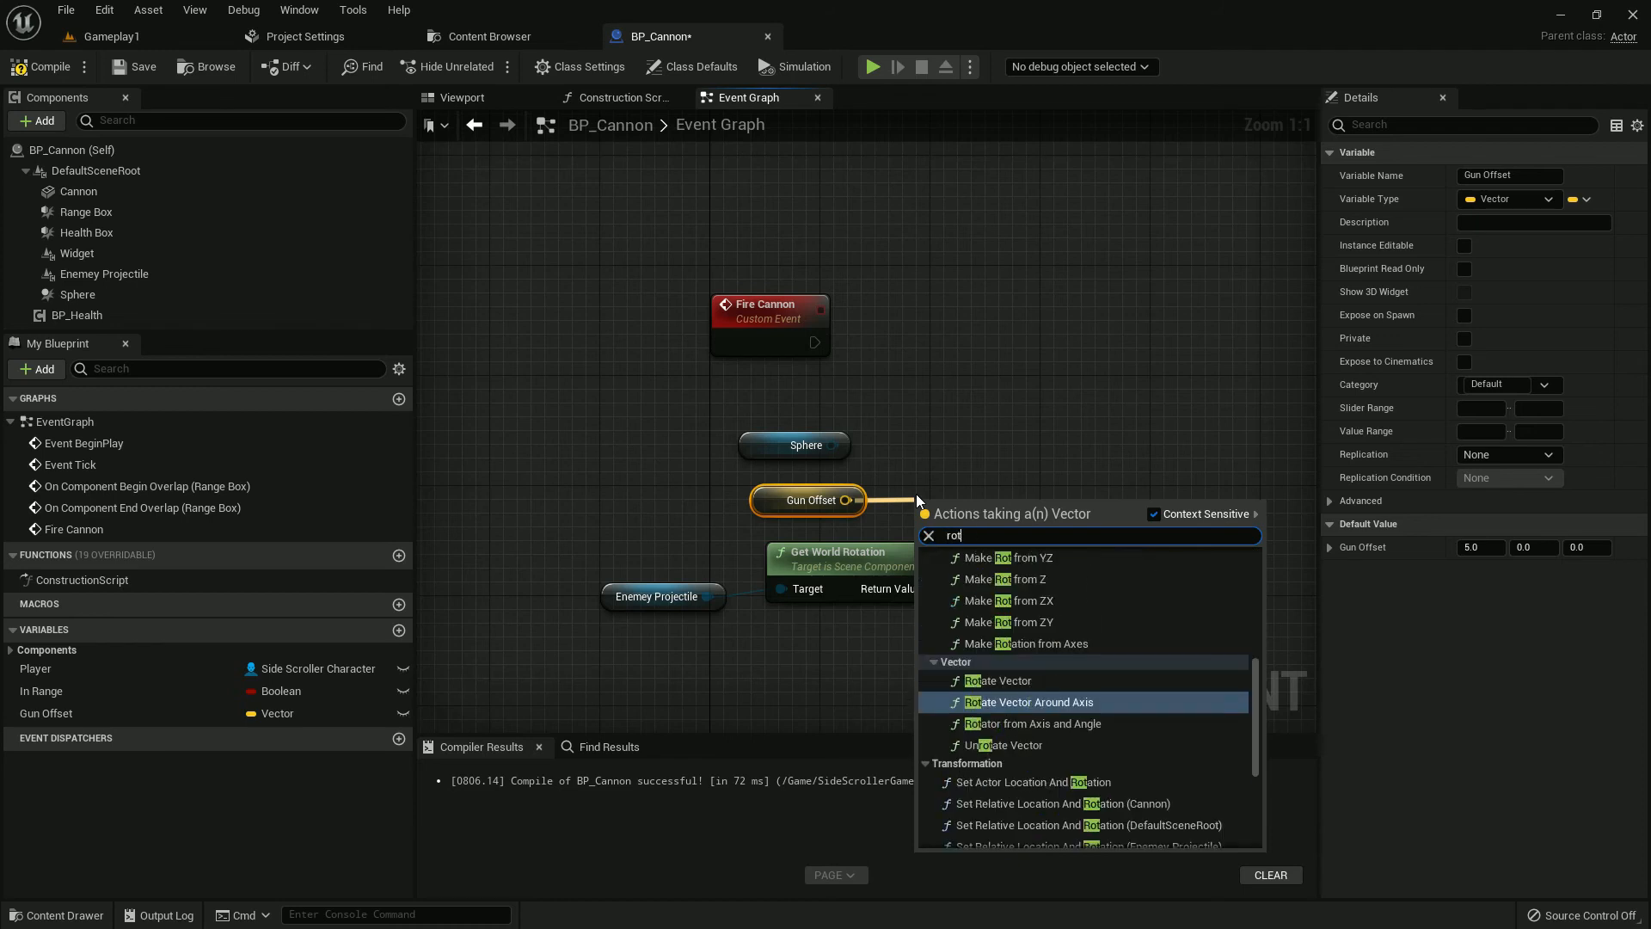
click(997, 680)
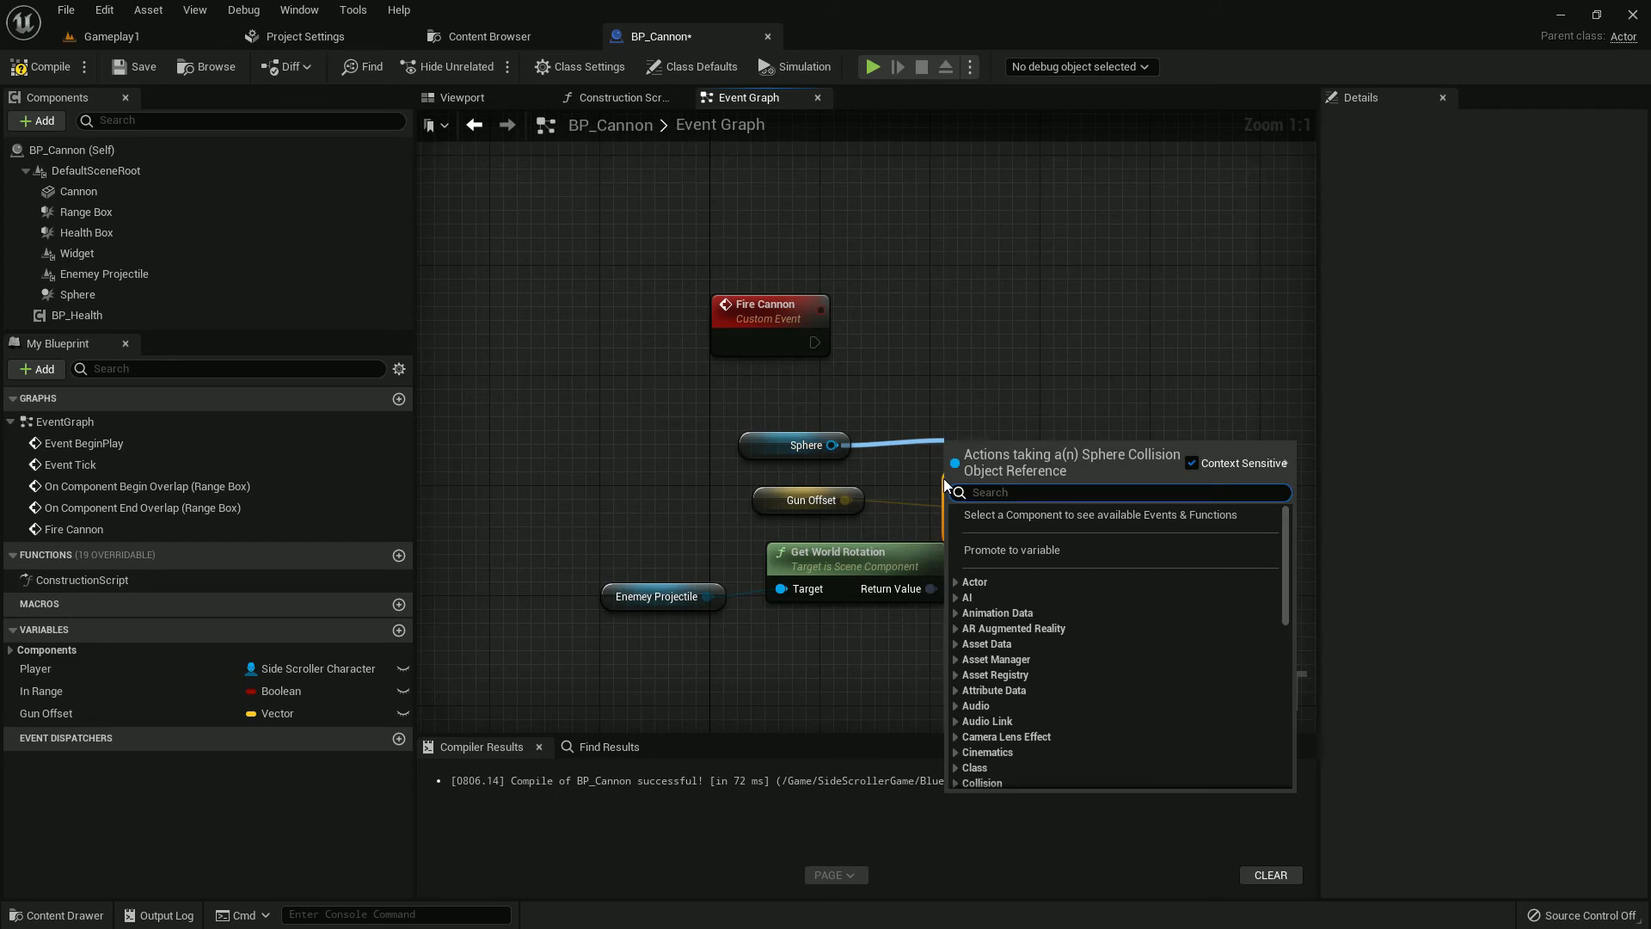
text(get wor)
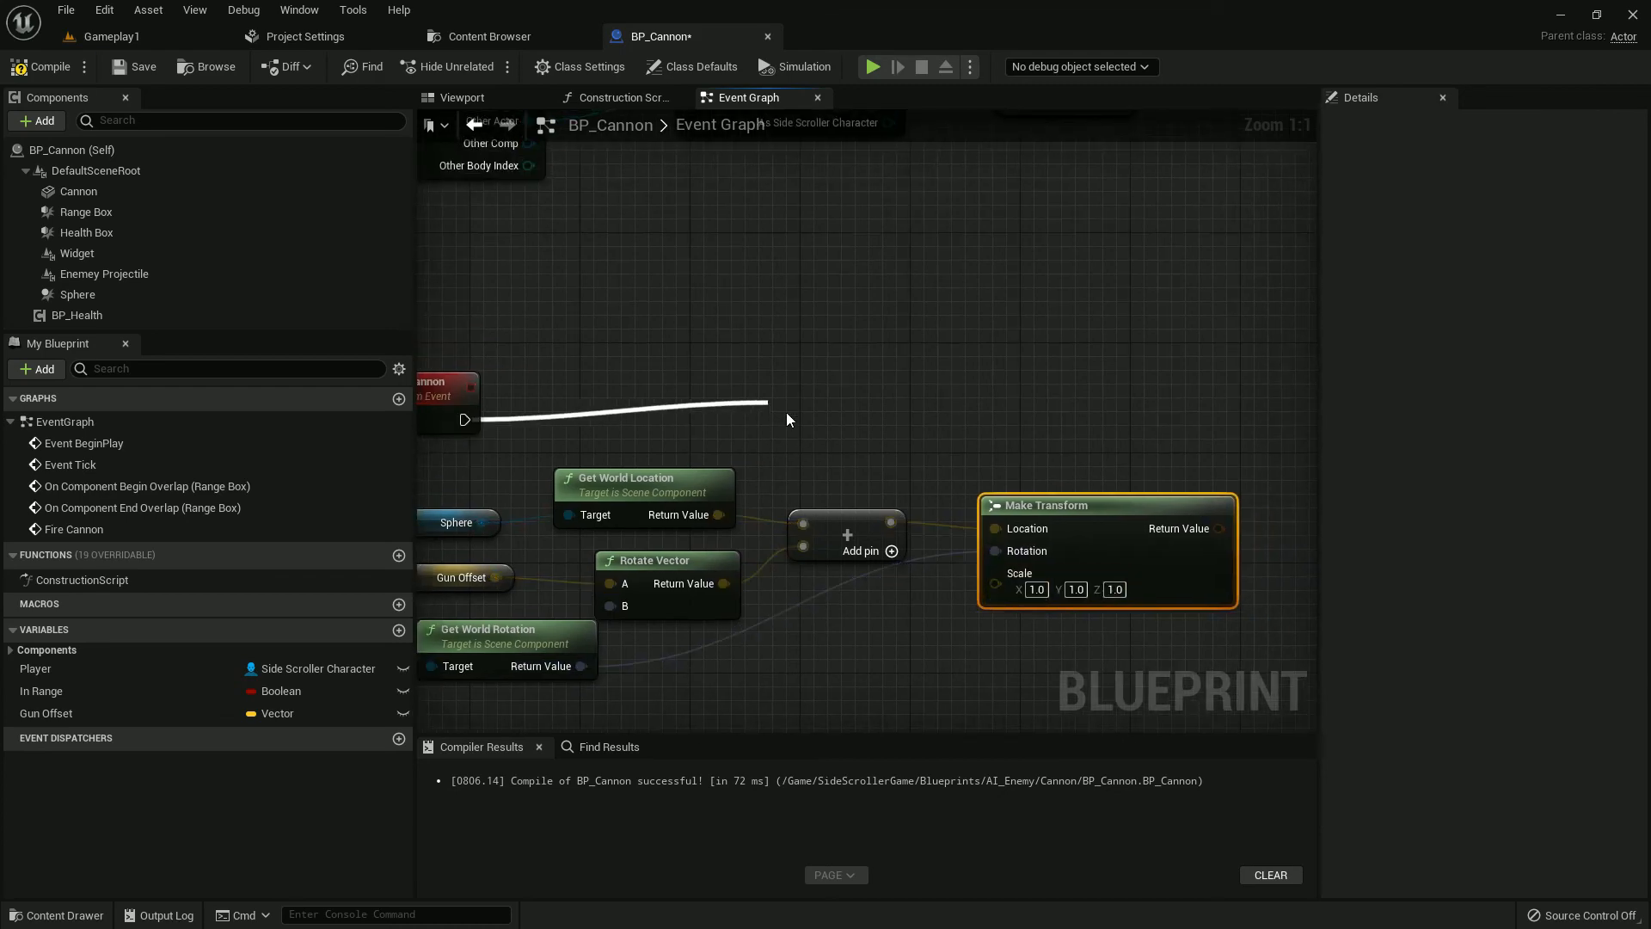
Step: Play RifleA_Fire with Play Sound 2D, spawn BP_Cannon_projectile, and recompile
click(787, 419)
text(fire)
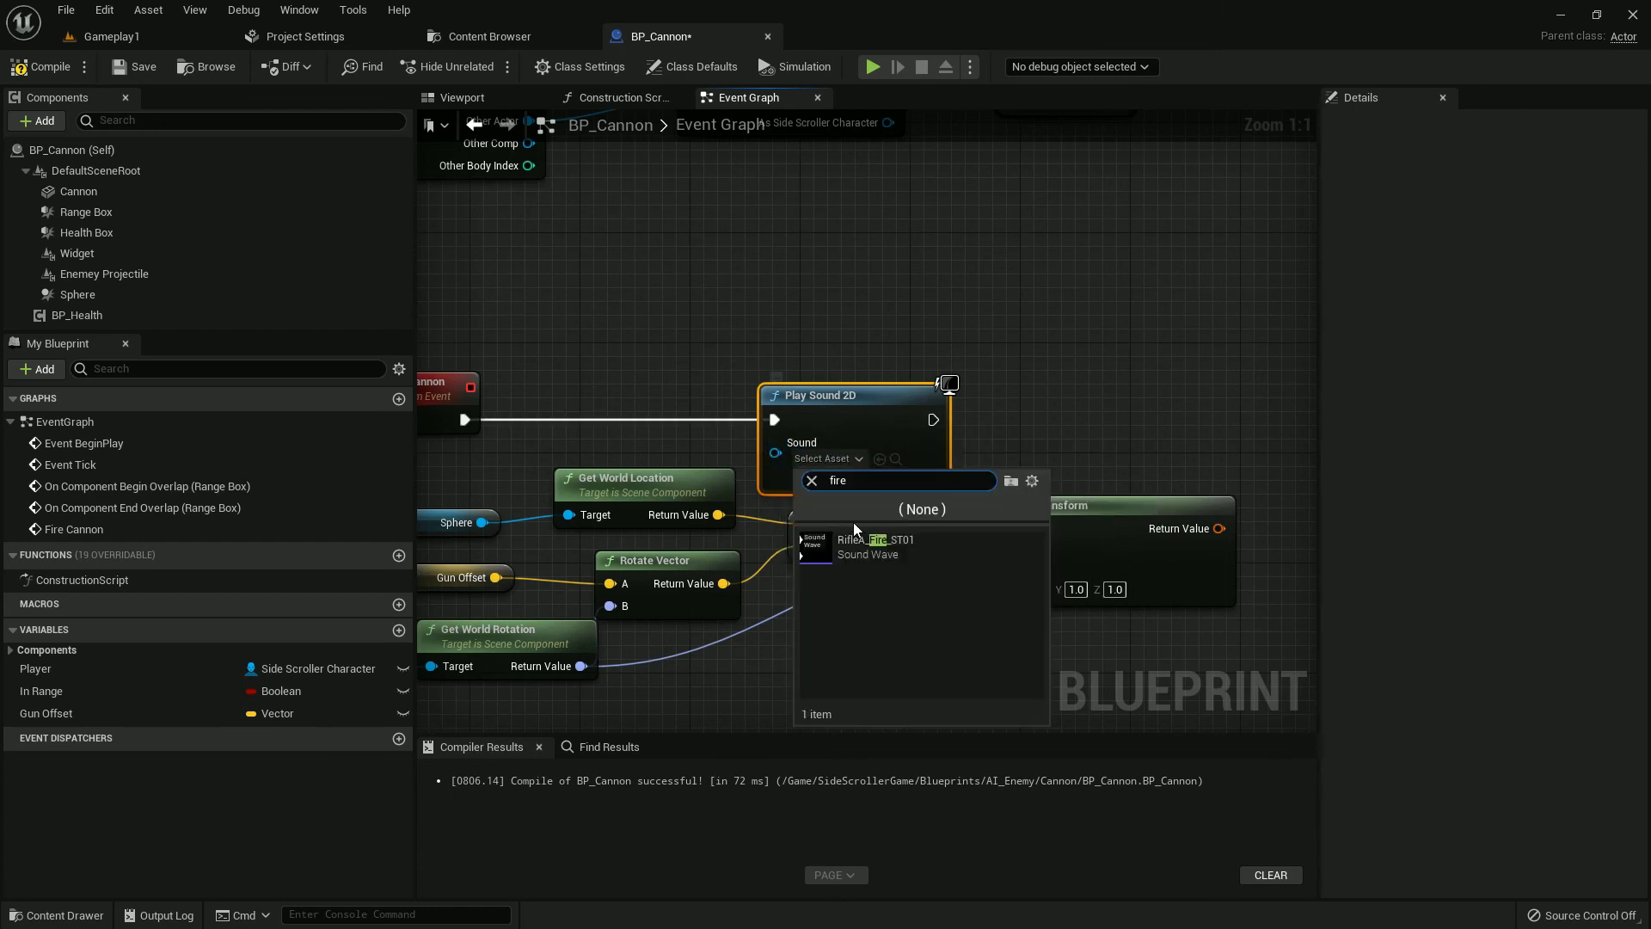
click(867, 539)
text(spawn)
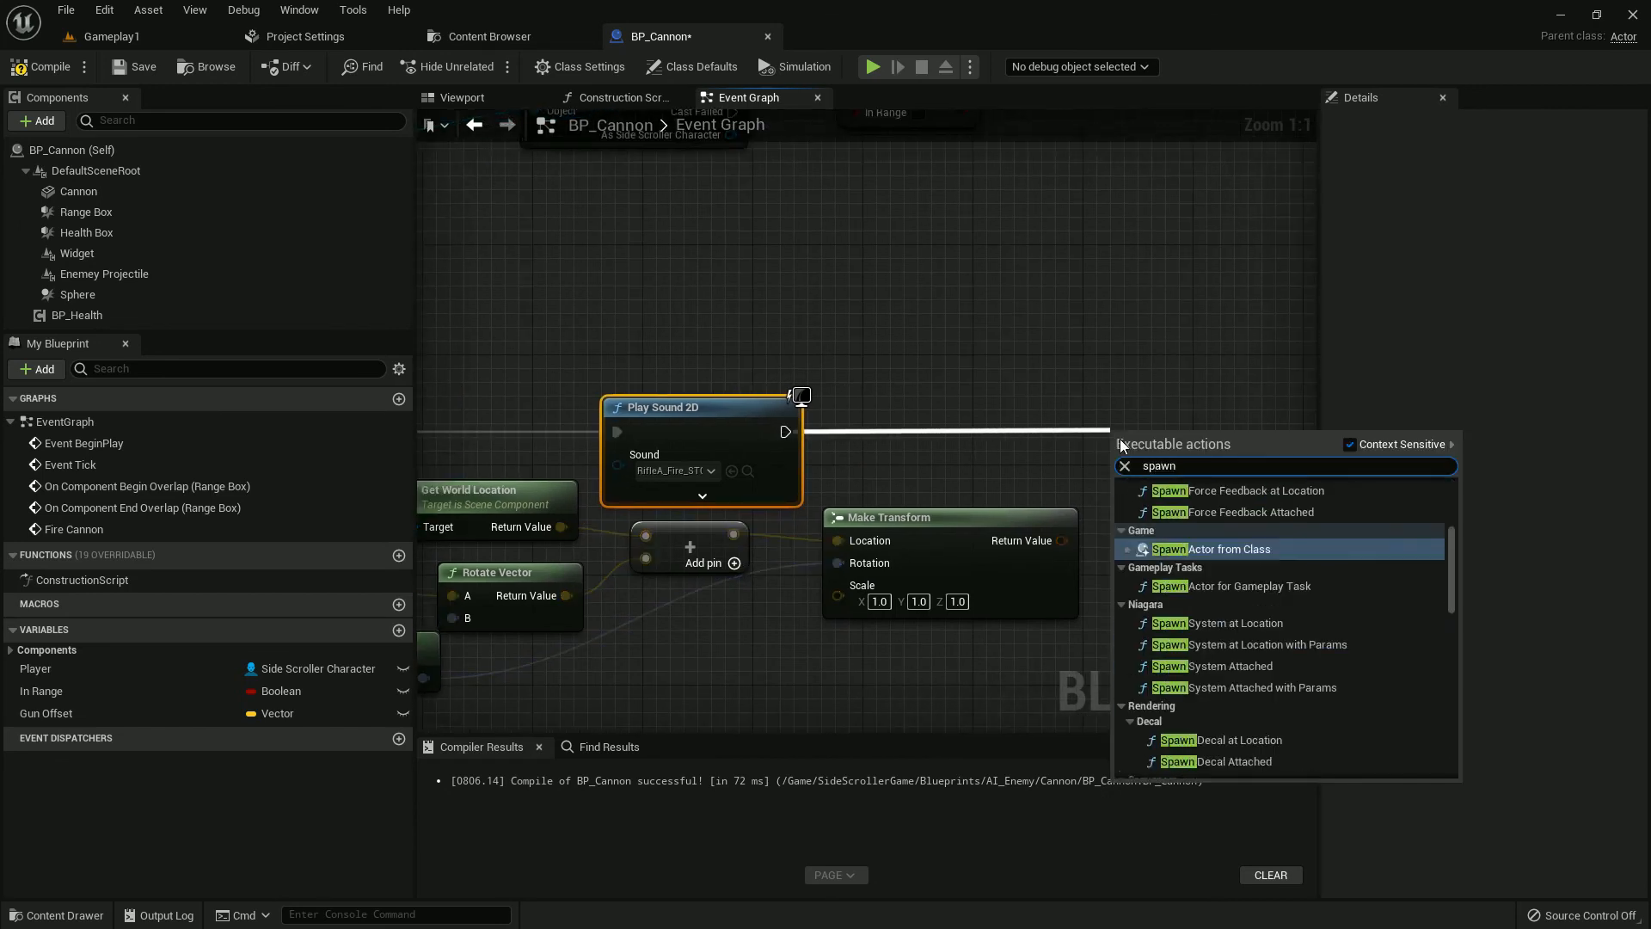
click(1221, 549)
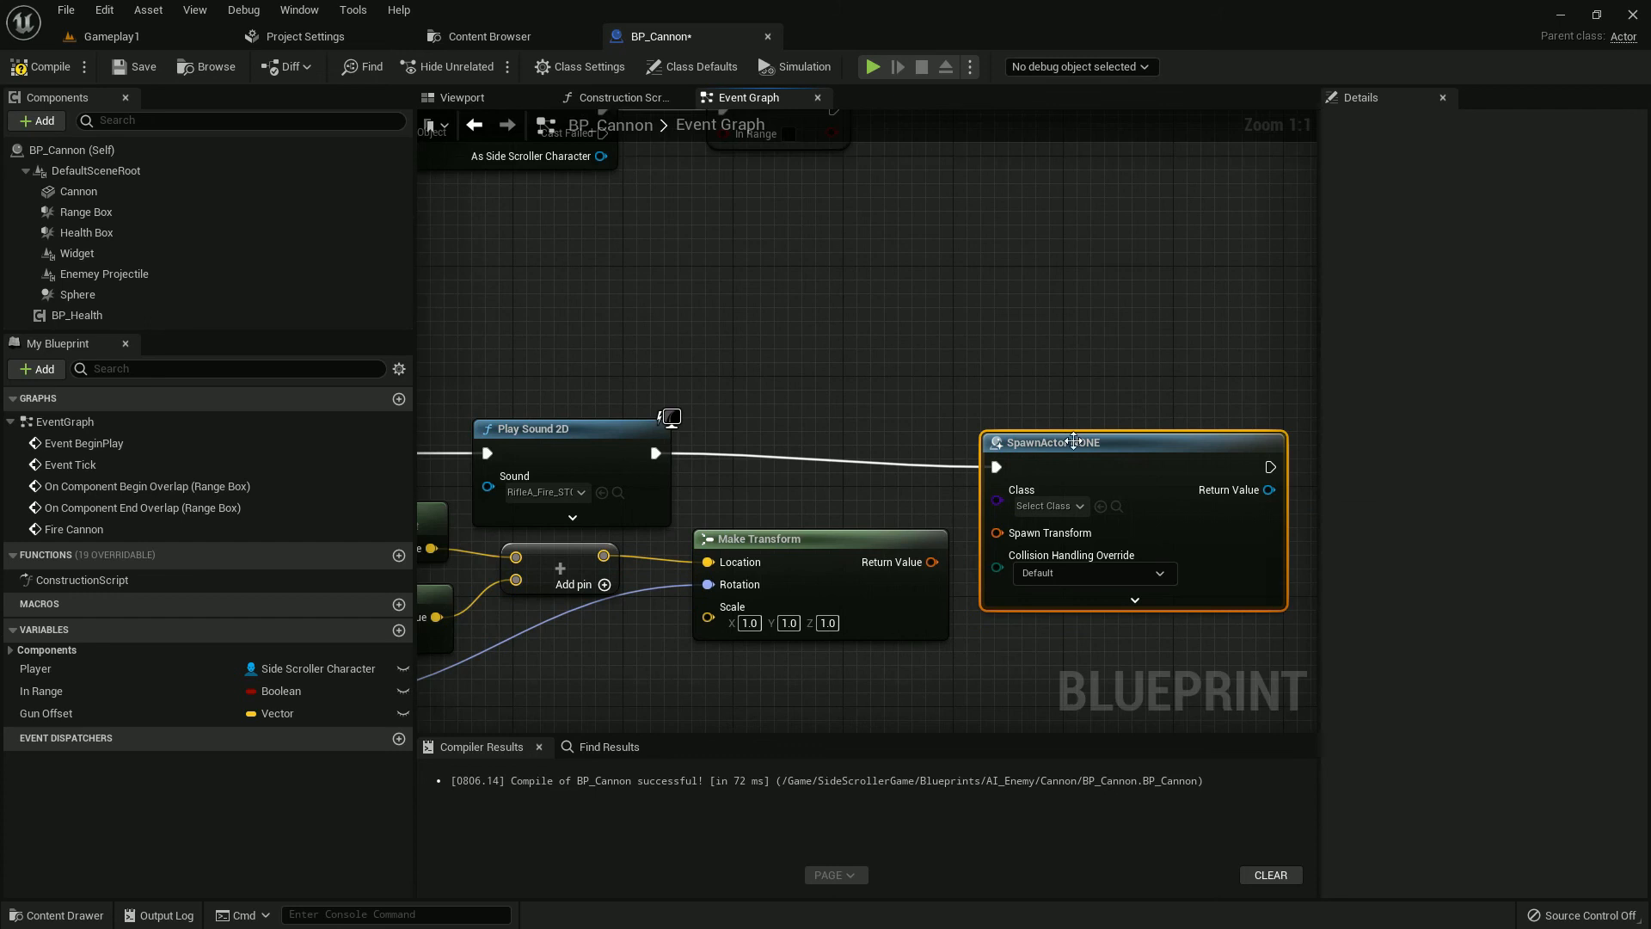
click(1042, 492)
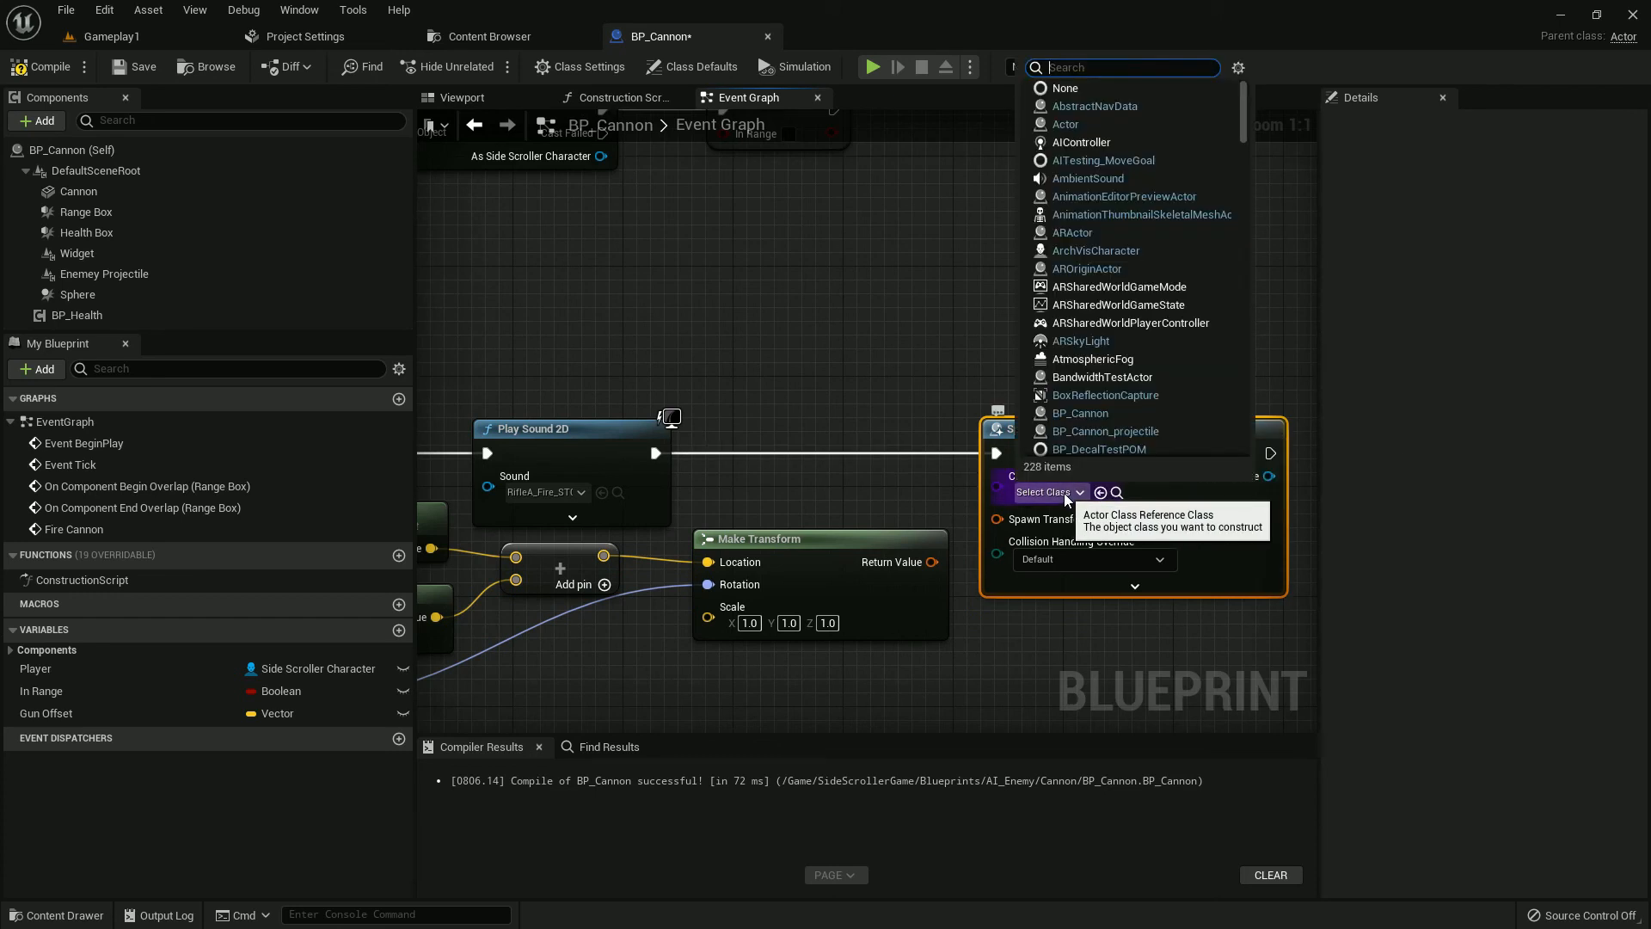
click(1106, 431)
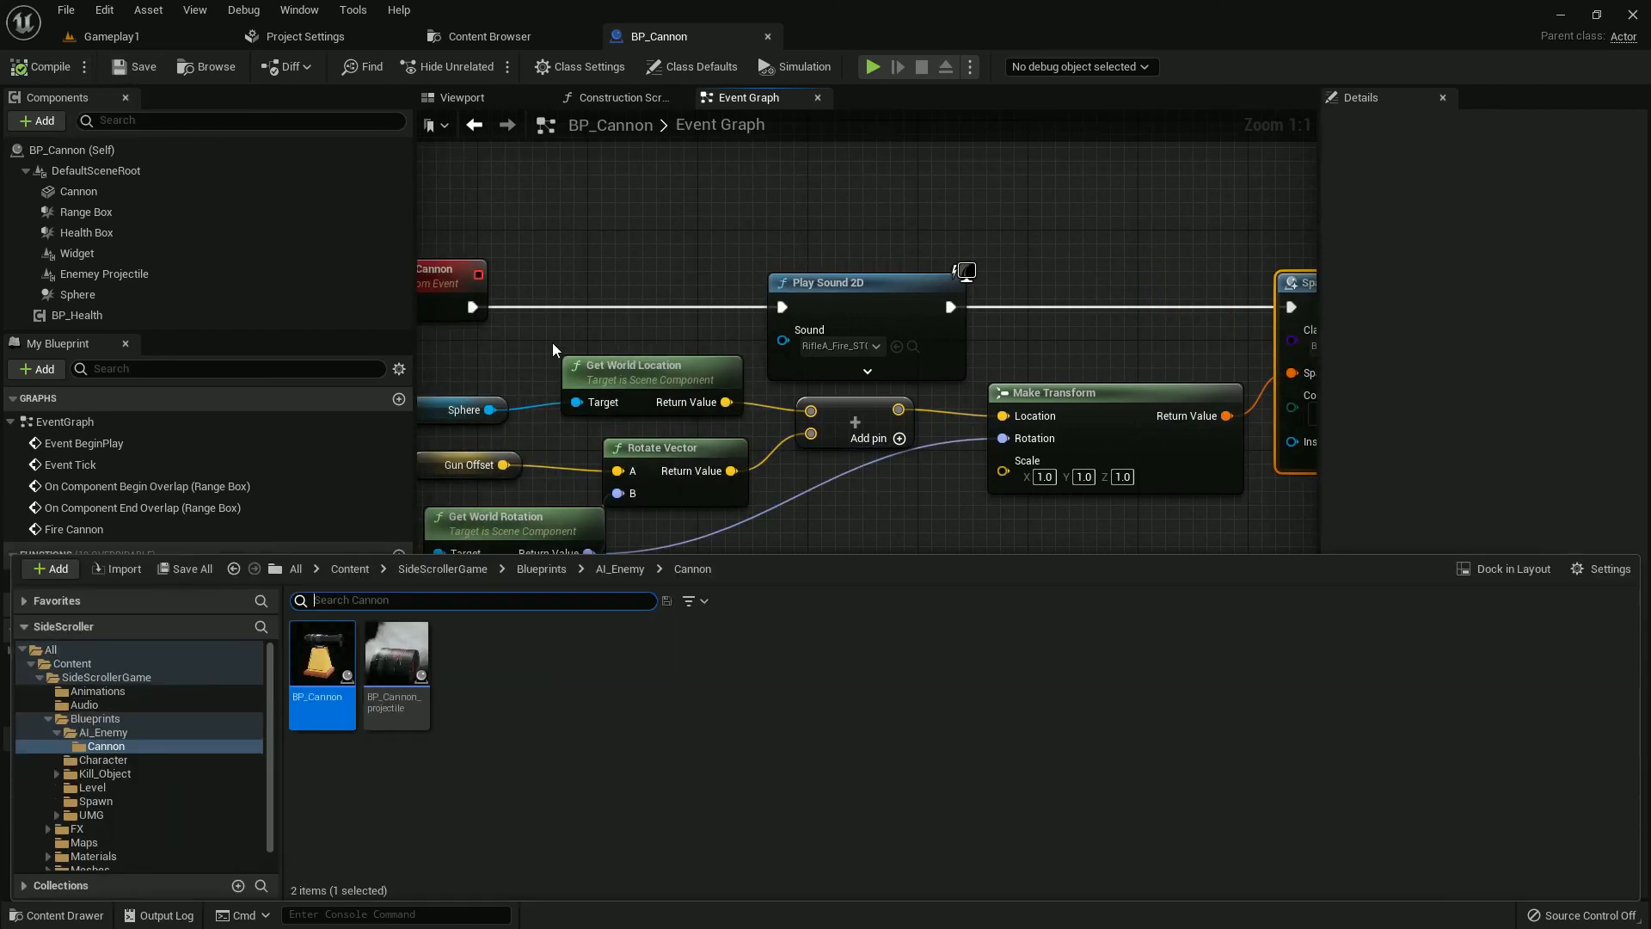
click(42, 66)
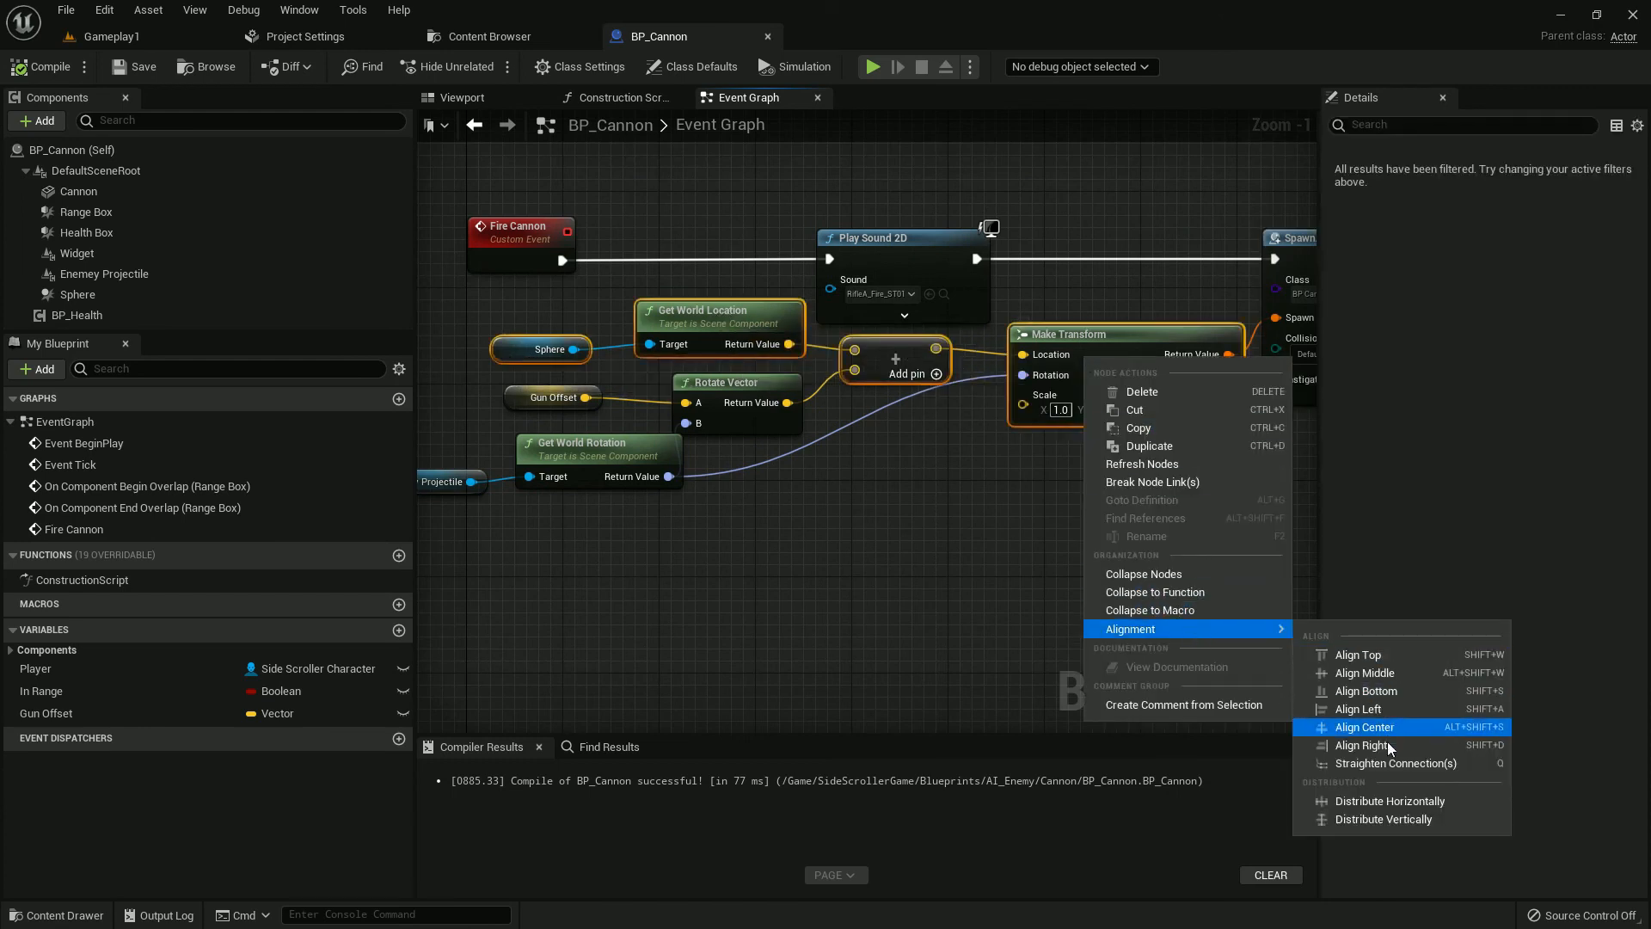
Step: Align the transform and projectile rotation nodes and straighten their connections
click(1362, 727)
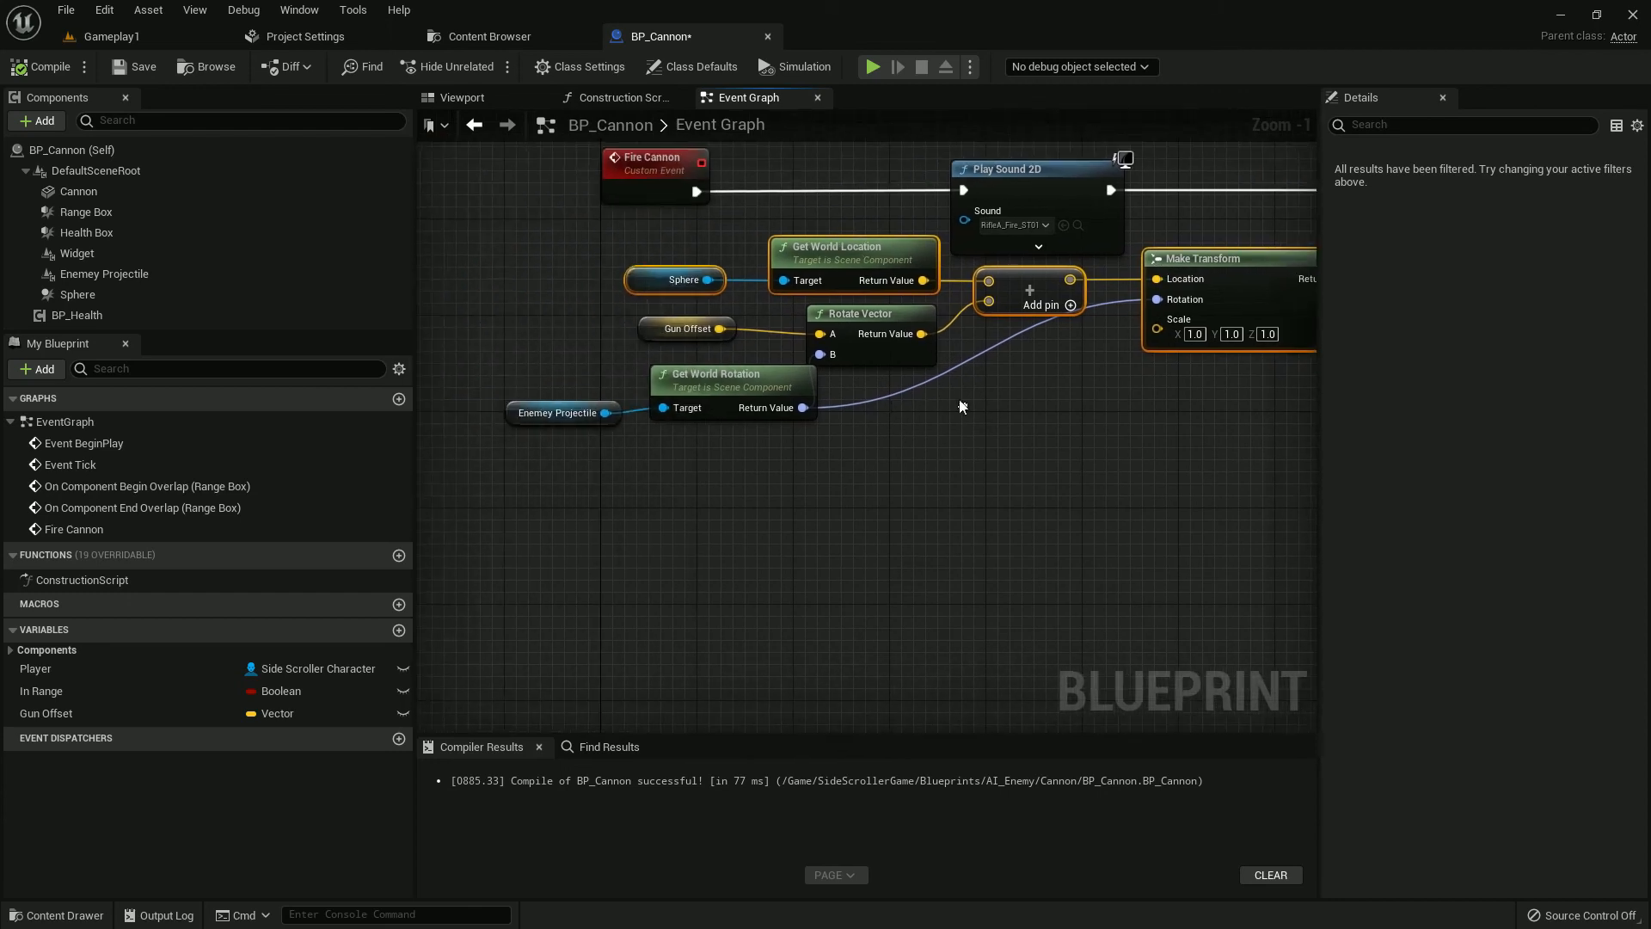
right_click(868, 321)
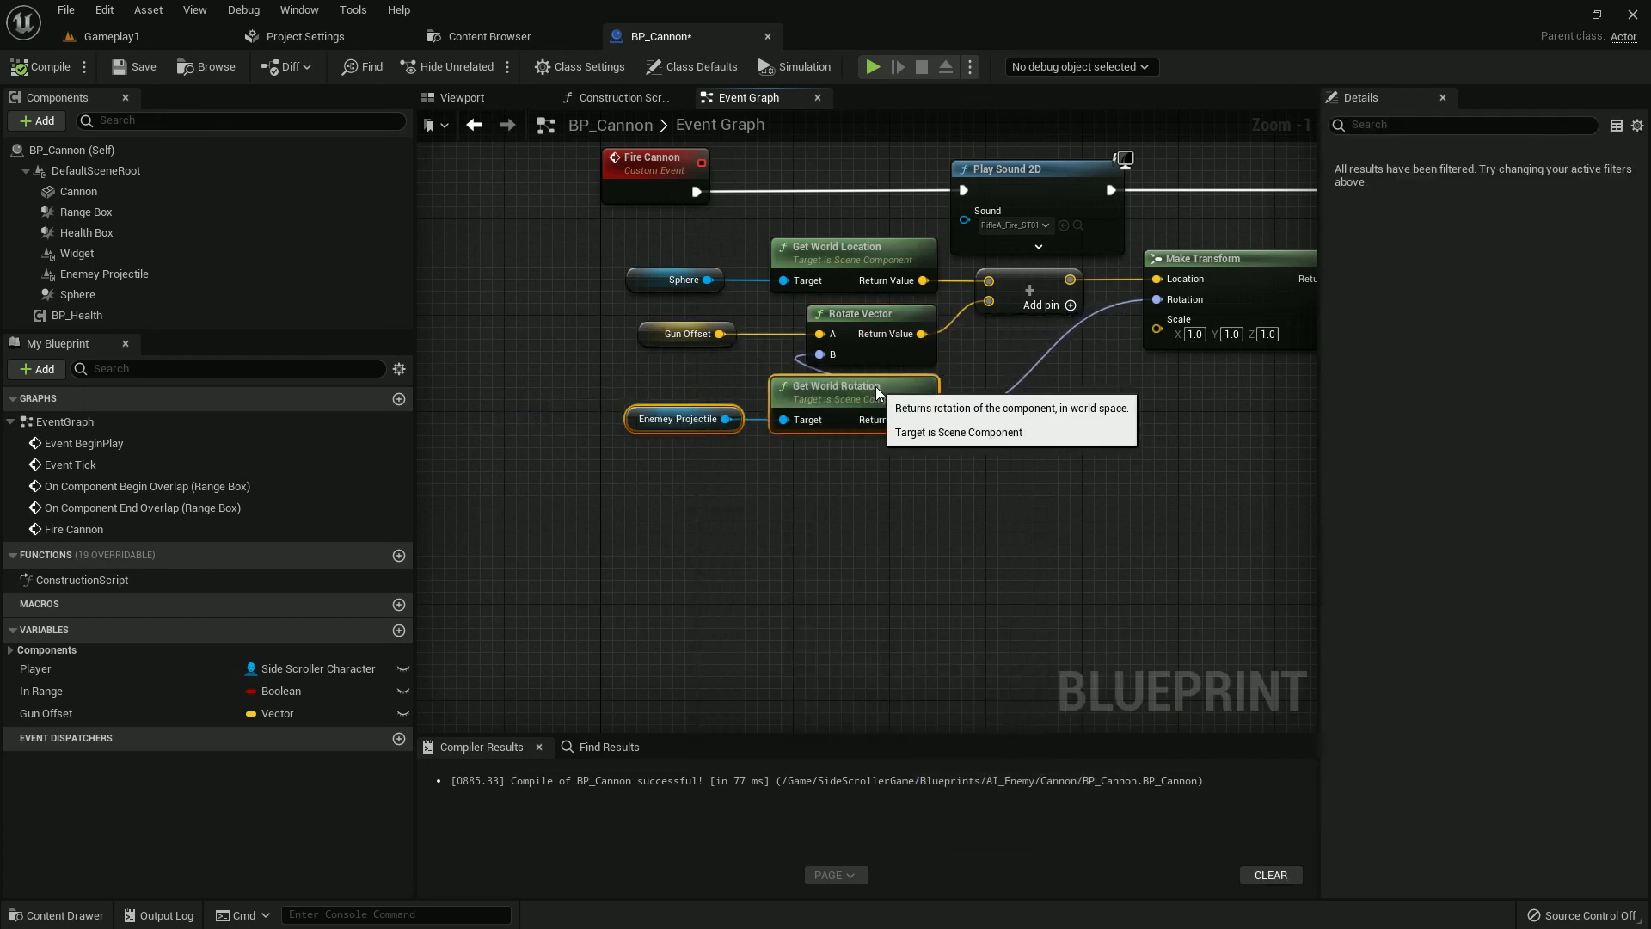
right_click(843, 390)
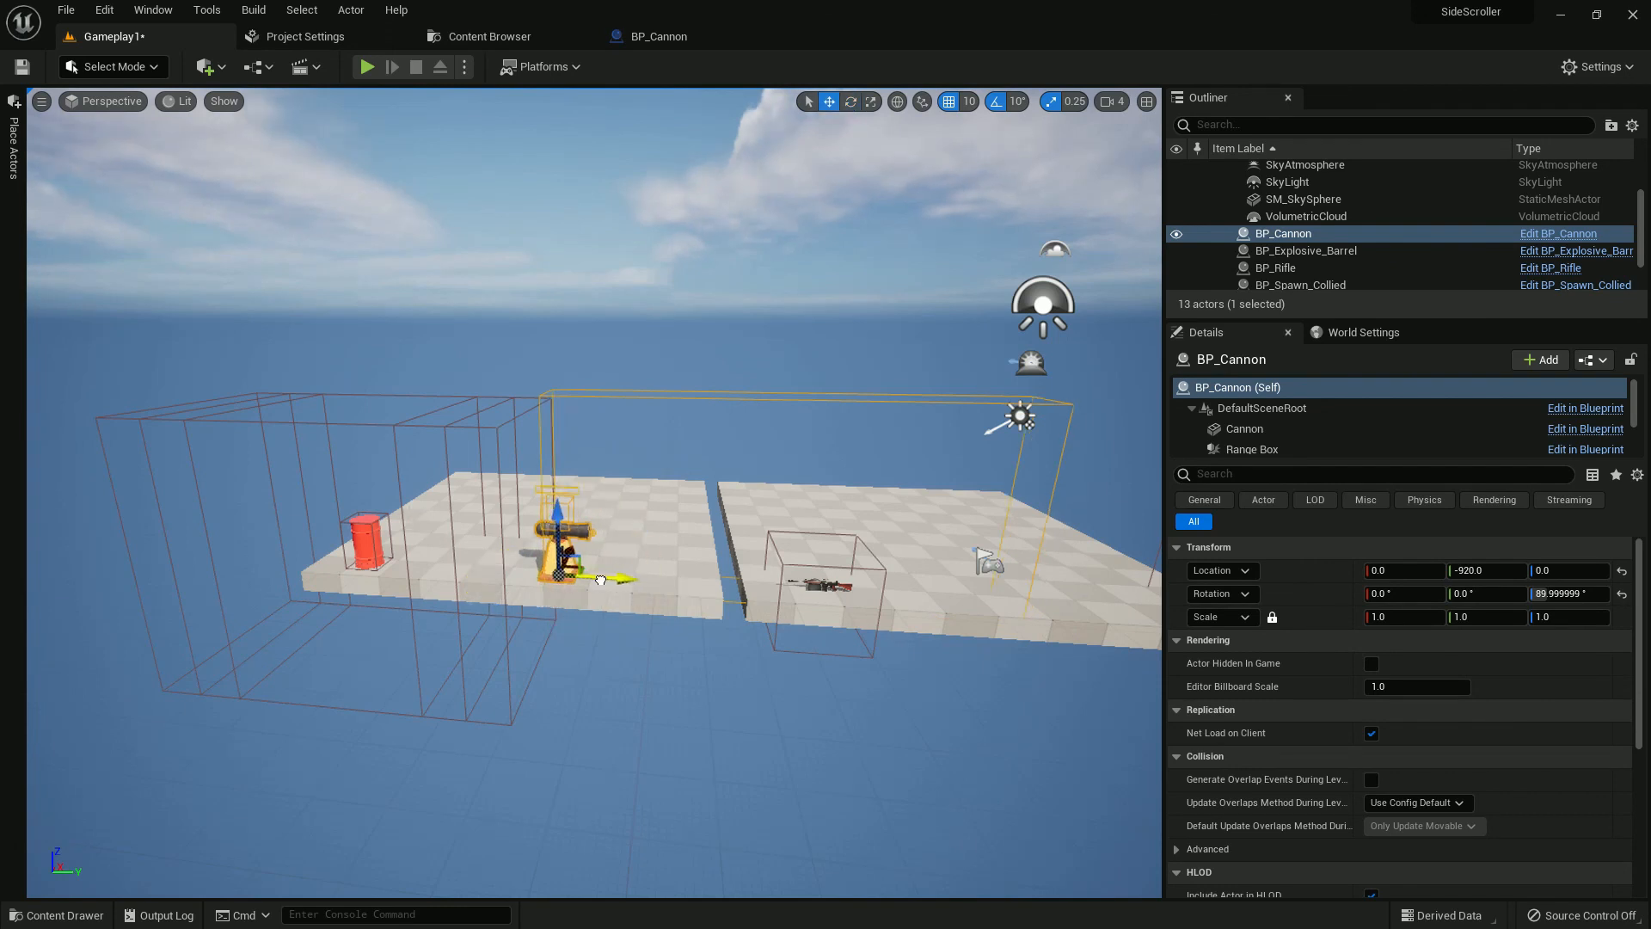
Step: Delete BP_Explosive_Barrel, save Gameplay1, and start a play-test
key(Delete)
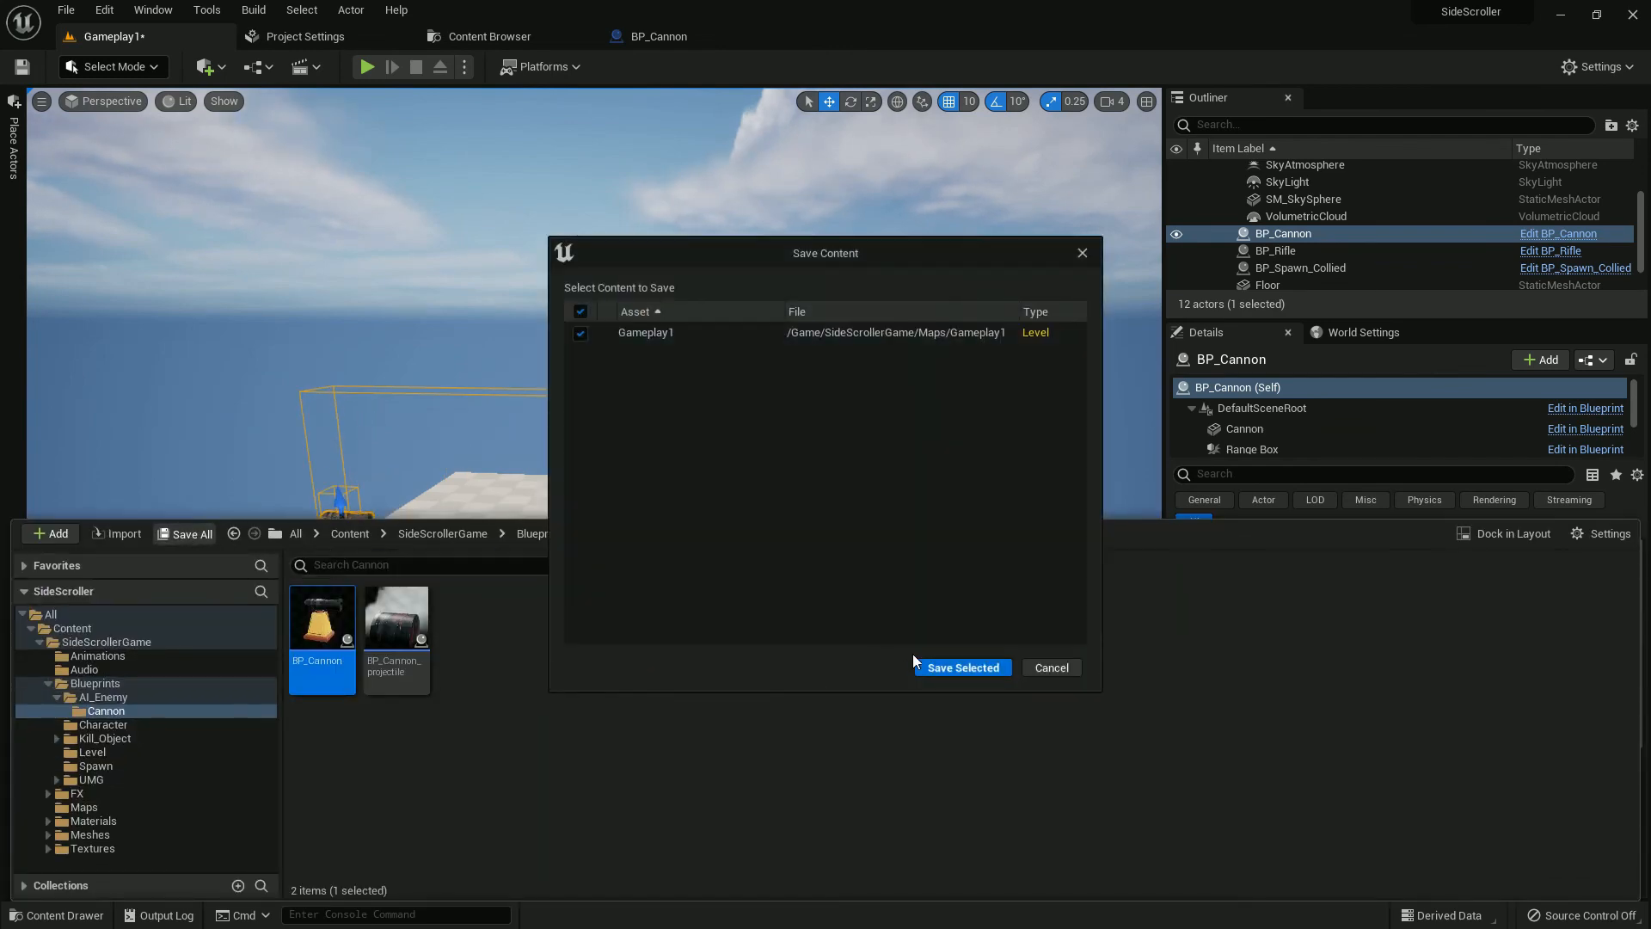
click(961, 666)
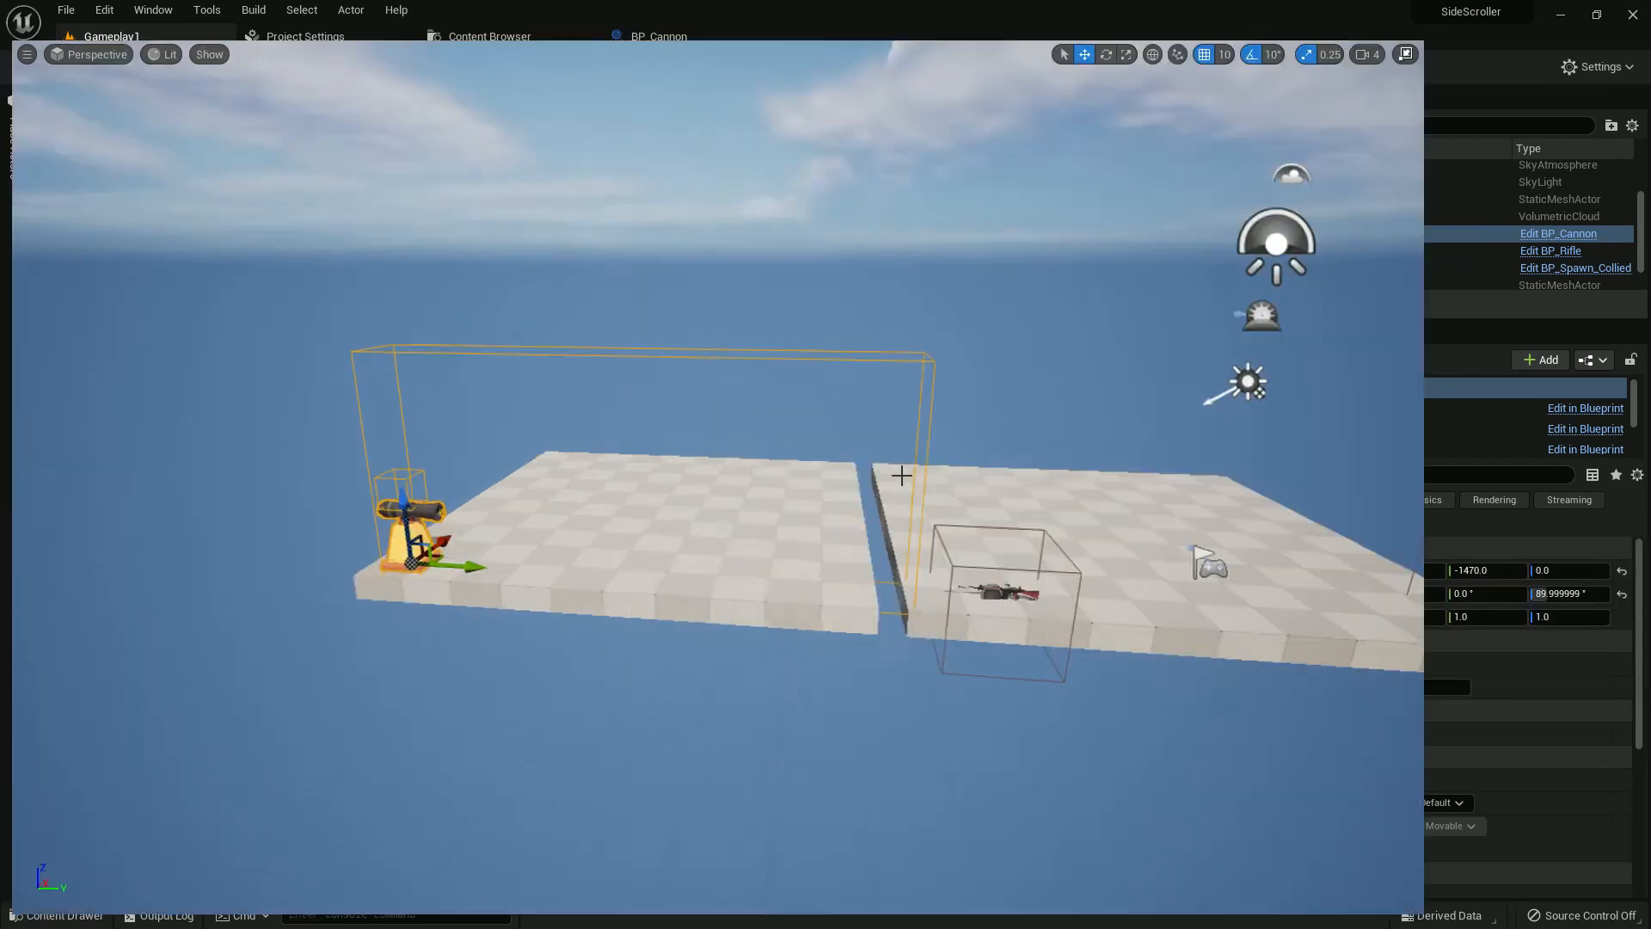
key(Alt+P)
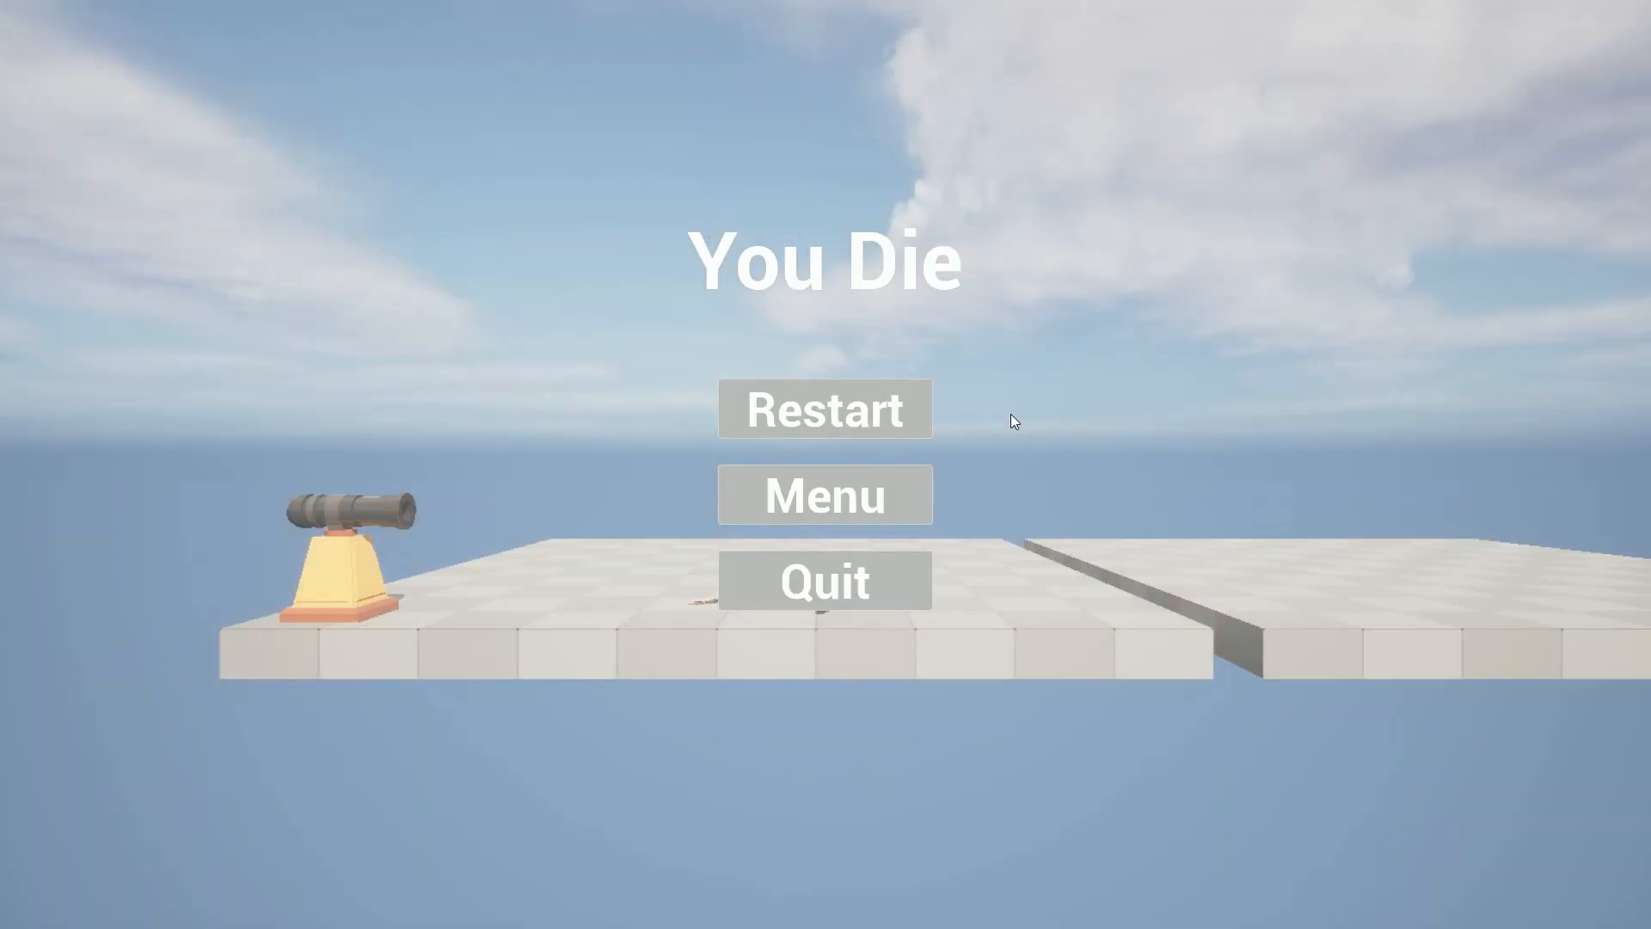
mouse_move(882, 402)
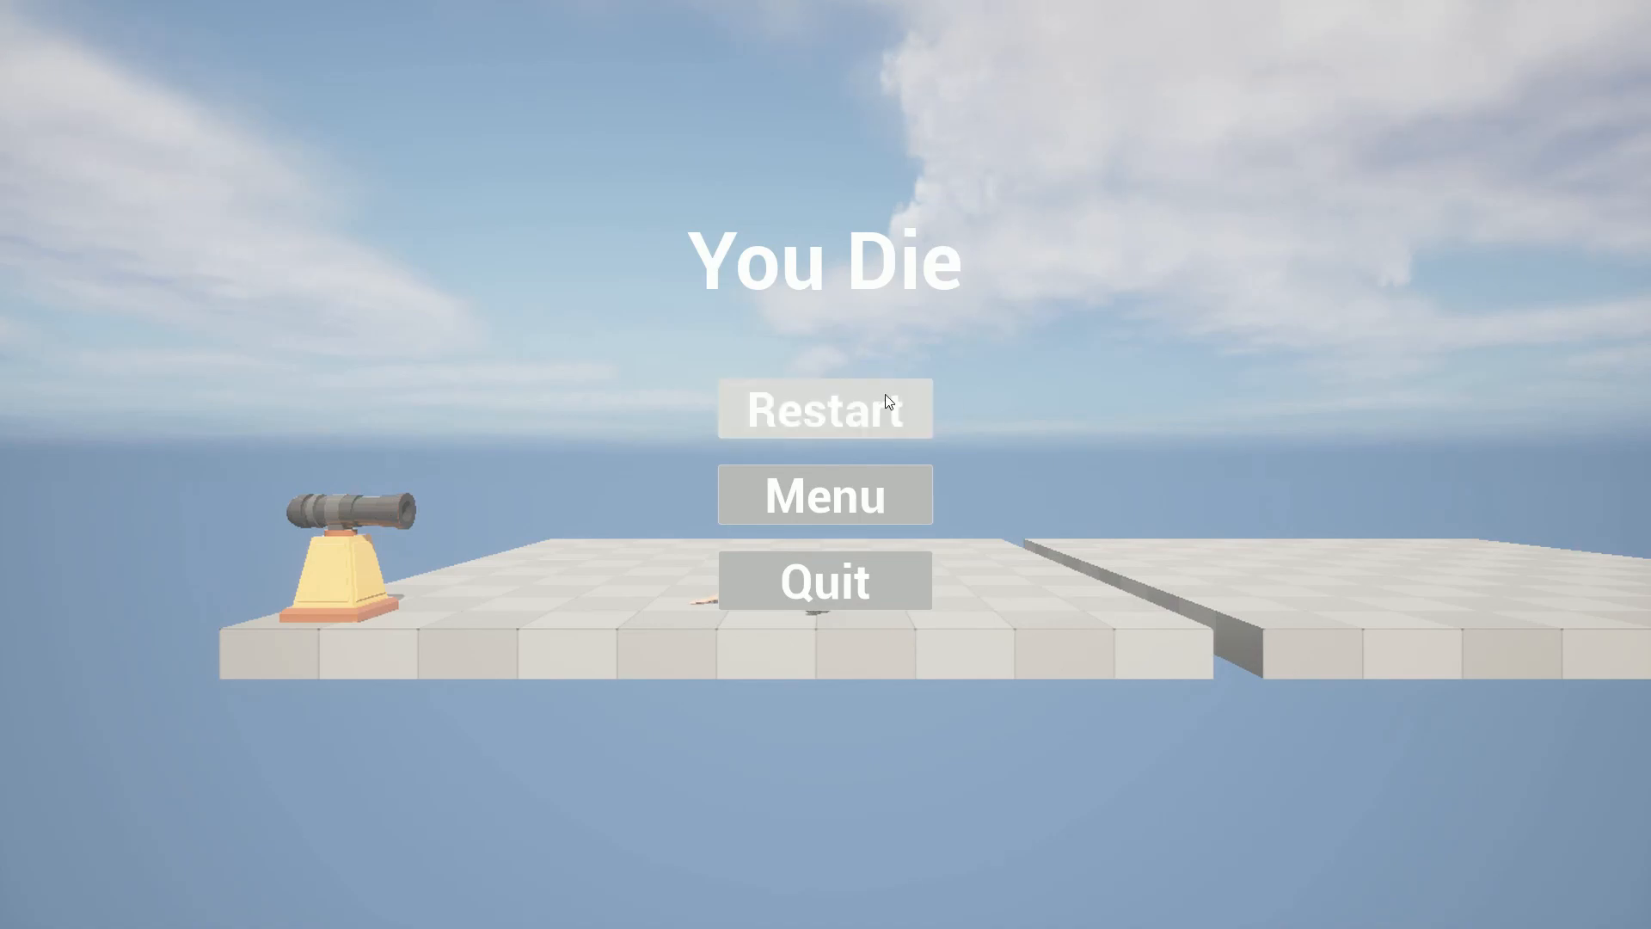
Step: Restart the game from the You Die screen after being killed
click(825, 409)
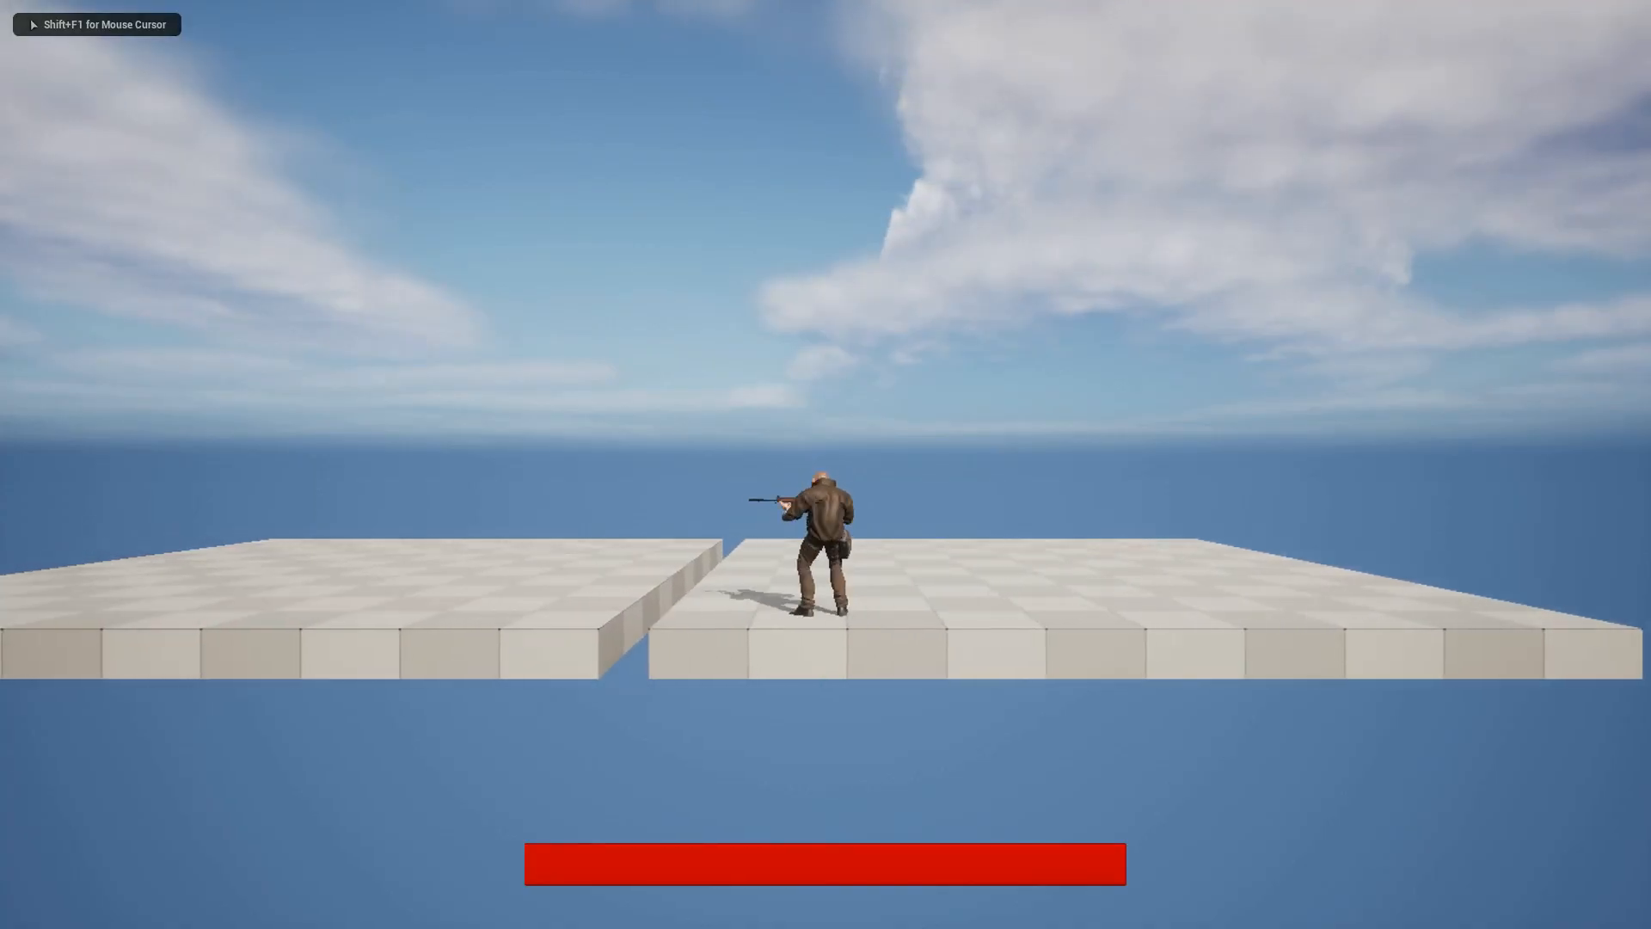